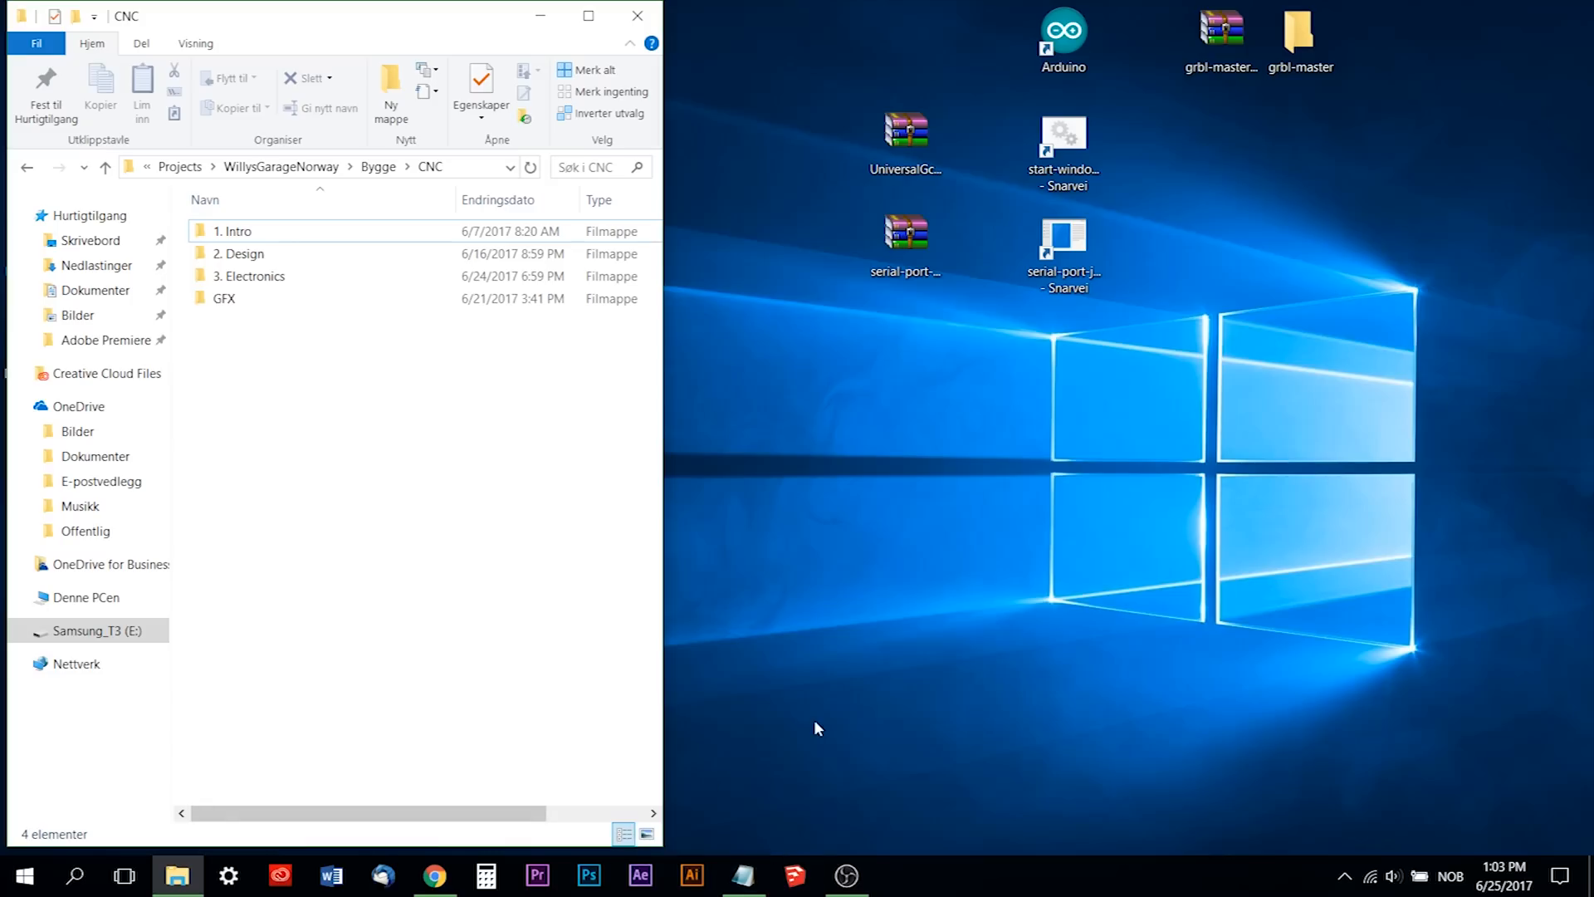
mouse_move(386, 864)
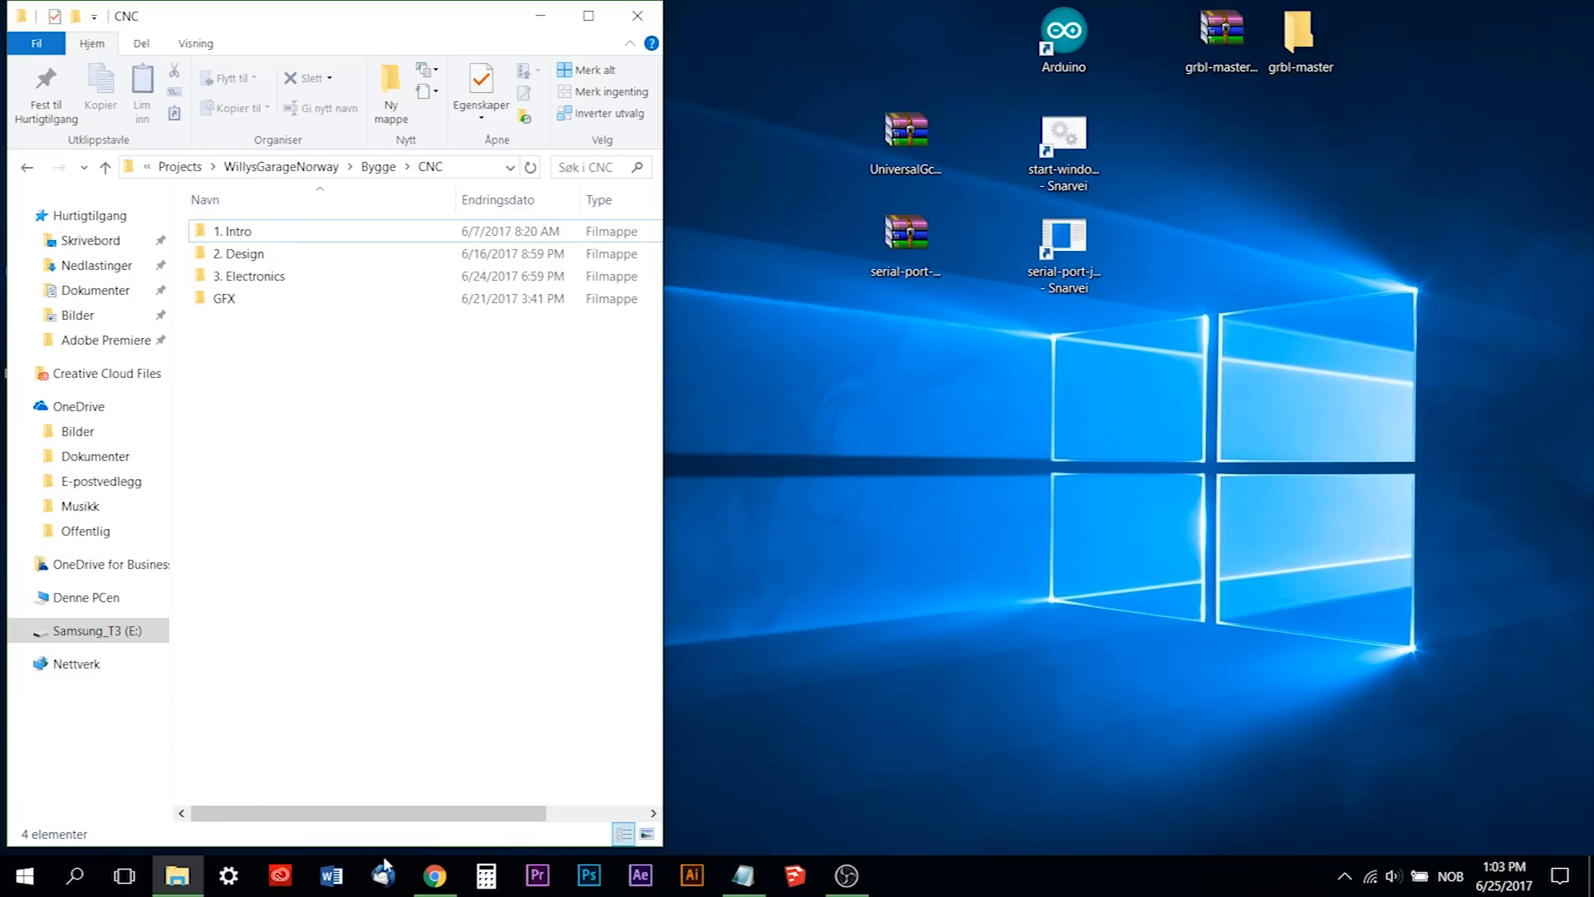
Bring the Chrome window with the Arduino home page to the front.
click(433, 874)
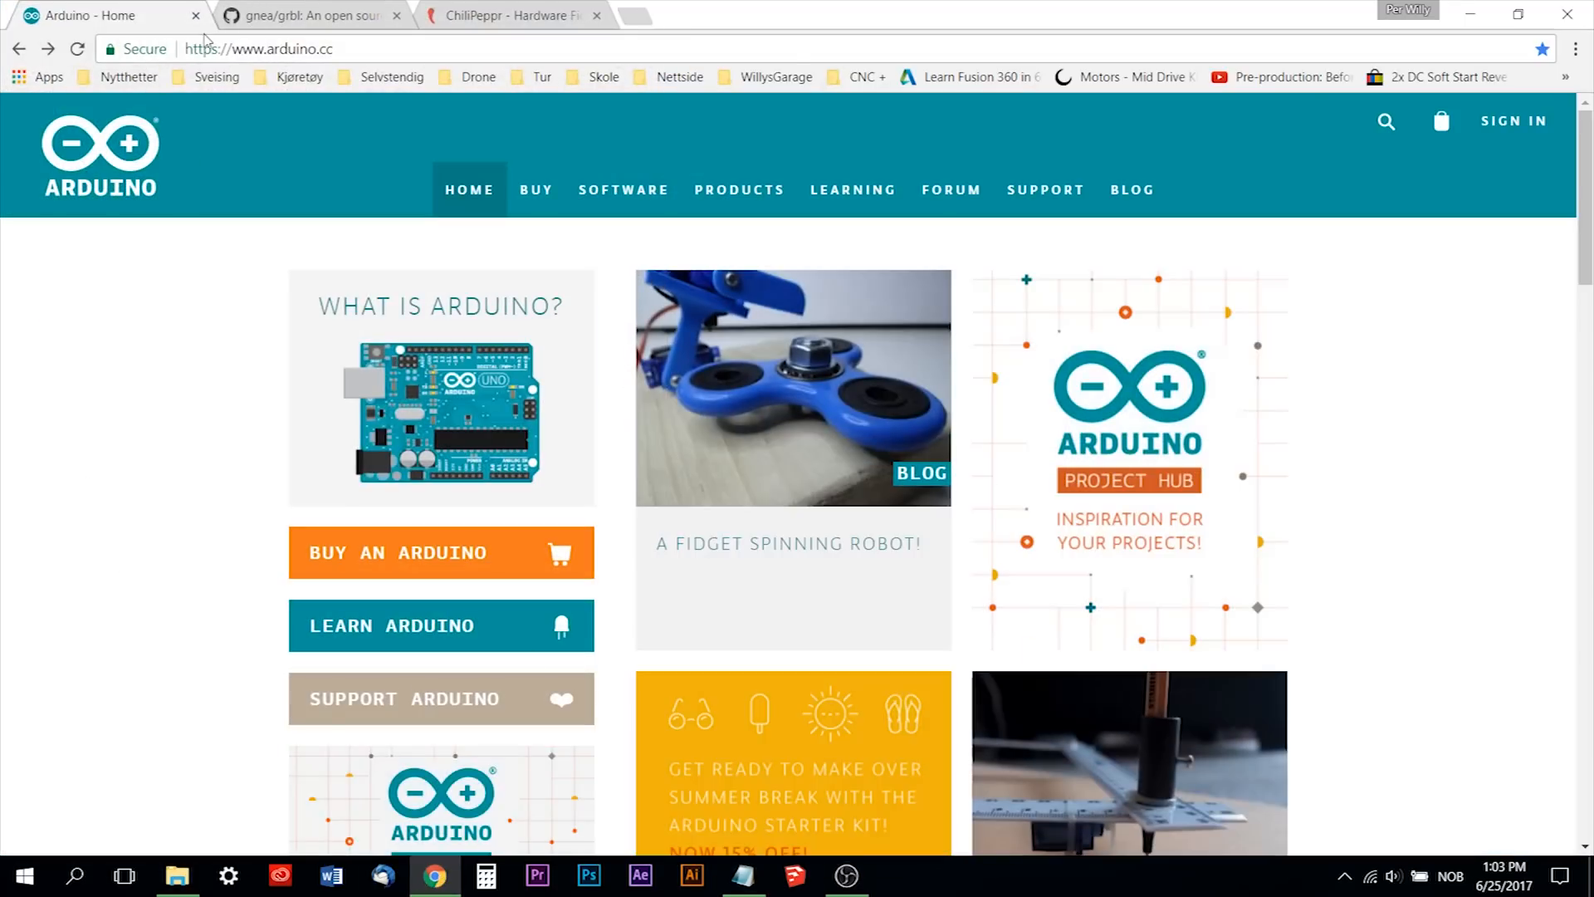
Reach the Arduino IDE 1.8.3 Windows Installer download from the Software page.
click(259, 49)
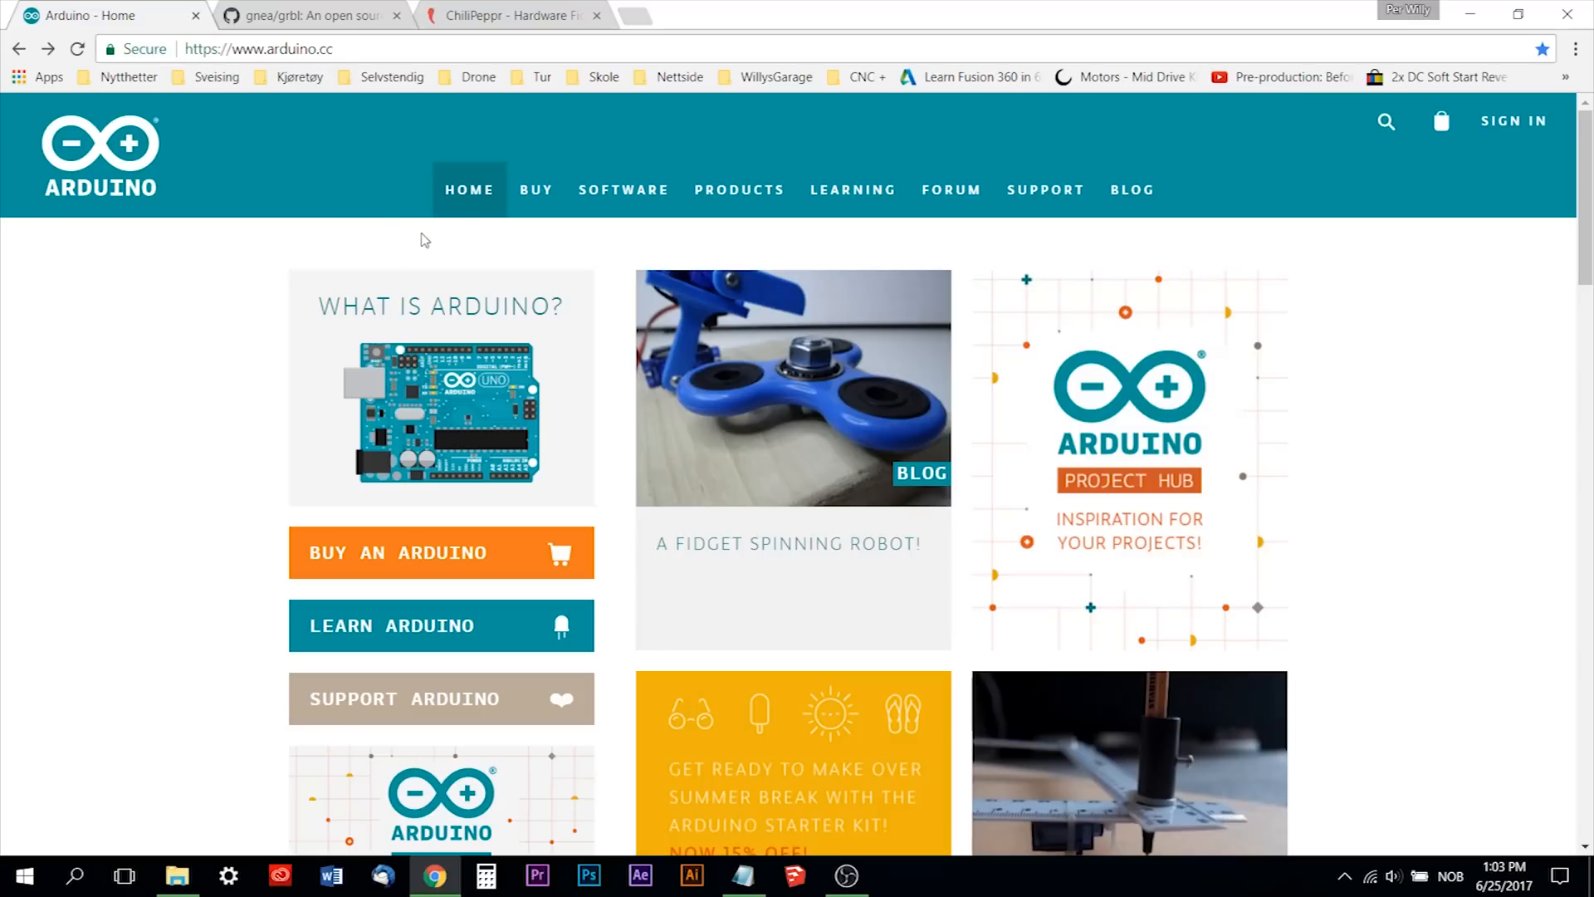
mouse_move(624, 190)
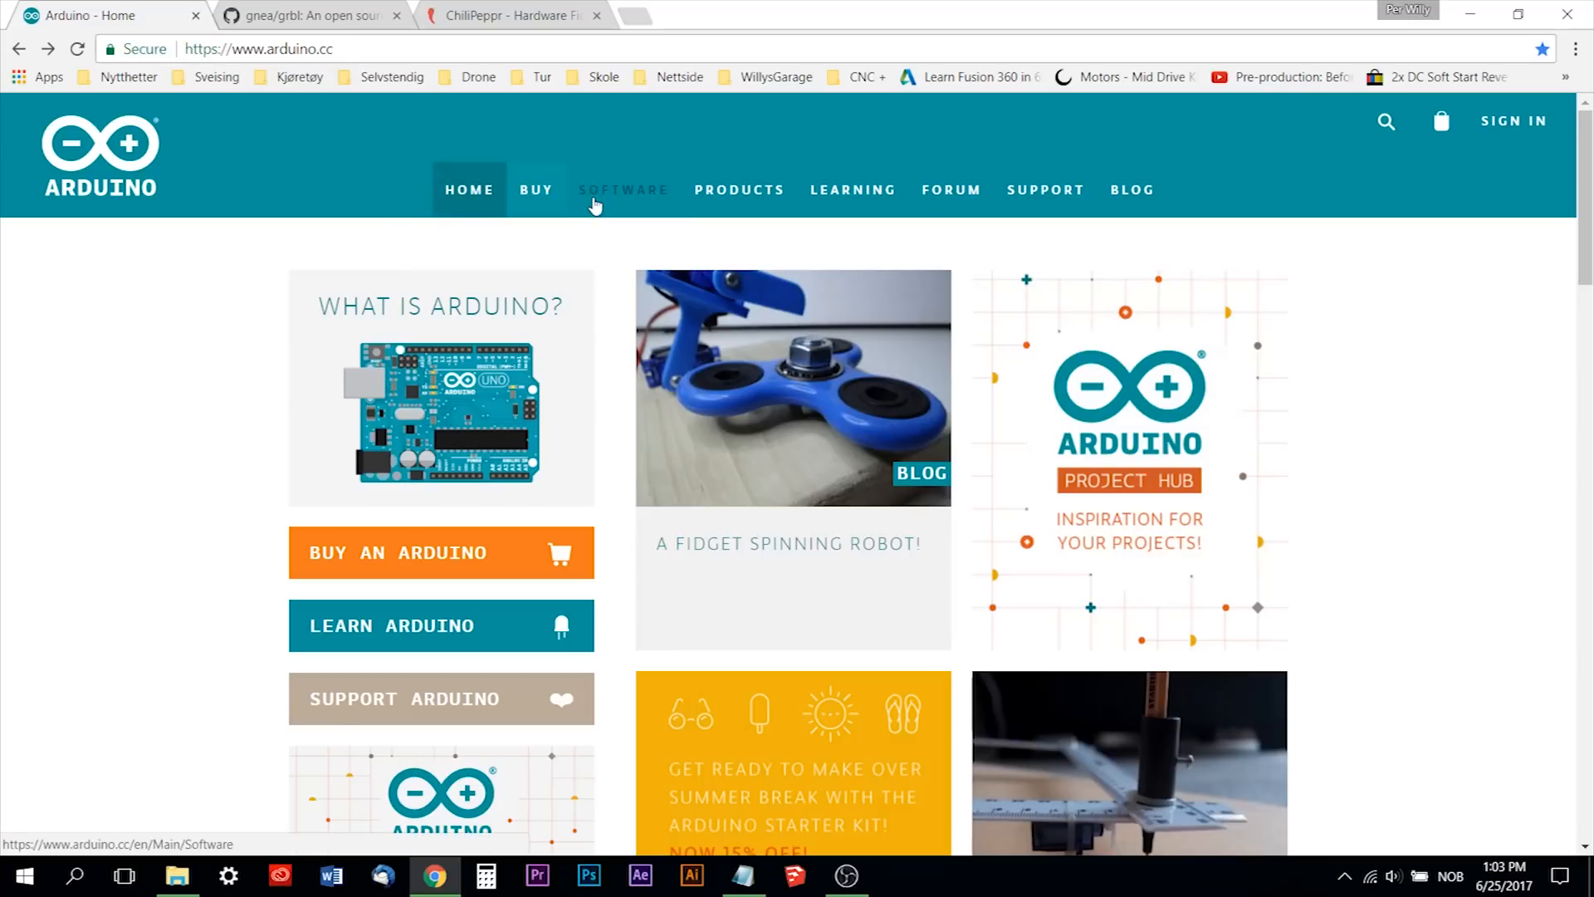
click(624, 191)
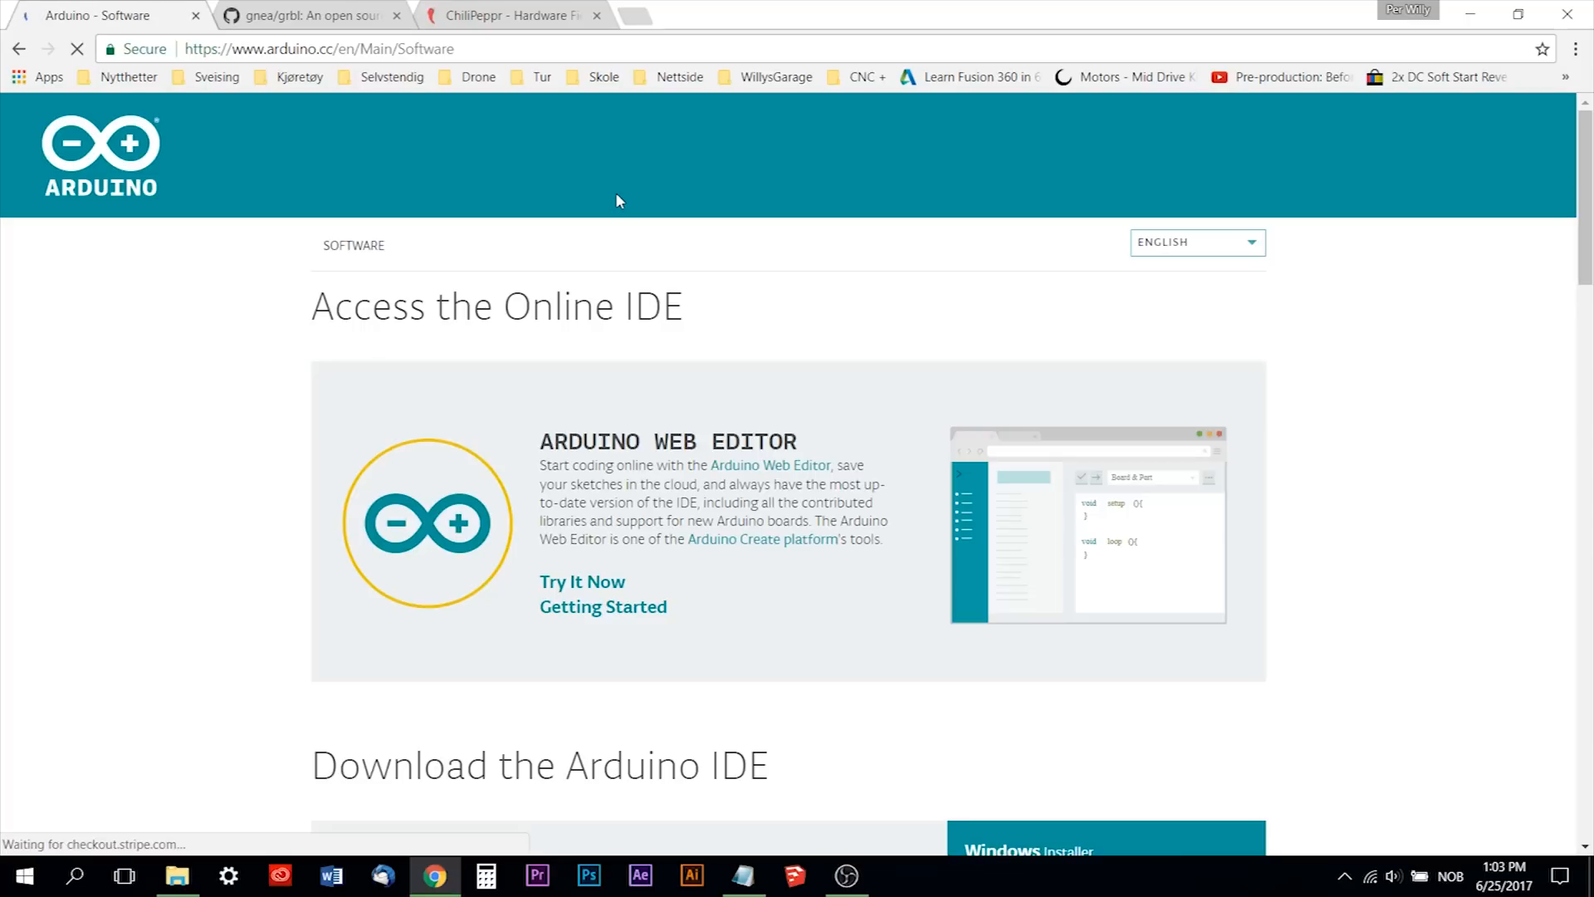
scroll(down, 3)
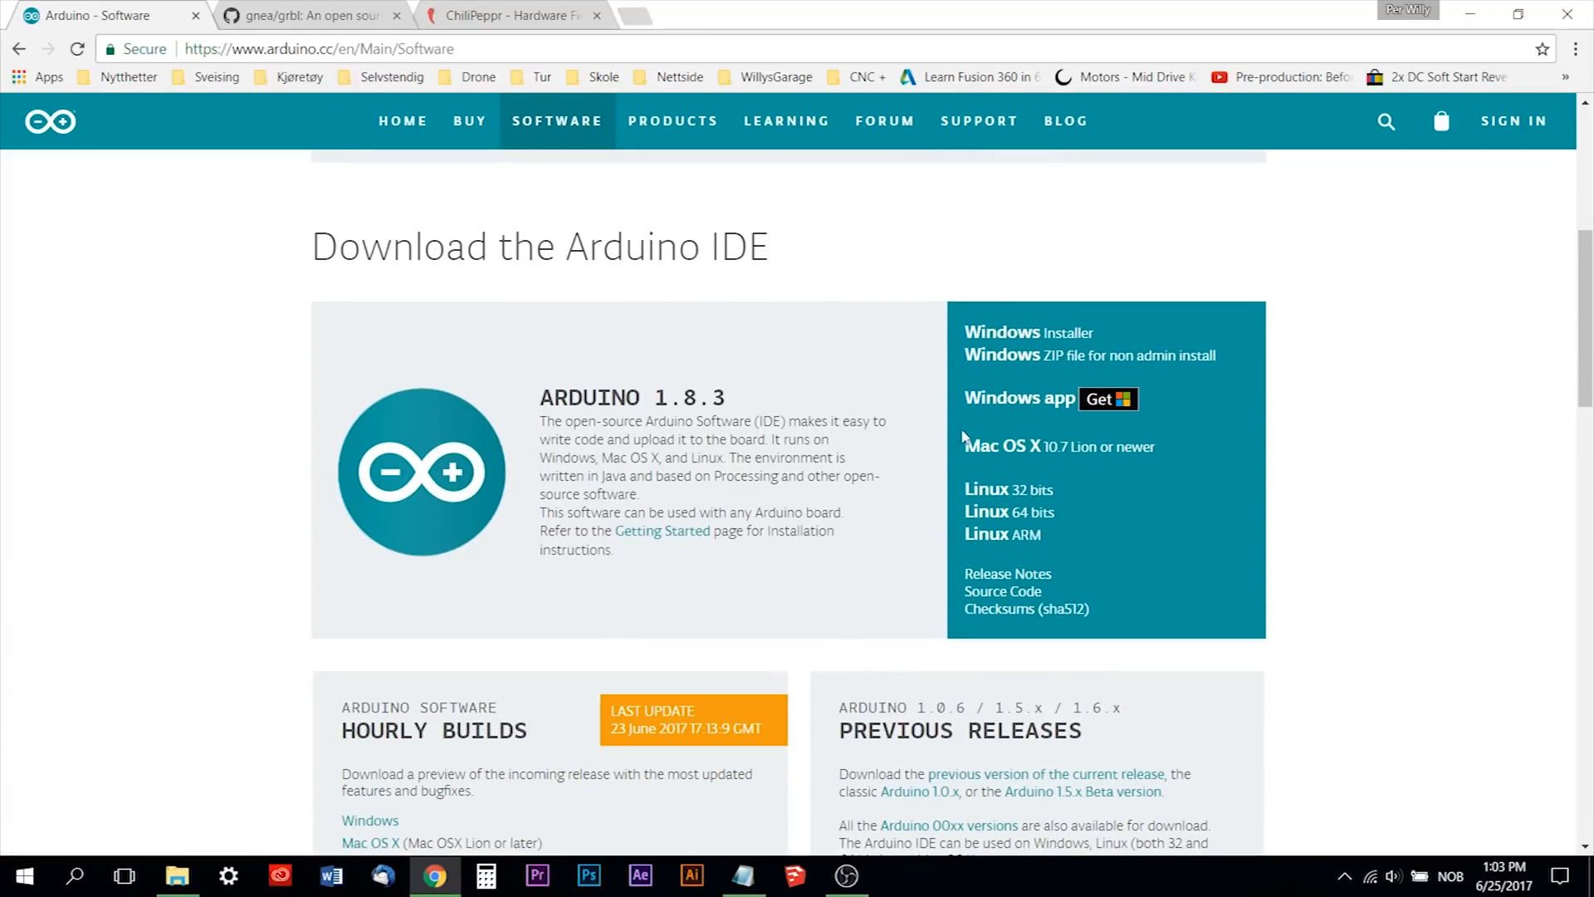
click(1028, 332)
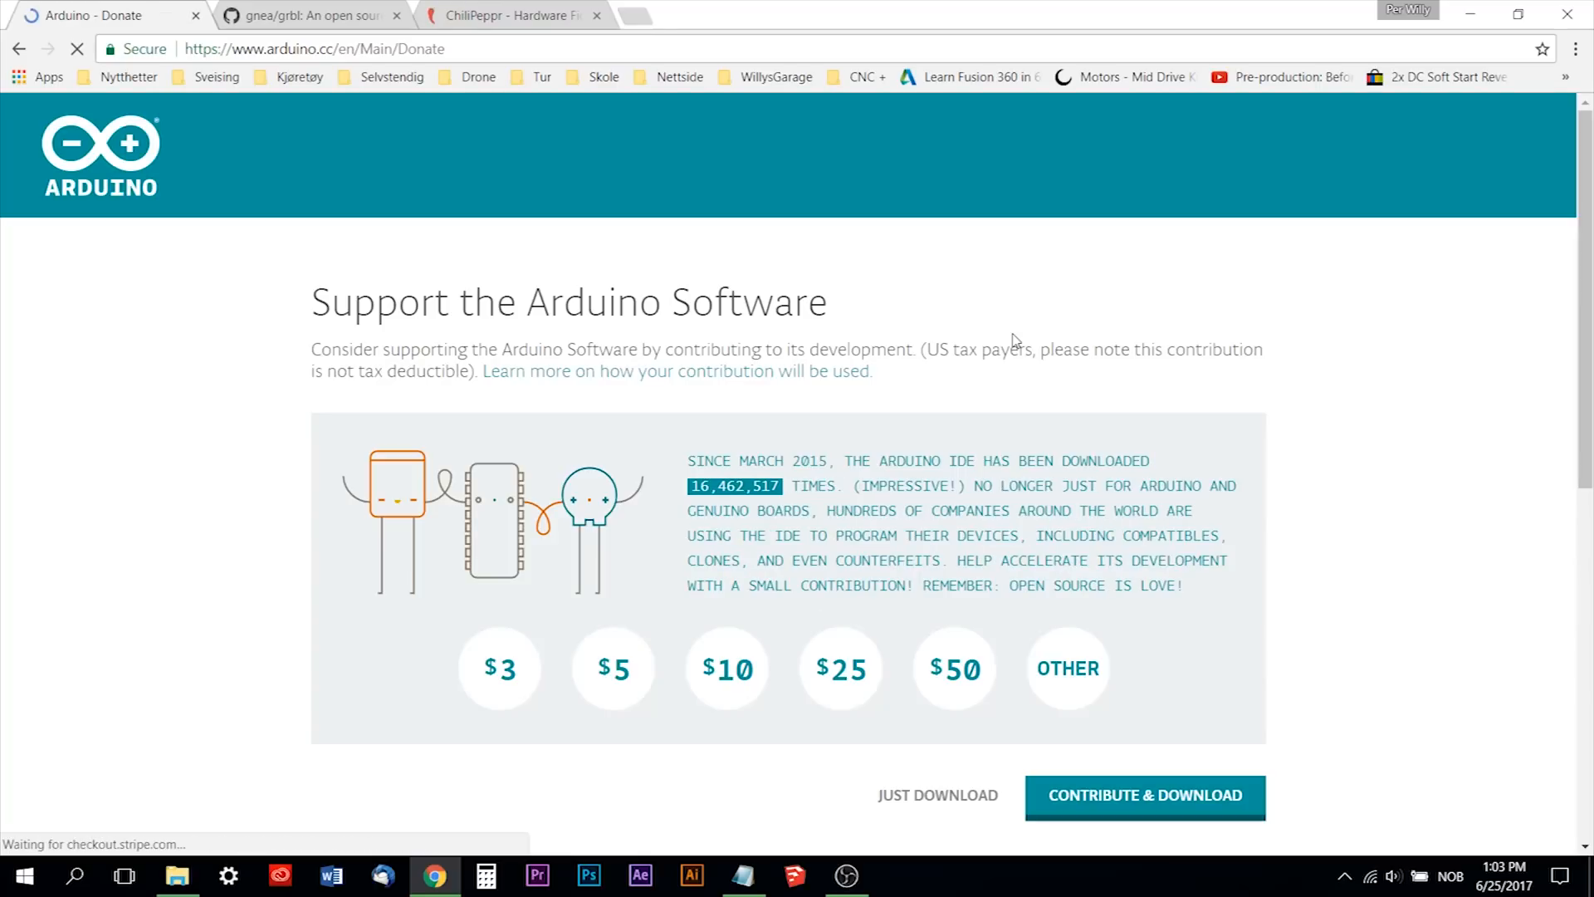
scroll(down, 3)
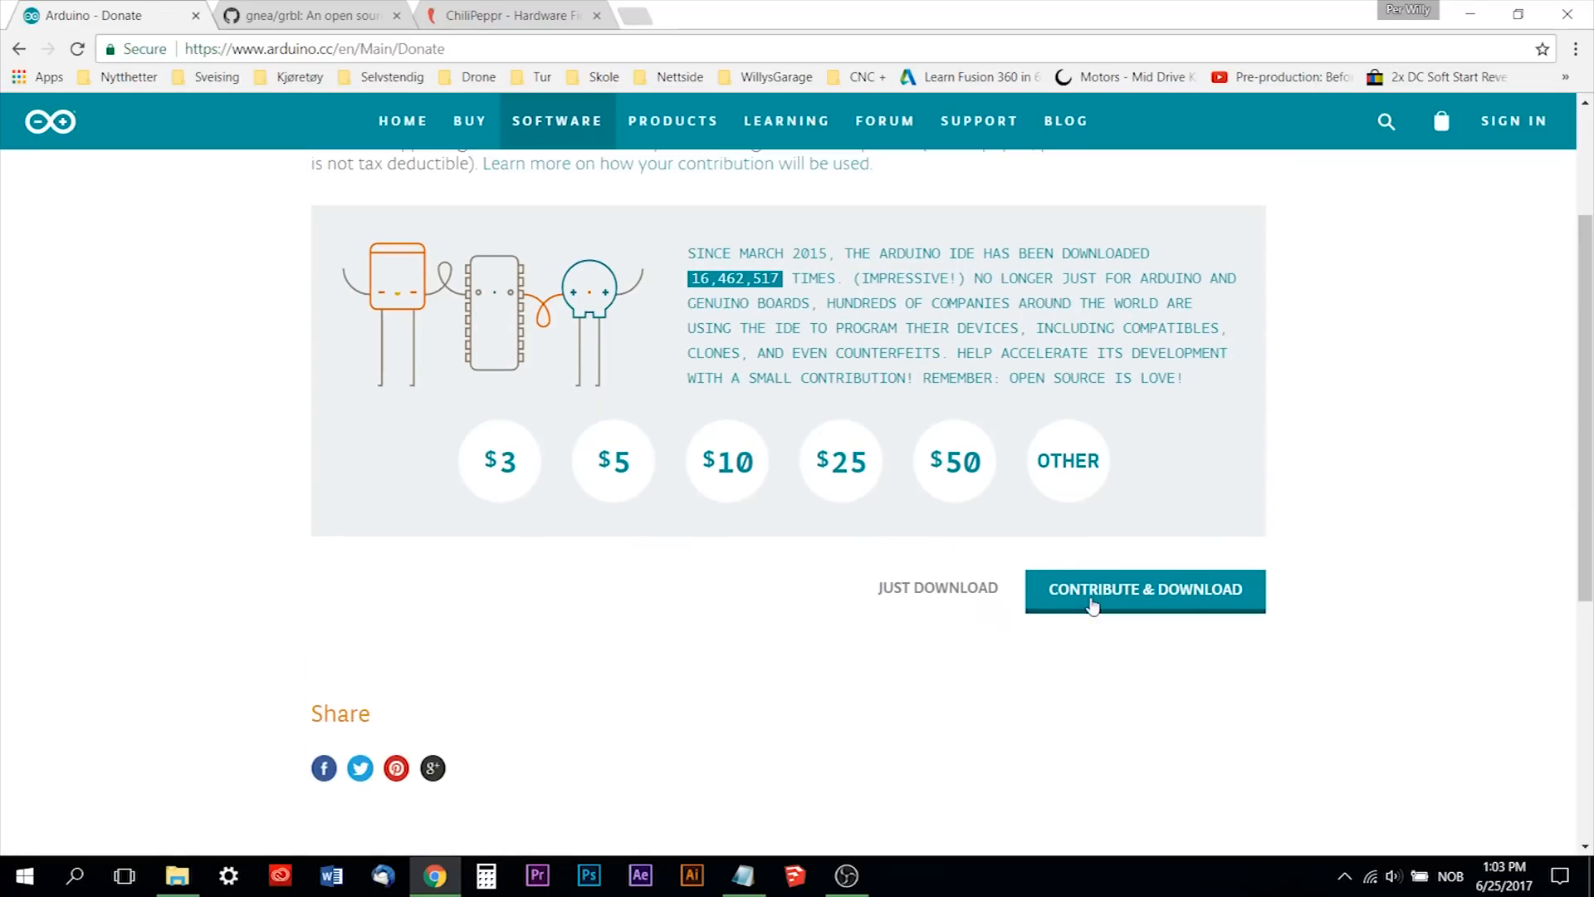
mouse_move(937, 588)
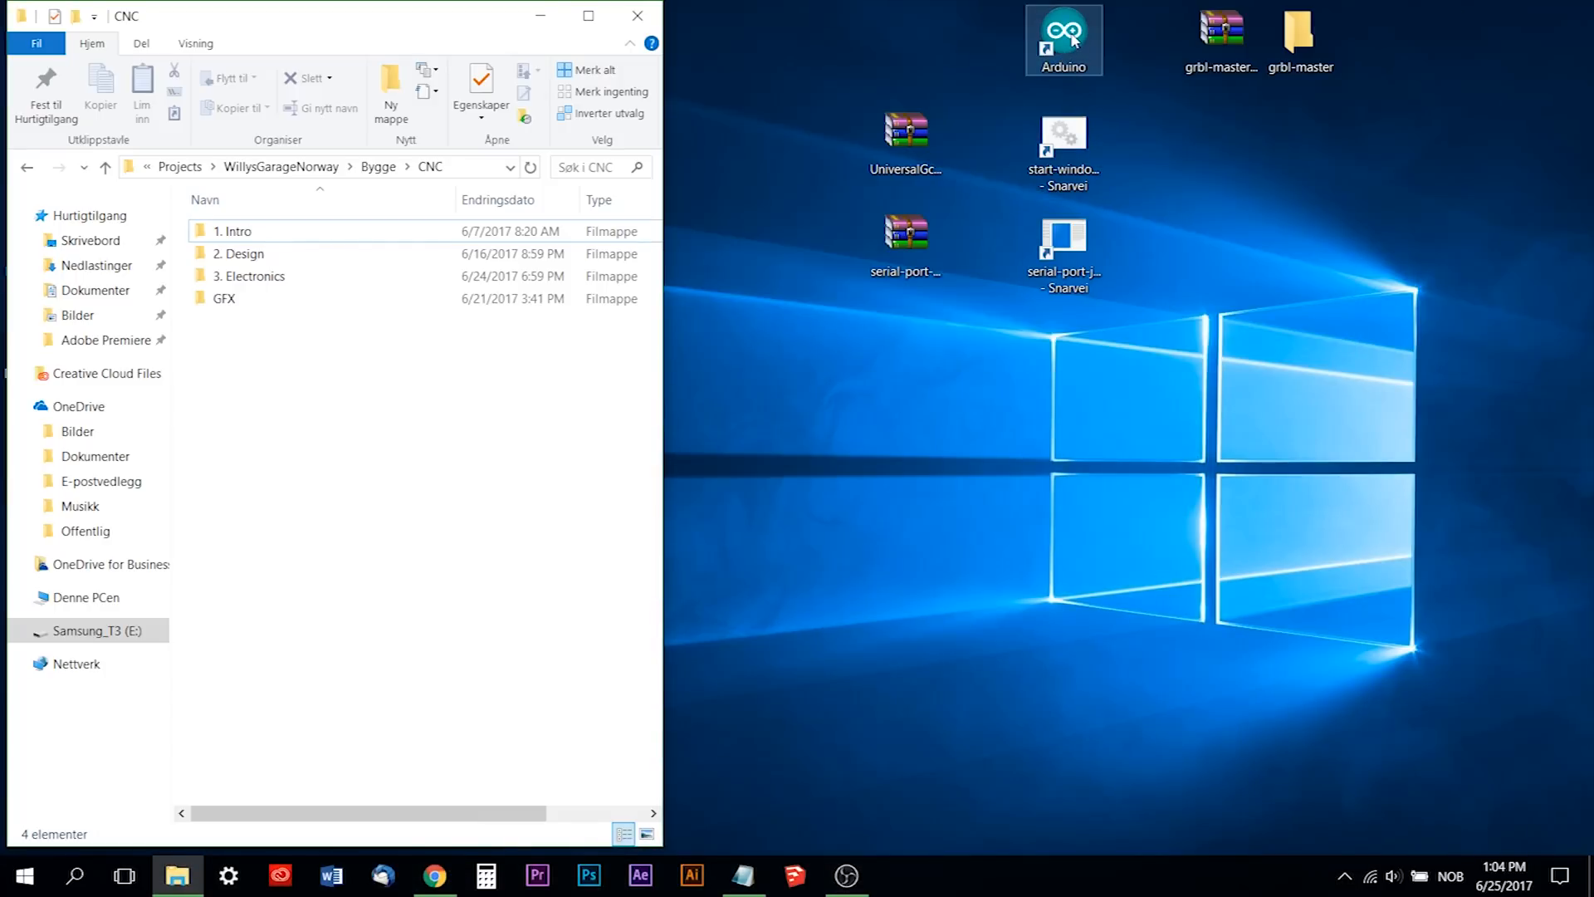
double_click(1064, 40)
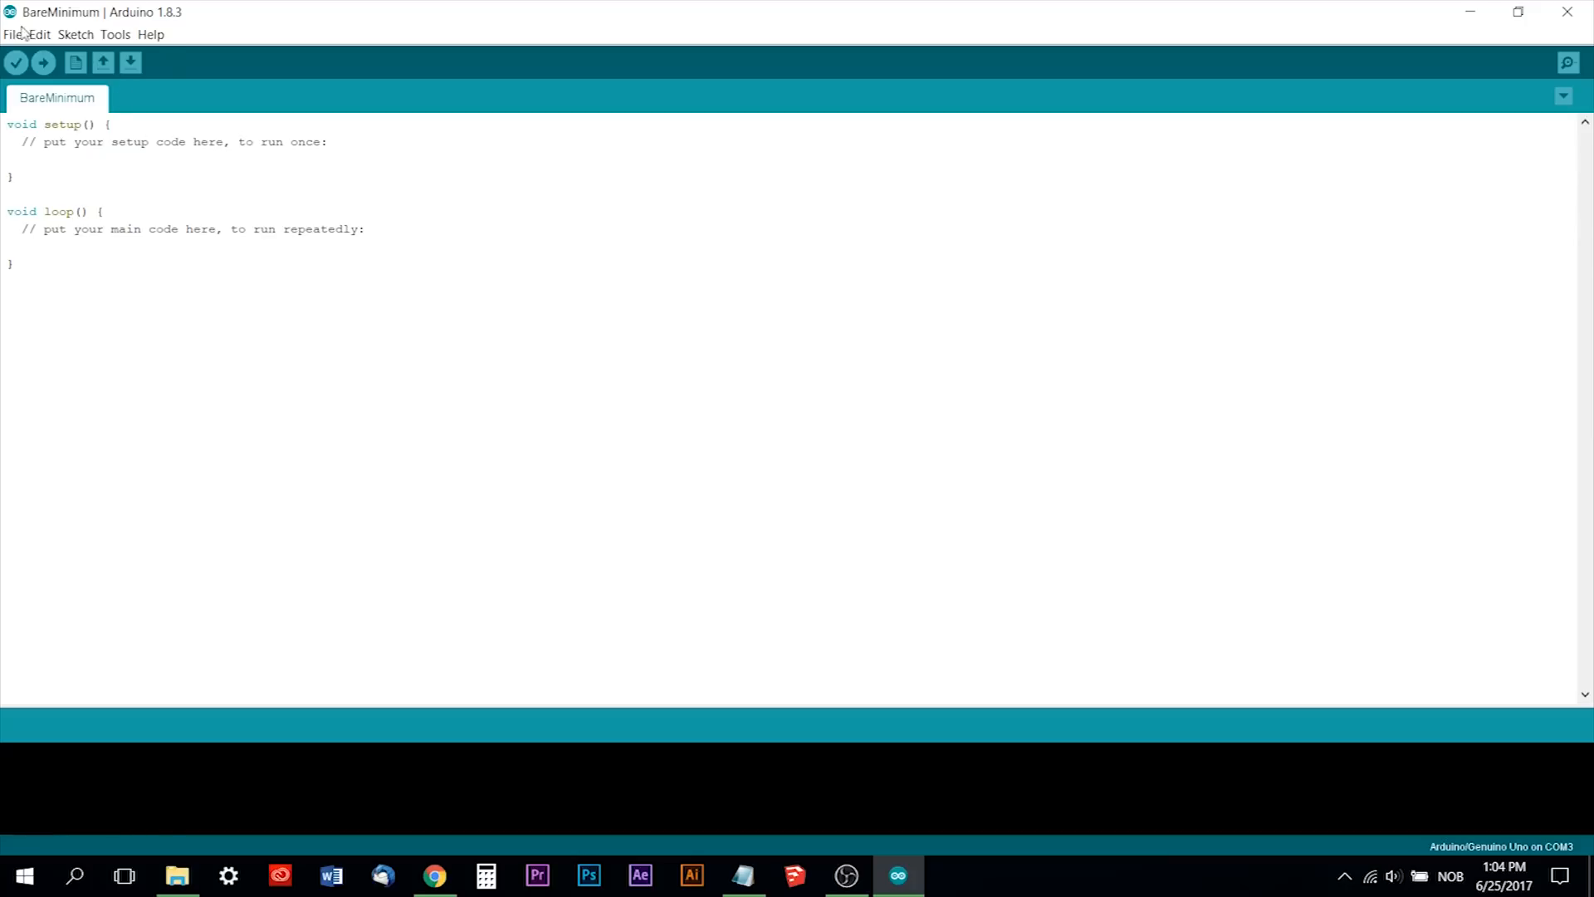
click(14, 33)
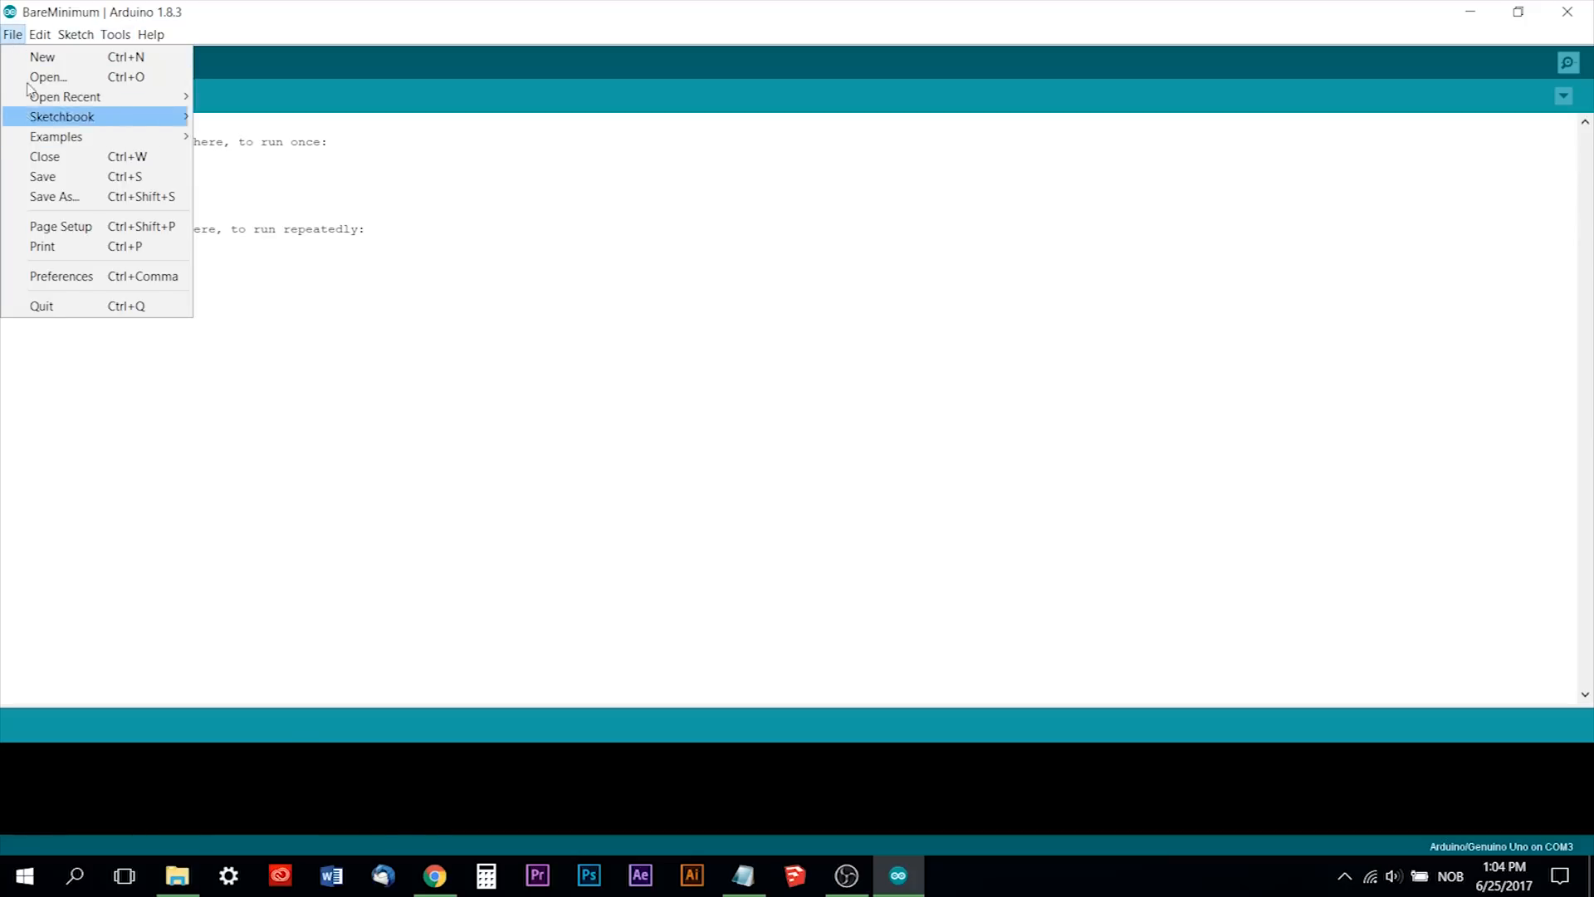
mouse_move(203, 109)
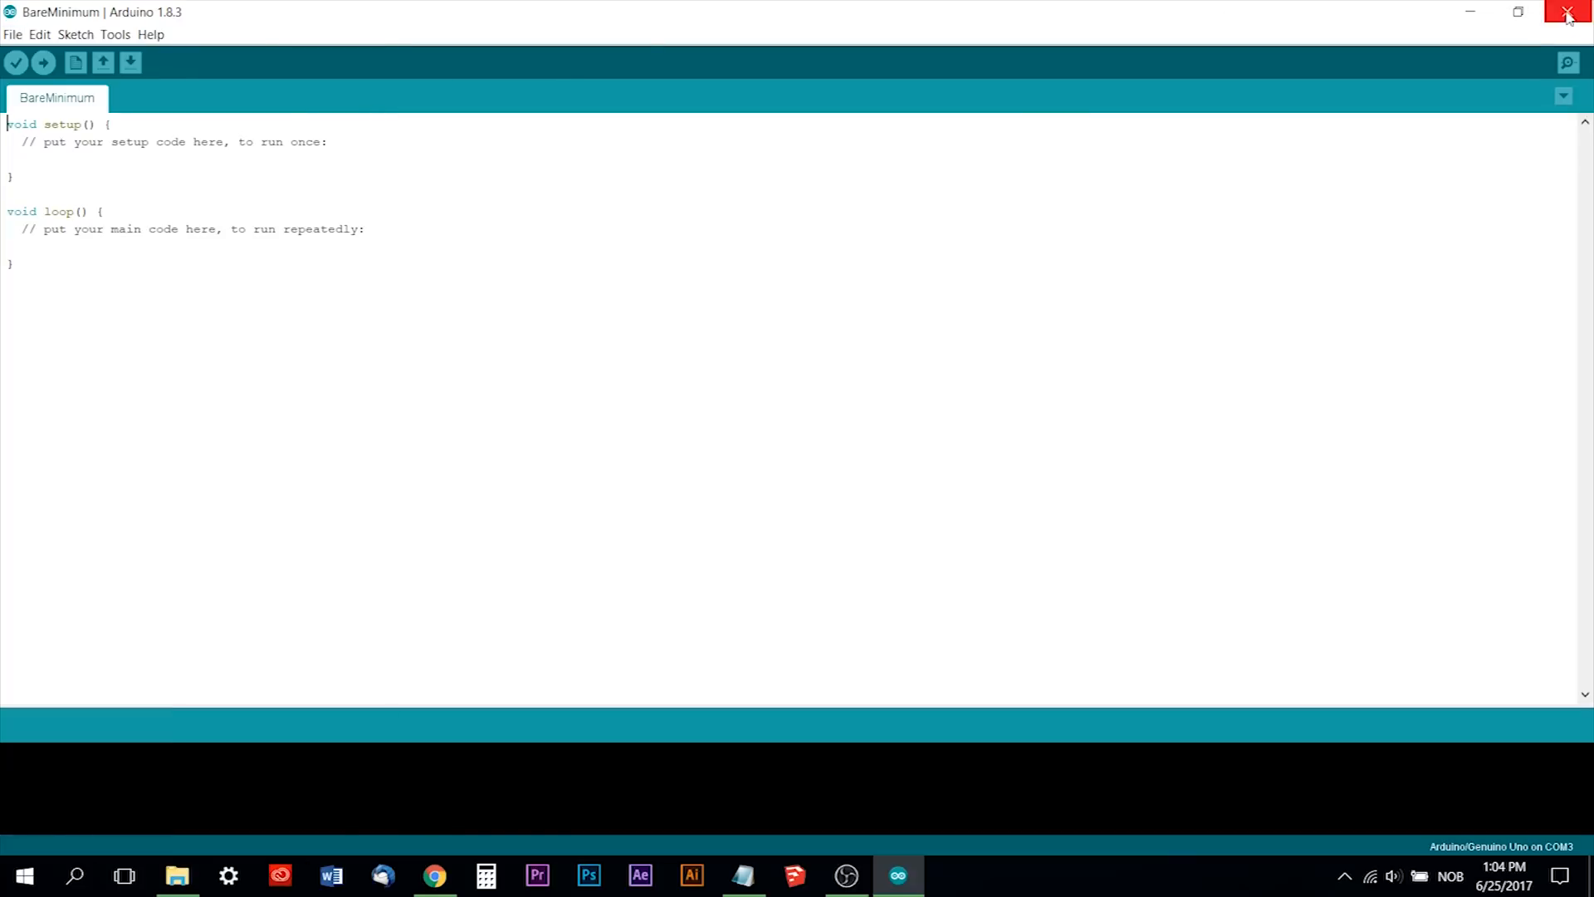
click(1569, 13)
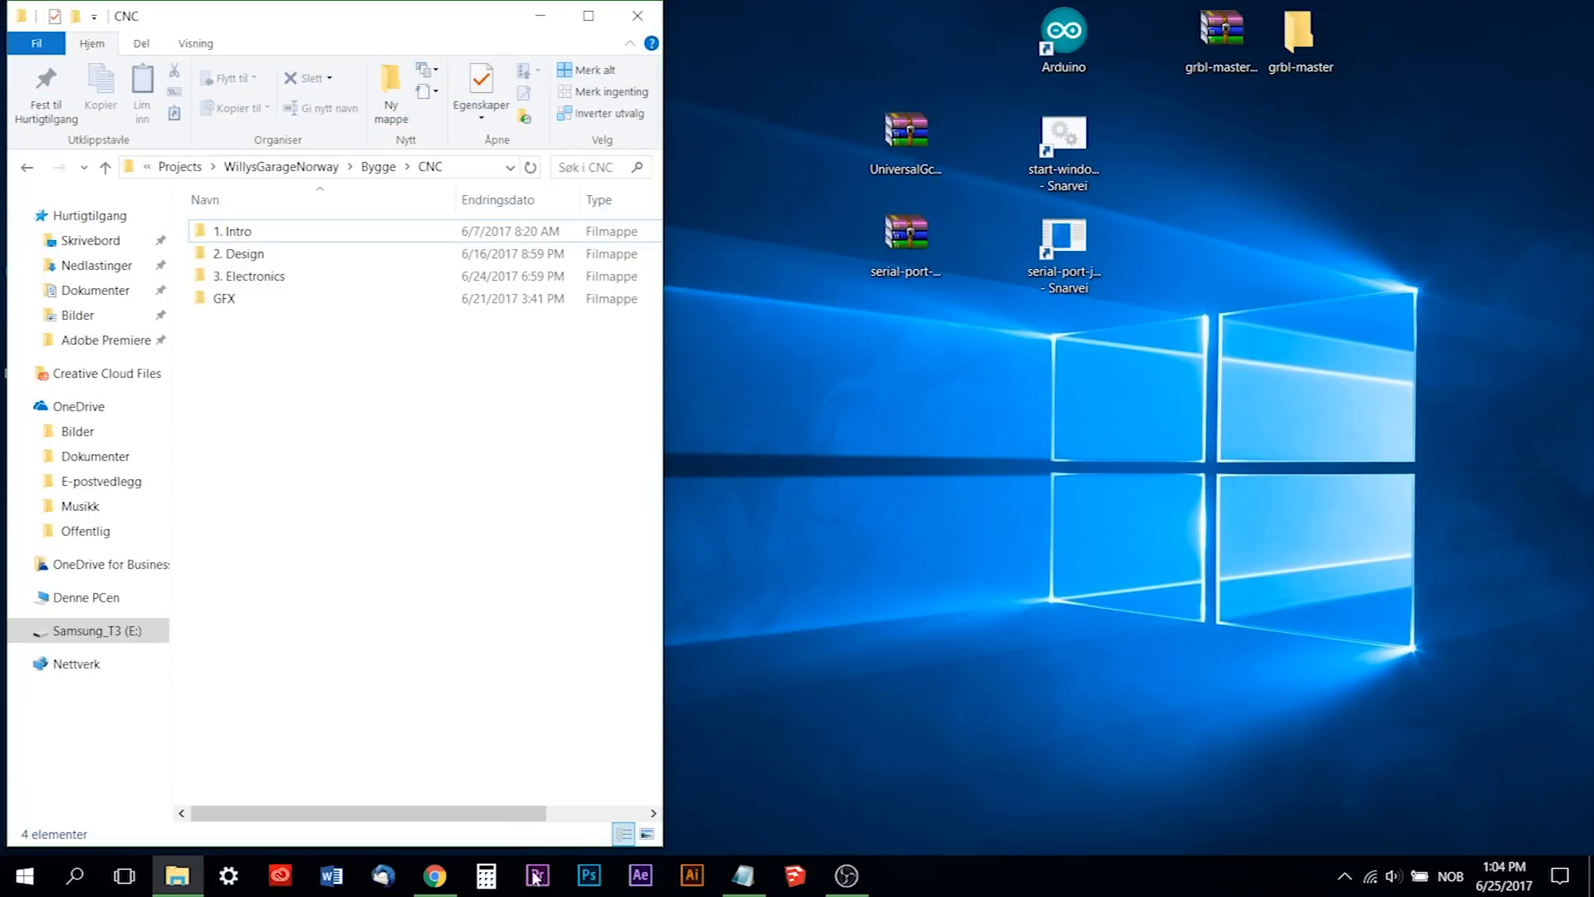
Download the gnea/grbl repository as grbl-master.zip and return to the desktop.
click(434, 882)
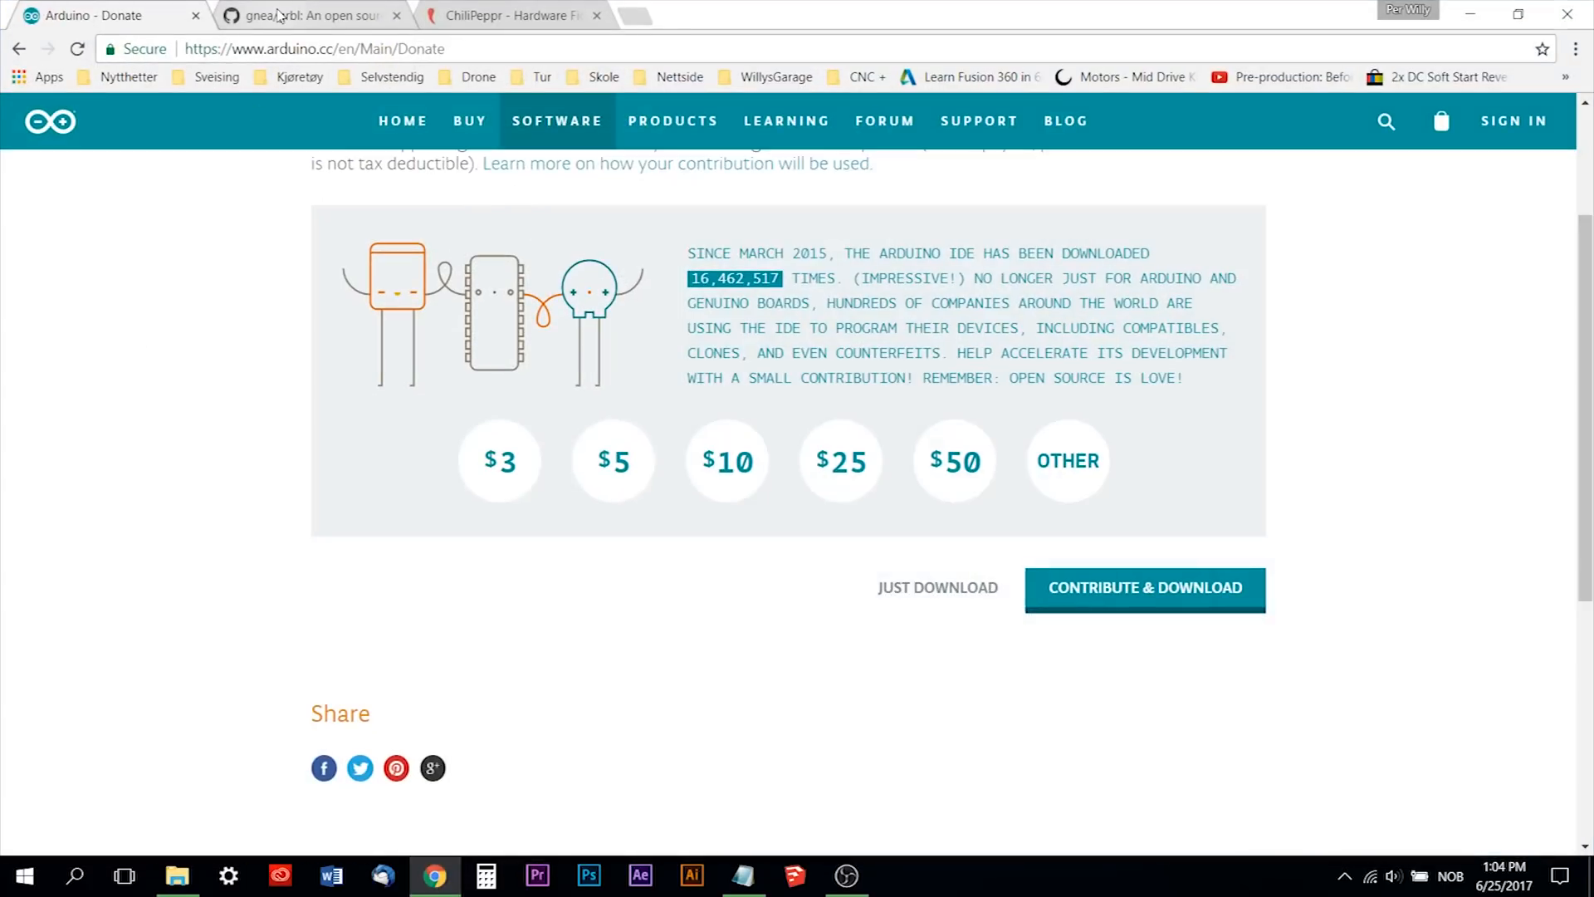
click(305, 15)
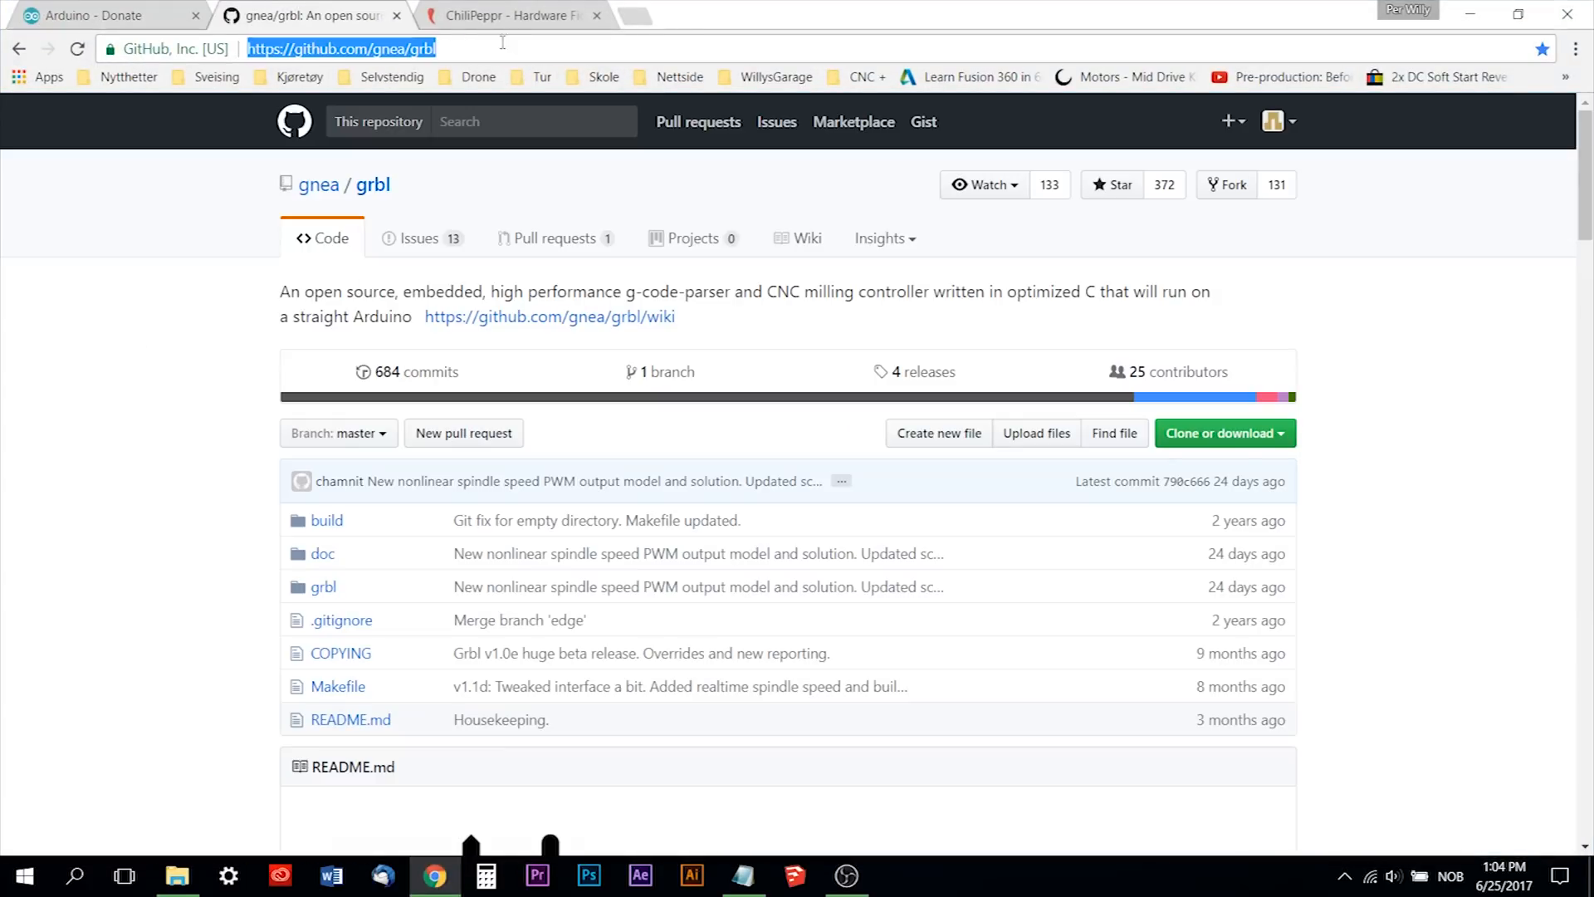
mouse_move(402, 65)
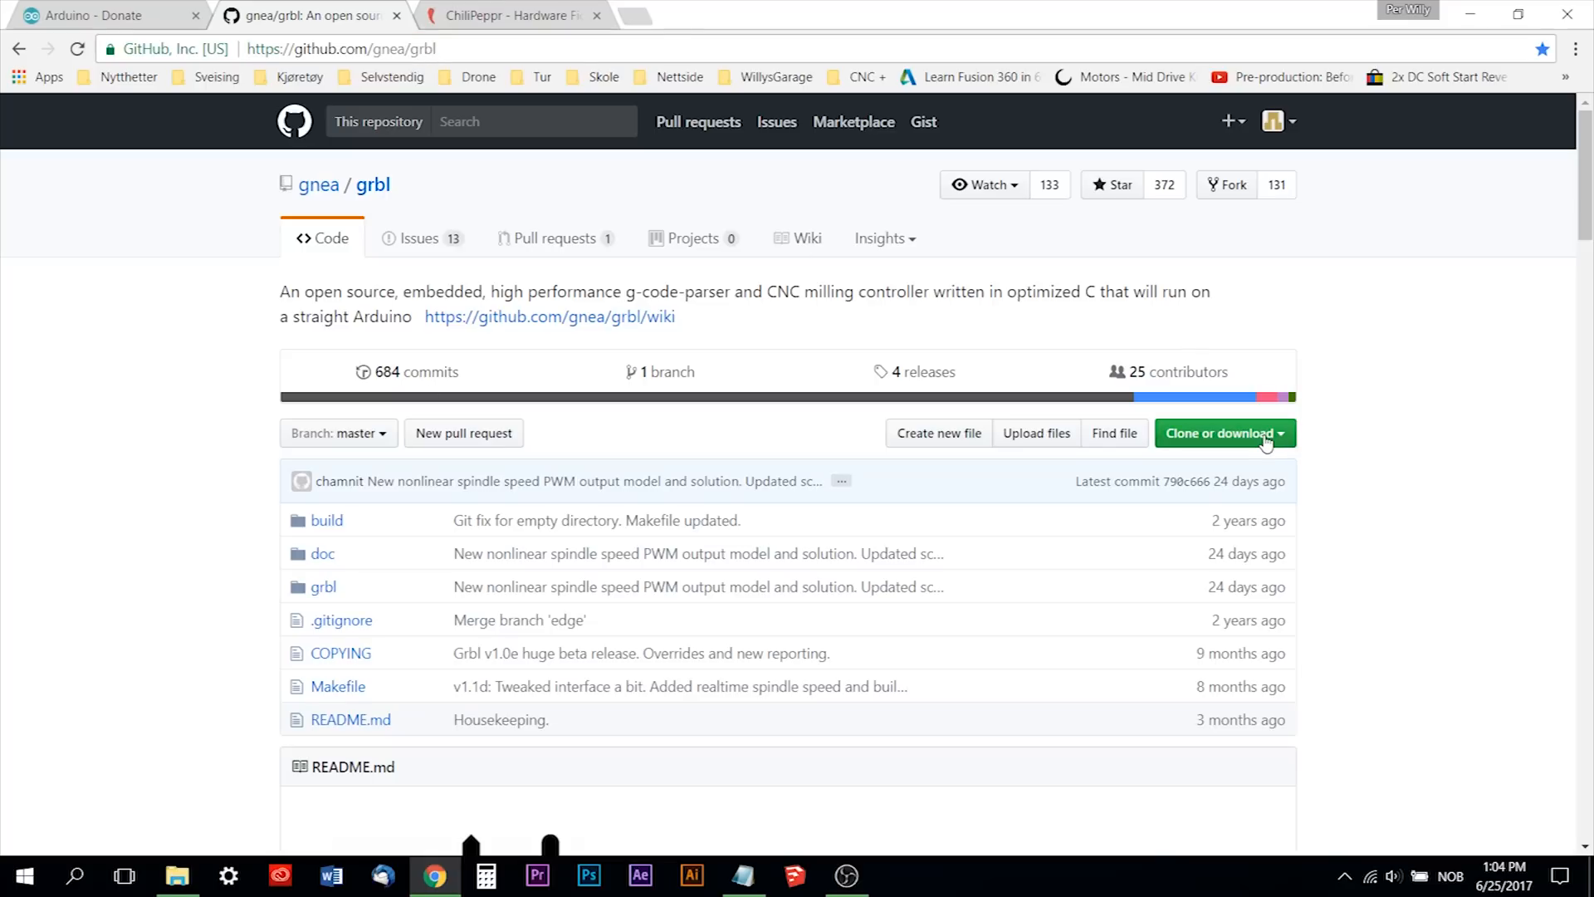
click(1224, 431)
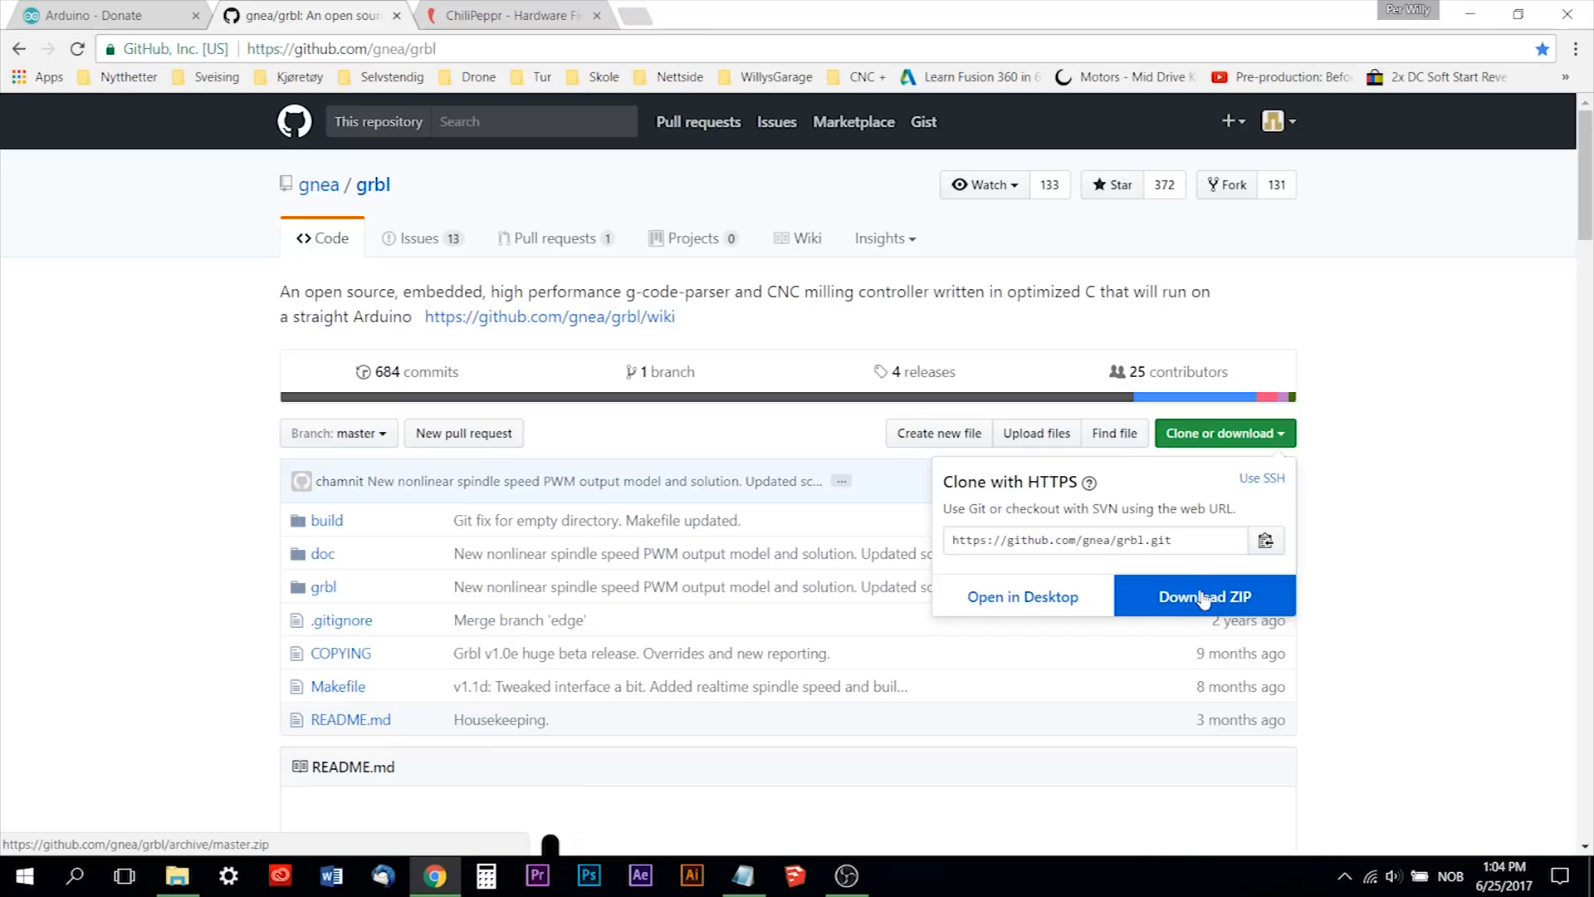
click(1205, 597)
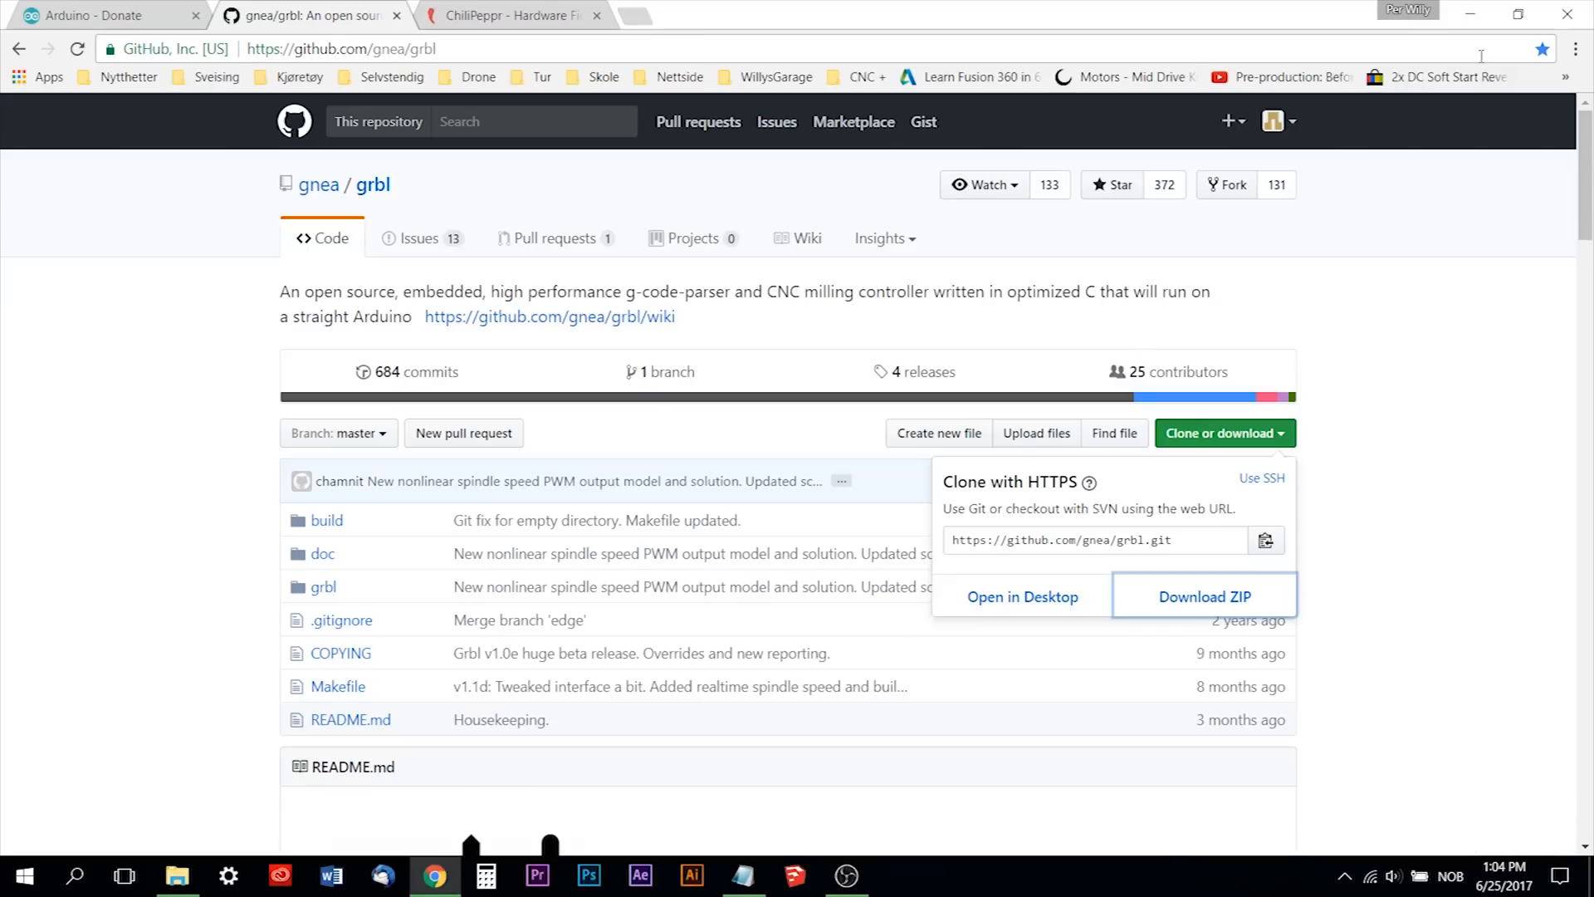
click(176, 875)
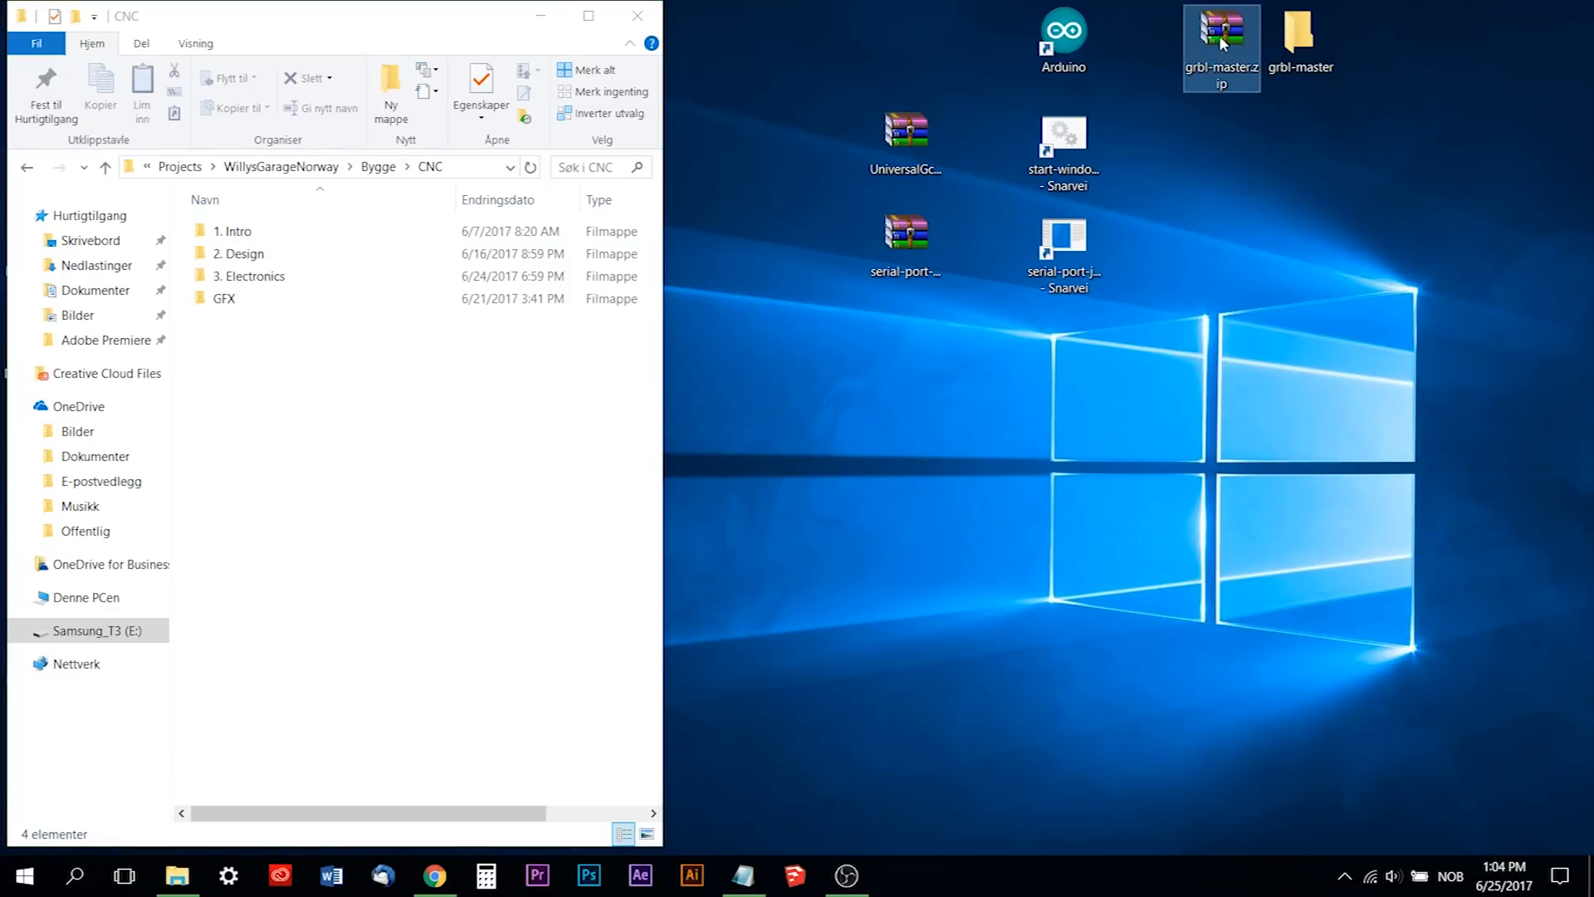
Extract grbl-master.zip to a desktop folder and browse into the inner grbl-master folder.
right_click(1222, 40)
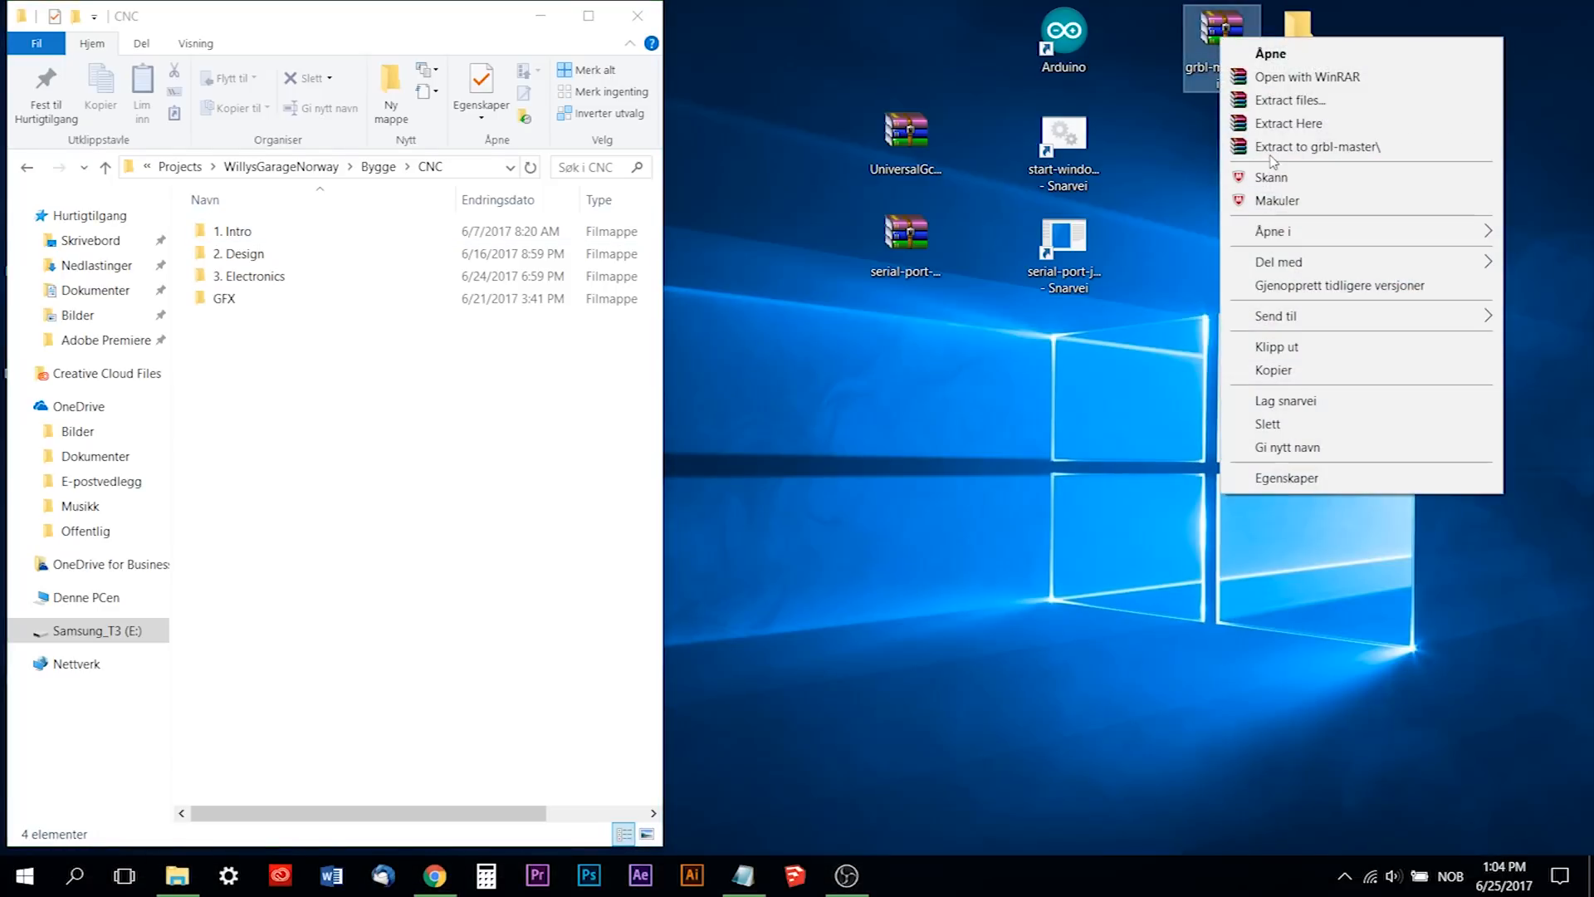
click(1322, 146)
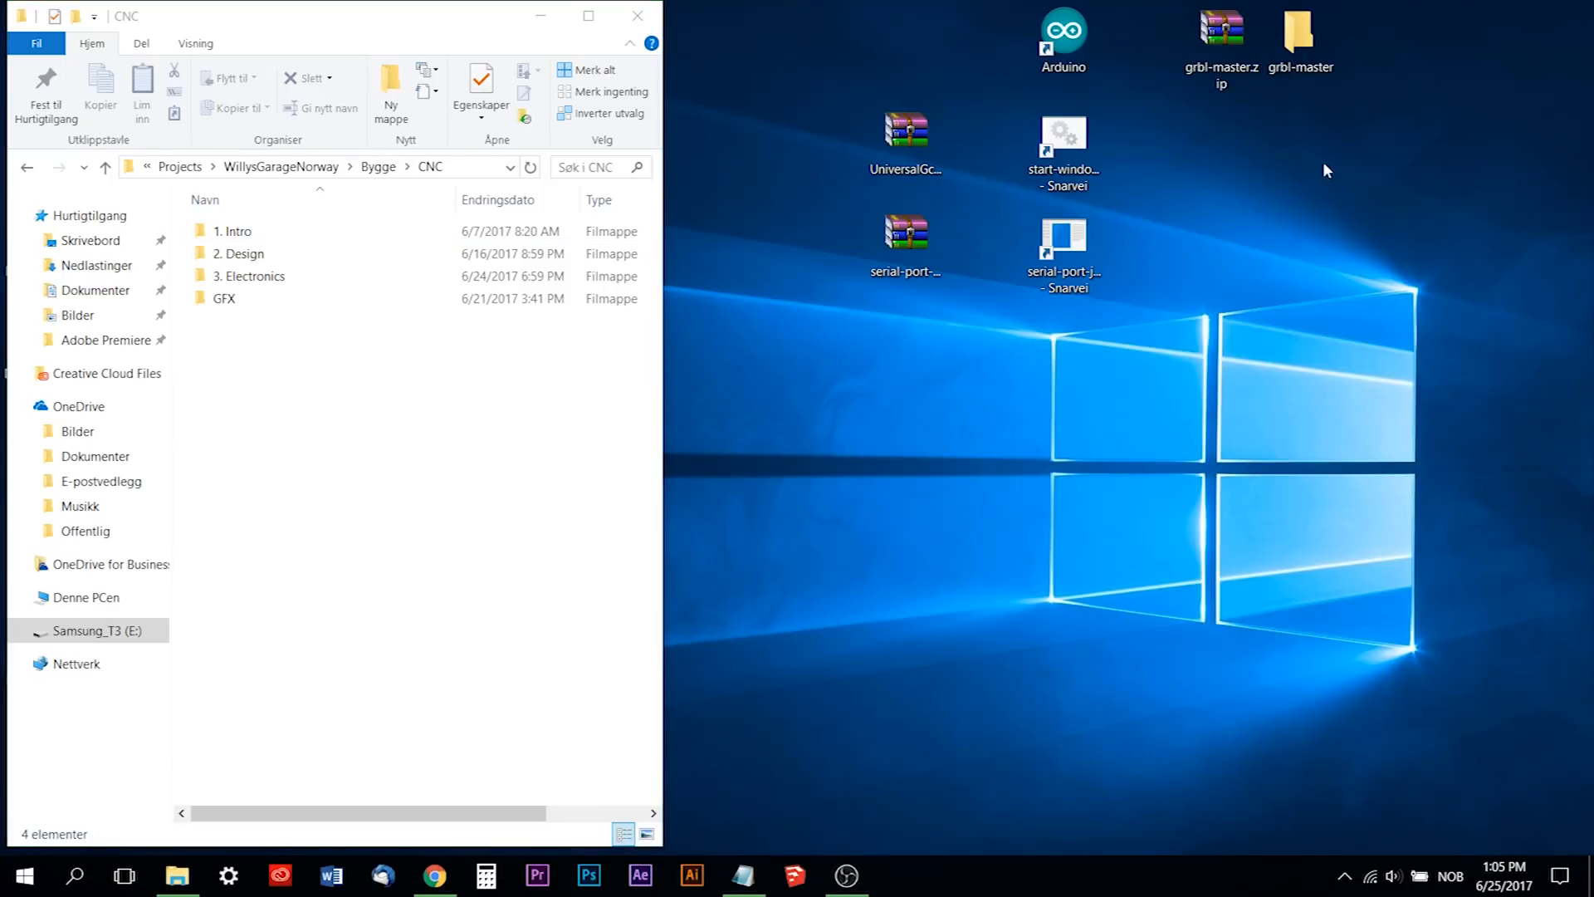
double_click(1300, 31)
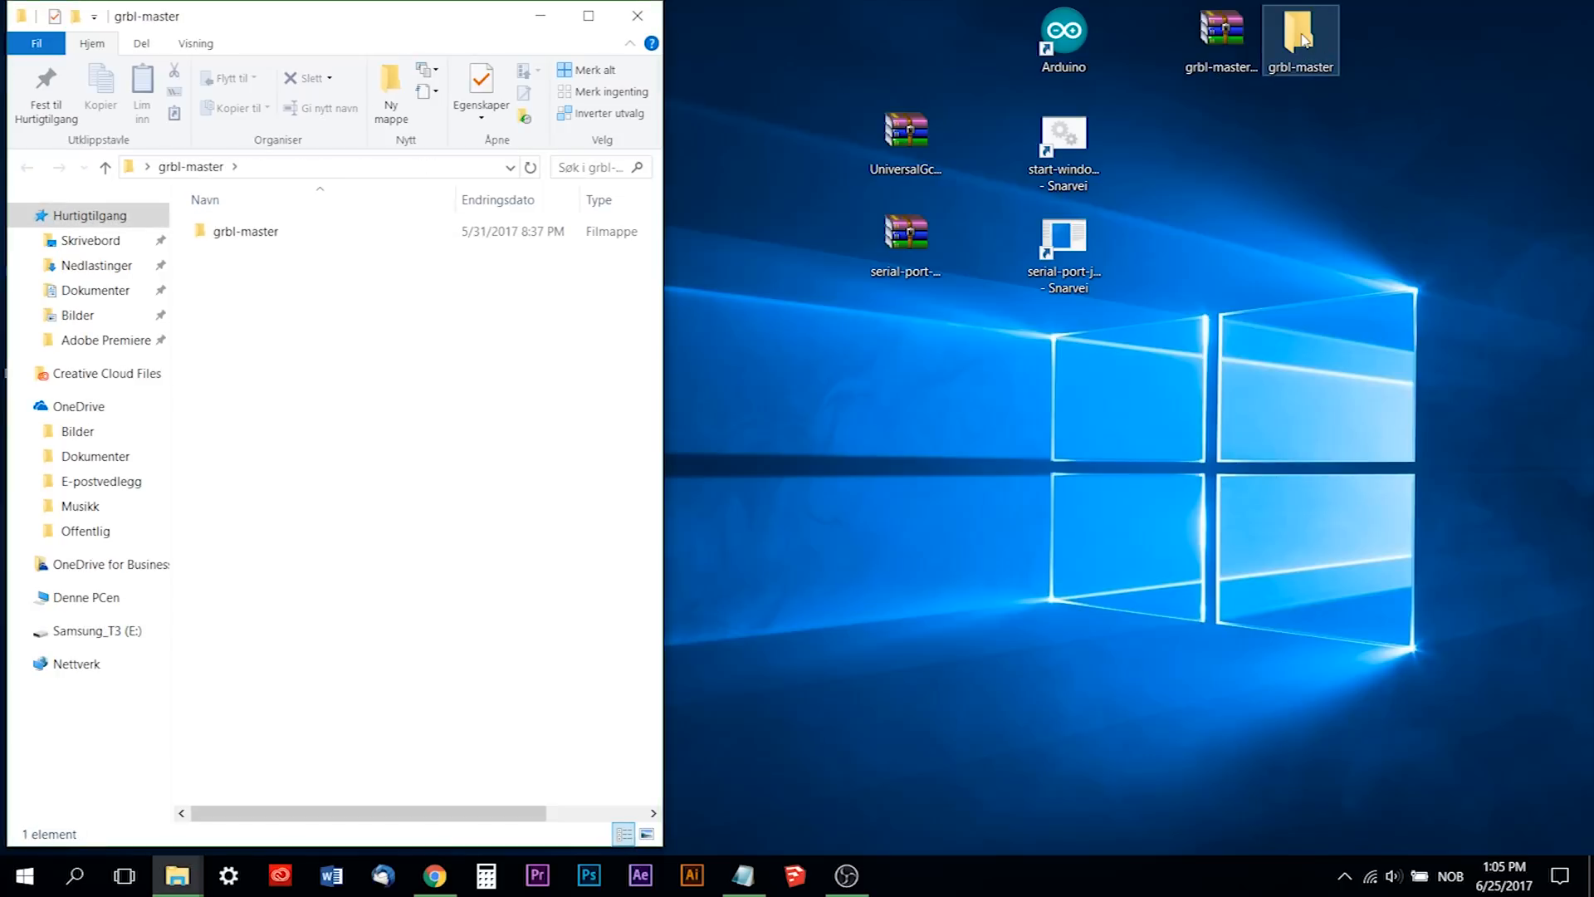
click(244, 230)
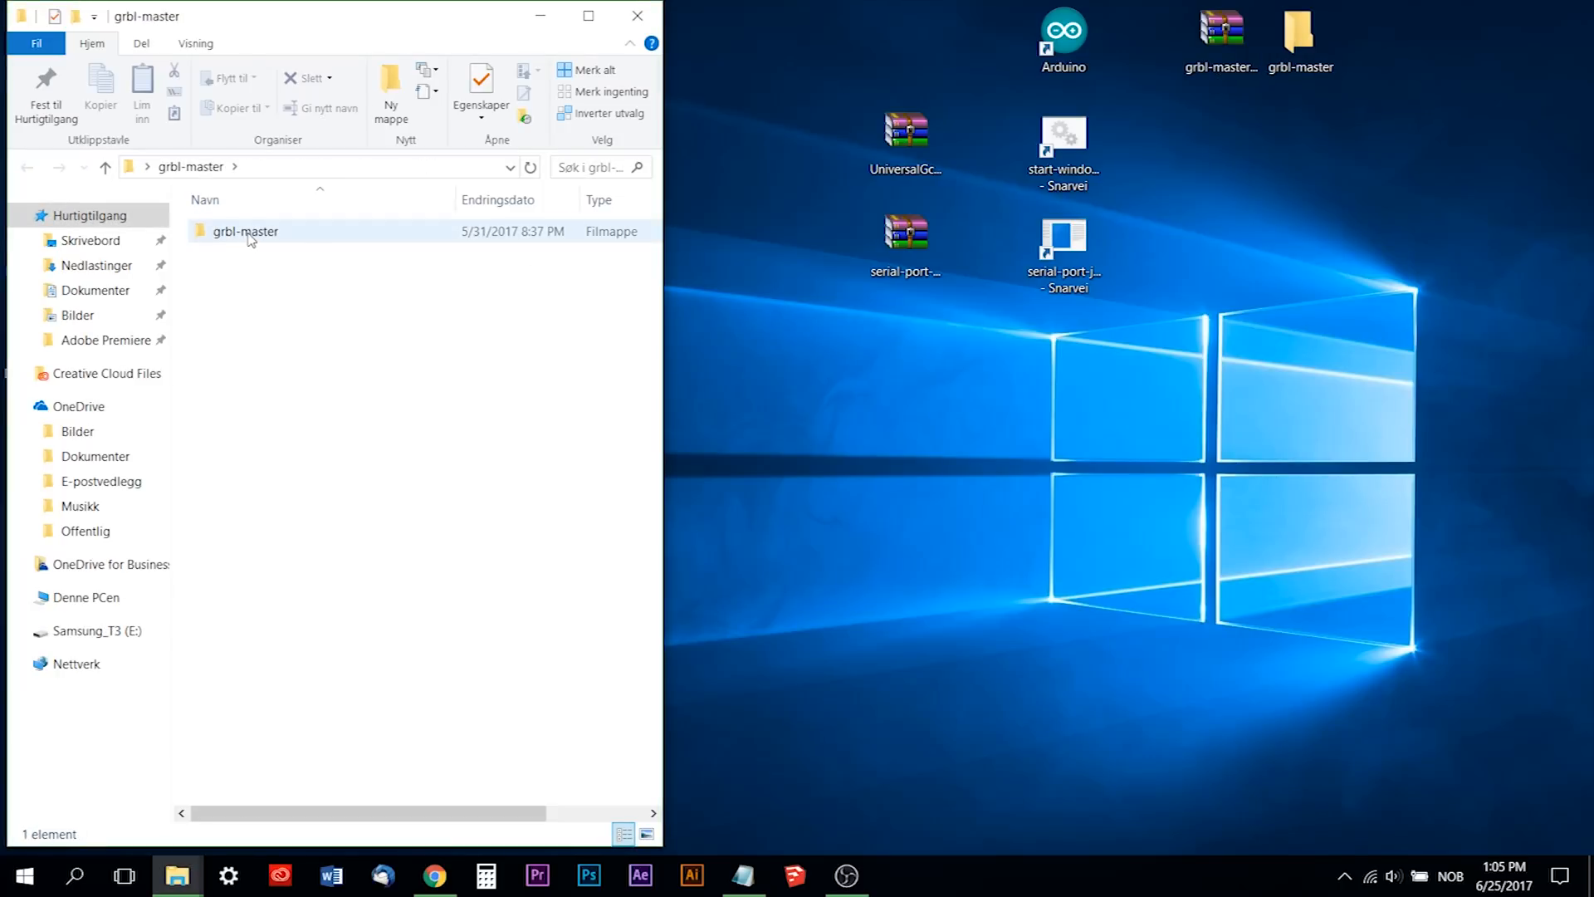
double_click(244, 231)
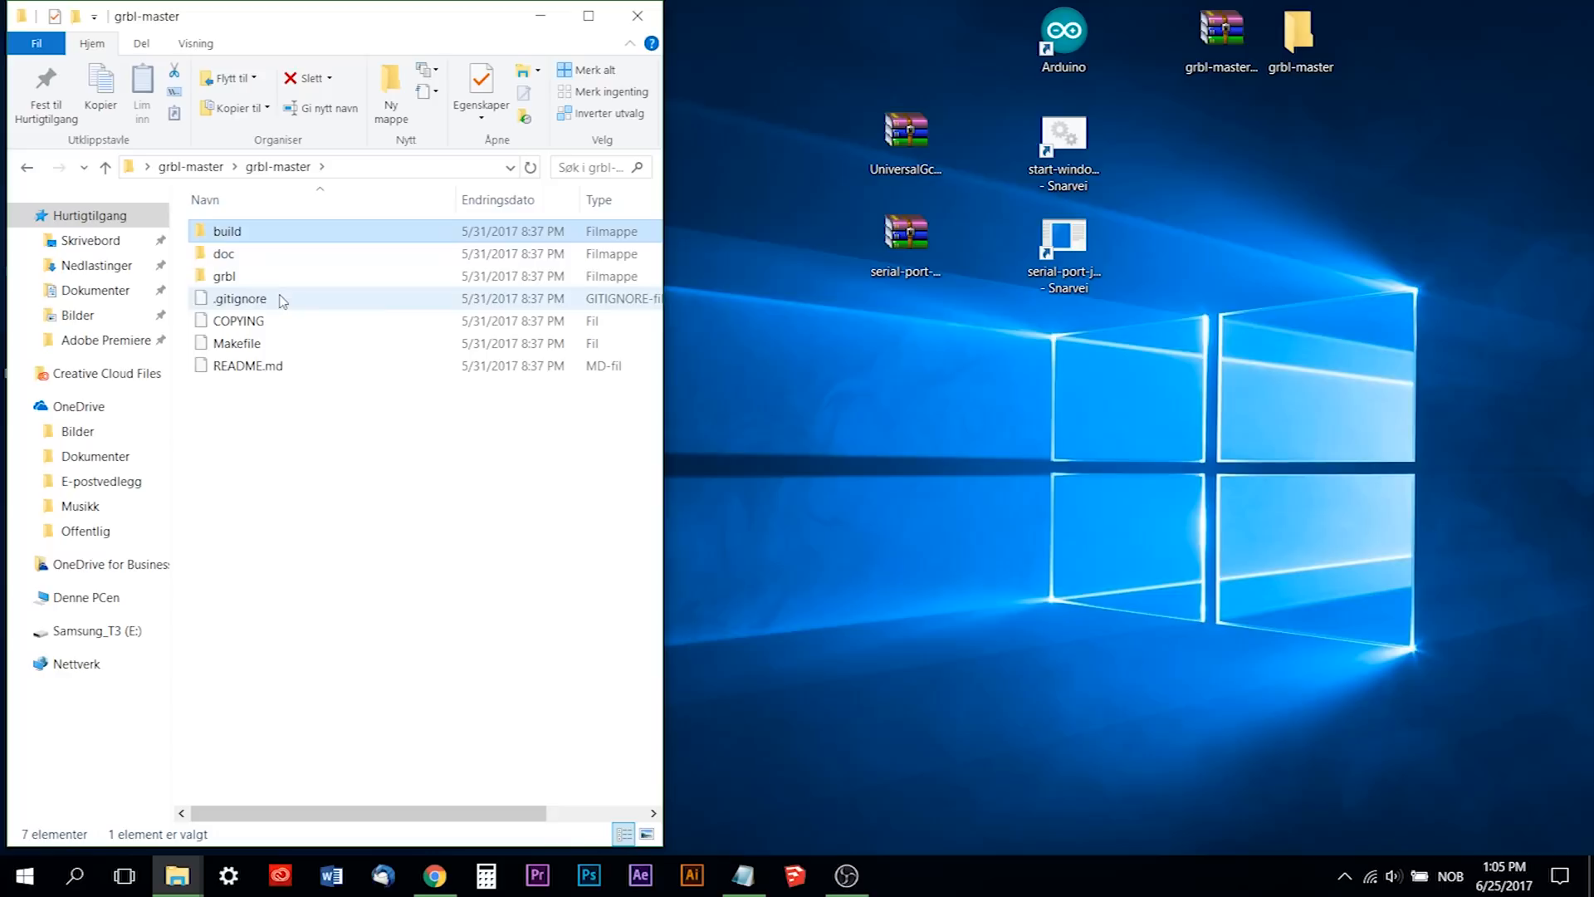
Copy the grbl source folder.
click(224, 276)
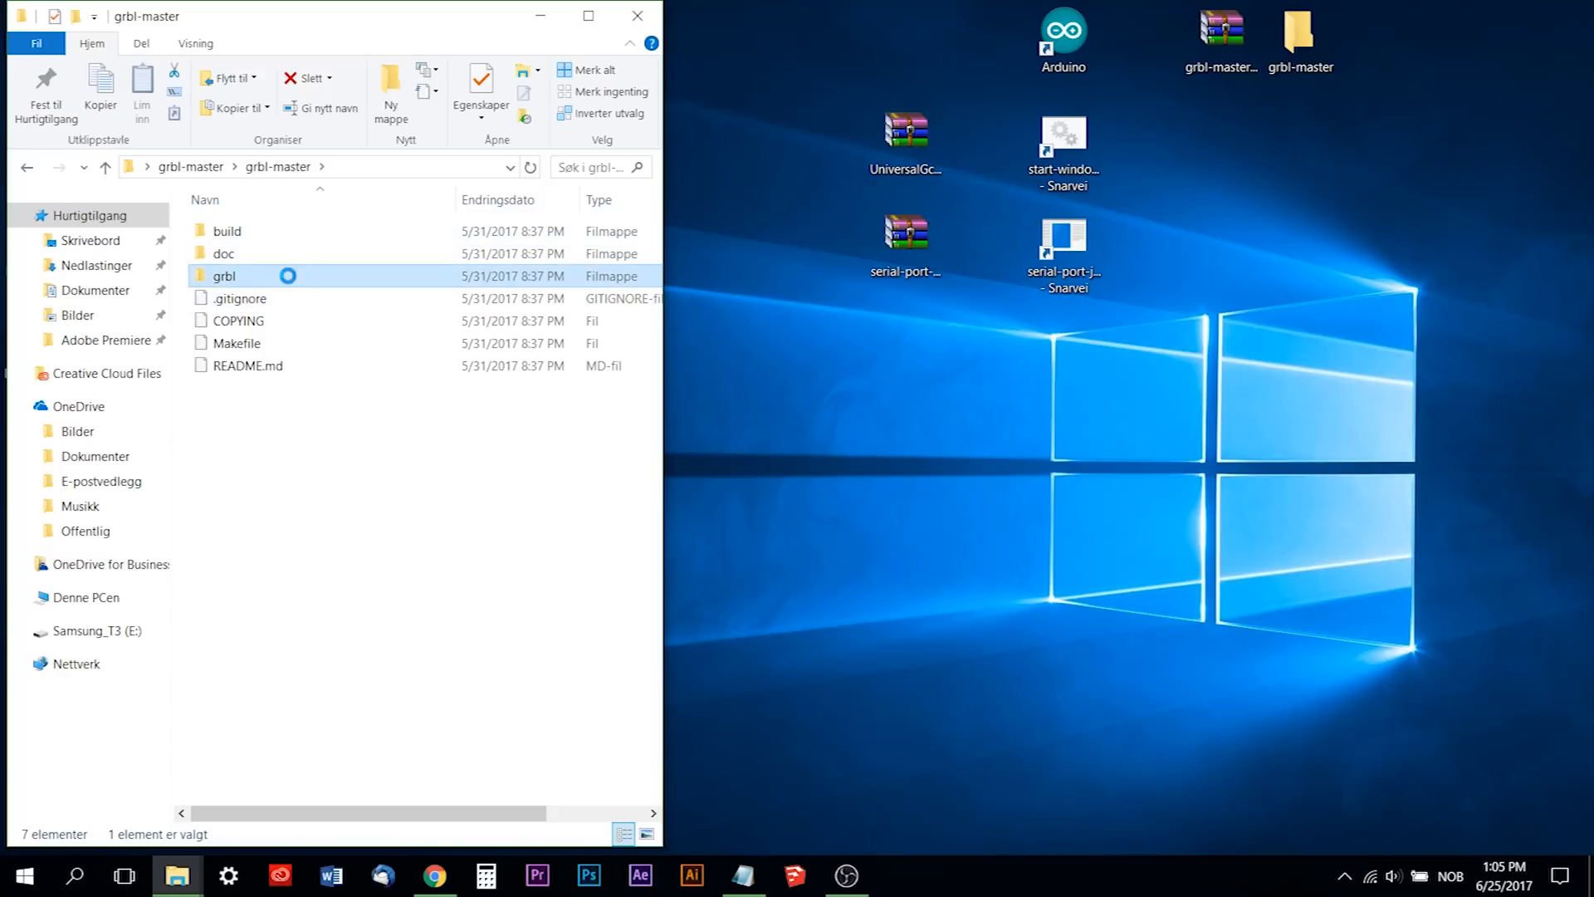
right_click(225, 275)
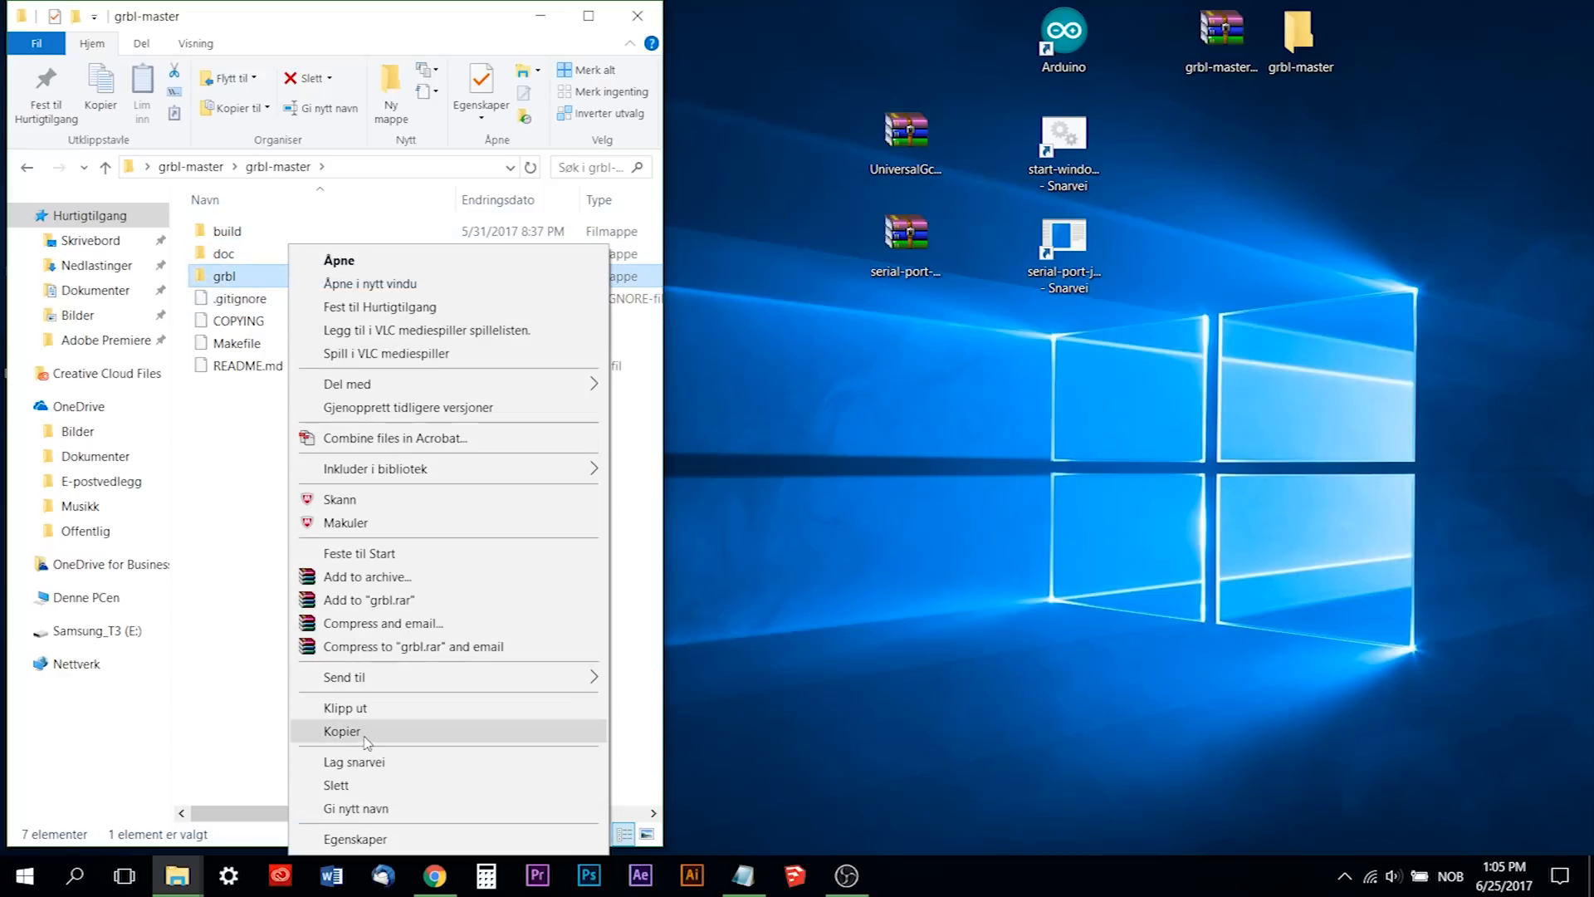
click(340, 731)
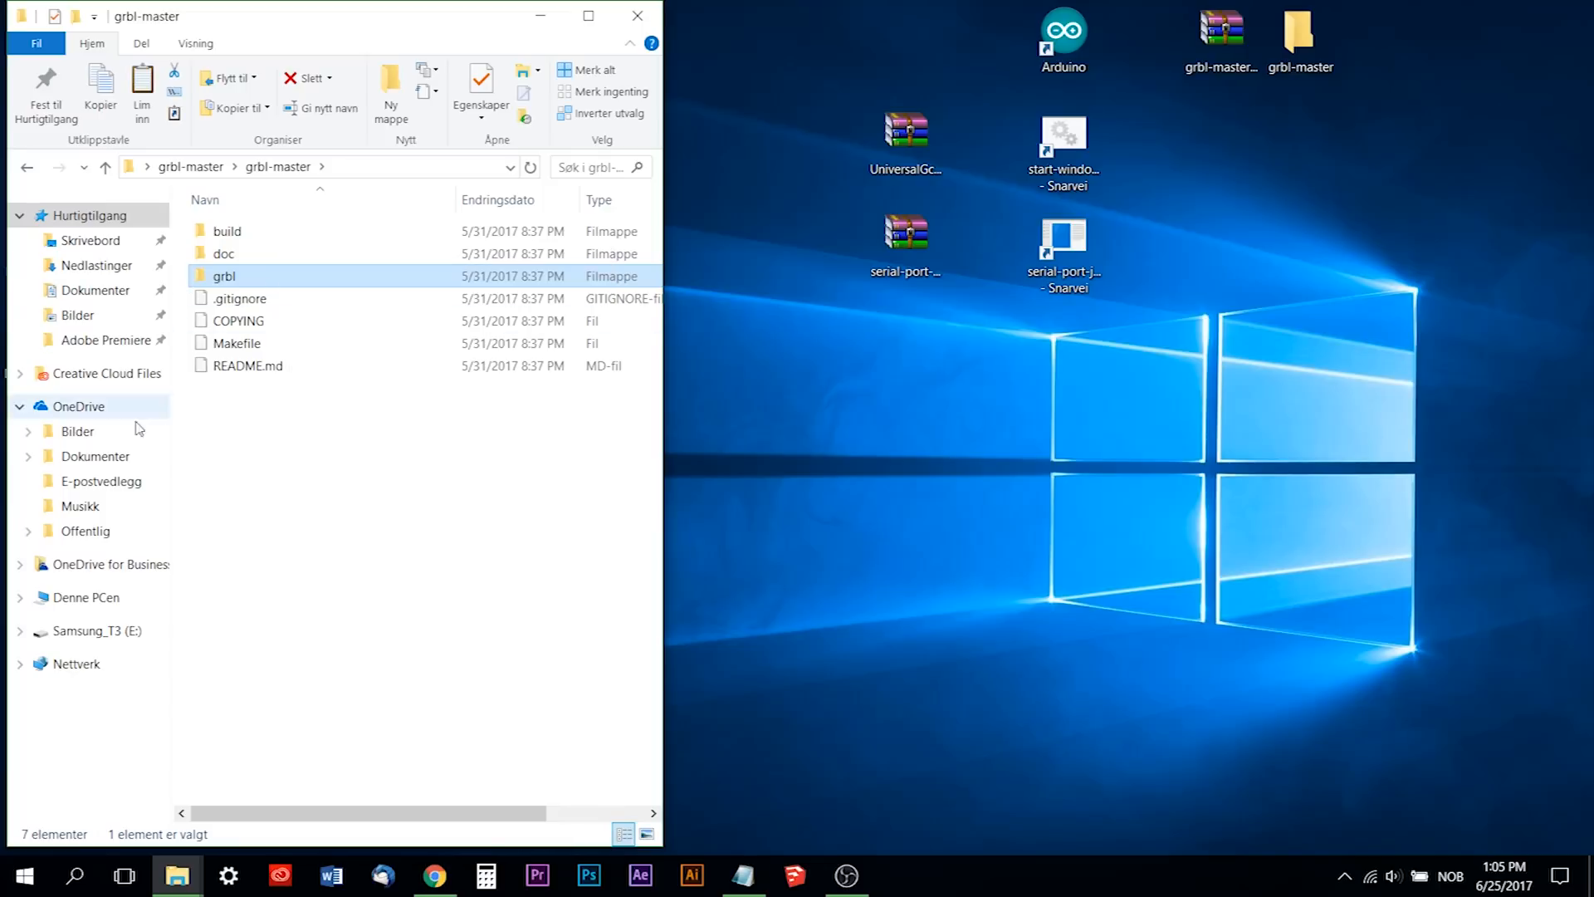
Paste the grbl folder into C:\Programfiler (x86)\Arduino\libraries.
click(86, 597)
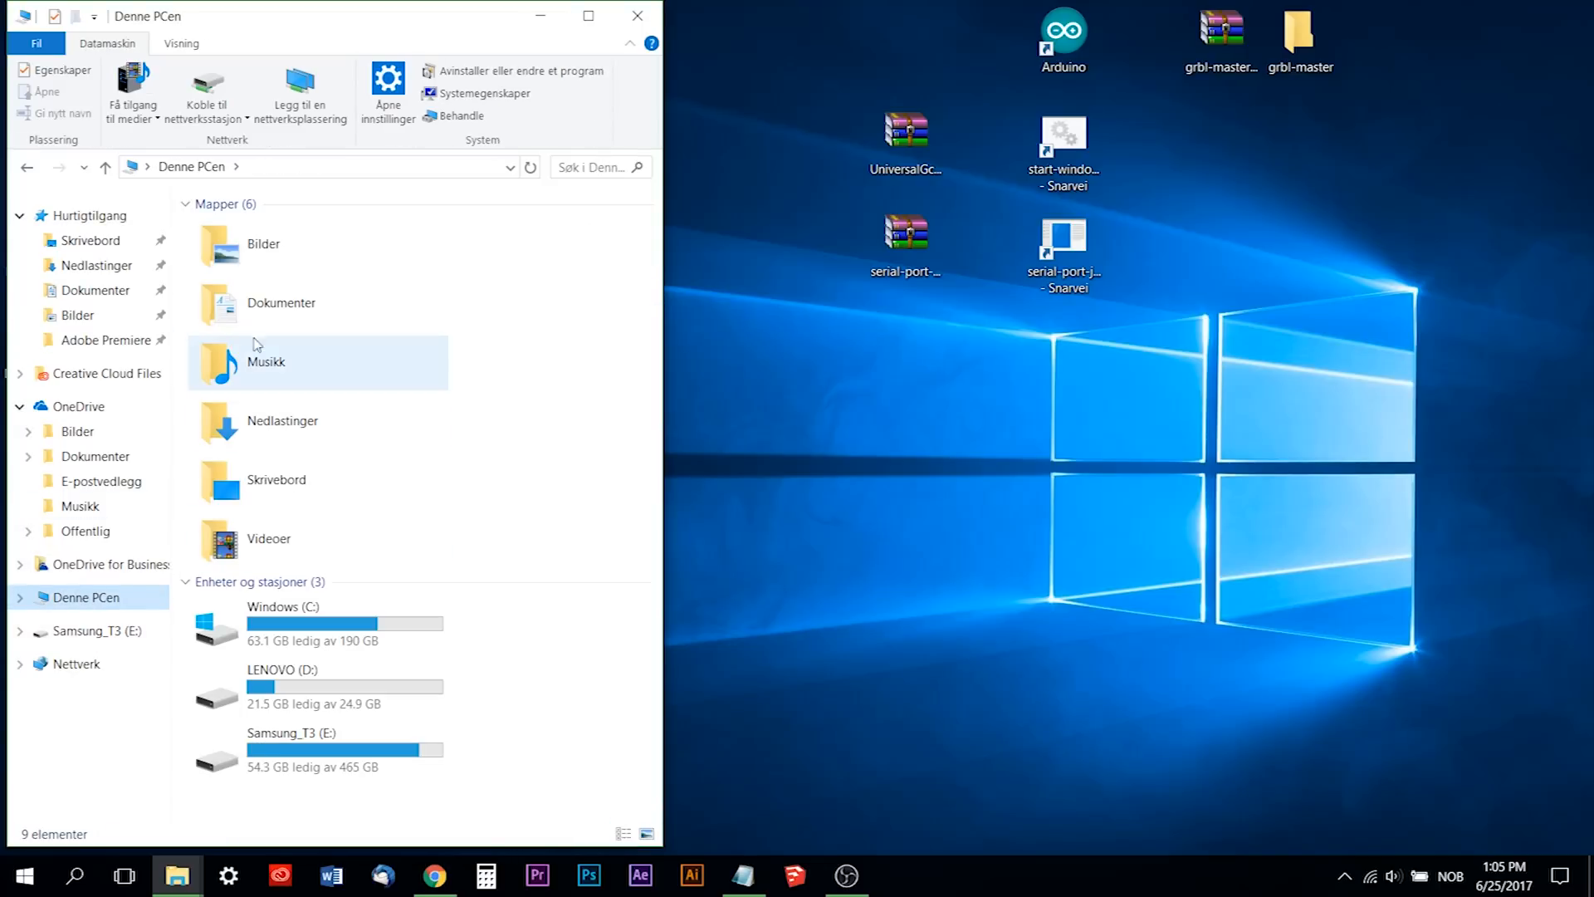
double_click(282, 624)
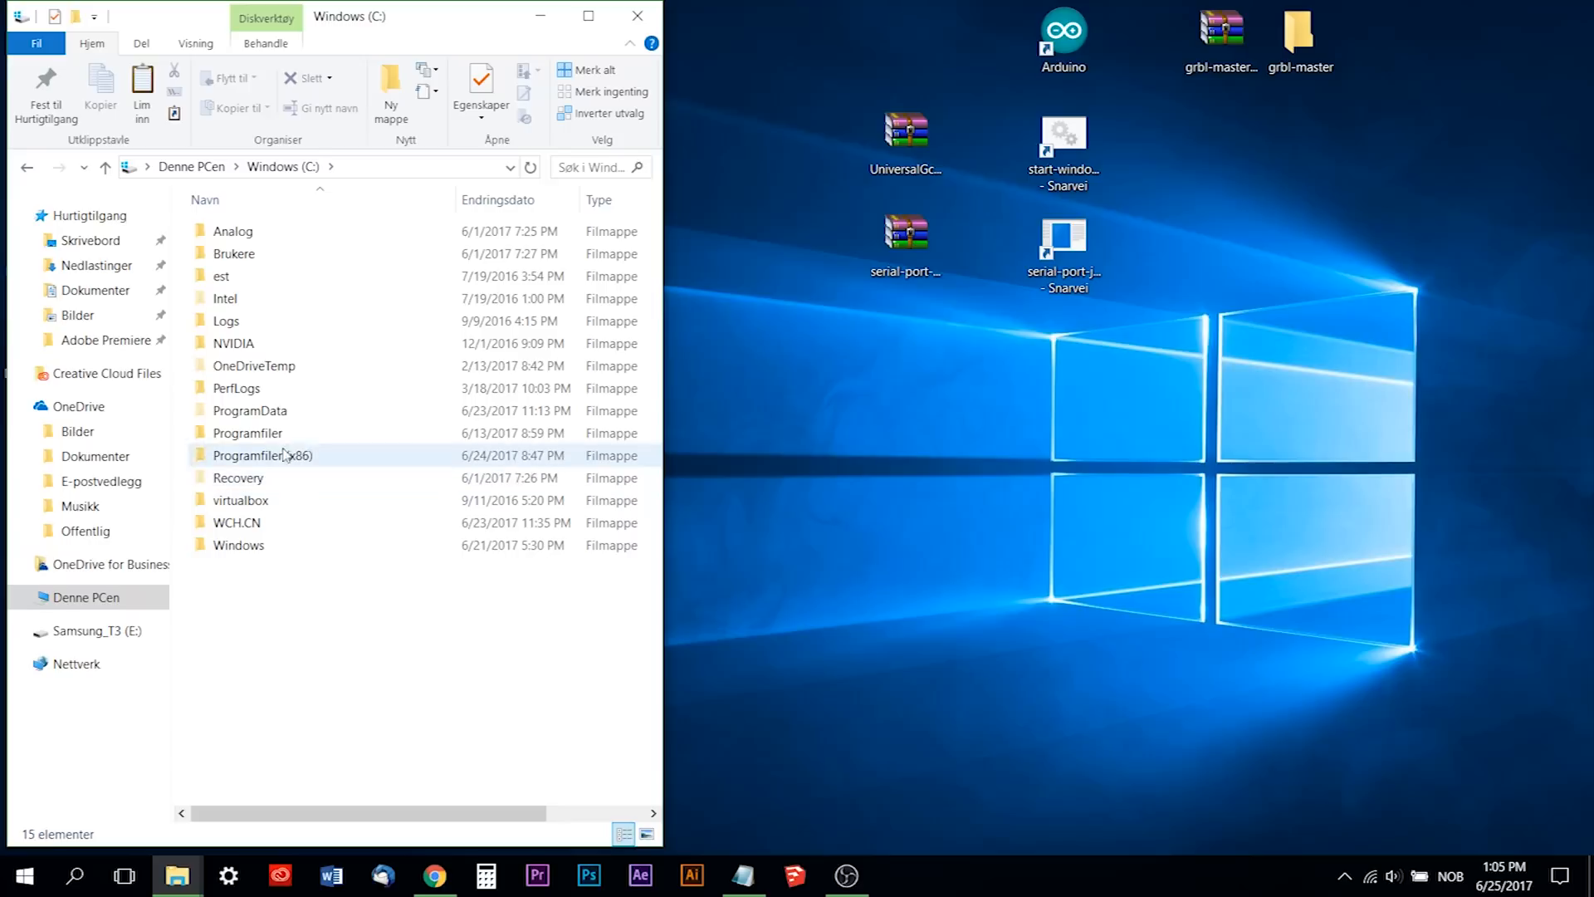
double_click(262, 454)
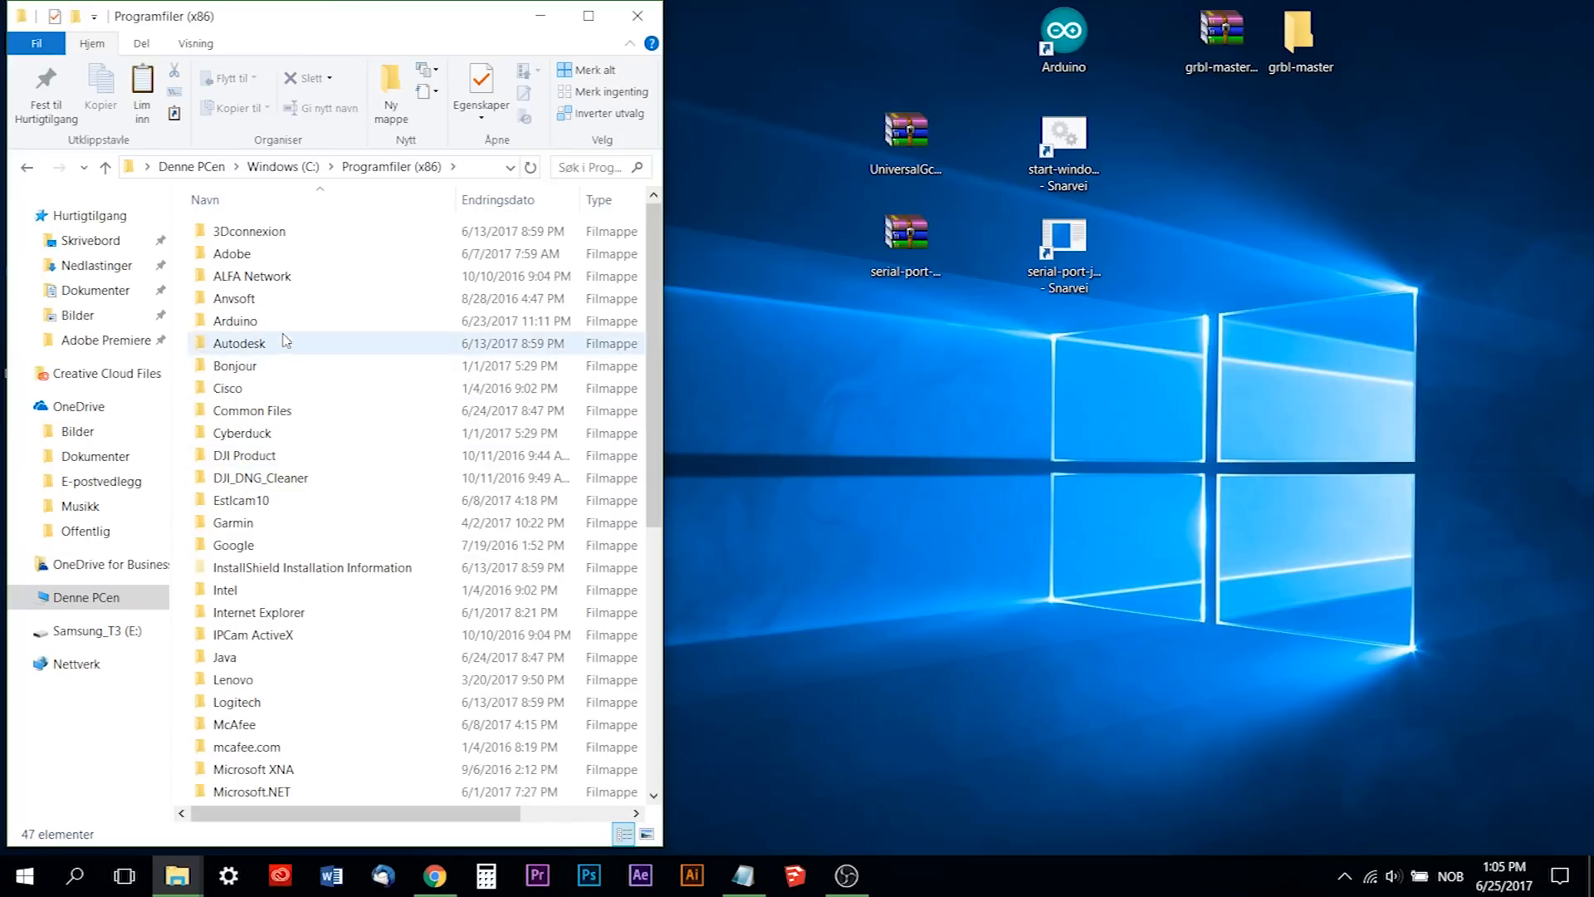
double_click(234, 321)
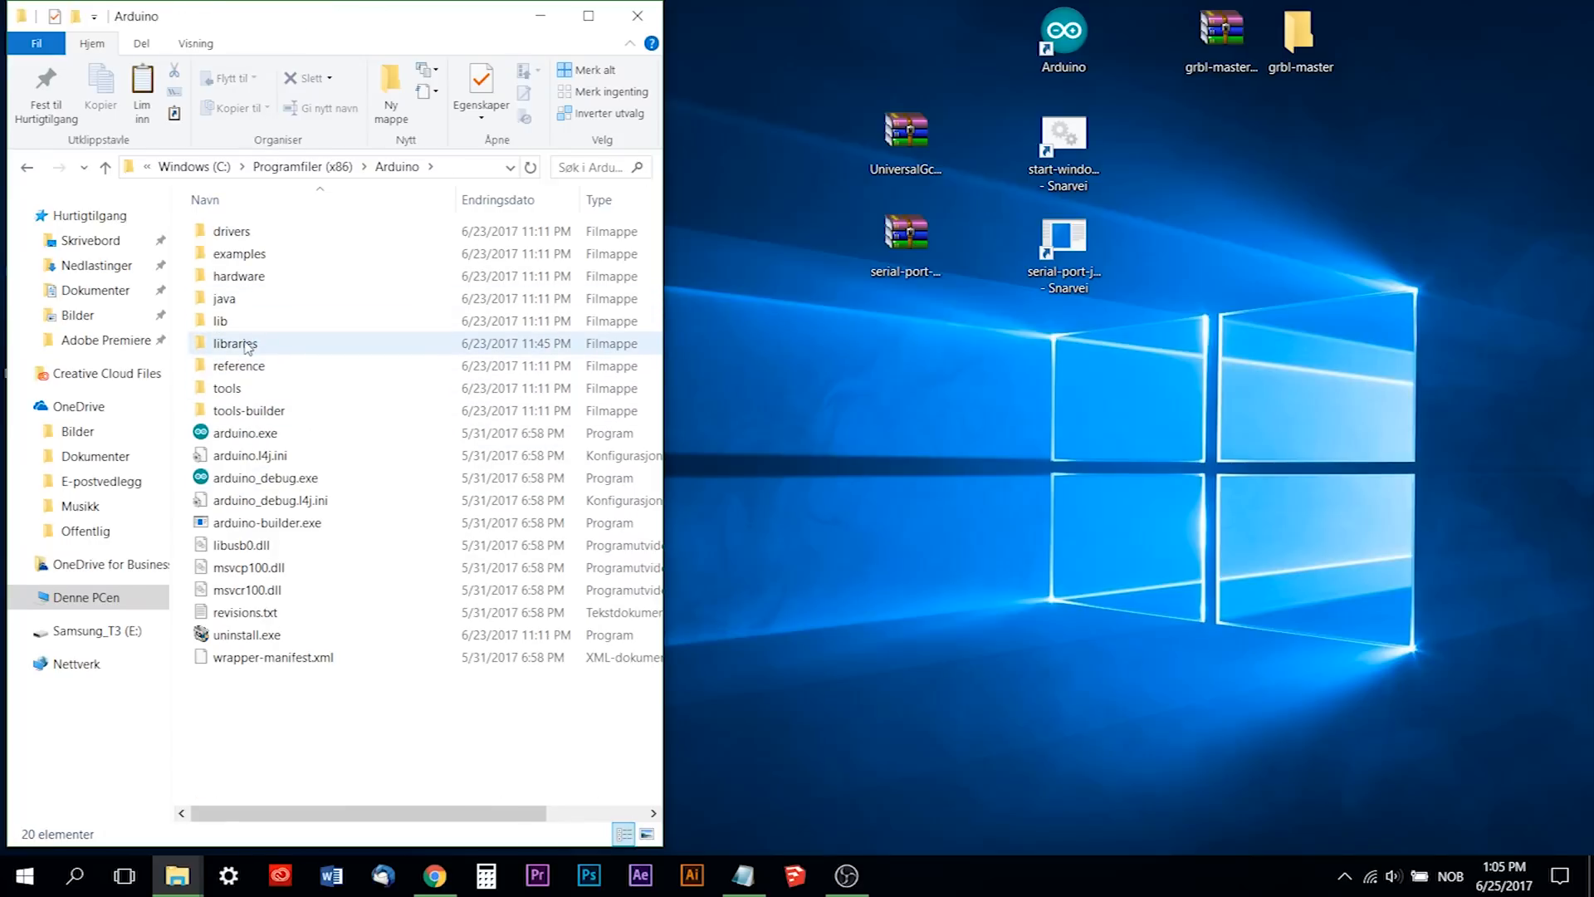
double_click(235, 343)
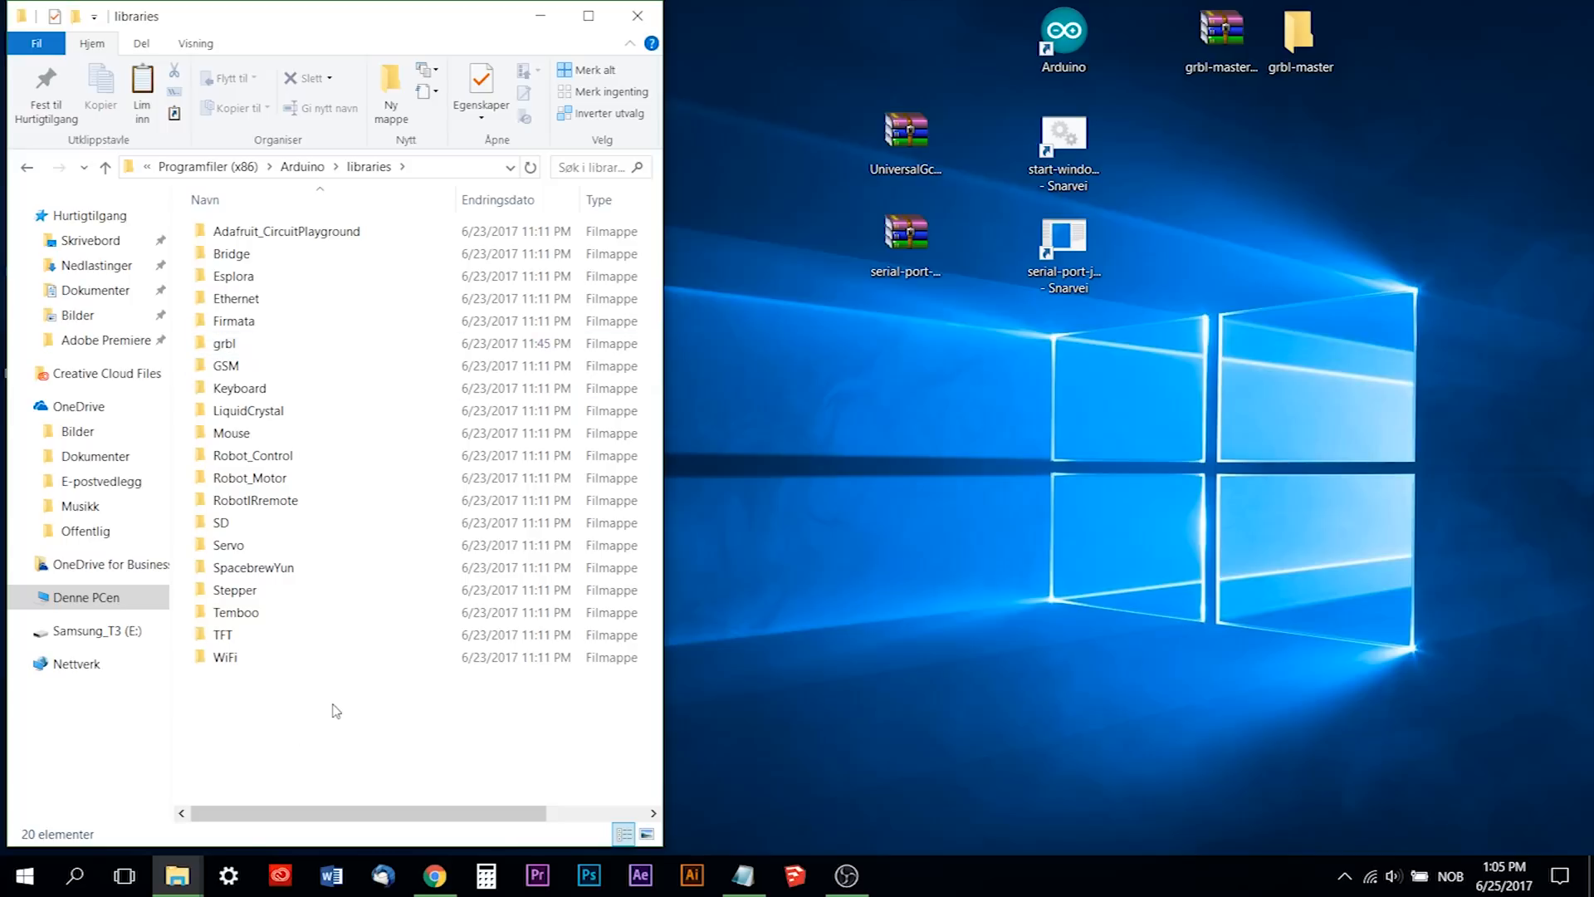
right_click(335, 710)
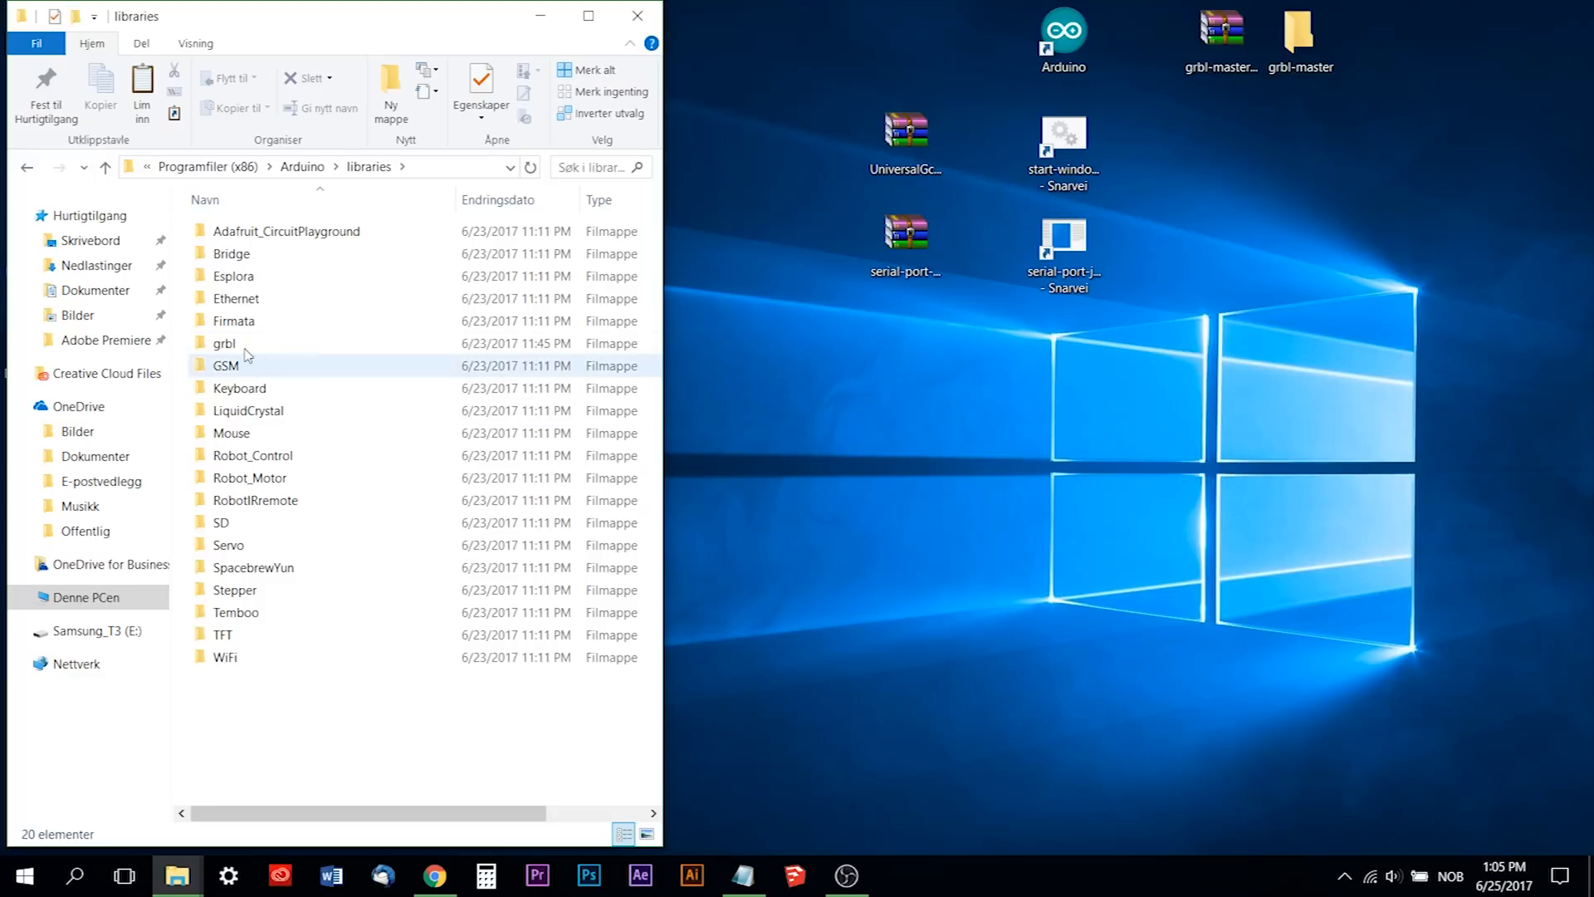
mouse_move(223, 343)
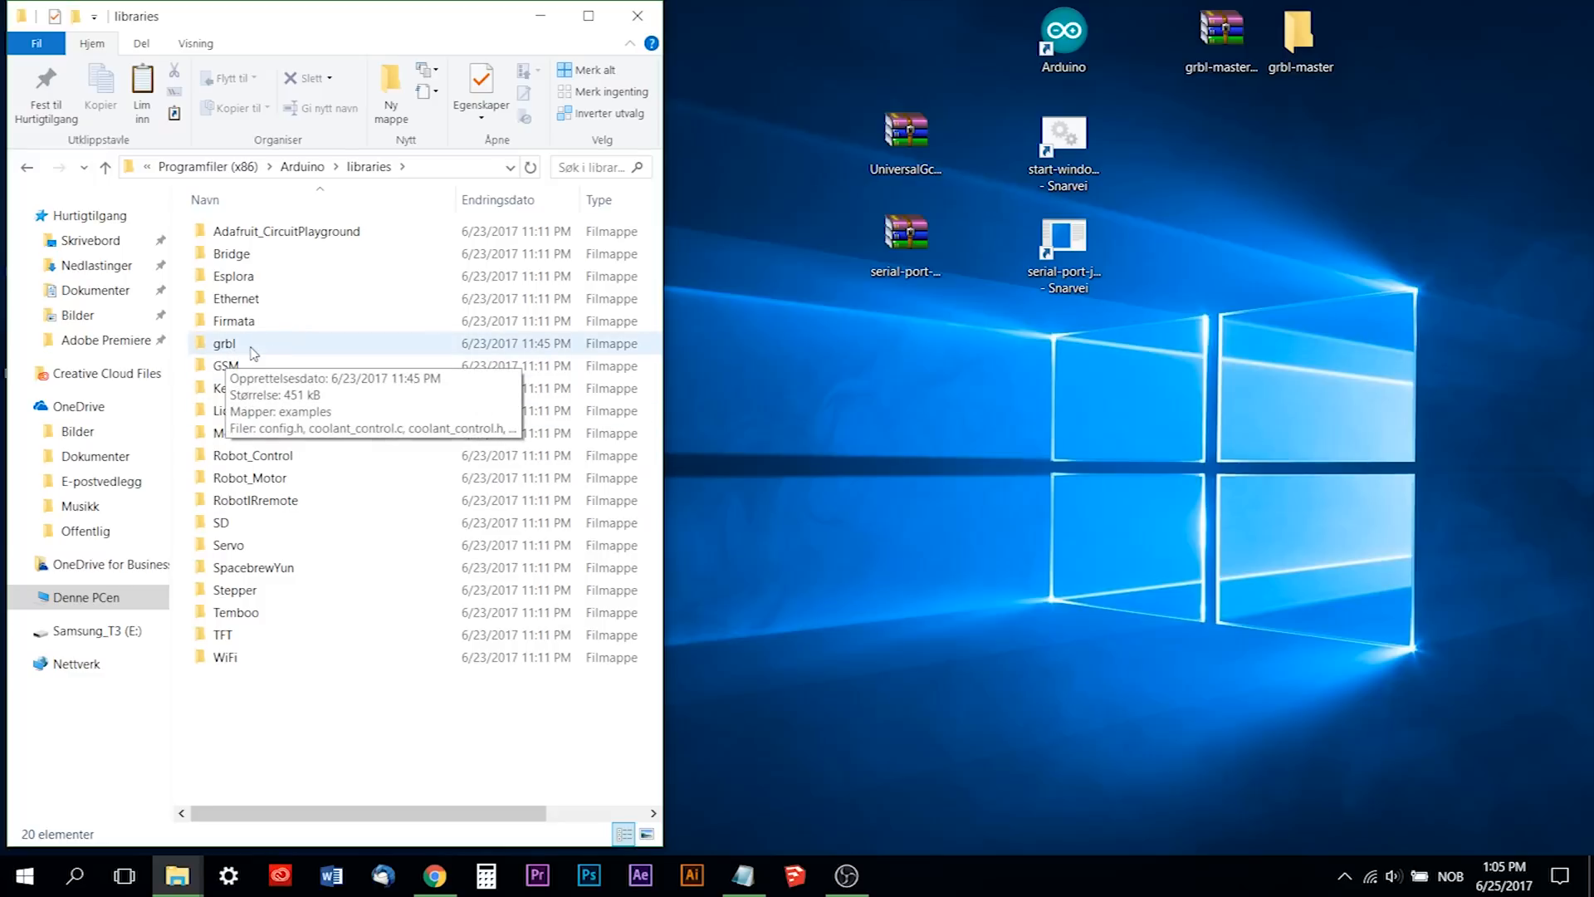
mouse_move(173, 330)
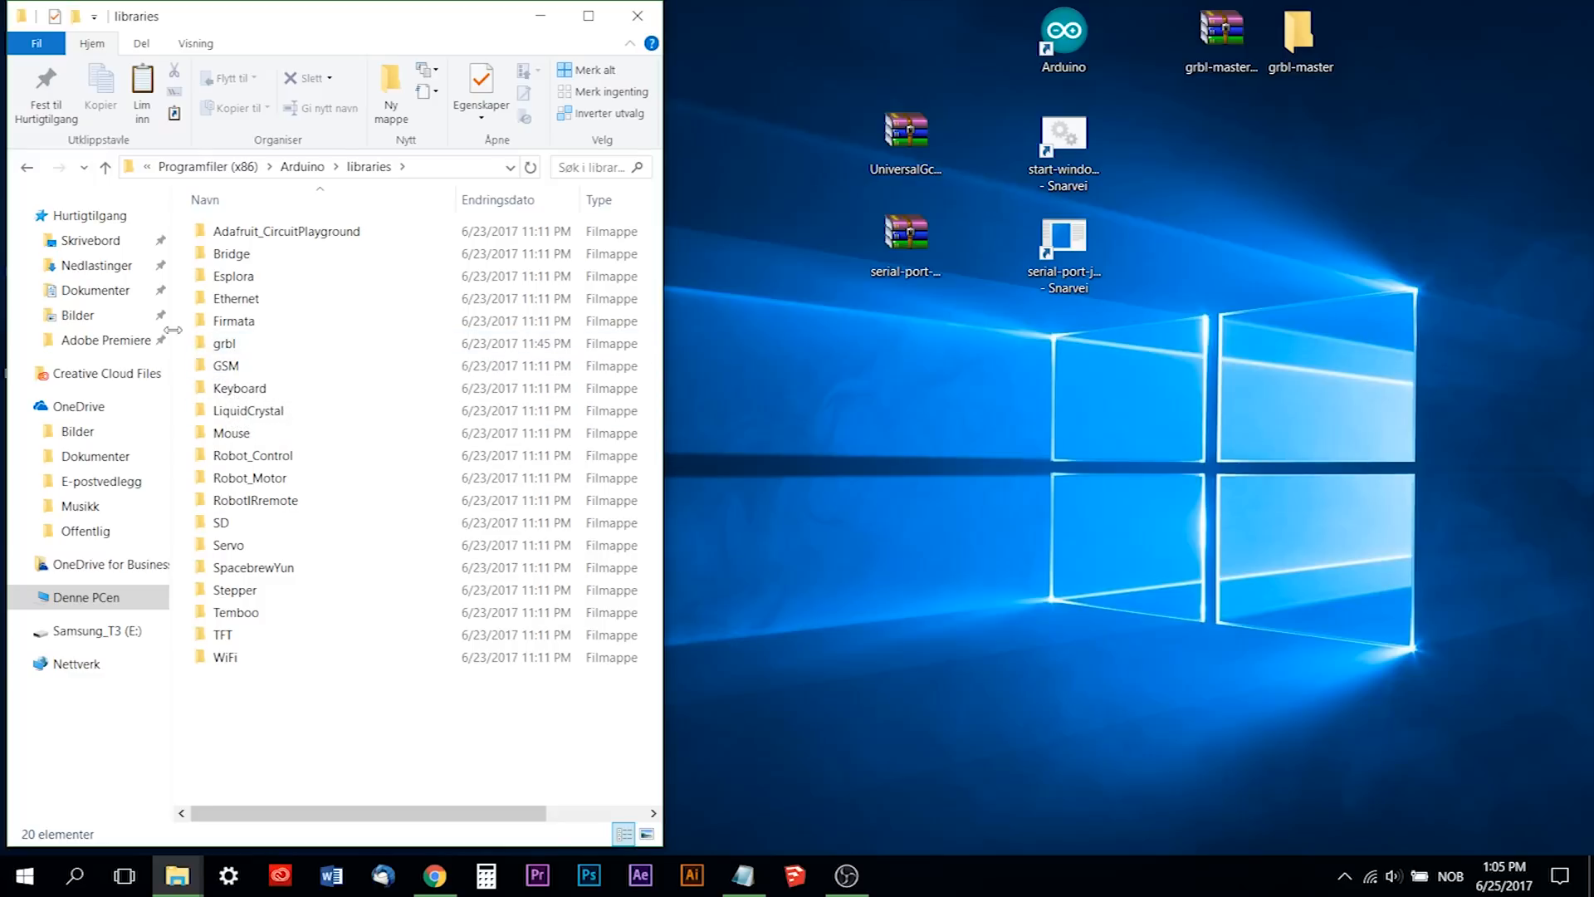
Launch the Arduino IDE from the desktop shortcut.
click(255, 343)
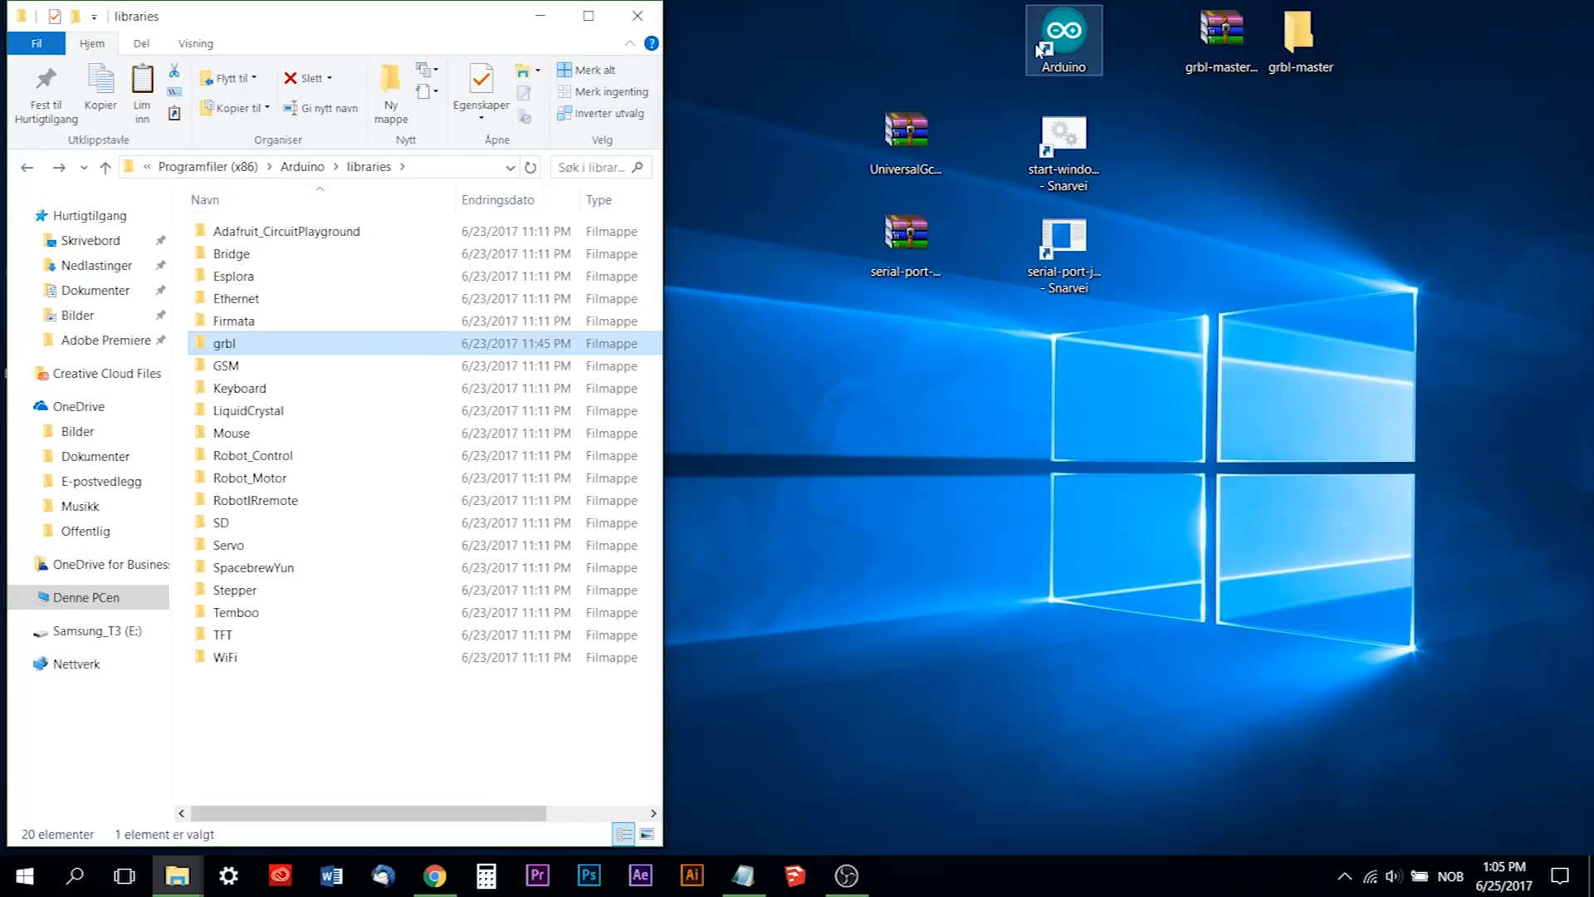
double_click(1063, 40)
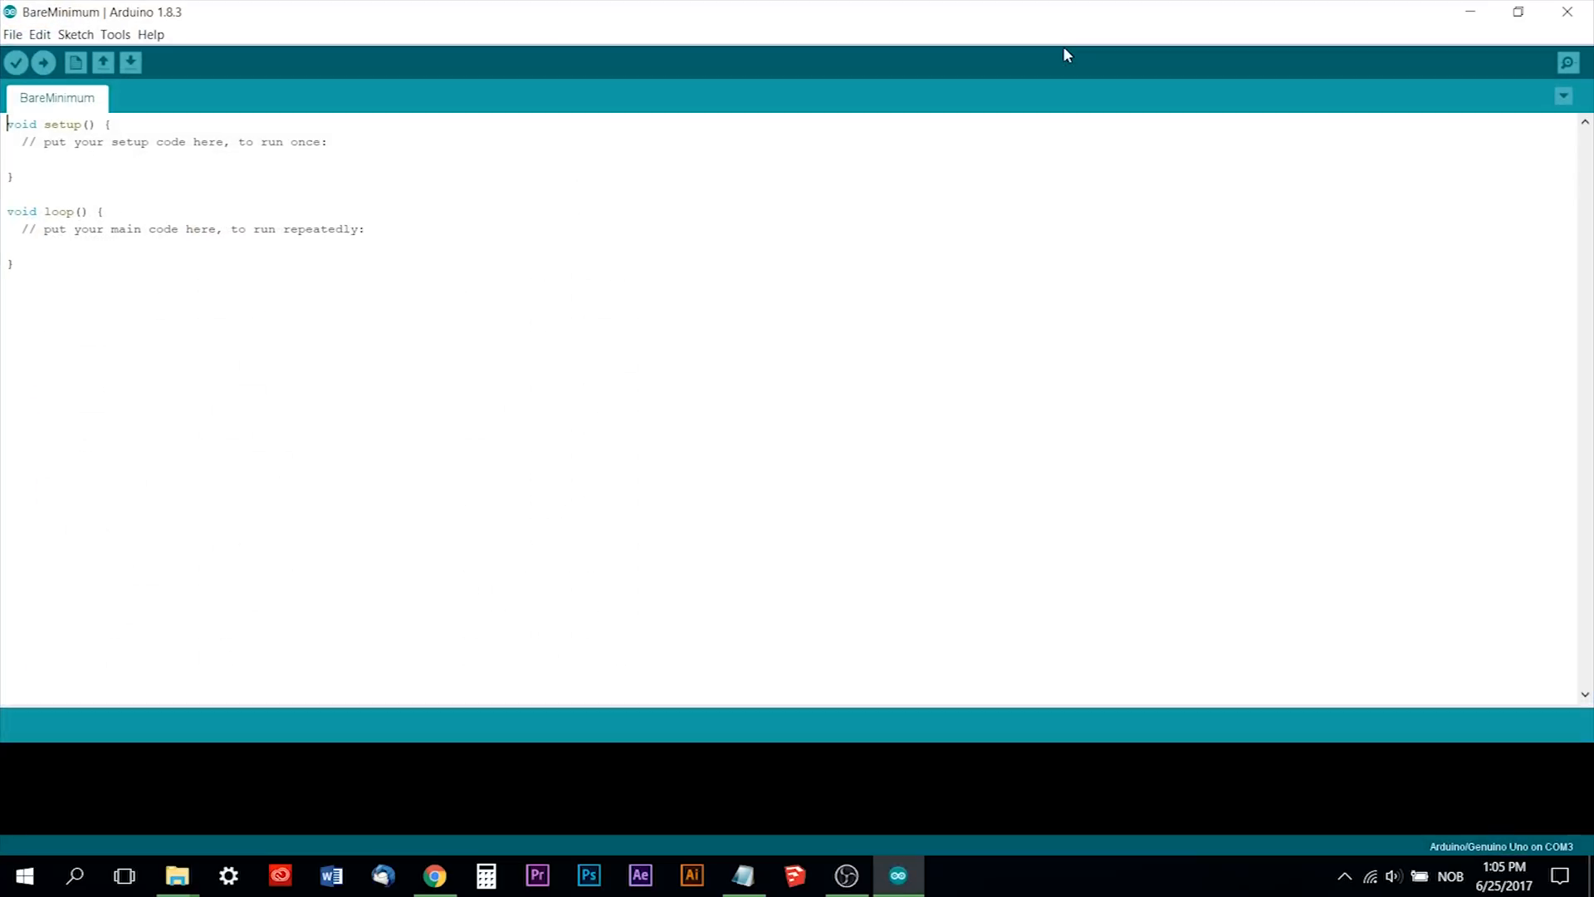
mouse_move(253, 277)
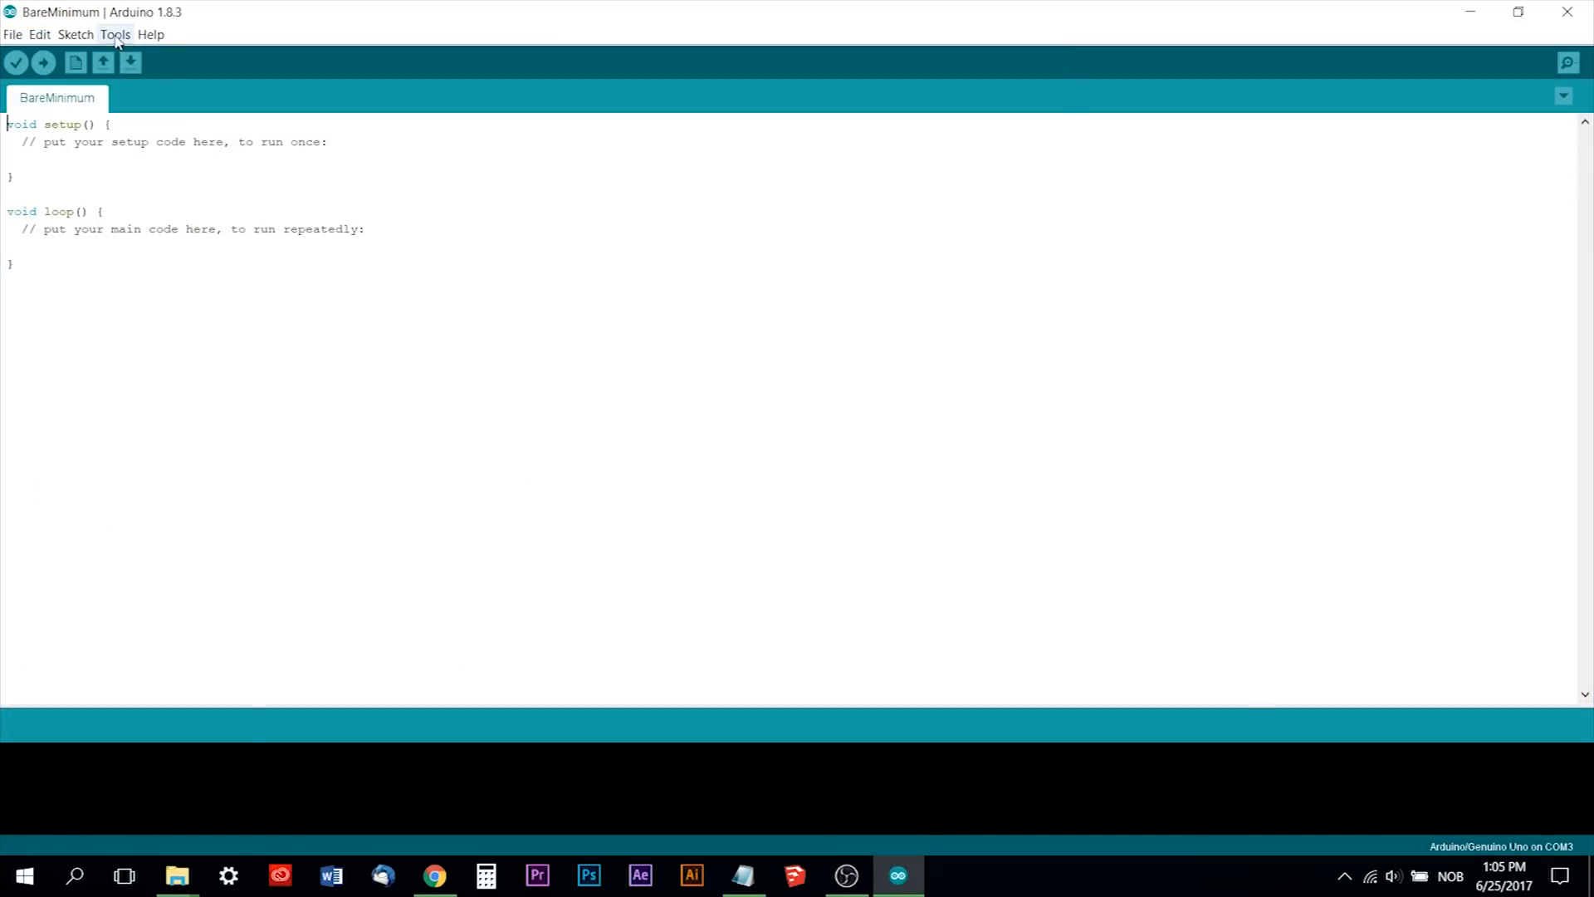
click(114, 33)
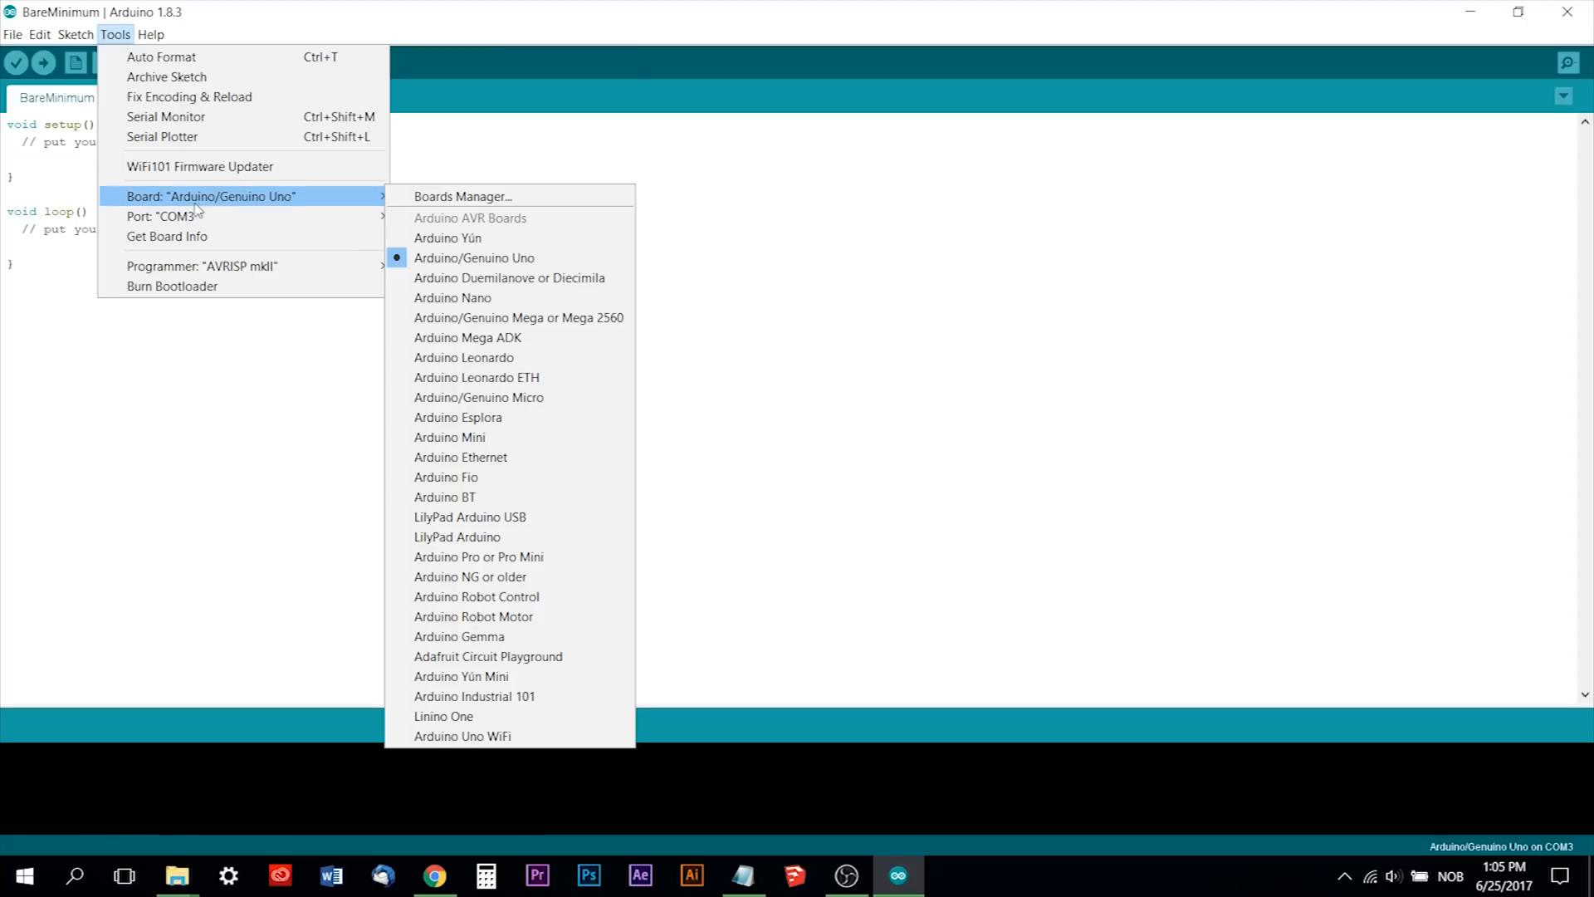
mouse_move(377, 202)
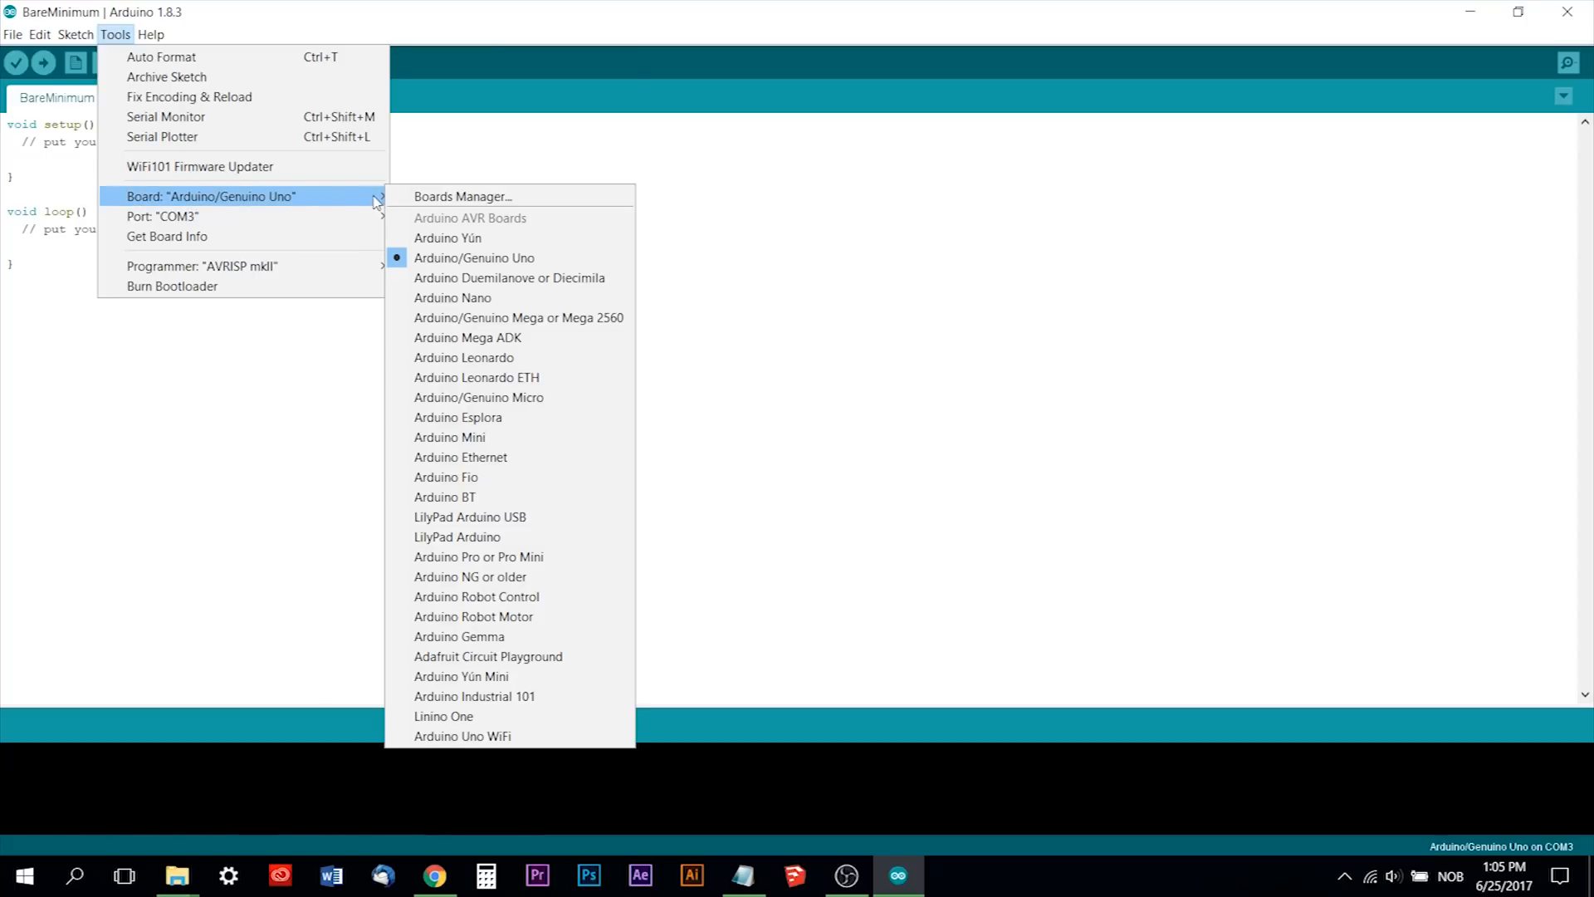
mouse_move(474, 258)
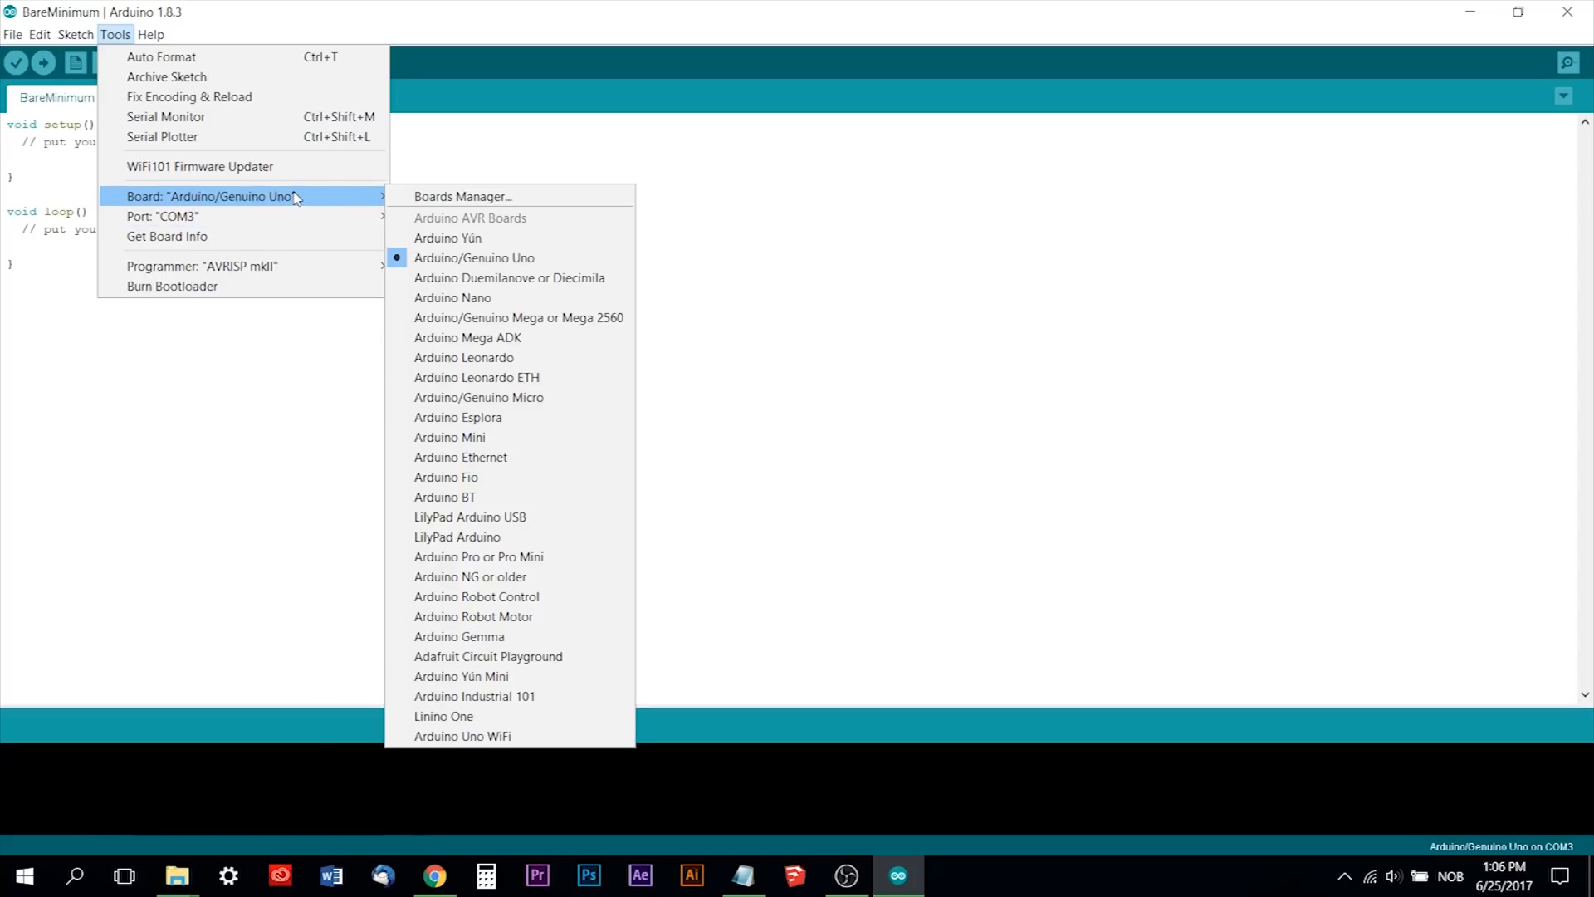
mouse_move(313, 209)
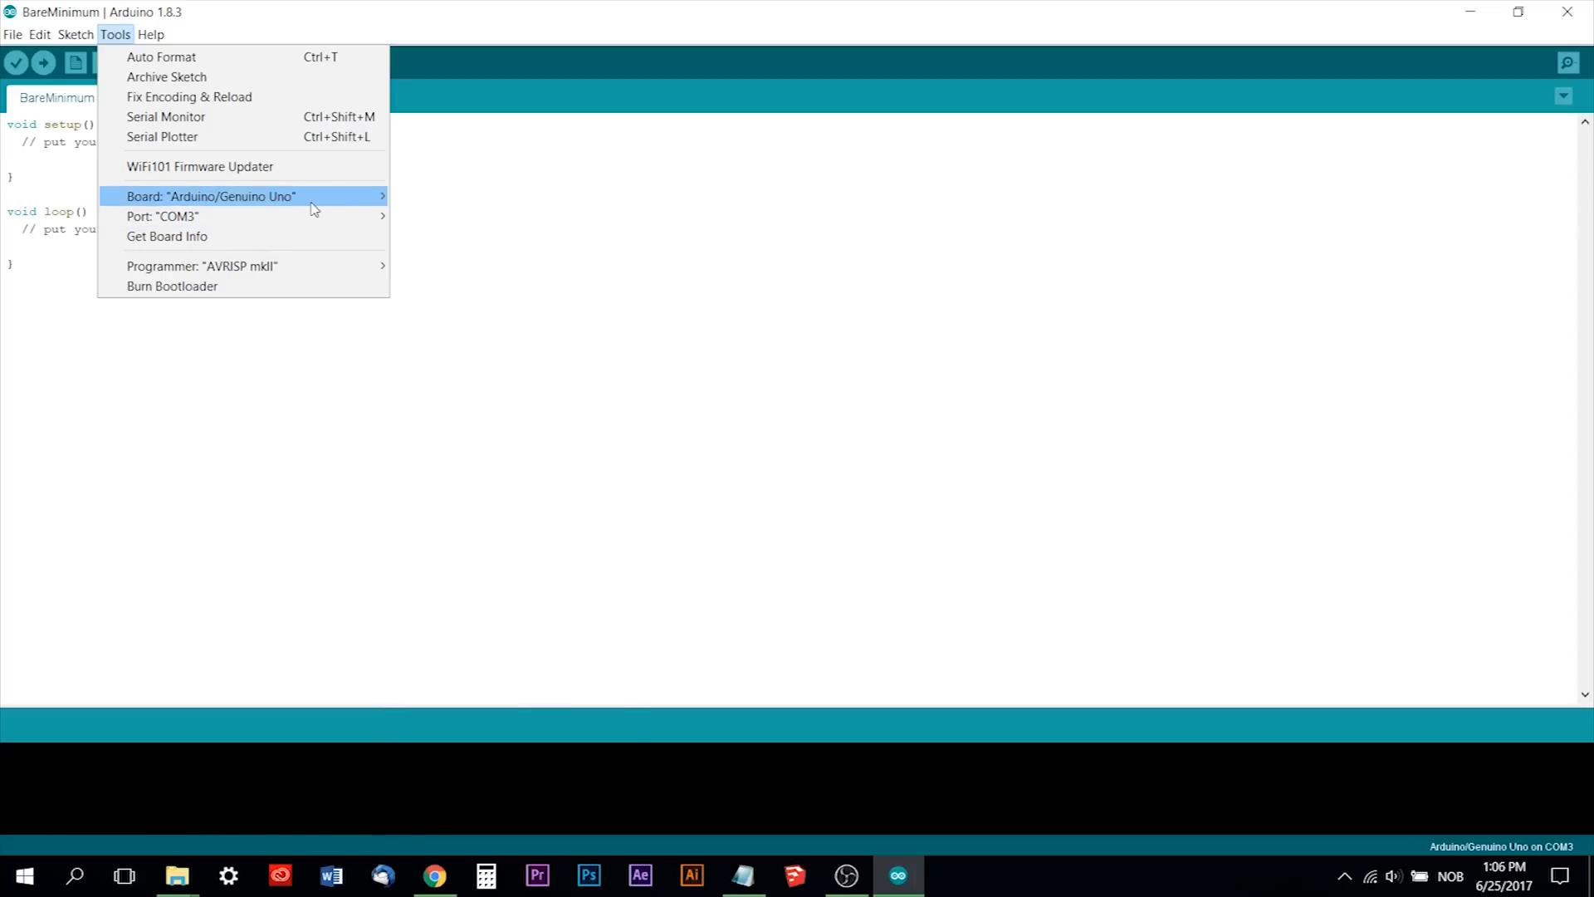
click(13, 33)
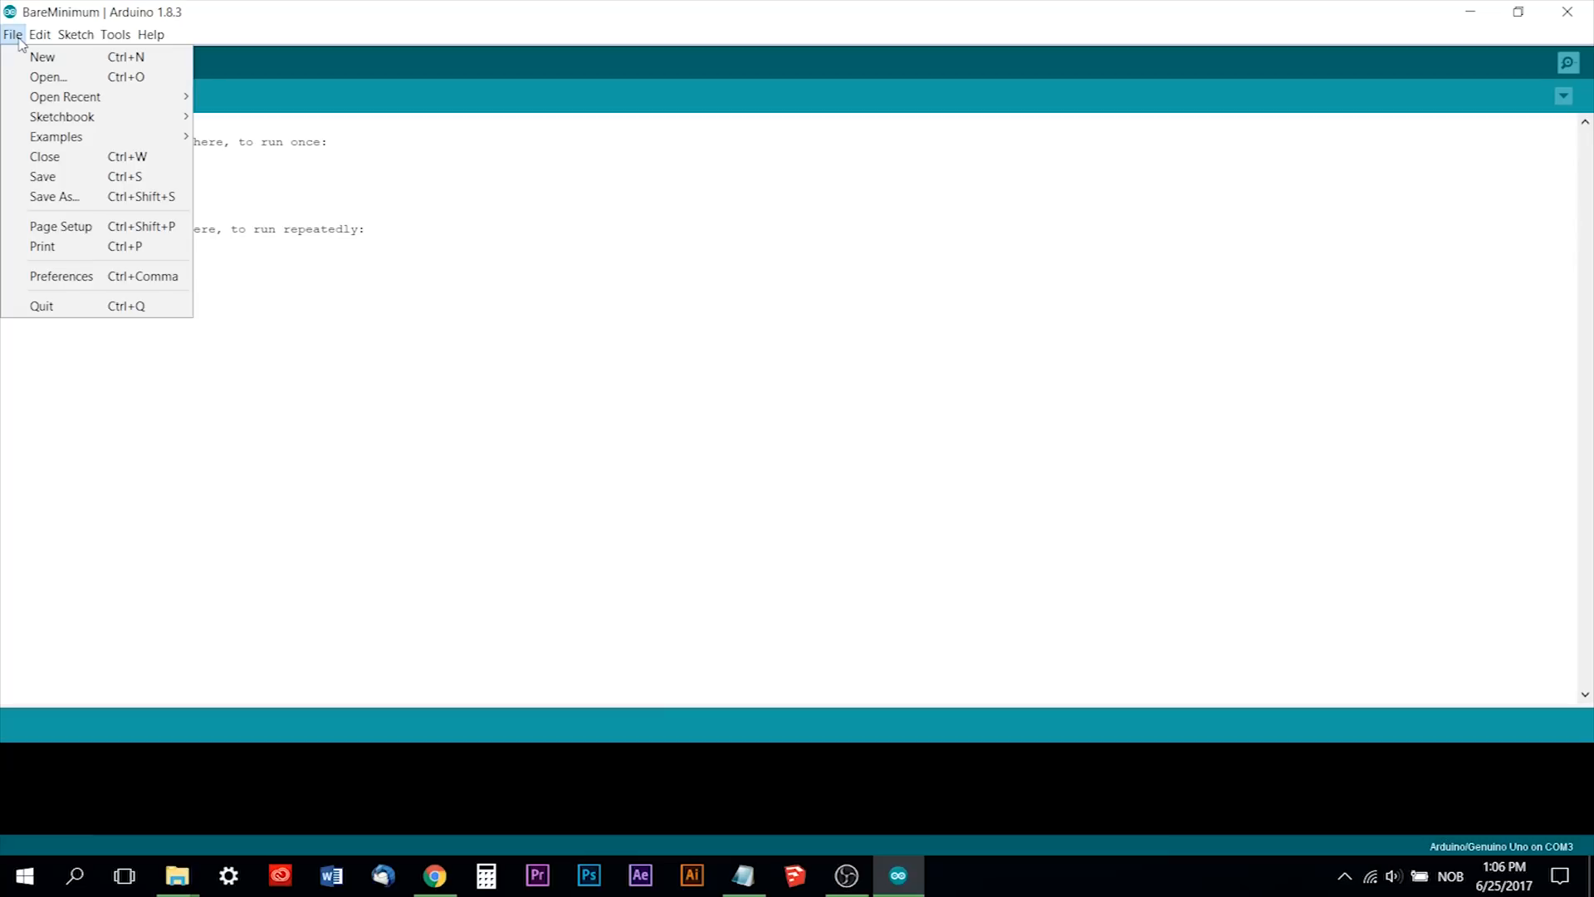
Open the grbl library's grblUpload example and close the BareMinimum sketch.
click(56, 136)
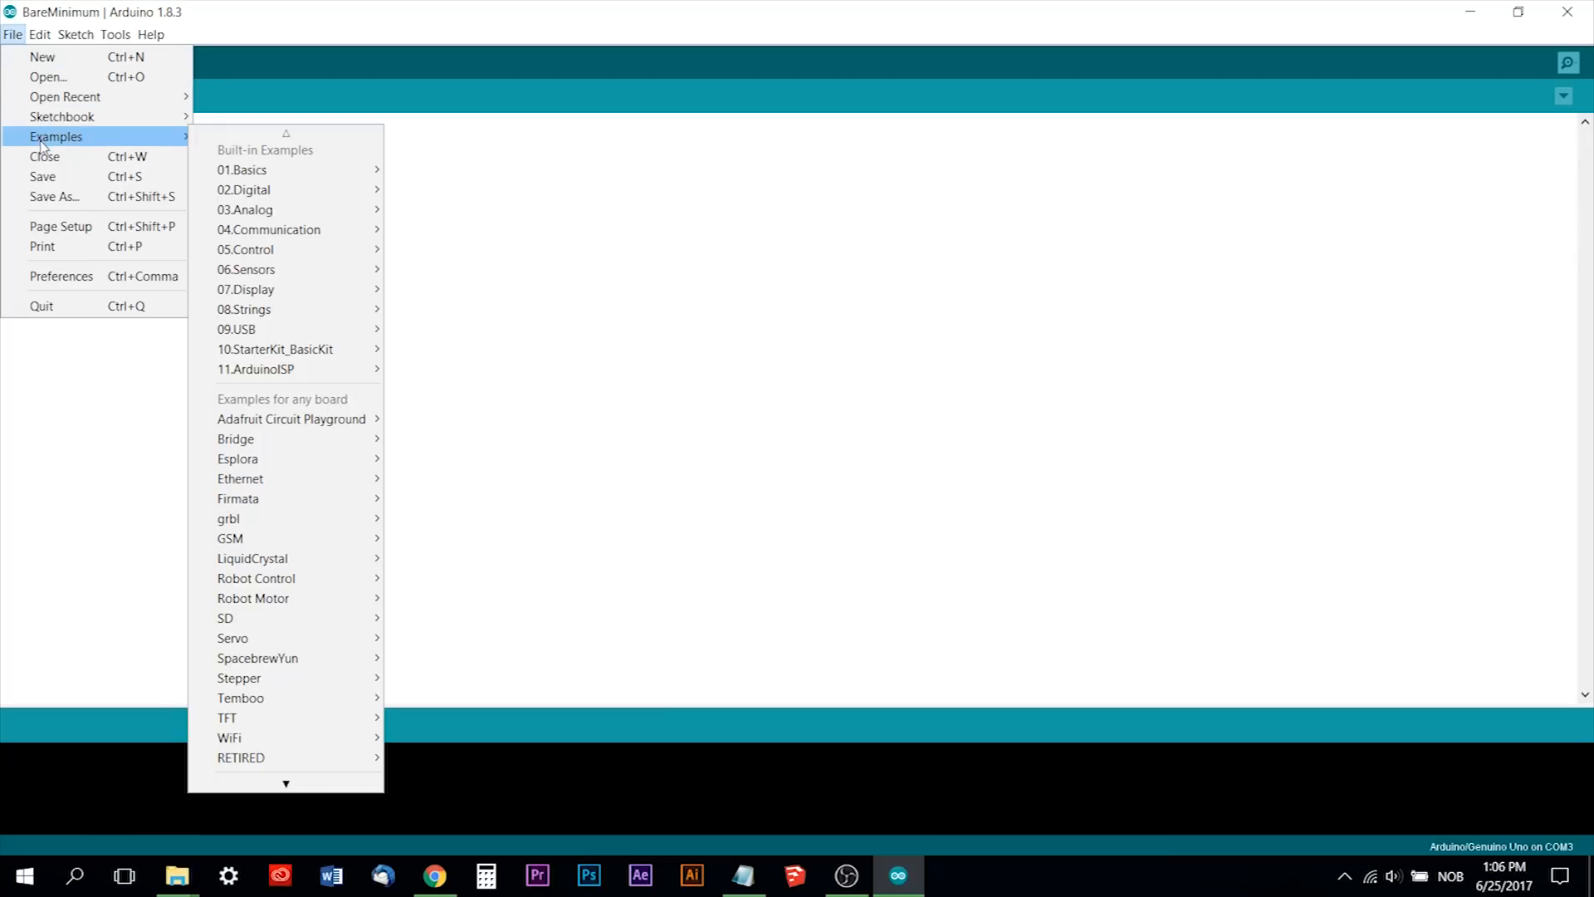
mouse_move(236, 438)
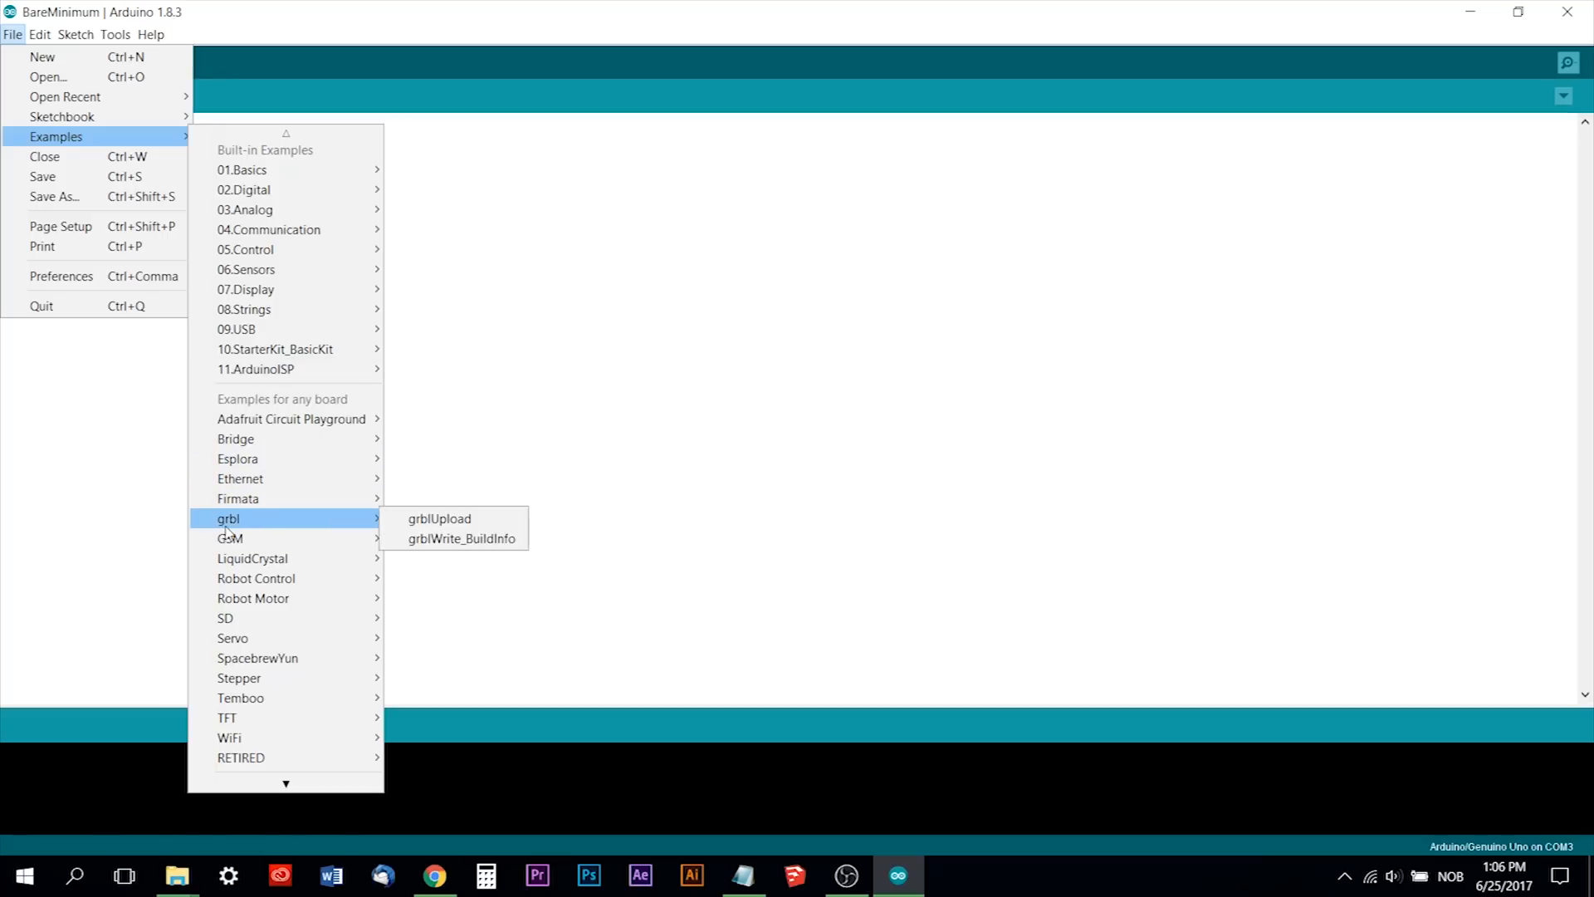
mouse_move(353, 533)
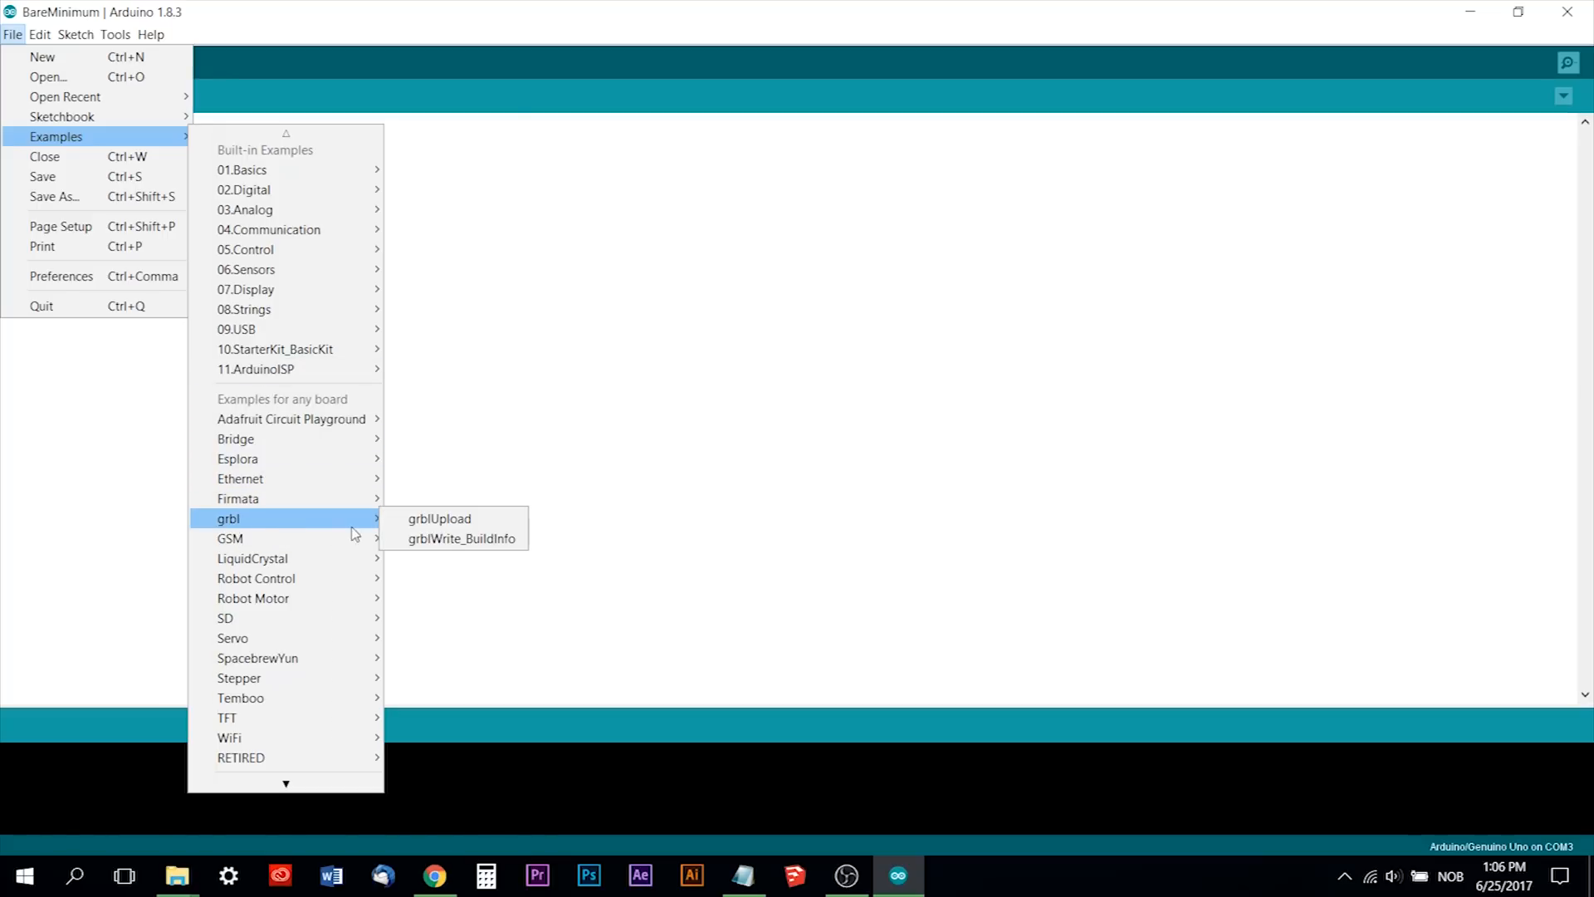
click(439, 518)
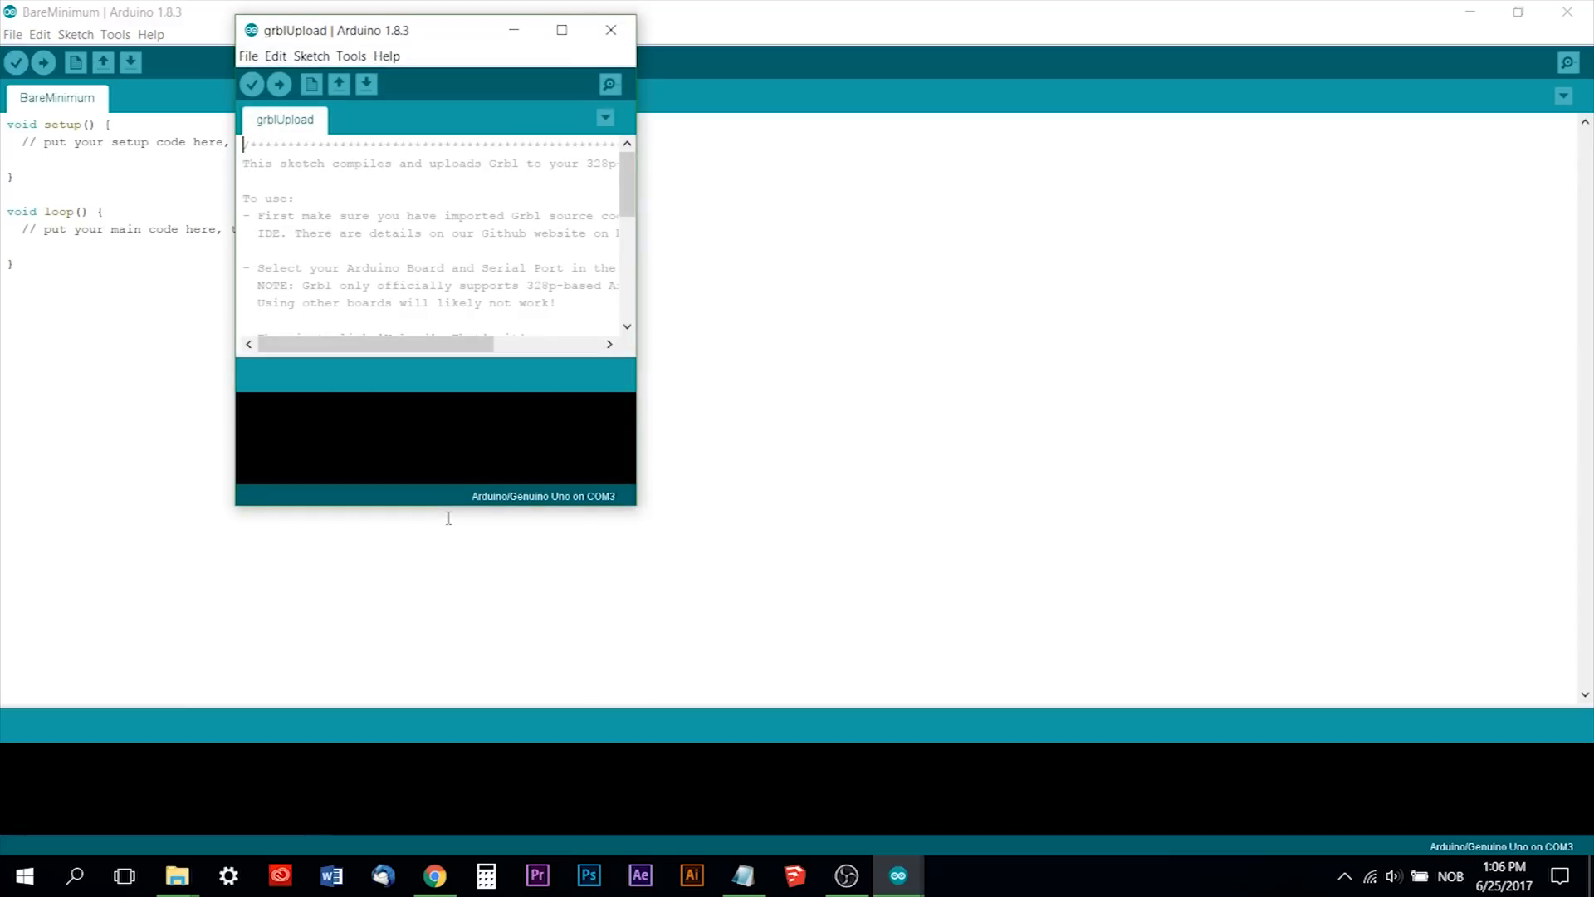
mouse_move(1570, 12)
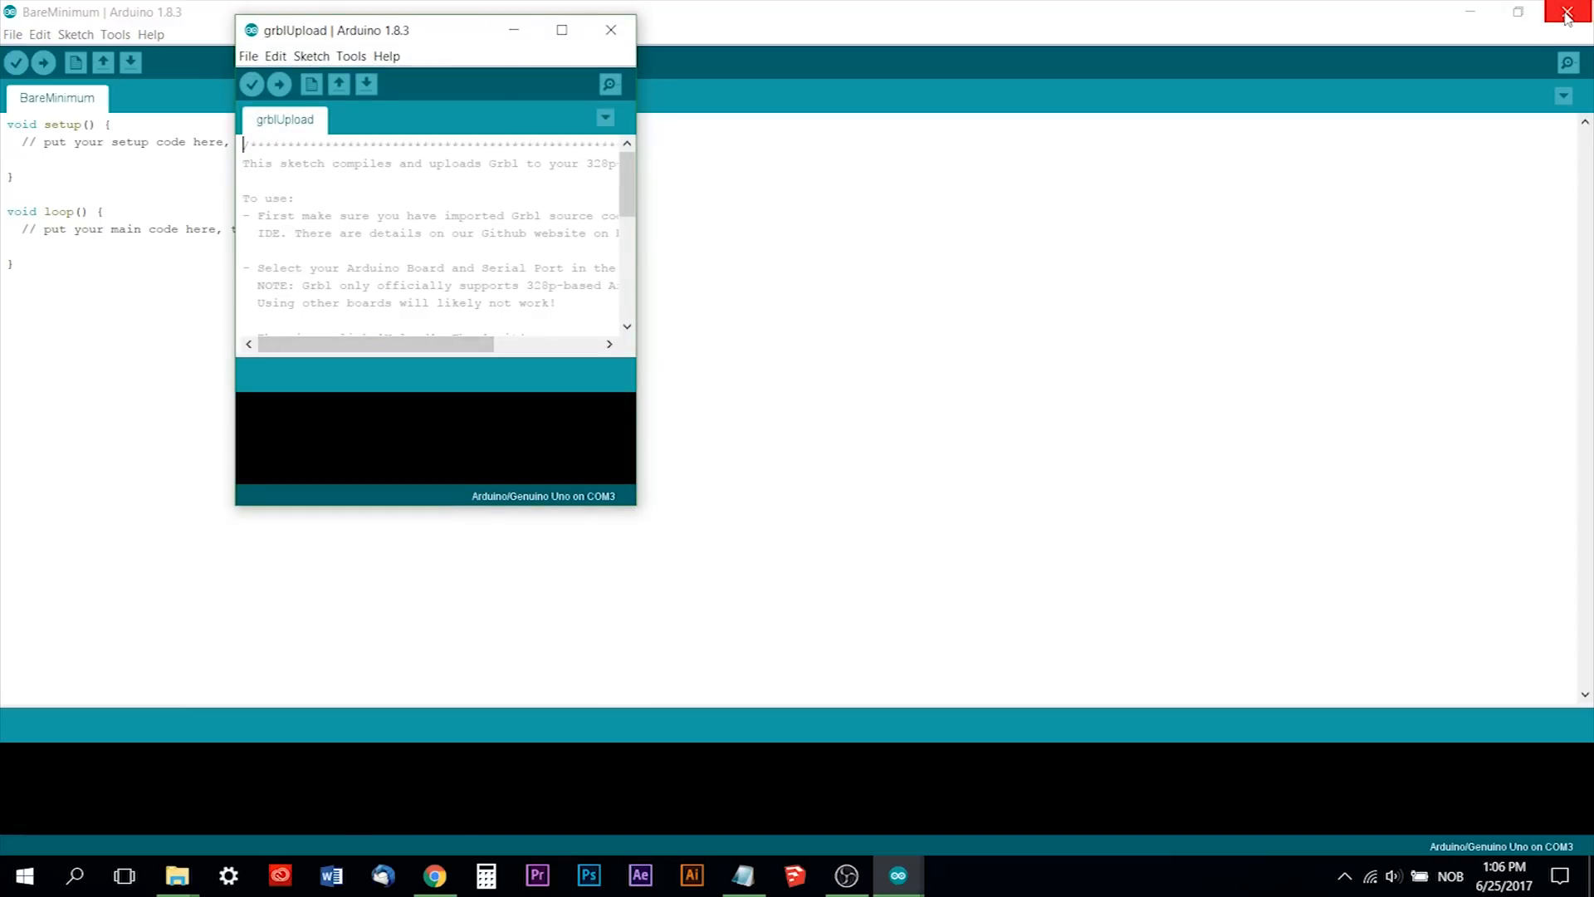
click(1578, 11)
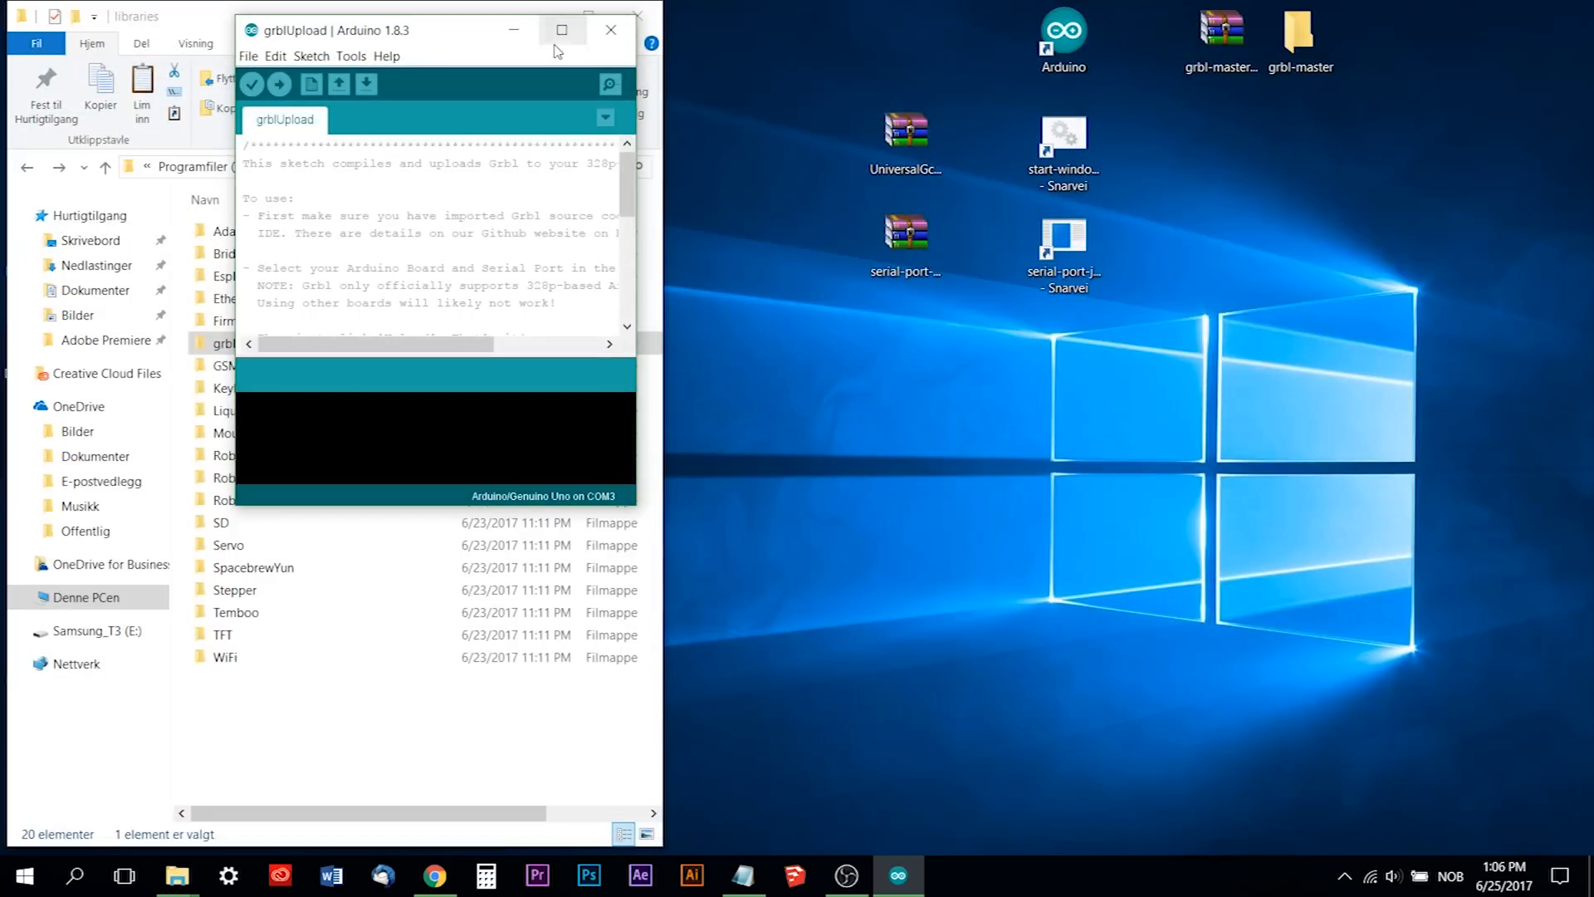
Verify the grblUpload sketch for the Uno, then start uploading it.
click(560, 30)
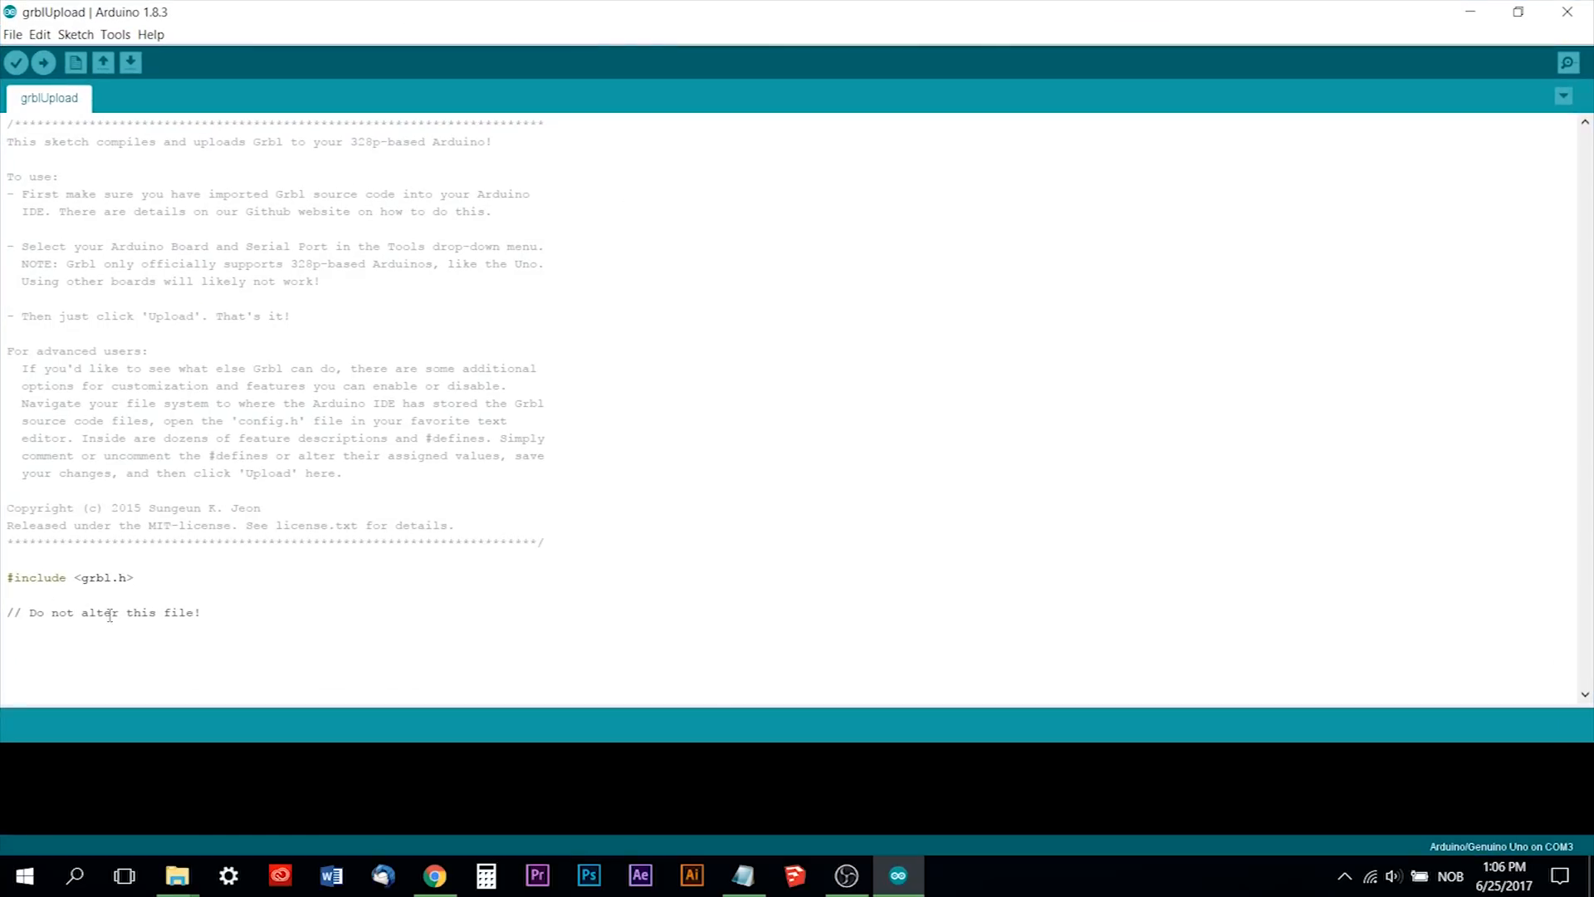
mouse_move(205, 280)
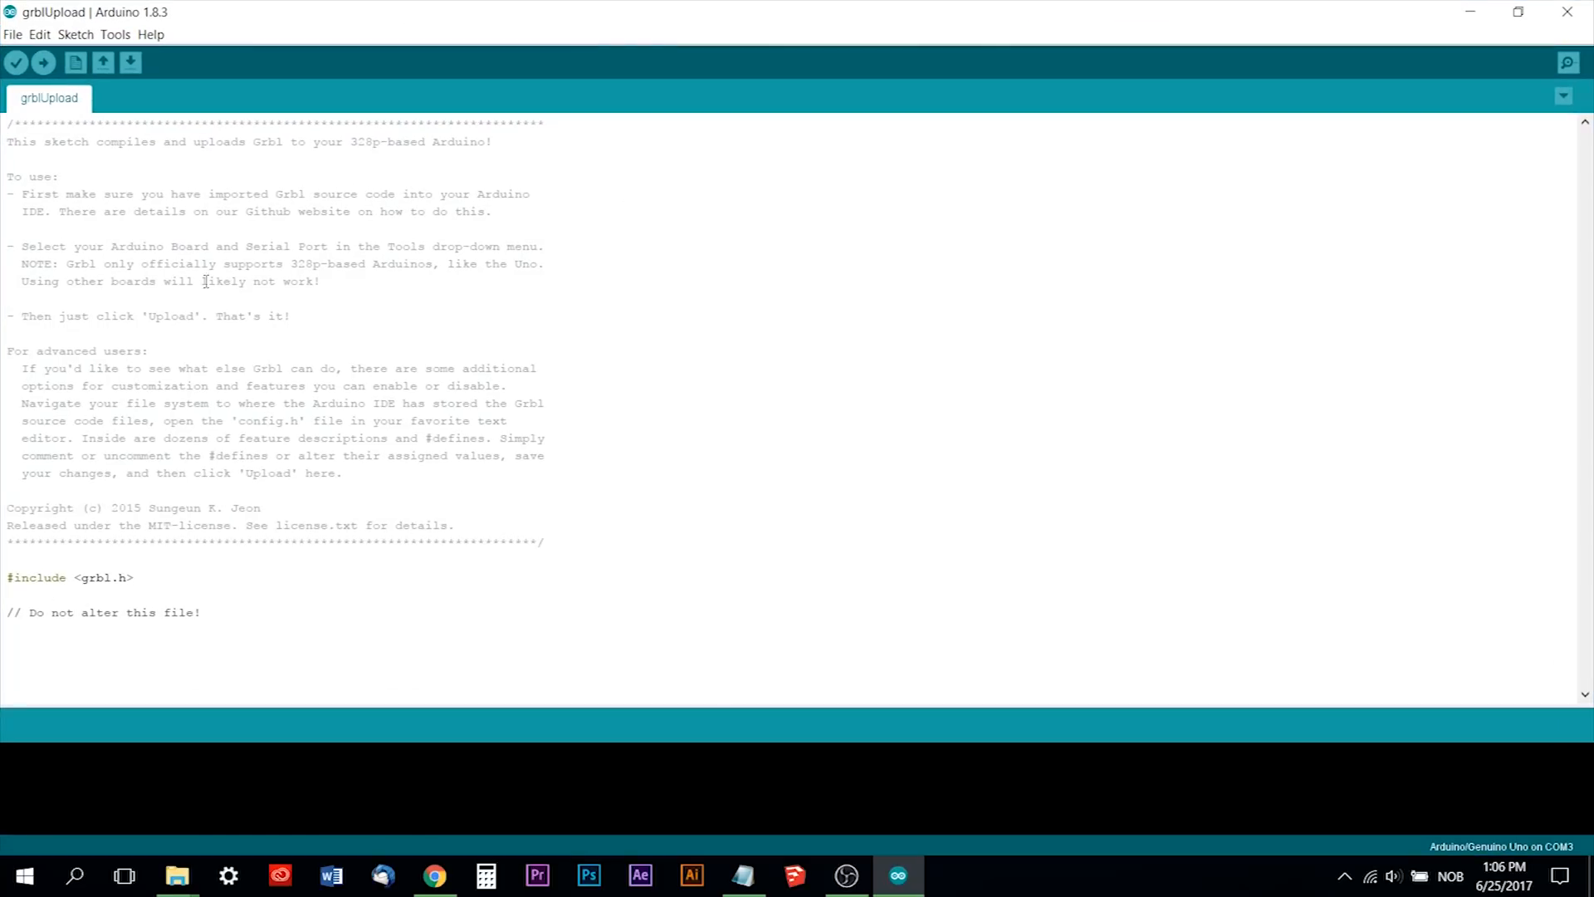
click(15, 62)
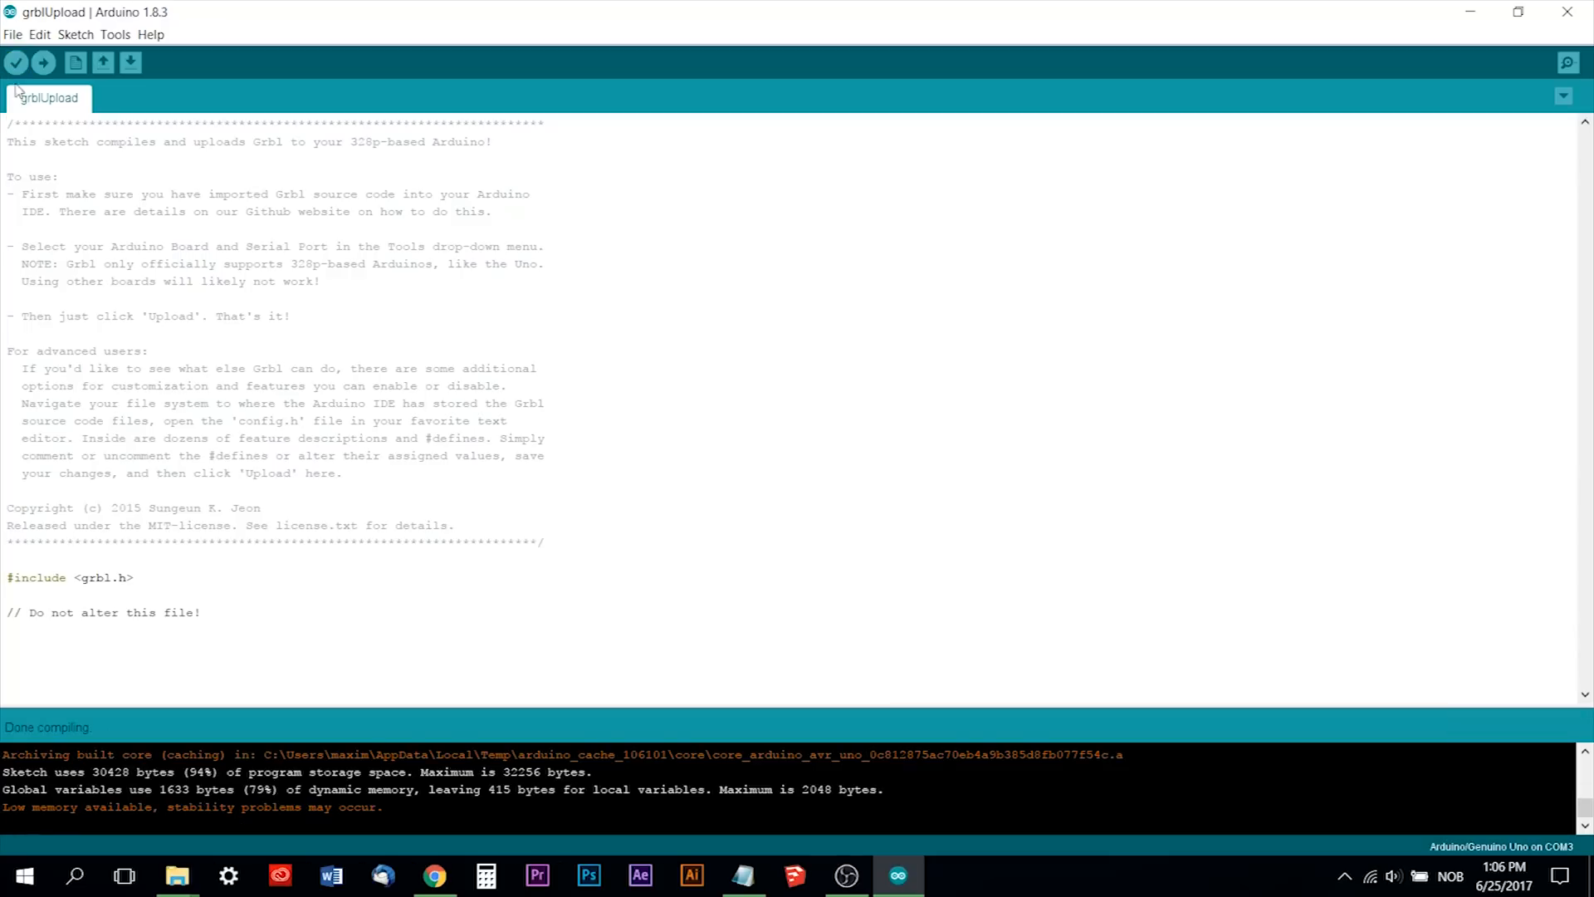
mouse_move(313, 823)
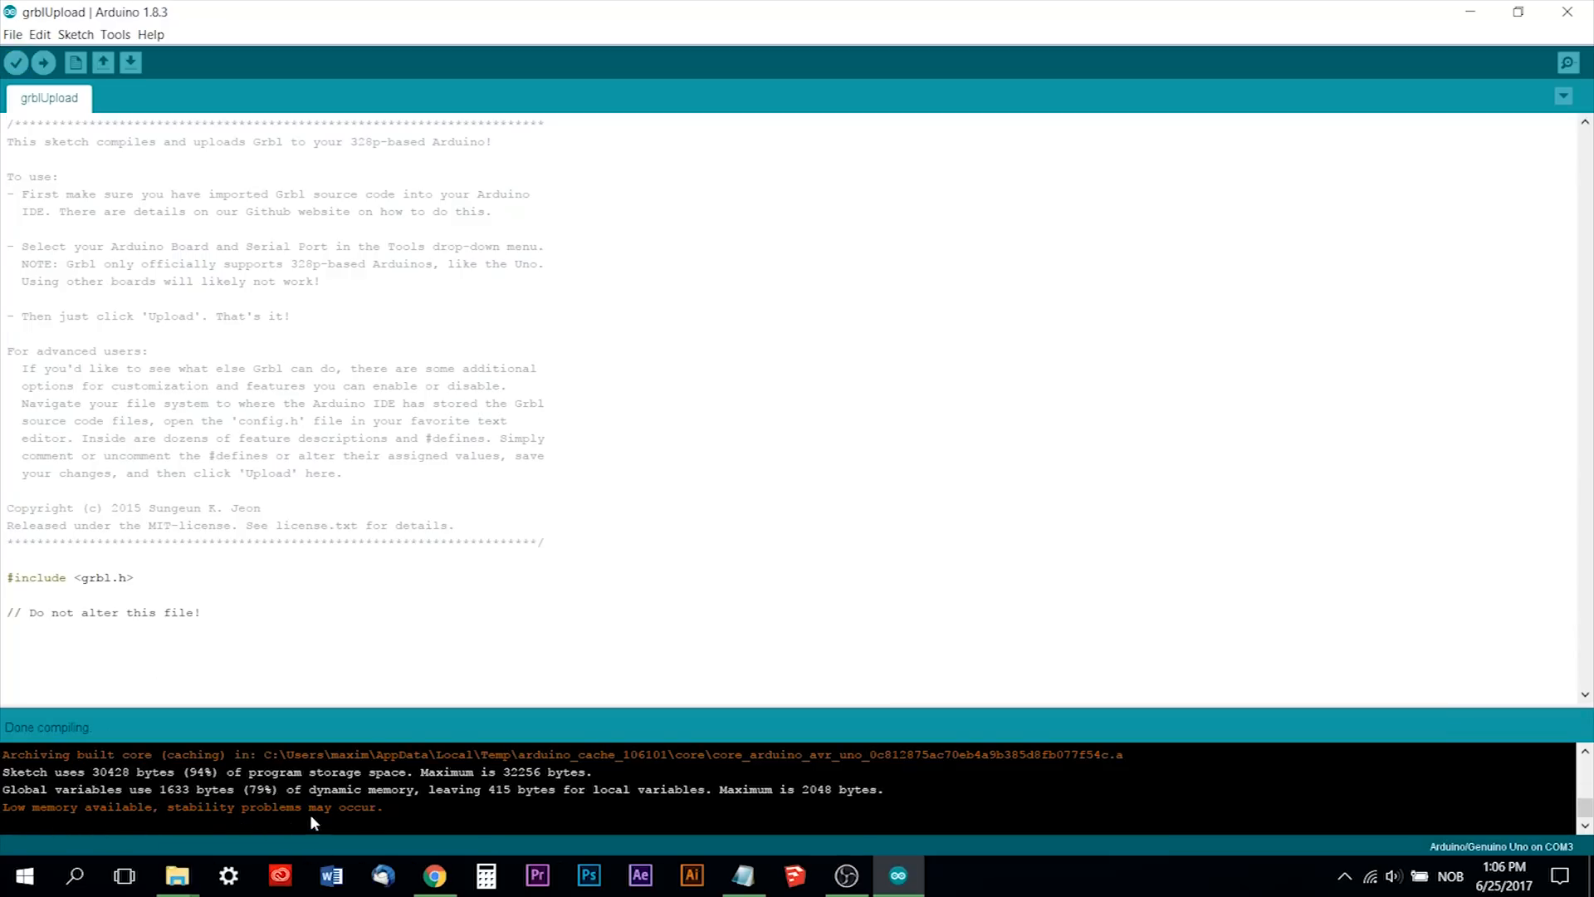
mouse_move(445, 479)
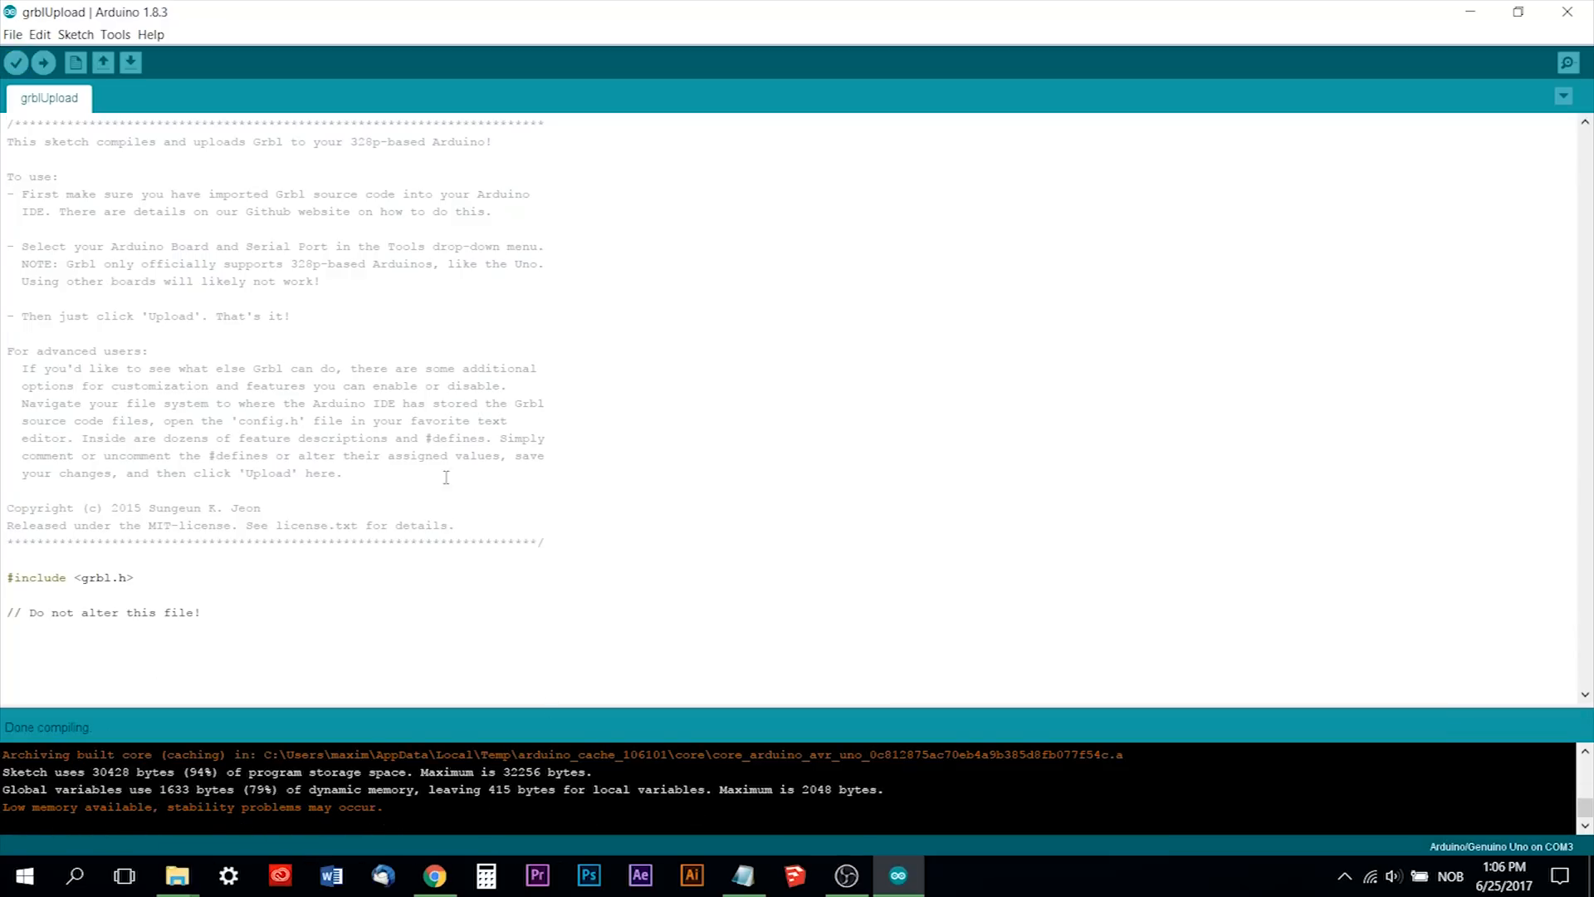
click(42, 63)
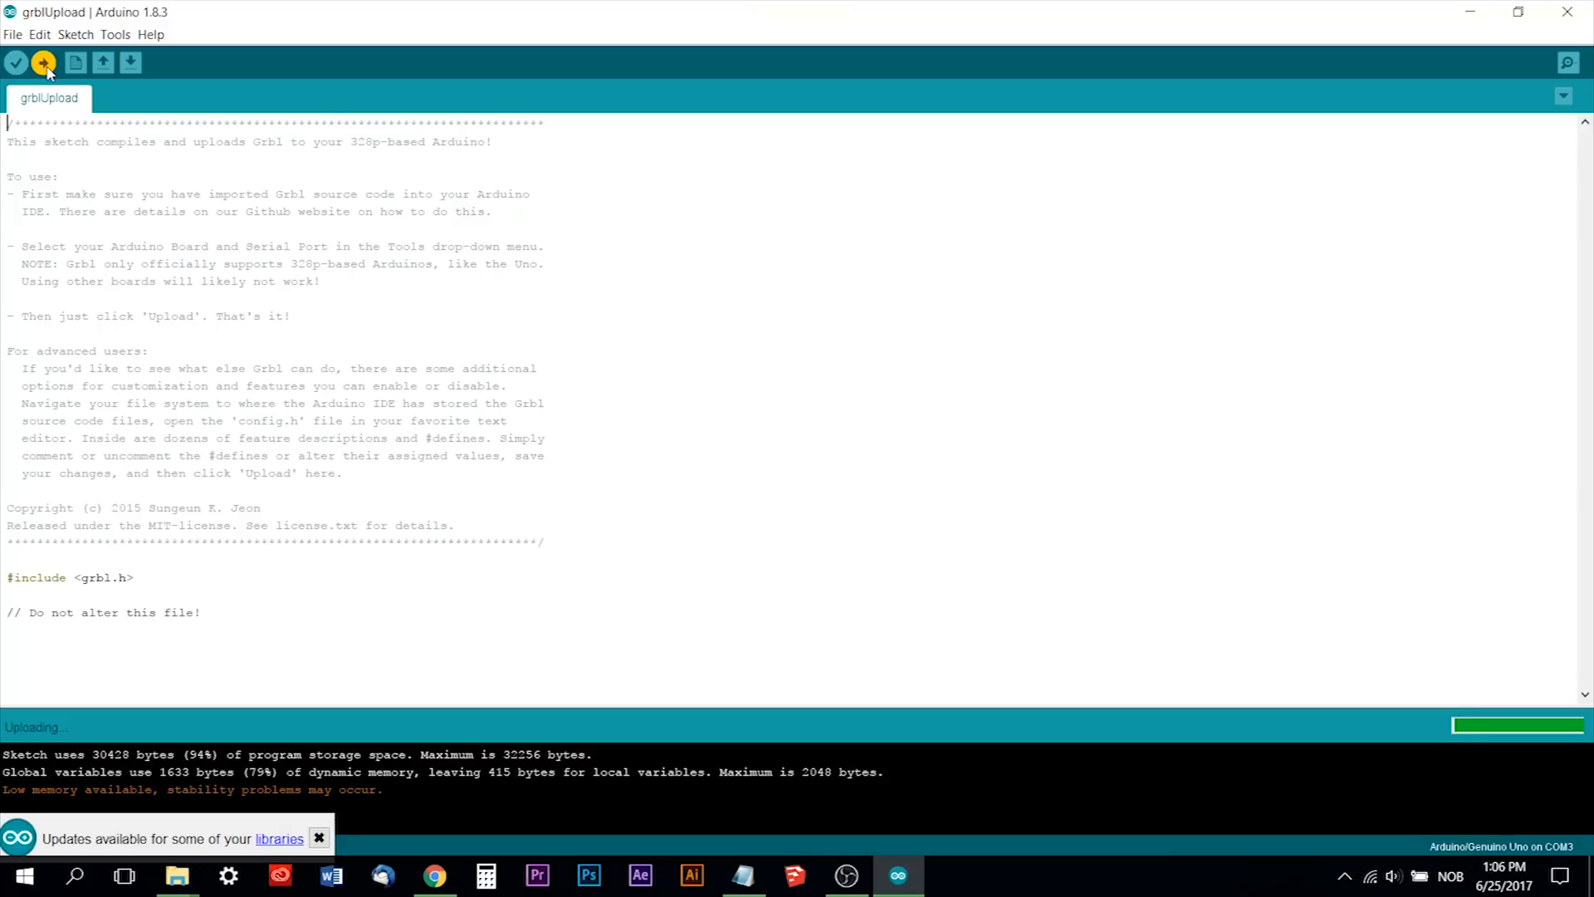
Wait for the GRBL firmware upload to the Uno on COM3 to progress.
click(318, 838)
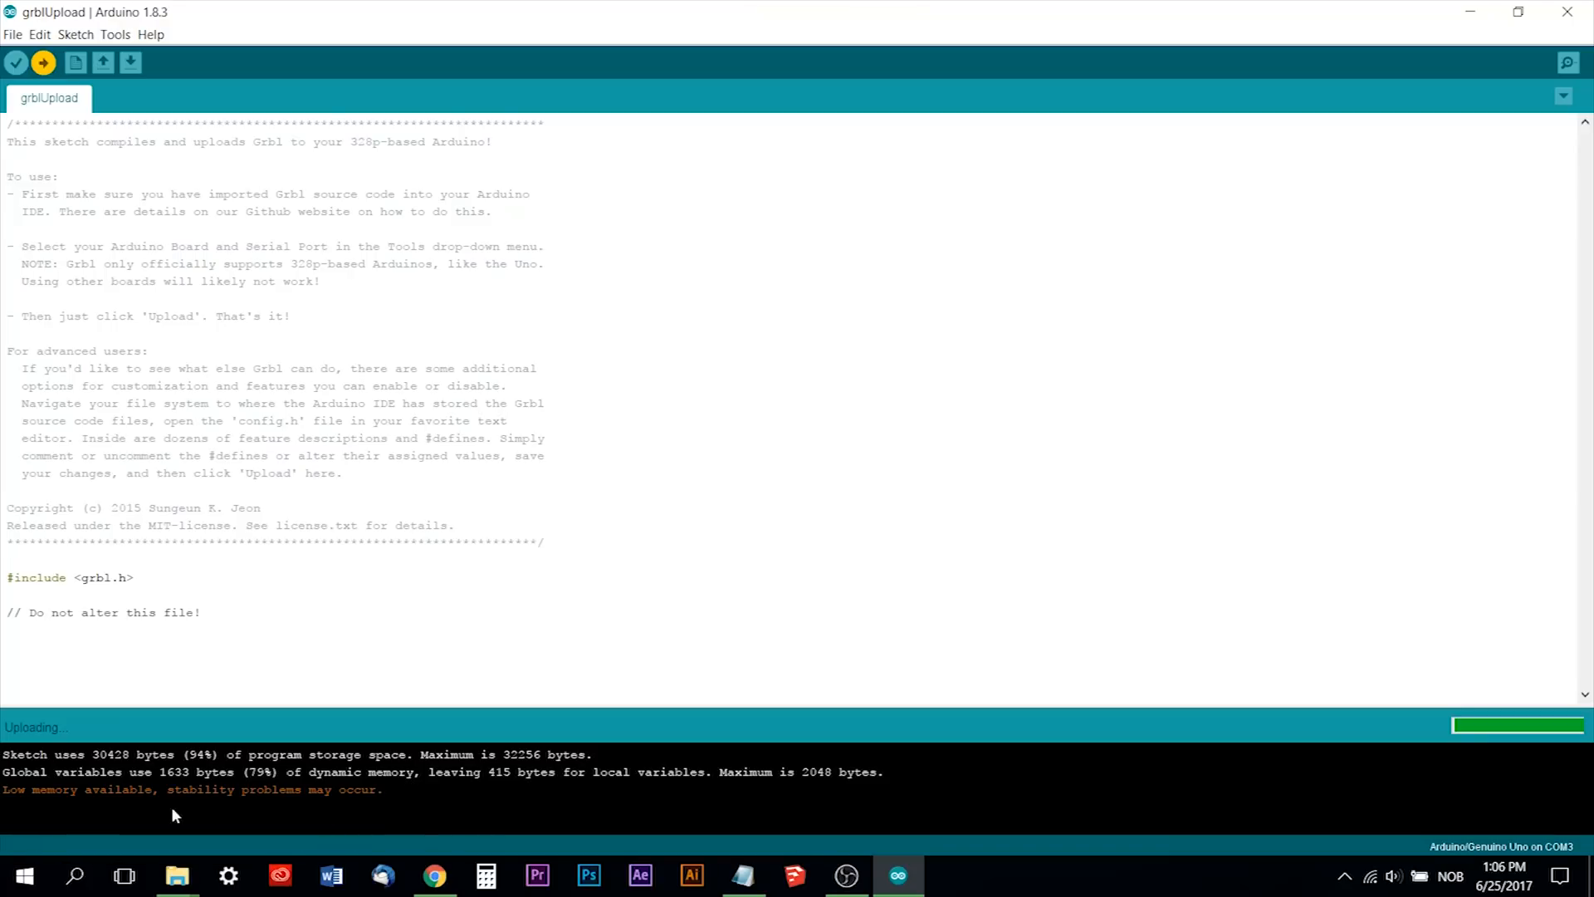
mouse_move(222, 793)
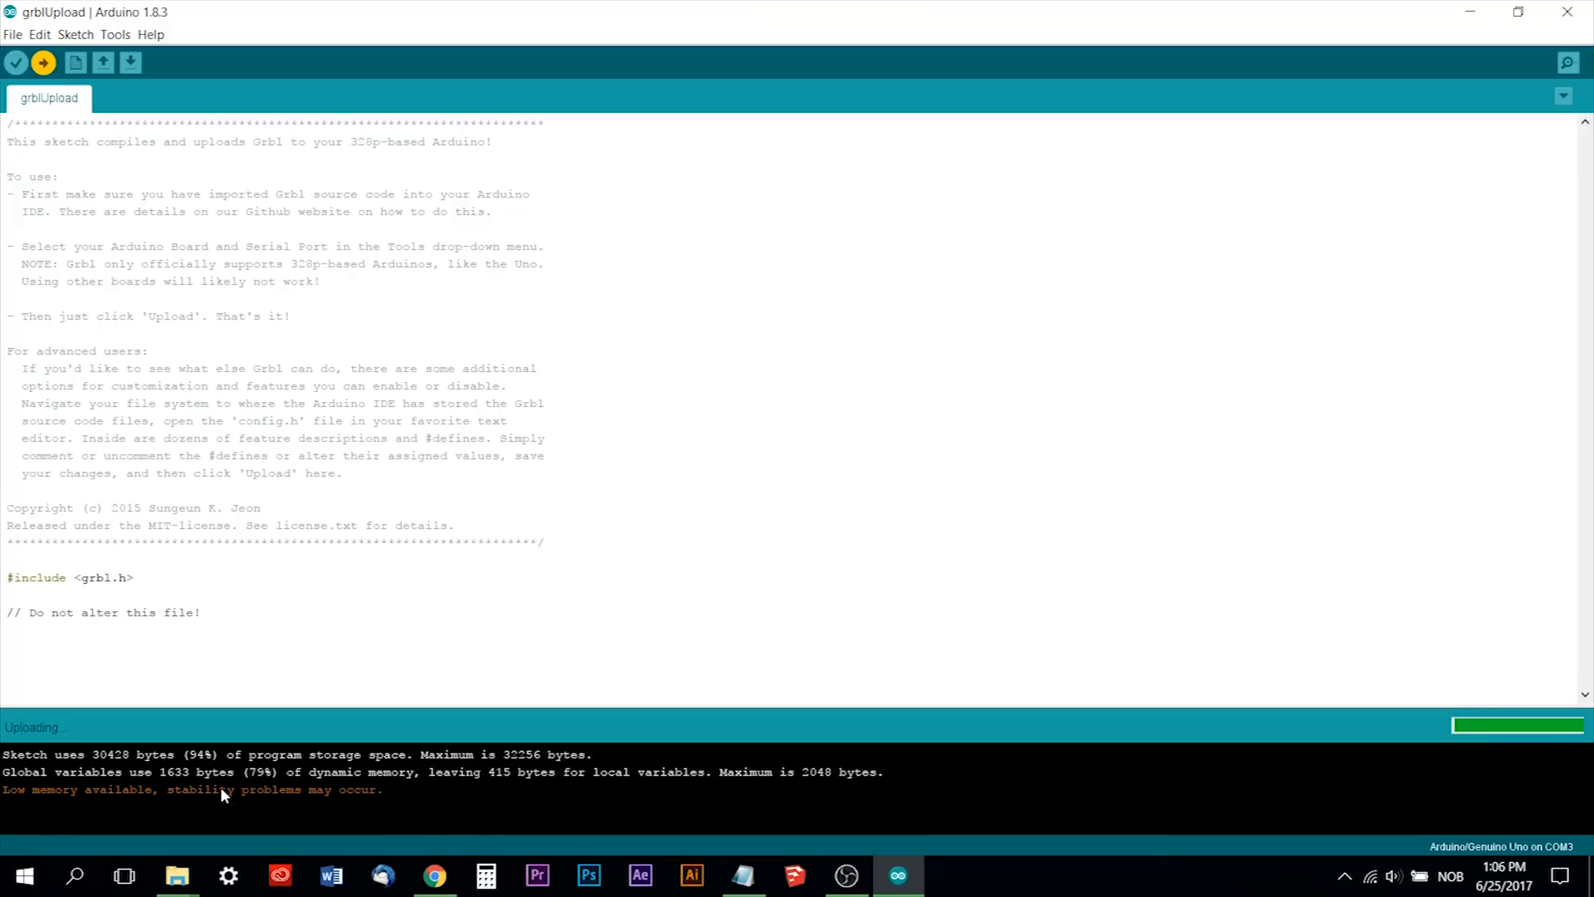
mouse_move(465, 781)
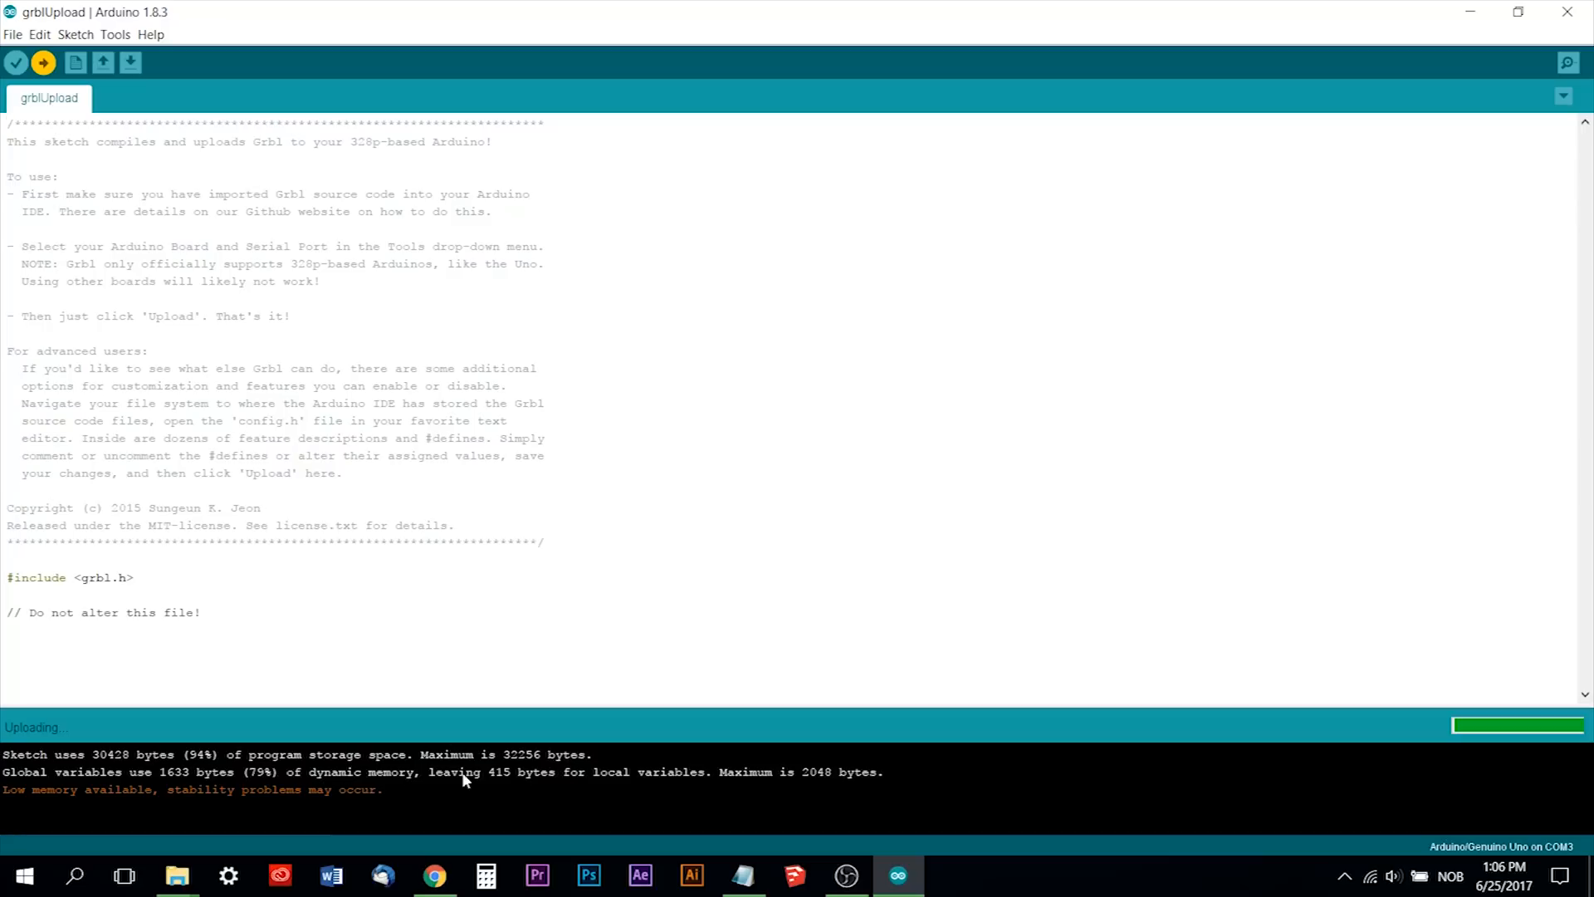
mouse_move(996, 435)
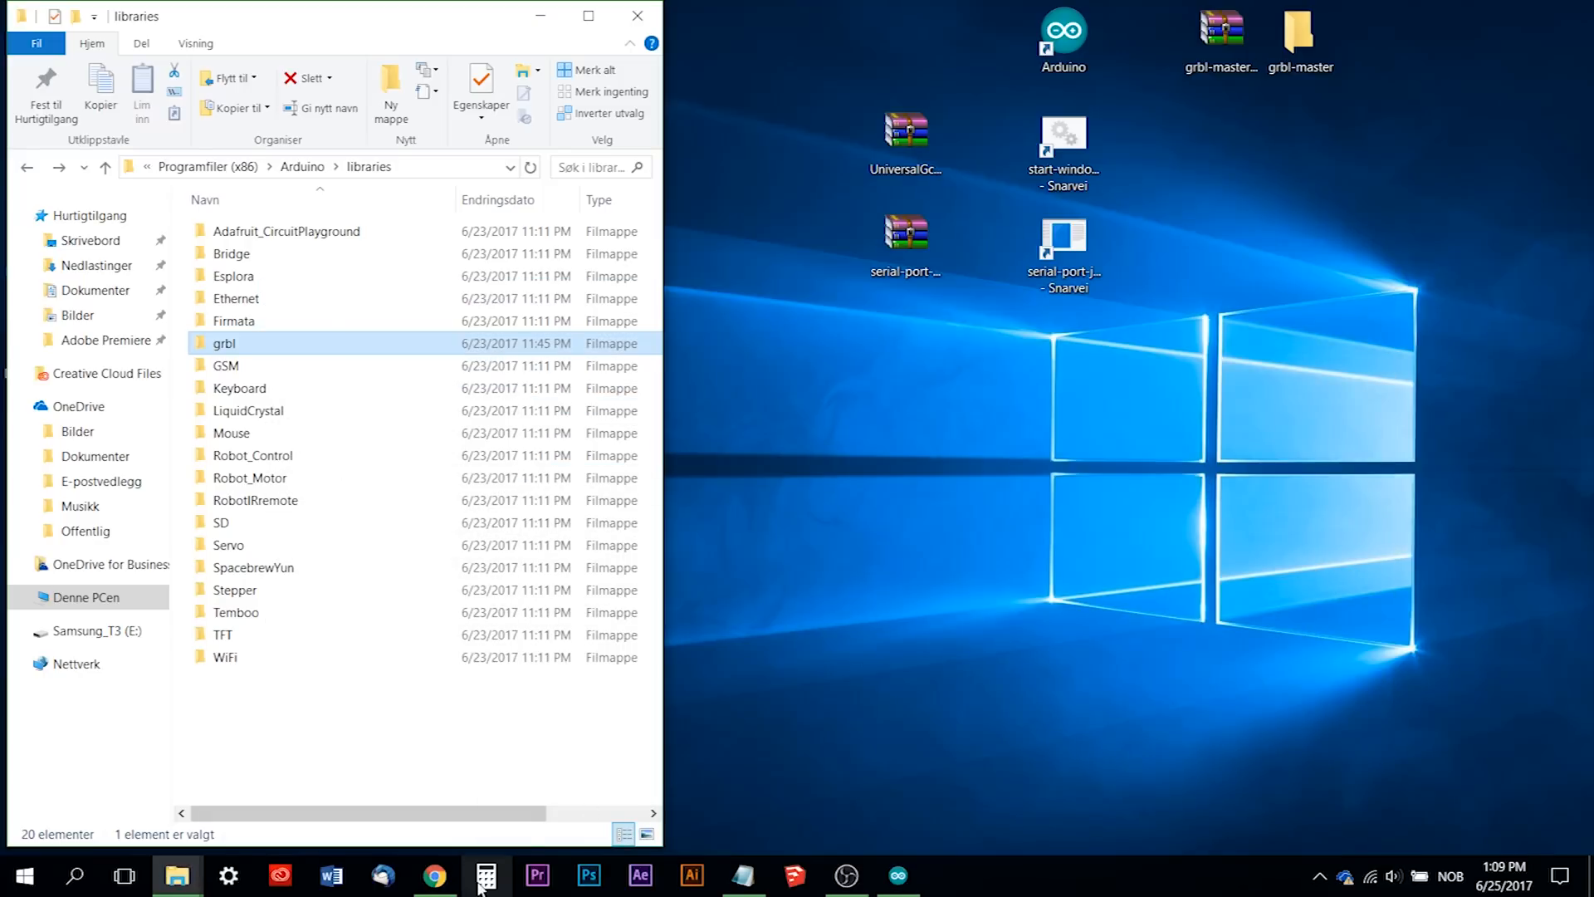
View the winder/Universal-G-Code-Sender repository's download options on GitHub.
click(434, 874)
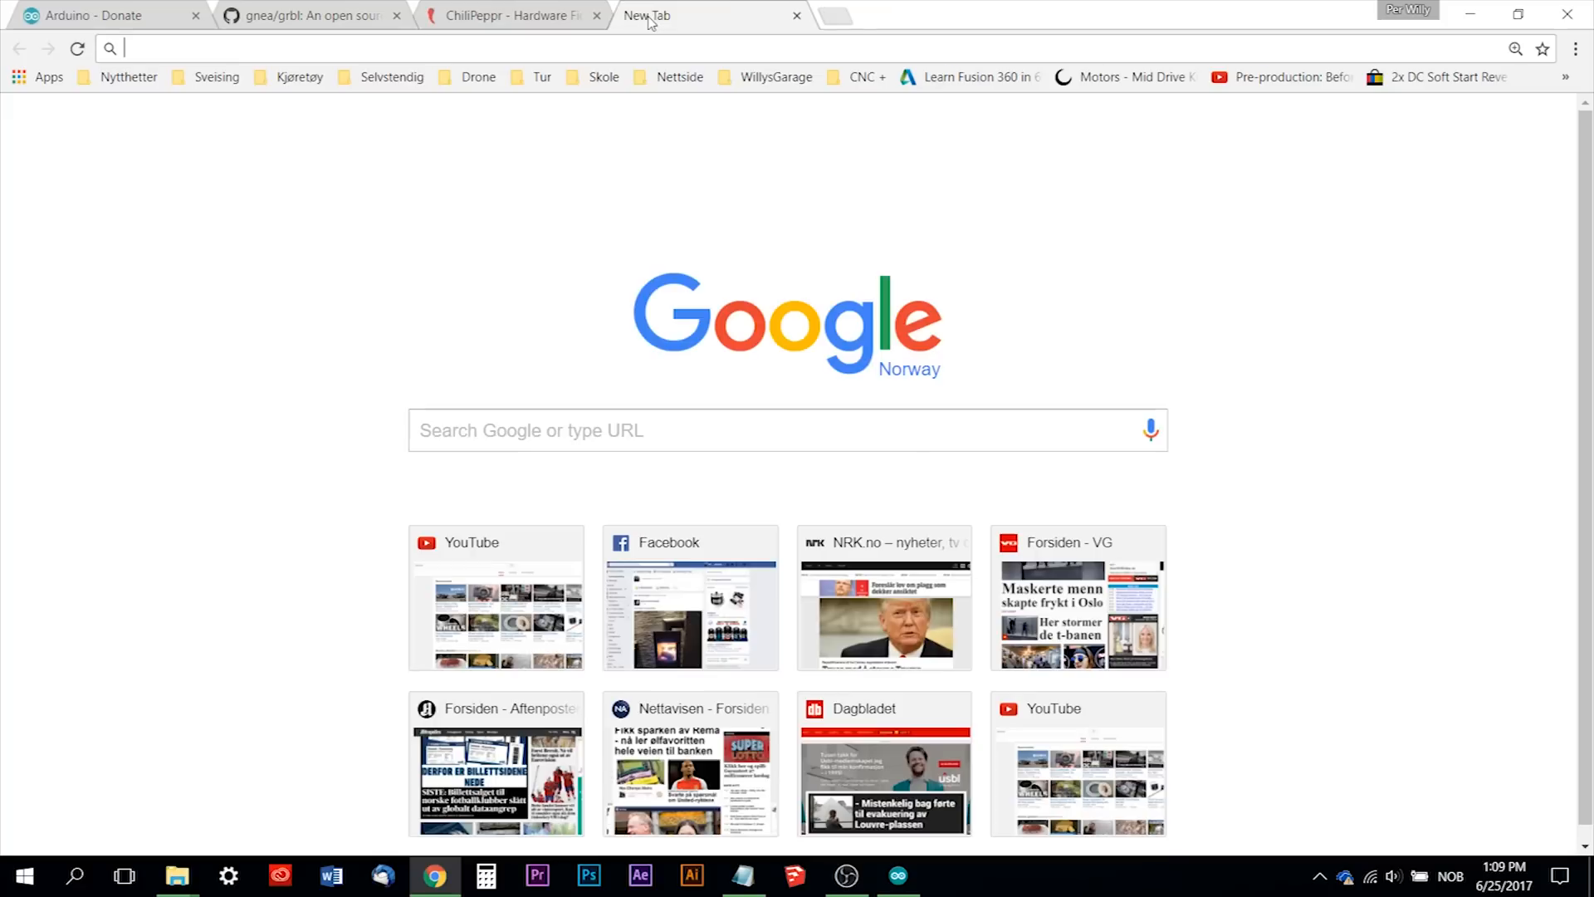
click(858, 77)
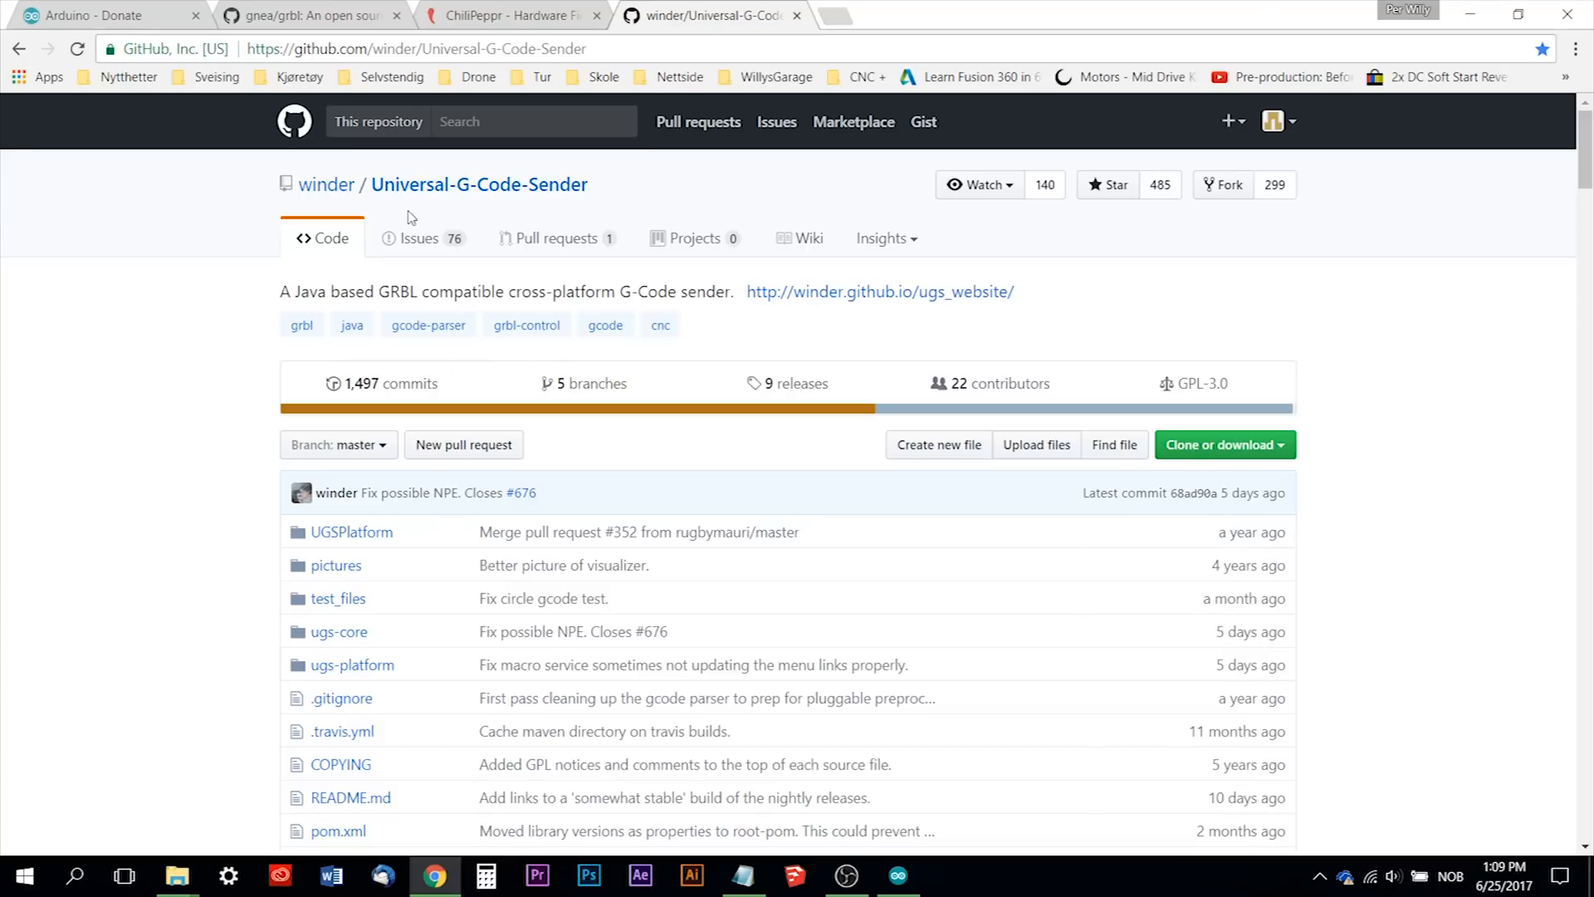
mouse_move(520, 268)
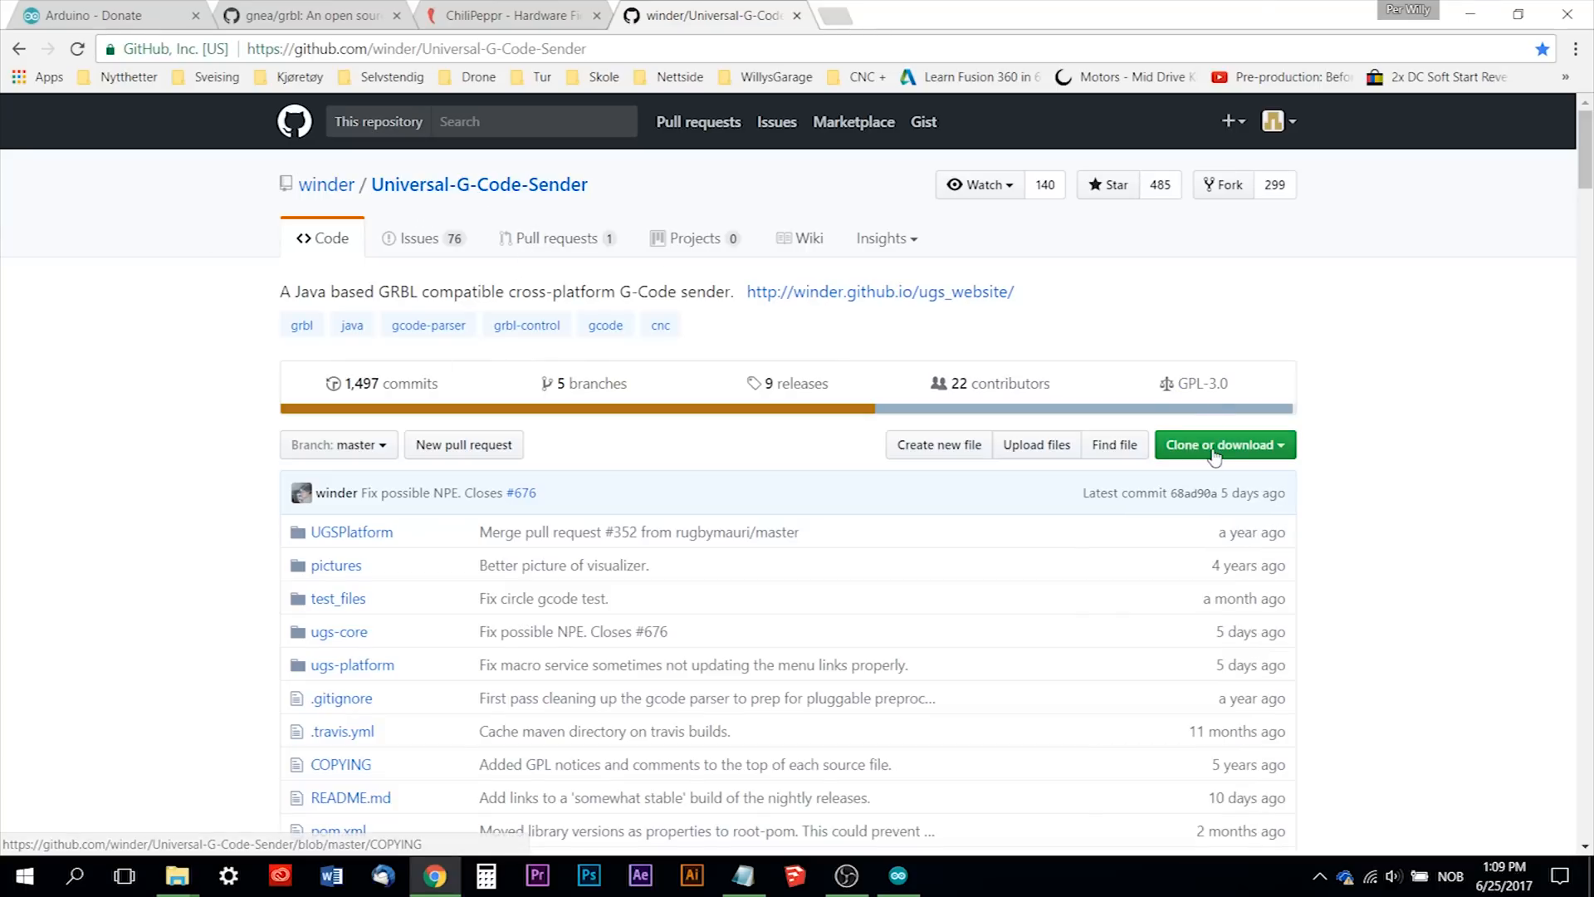
click(1220, 444)
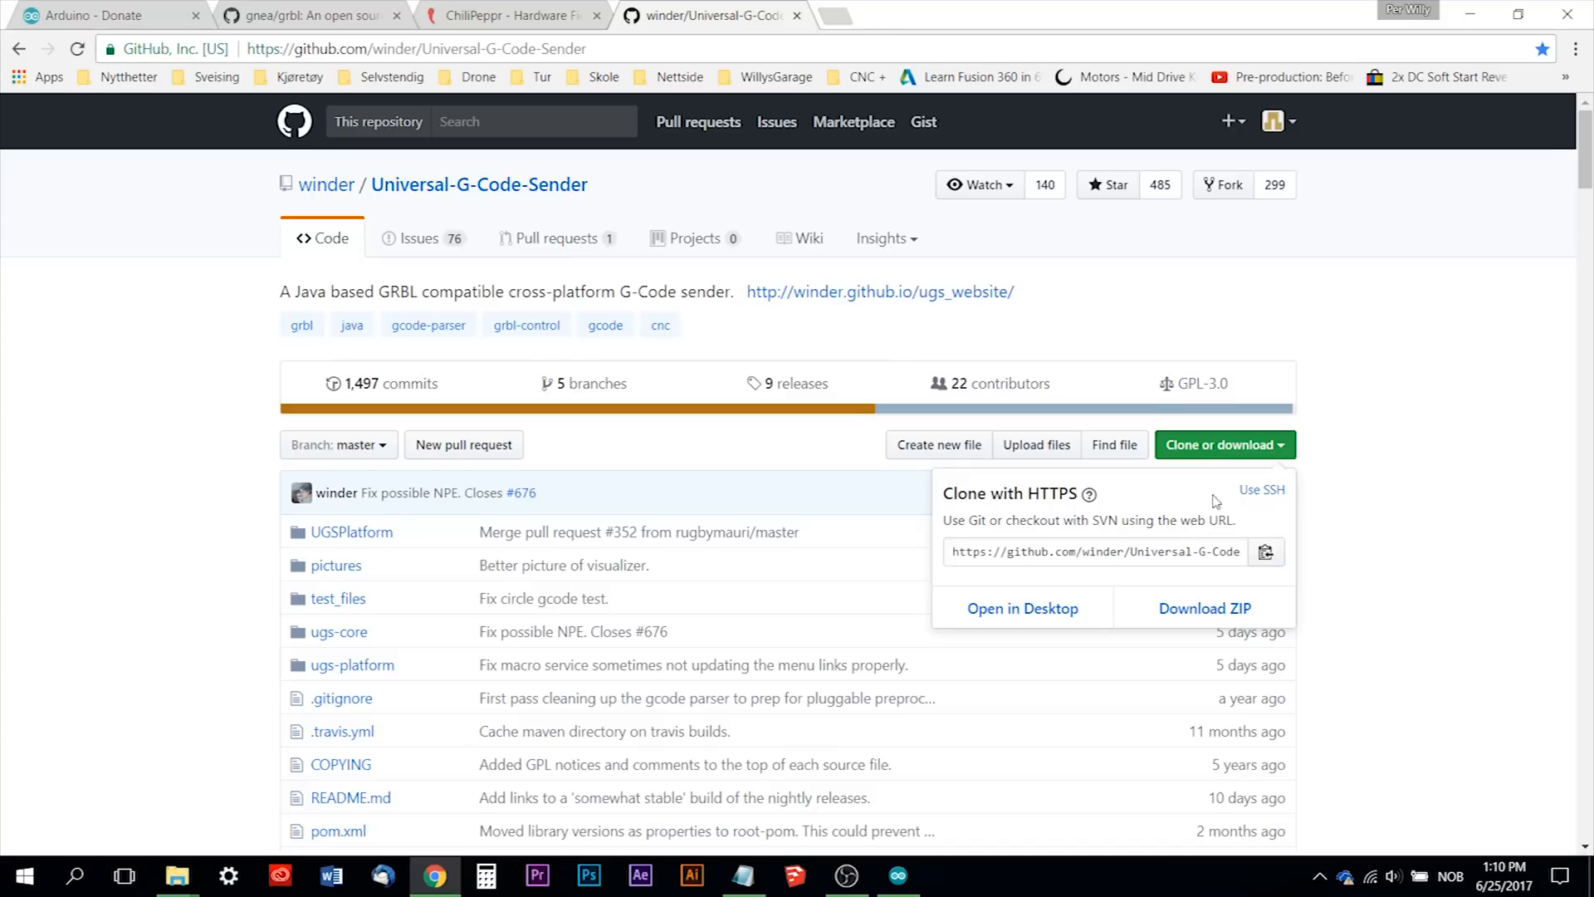
mouse_move(1204, 608)
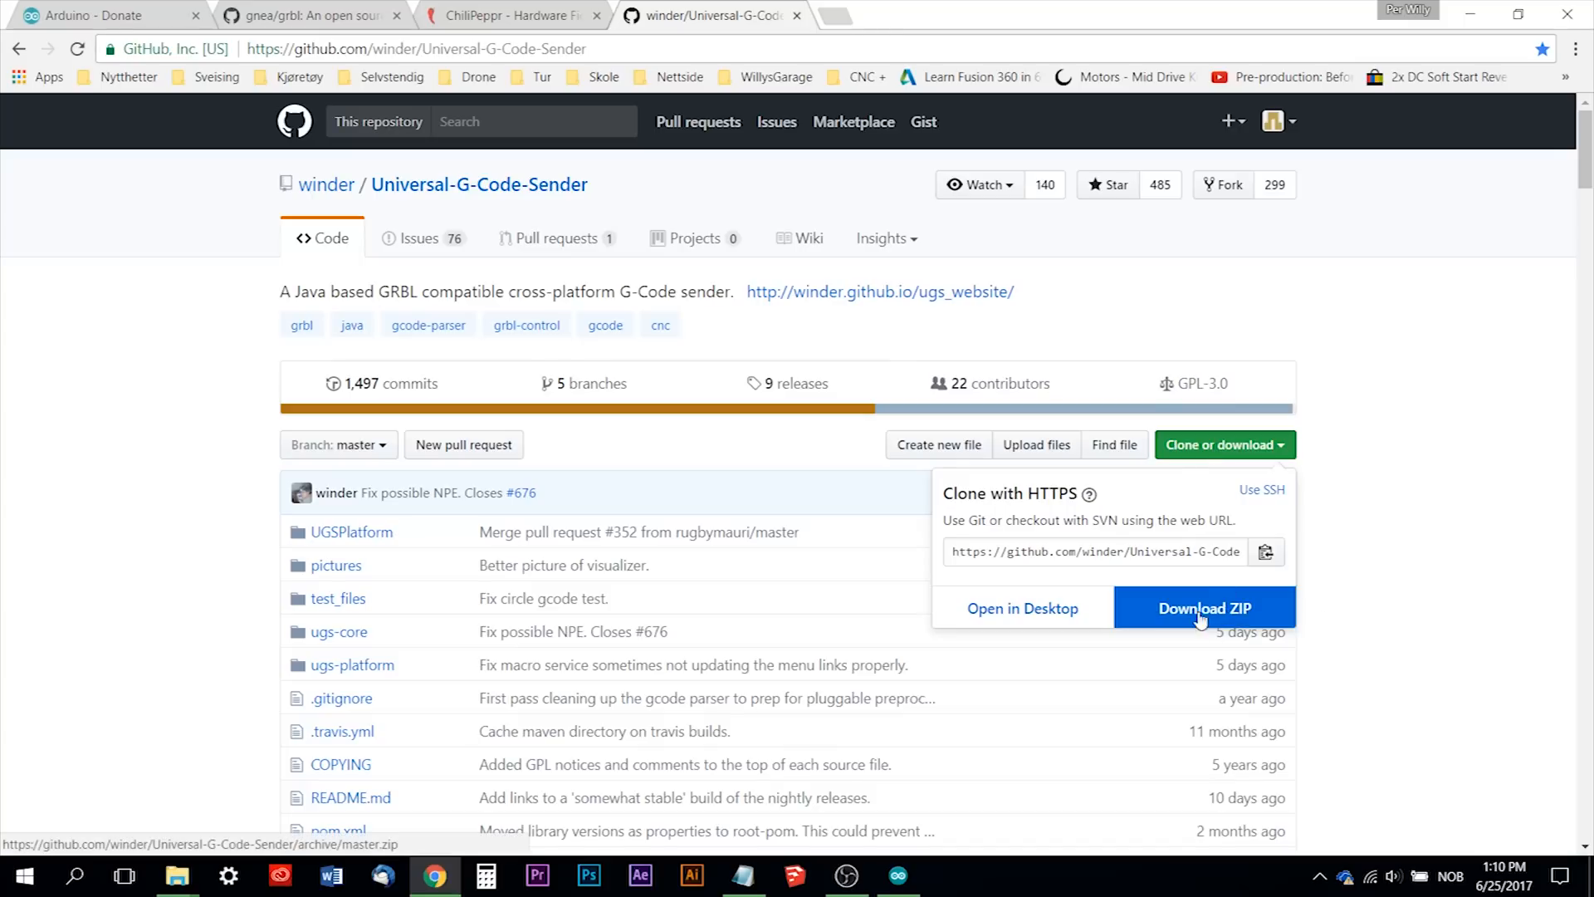
mouse_move(1388, 500)
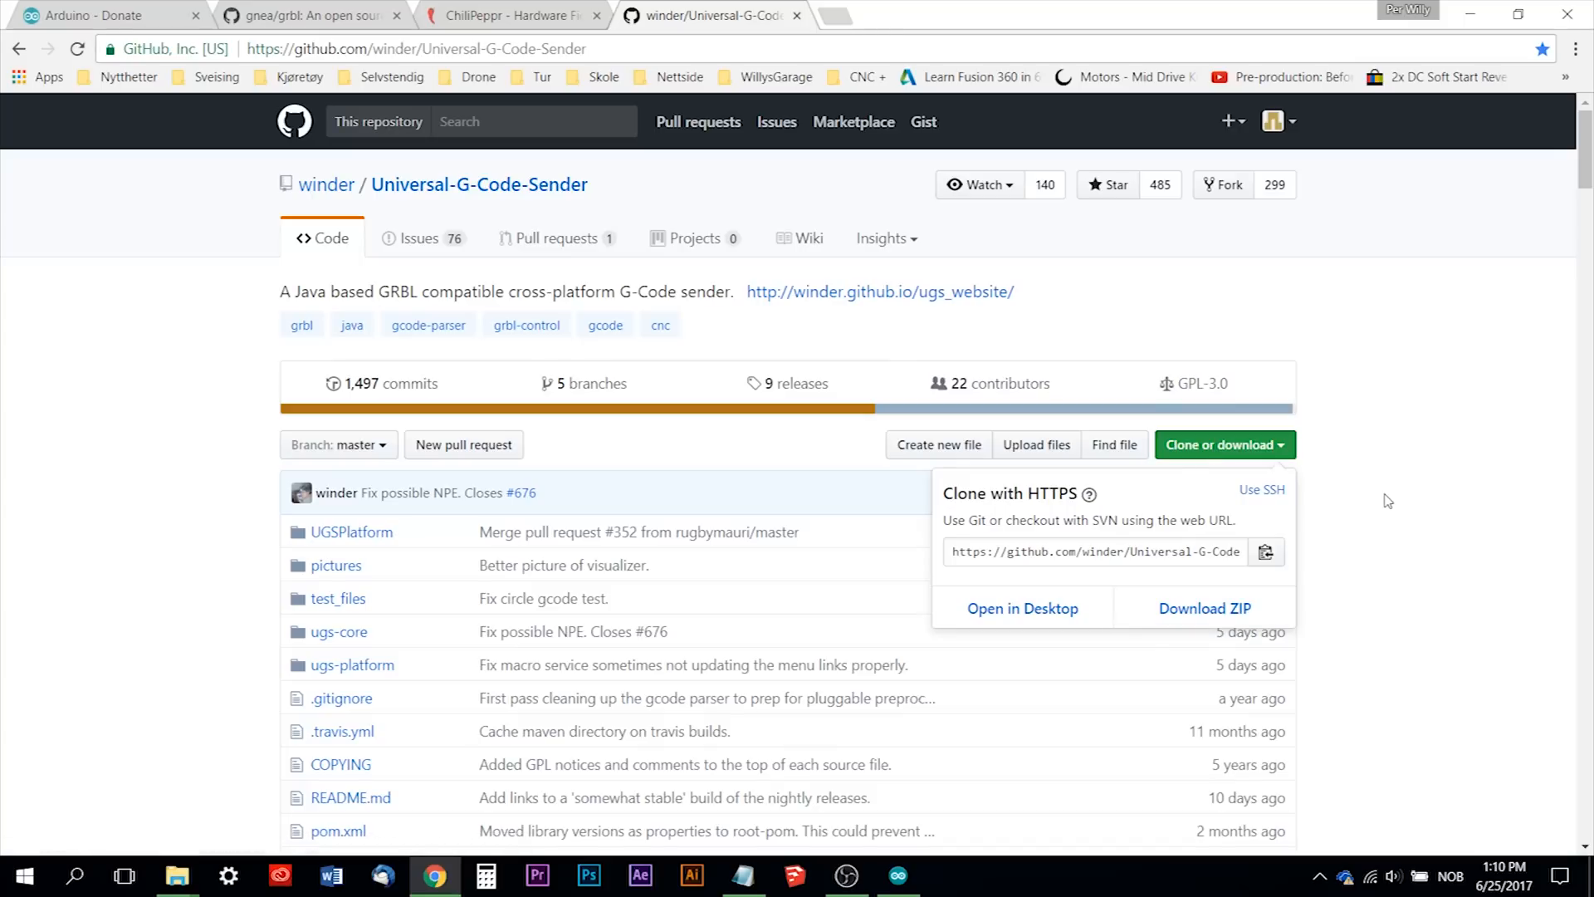
click(176, 875)
text(java)
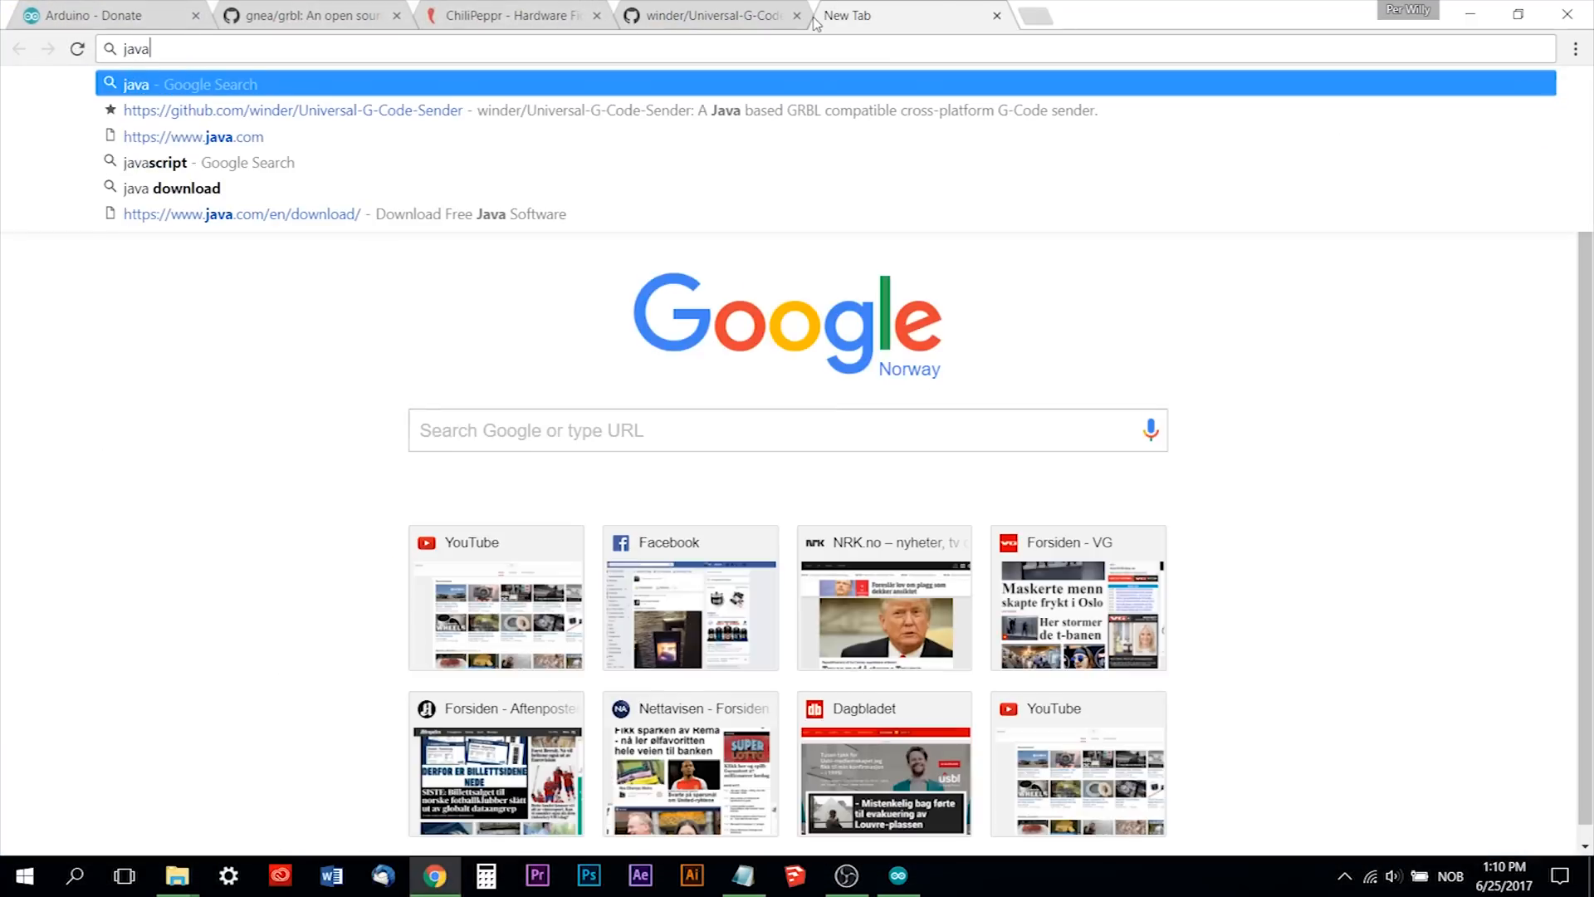
Visit the java.com download page, then launch Universal Gcode Sender 1.0.9 from its desktop shortcut.
click(193, 136)
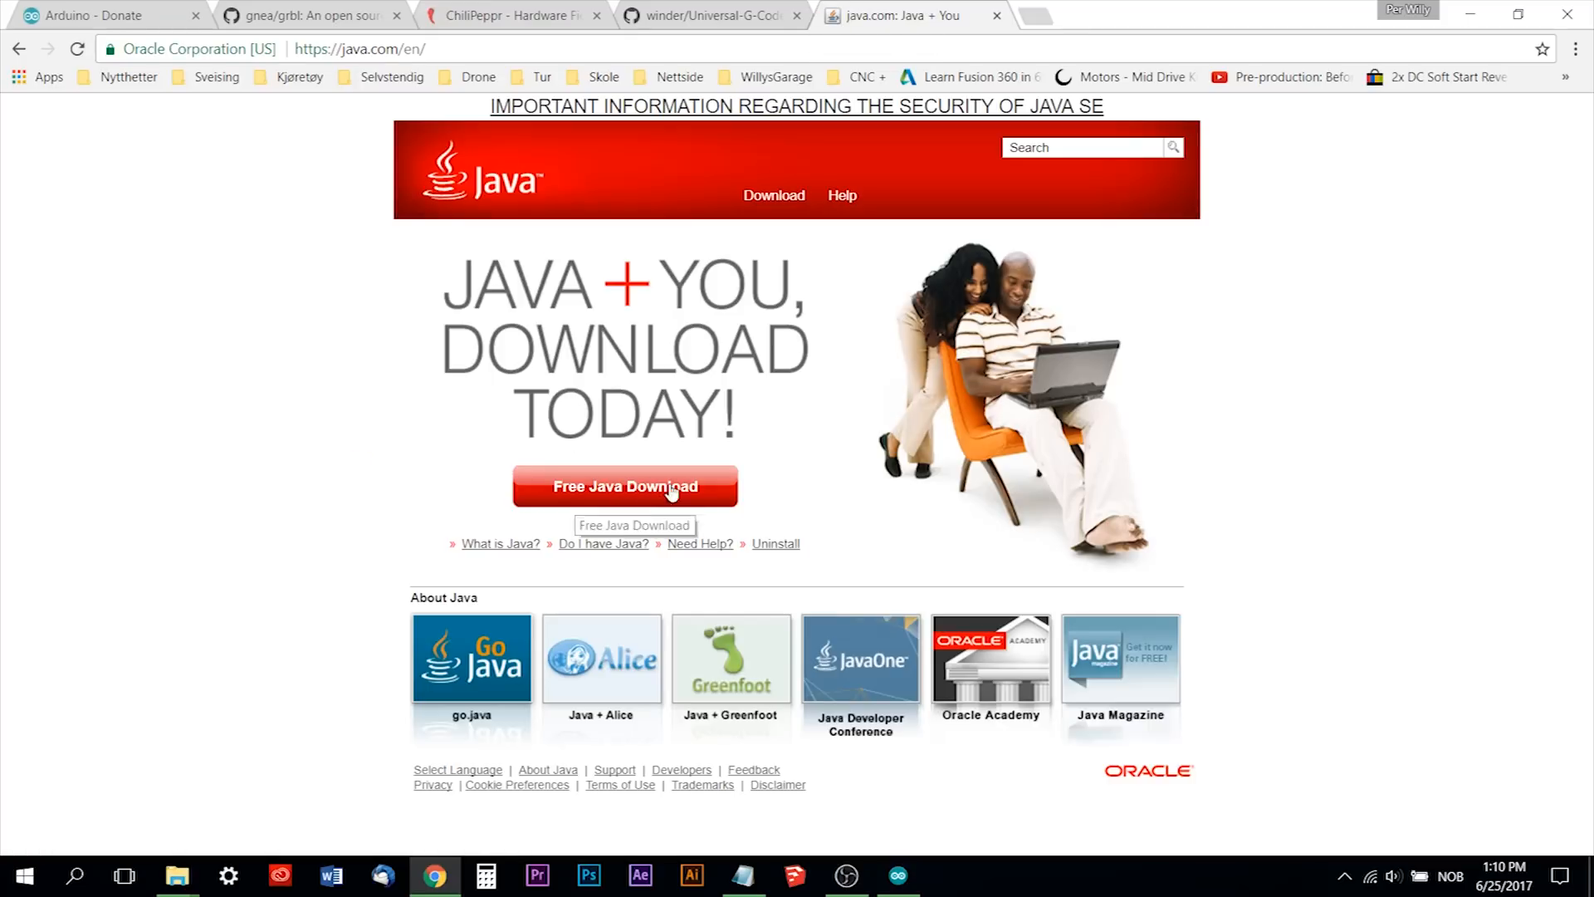
mouse_move(350, 207)
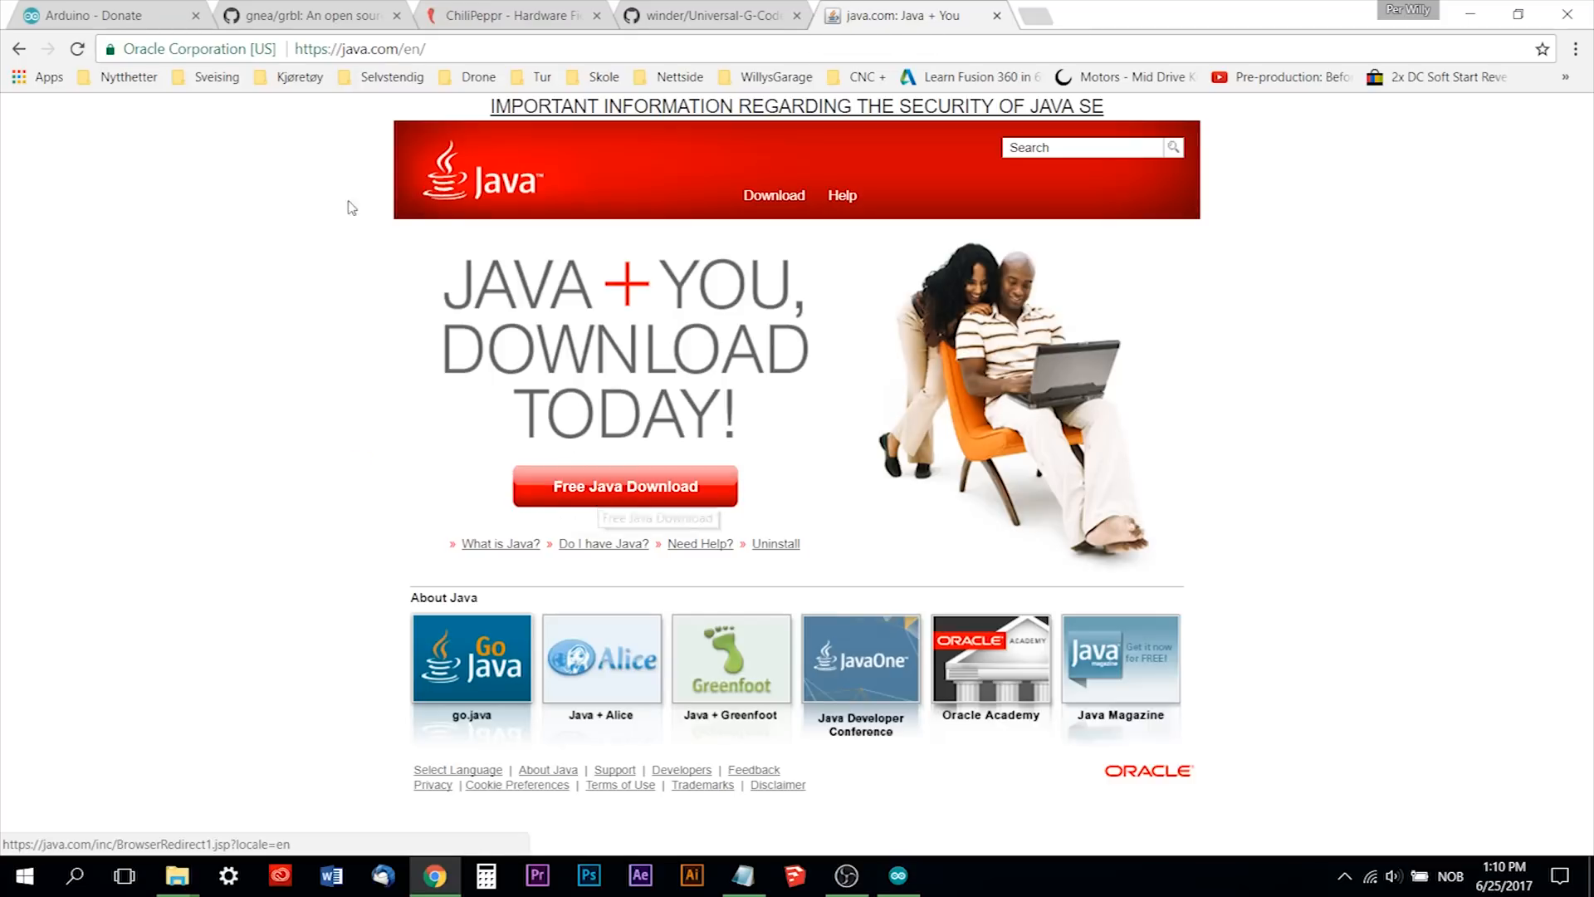
click(360, 49)
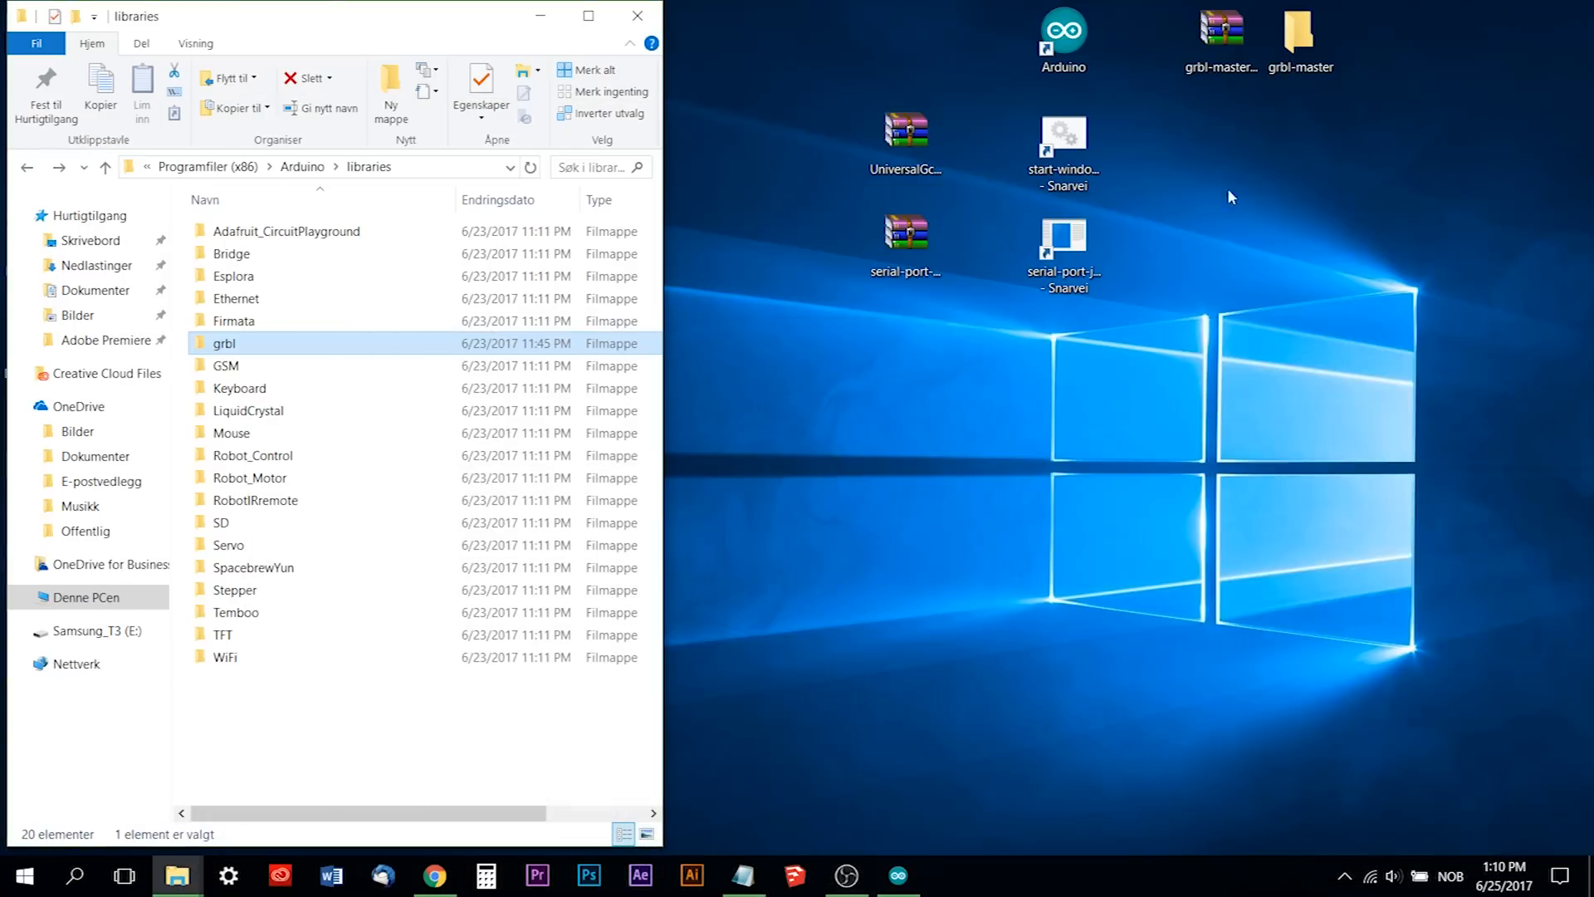
mouse_move(1038, 427)
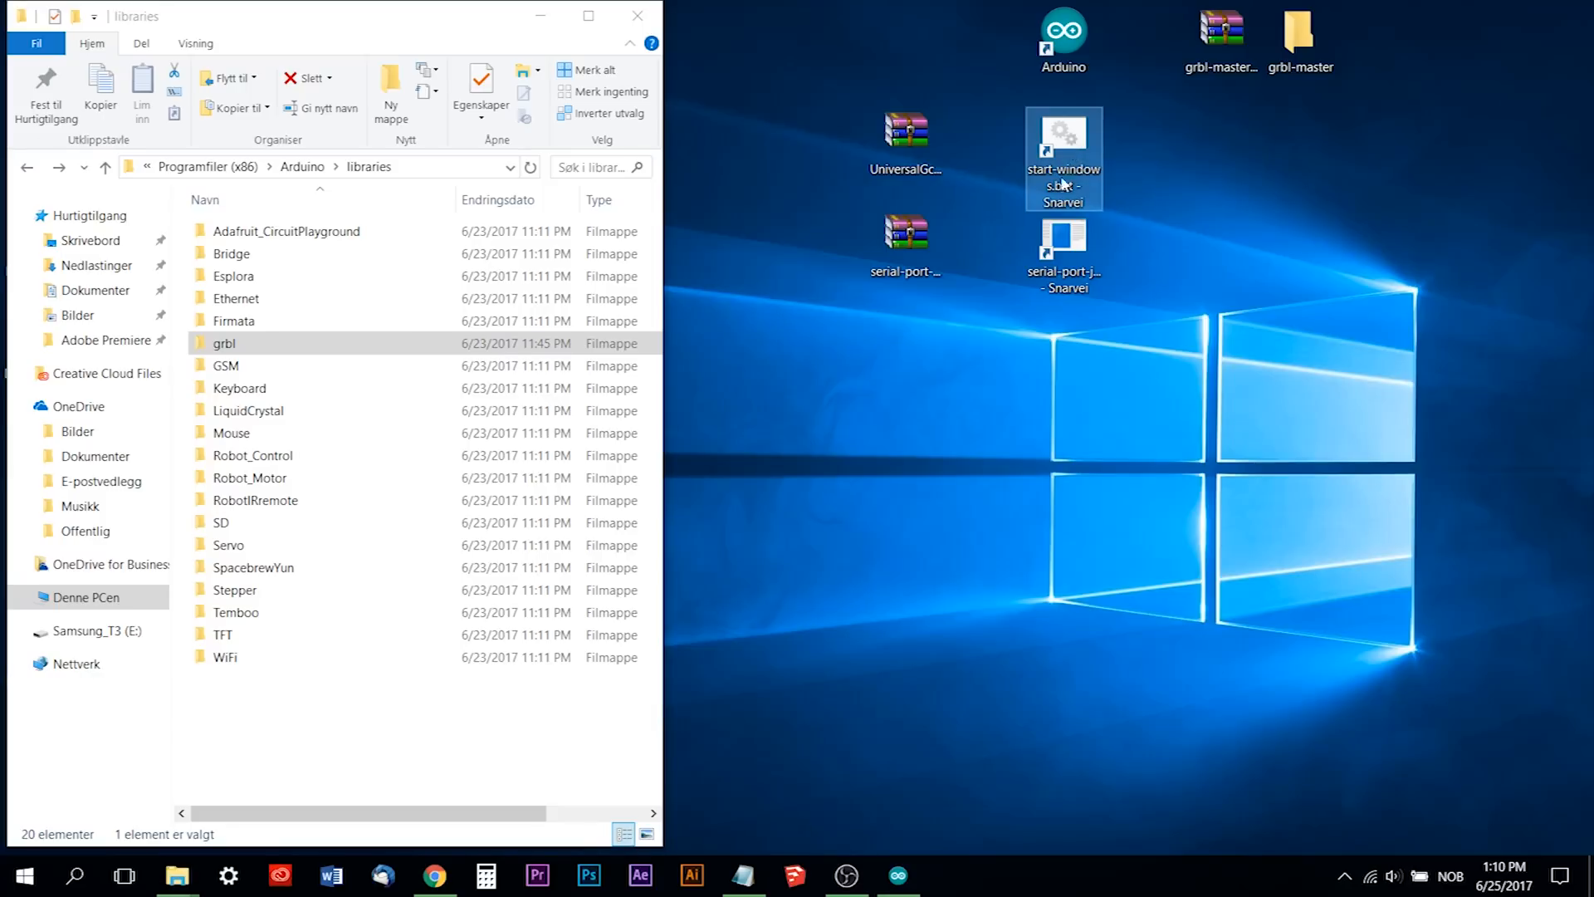
double_click(1064, 142)
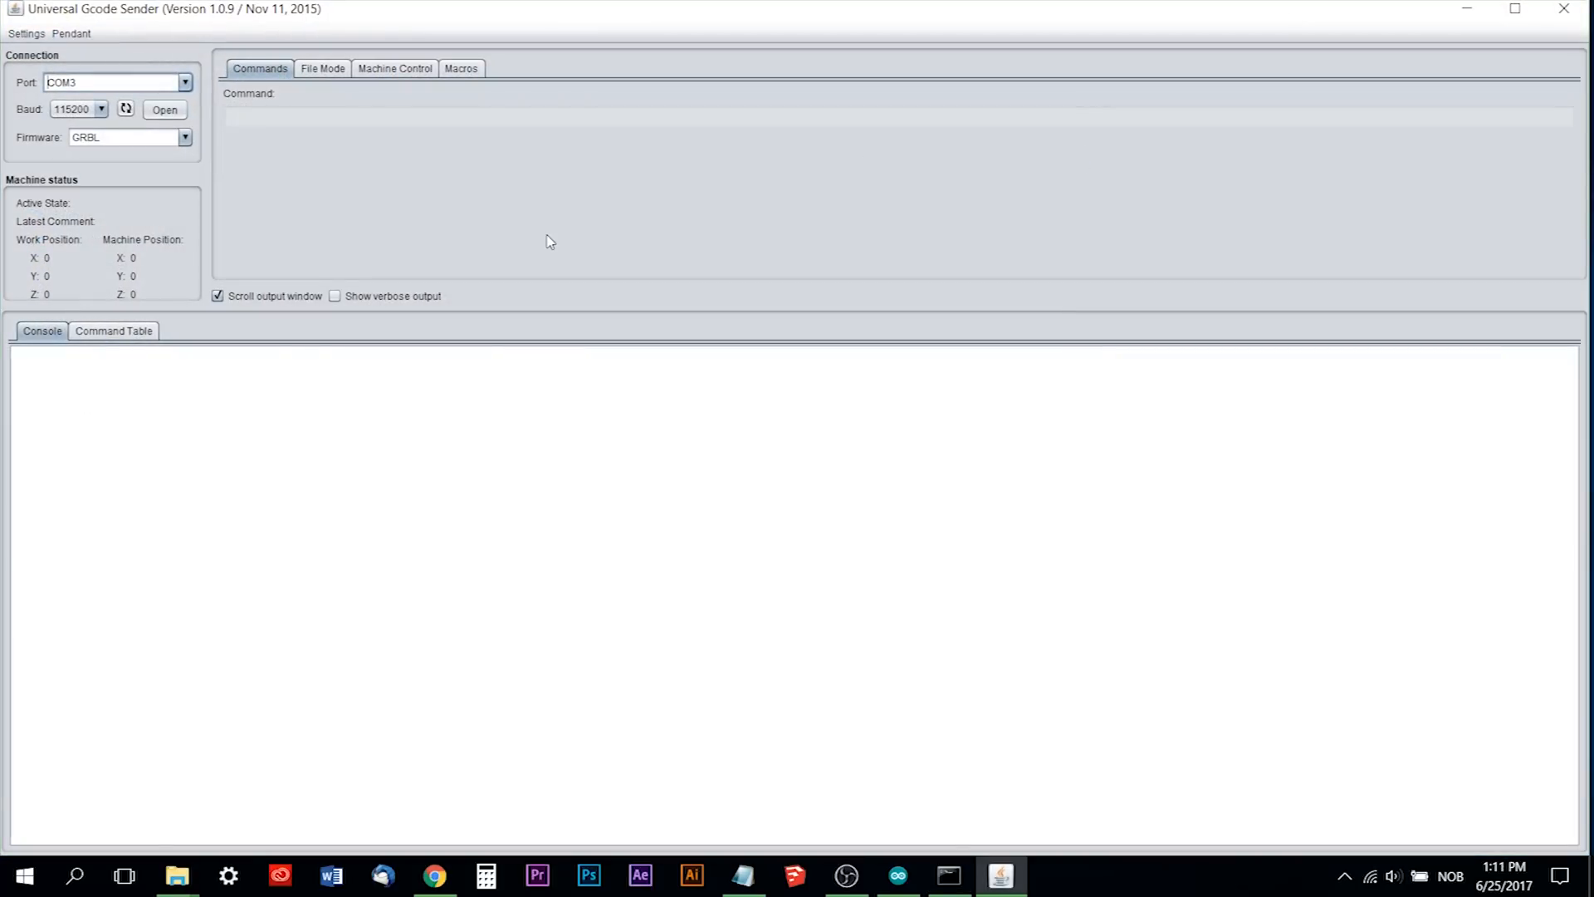
mouse_move(185, 83)
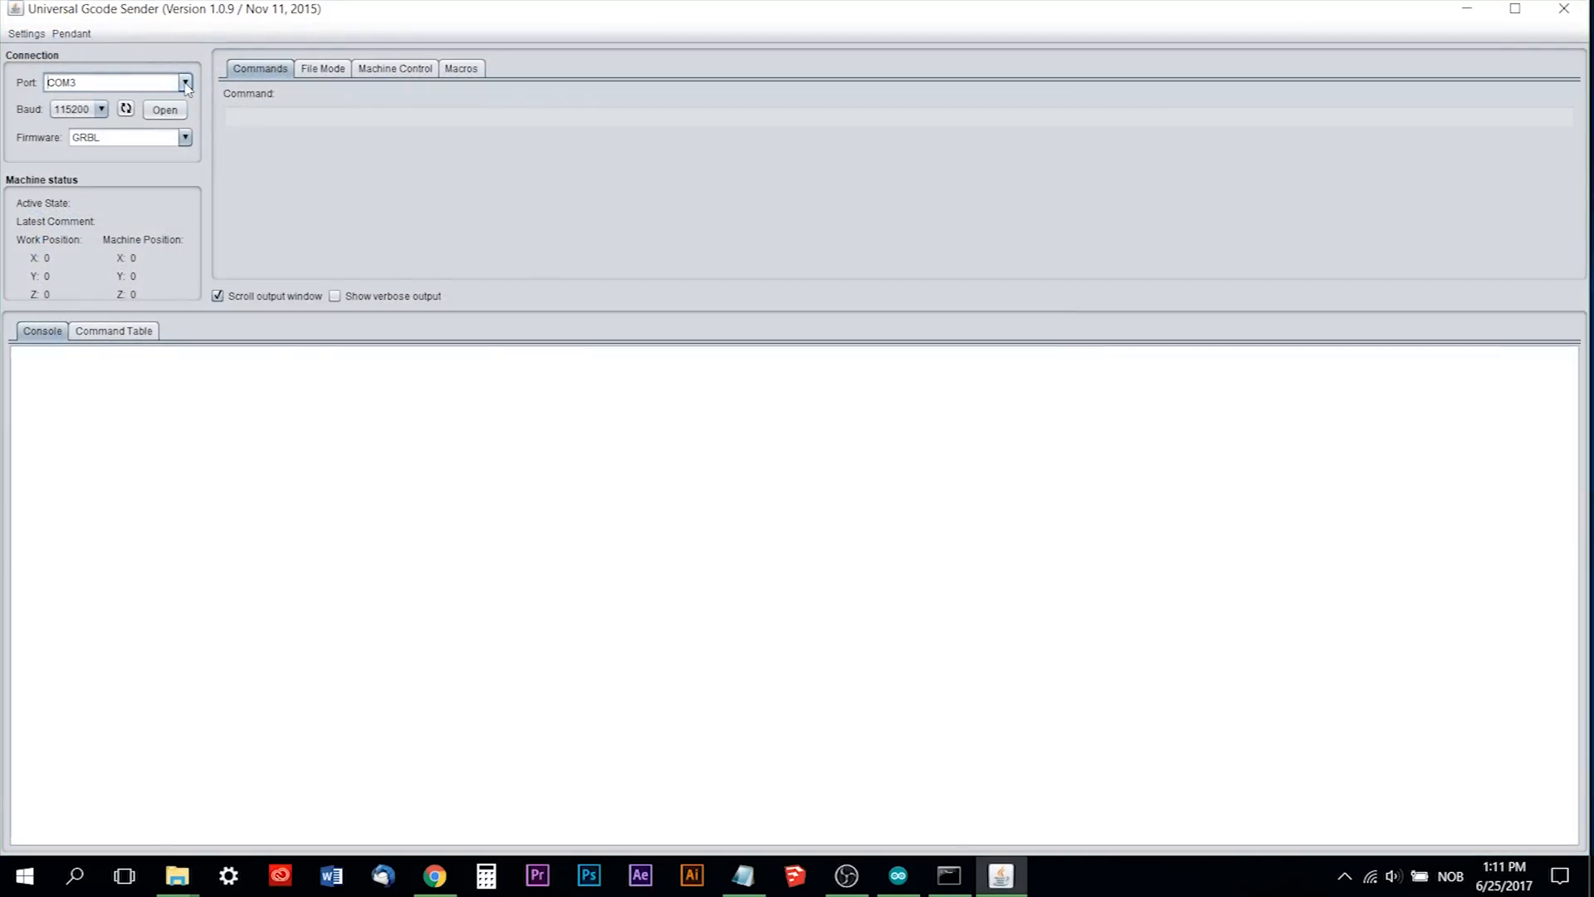
Connect to GRBL on COM3 at 115200 baud and get the Grbl 1.1f greeting.
click(185, 83)
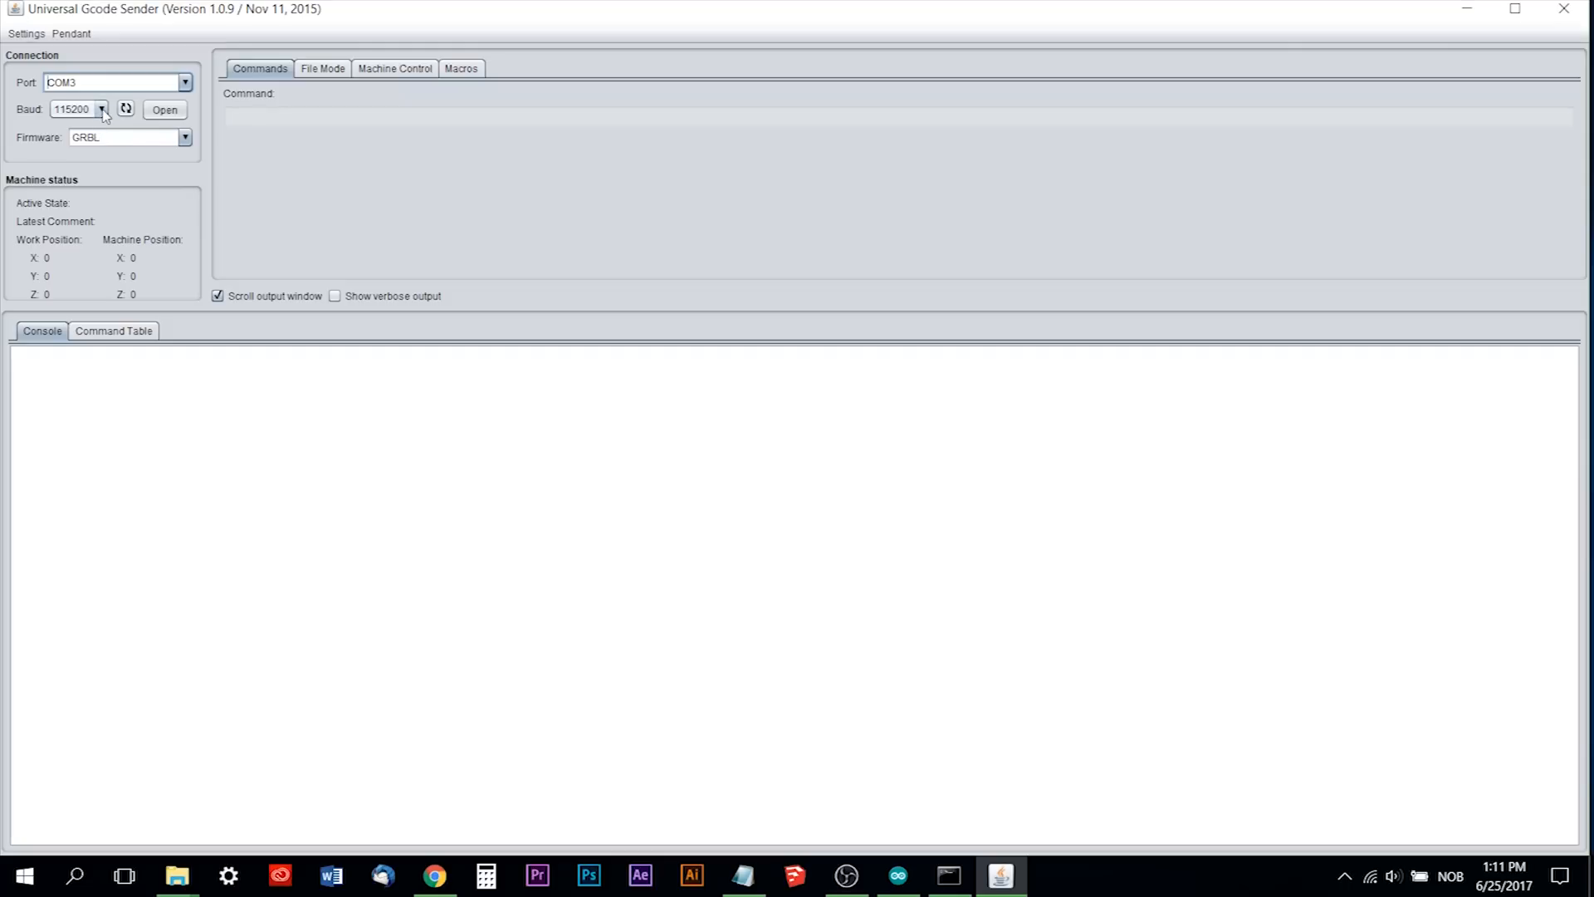
click(101, 109)
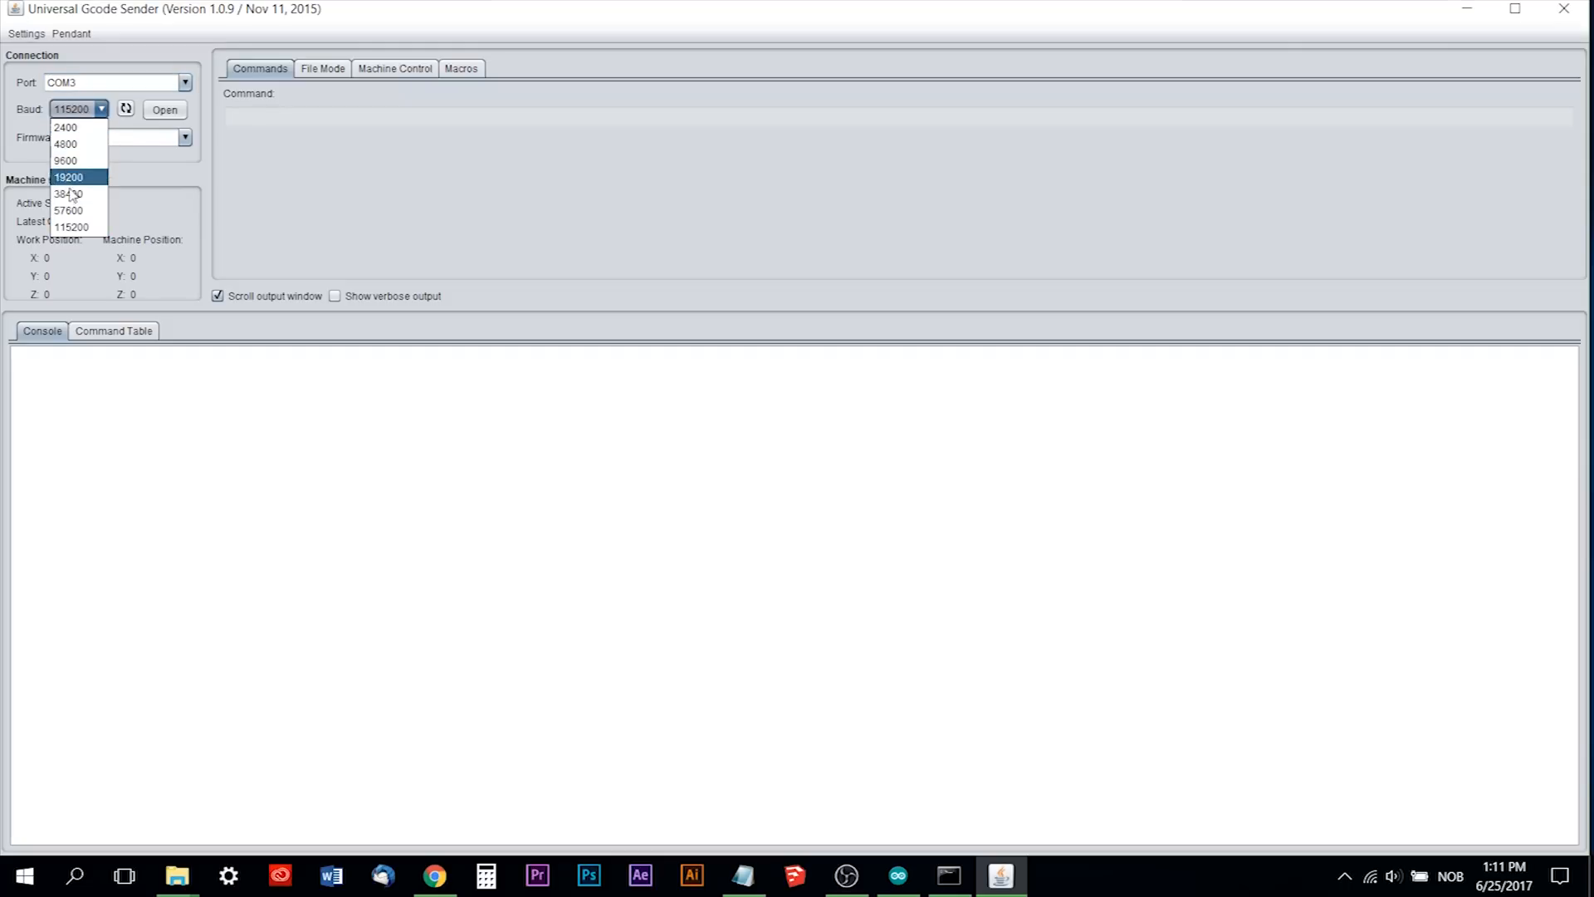
click(71, 226)
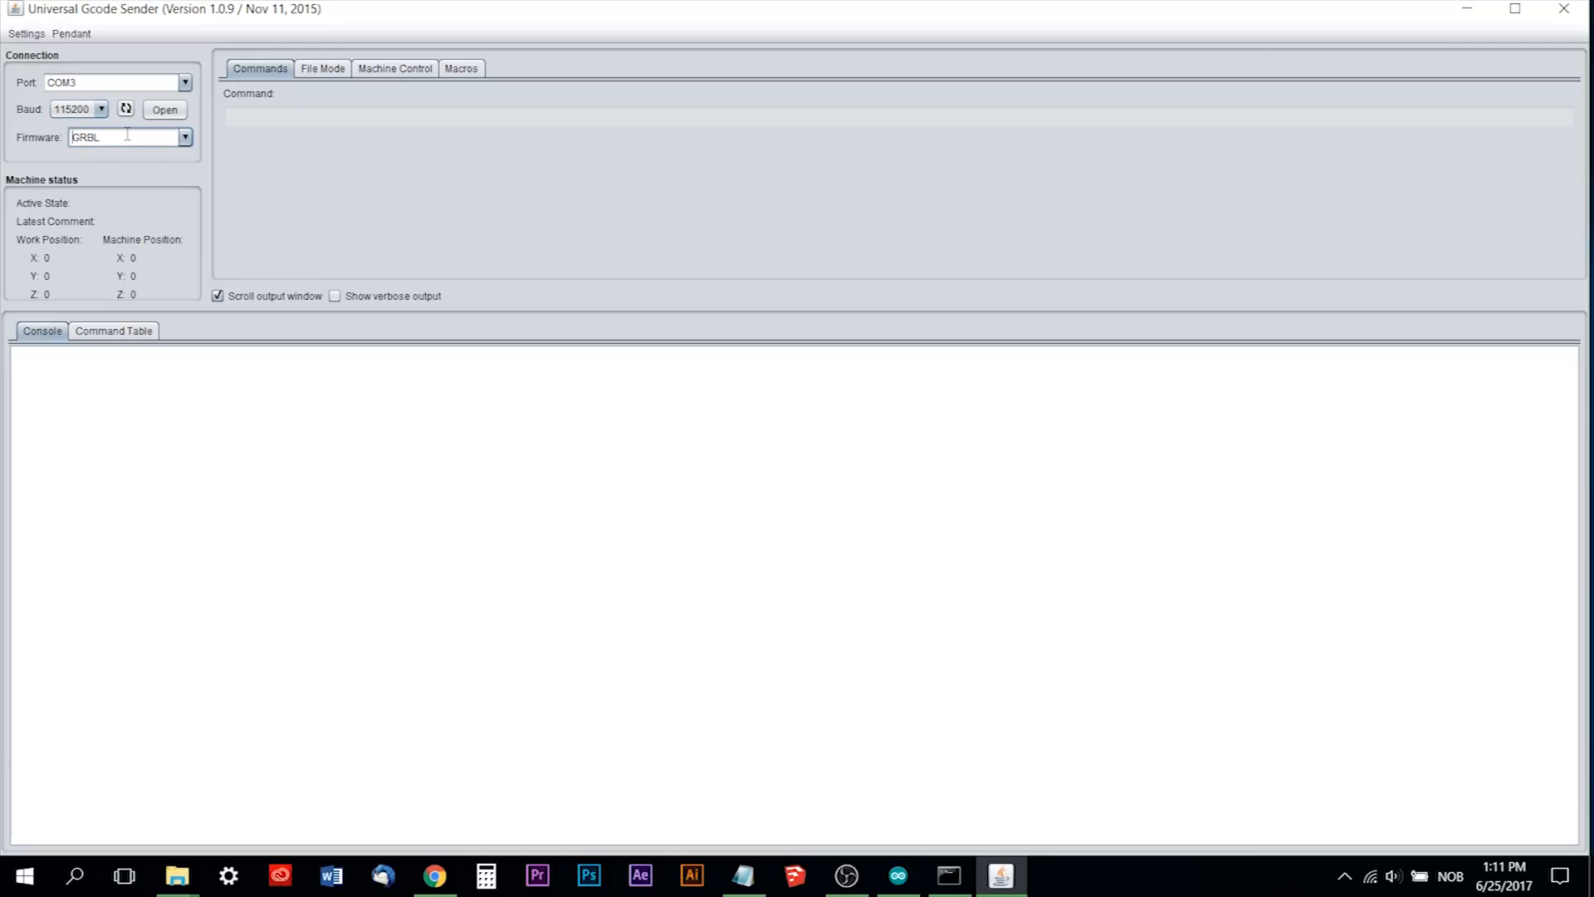
click(164, 109)
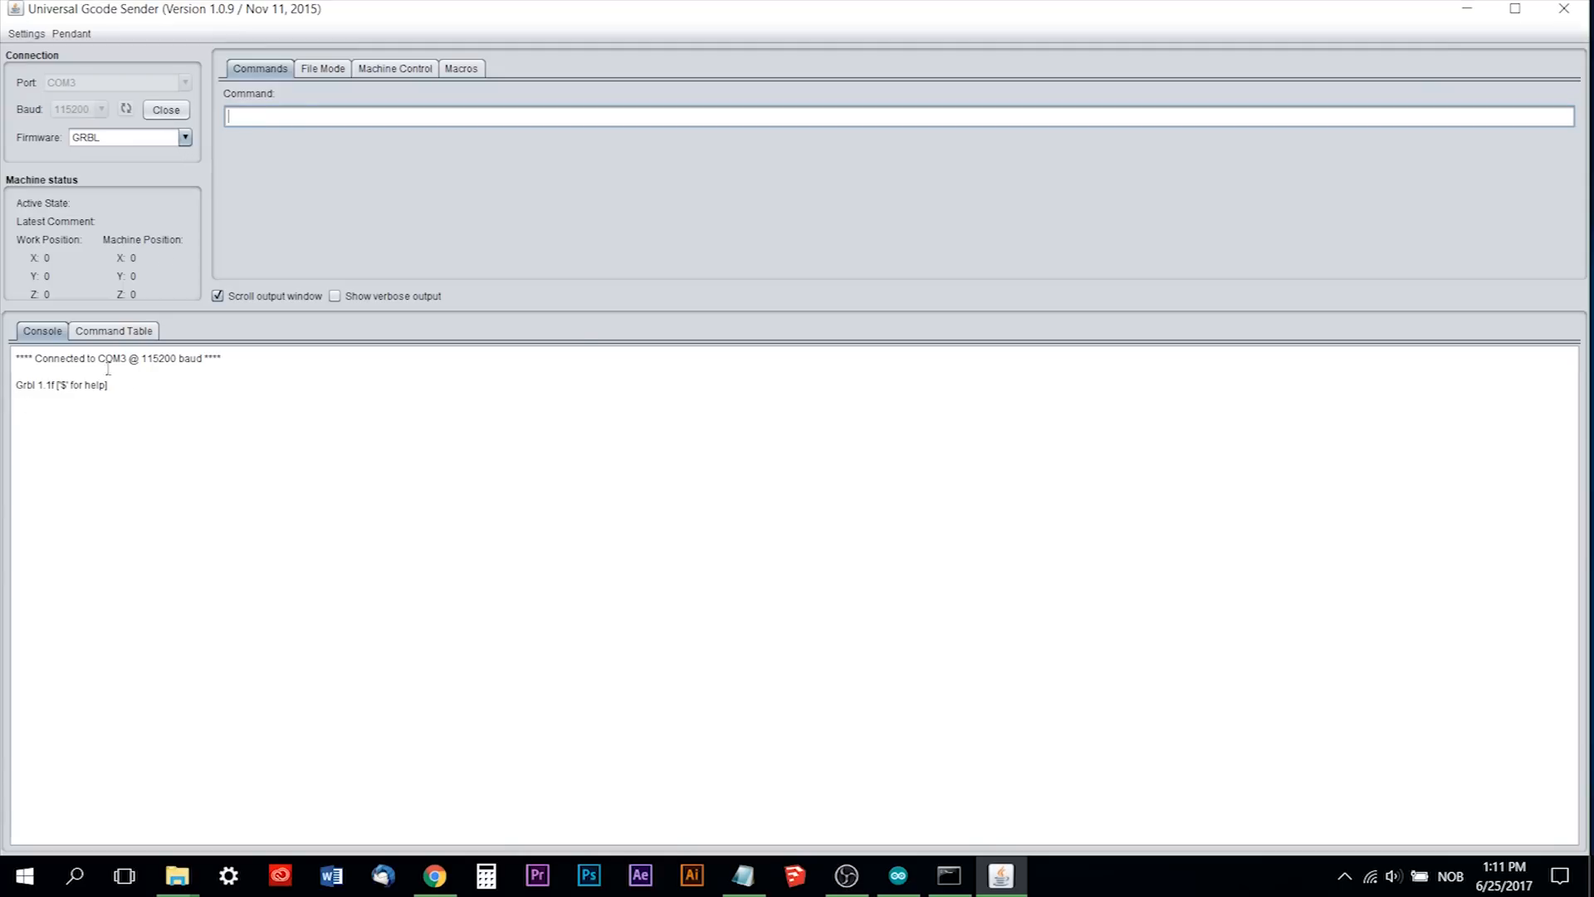
Jog X+ and Y+ one inch each, switch jogging to millimetres and jog Y+ again.
click(394, 68)
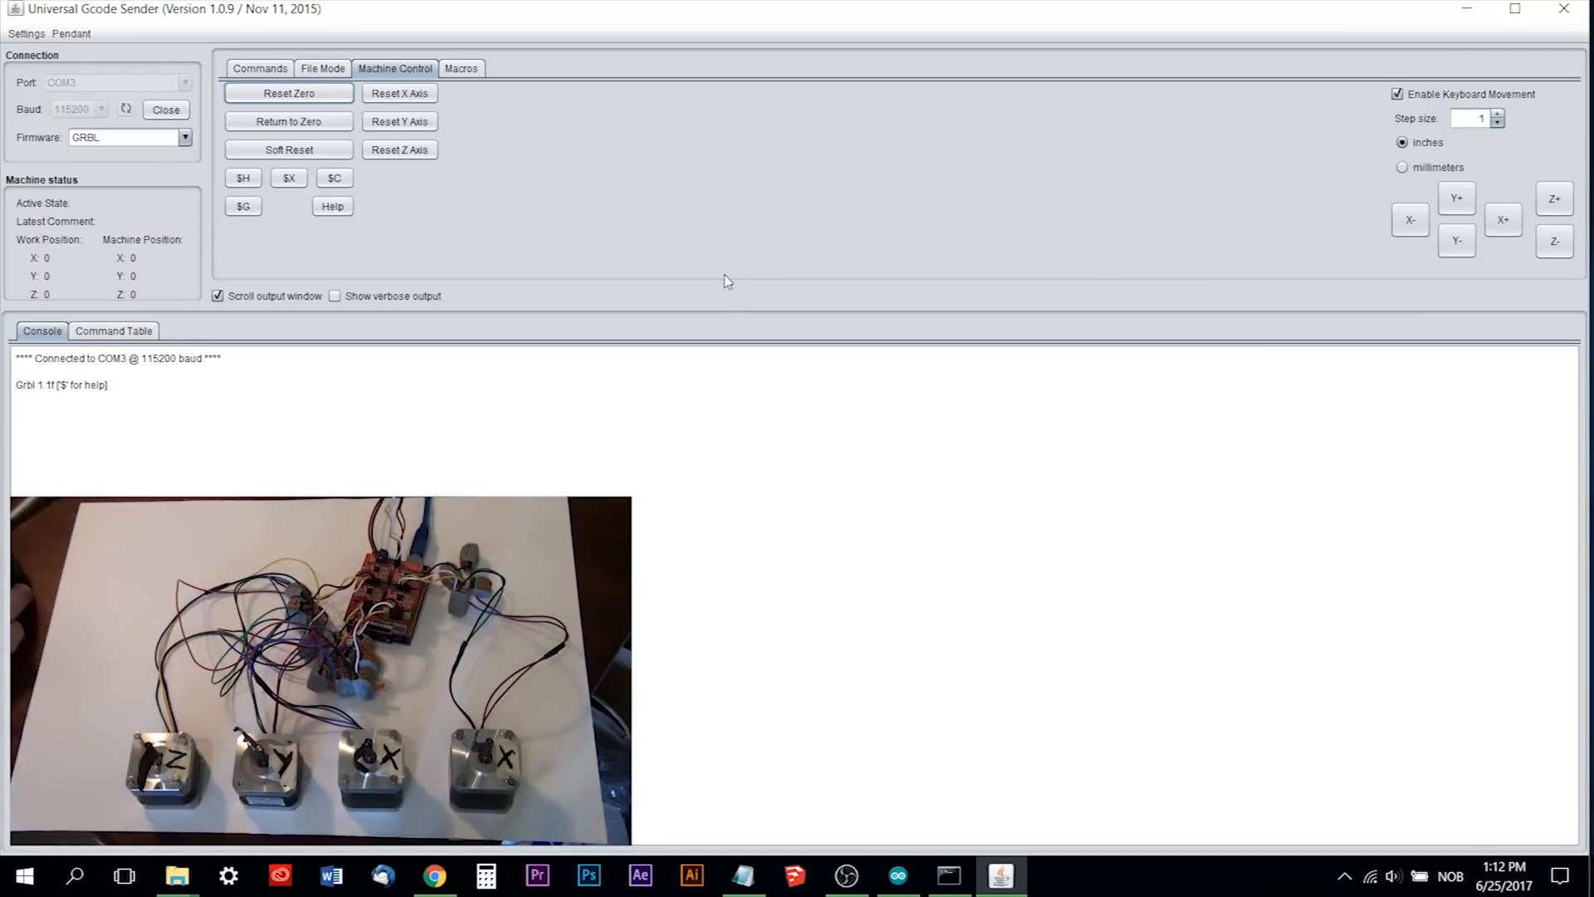
mouse_move(1441, 135)
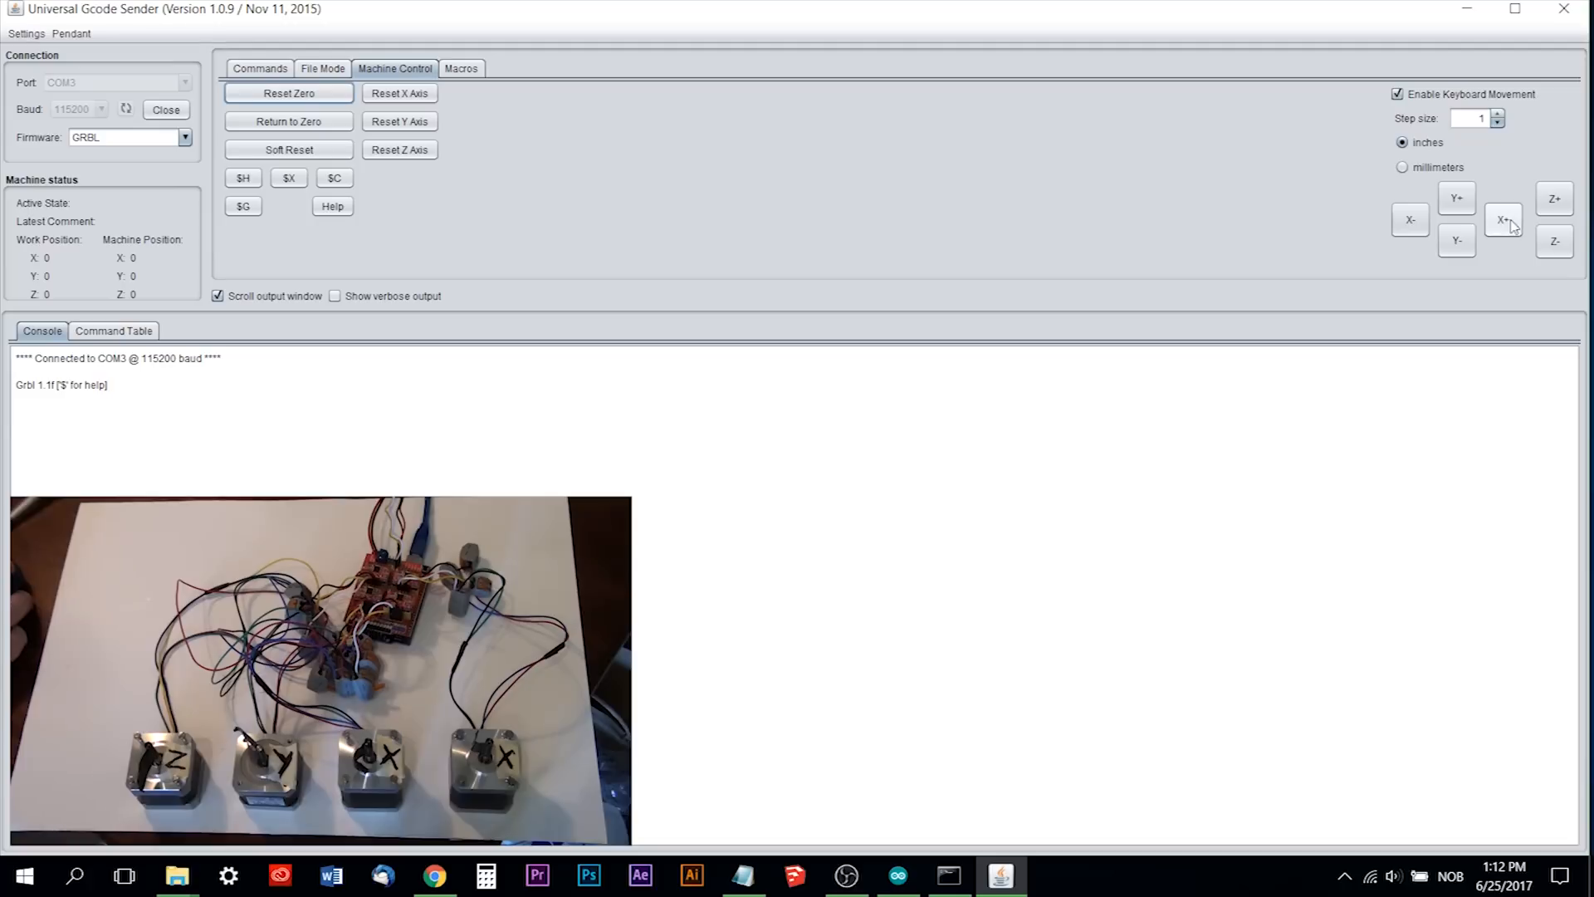
click(1503, 219)
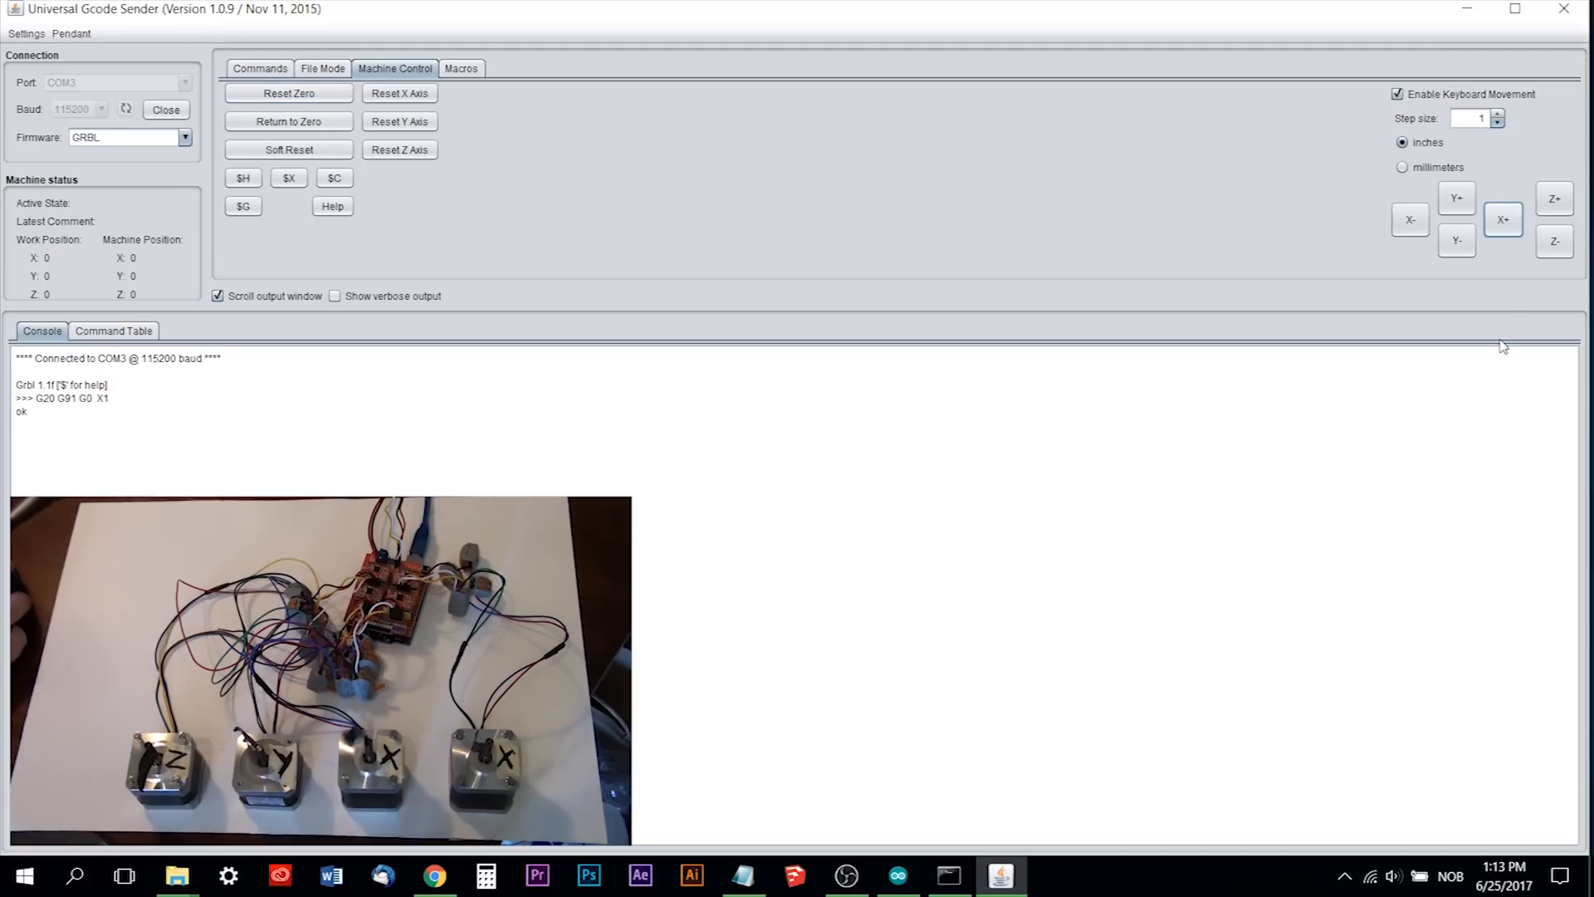
click(1455, 198)
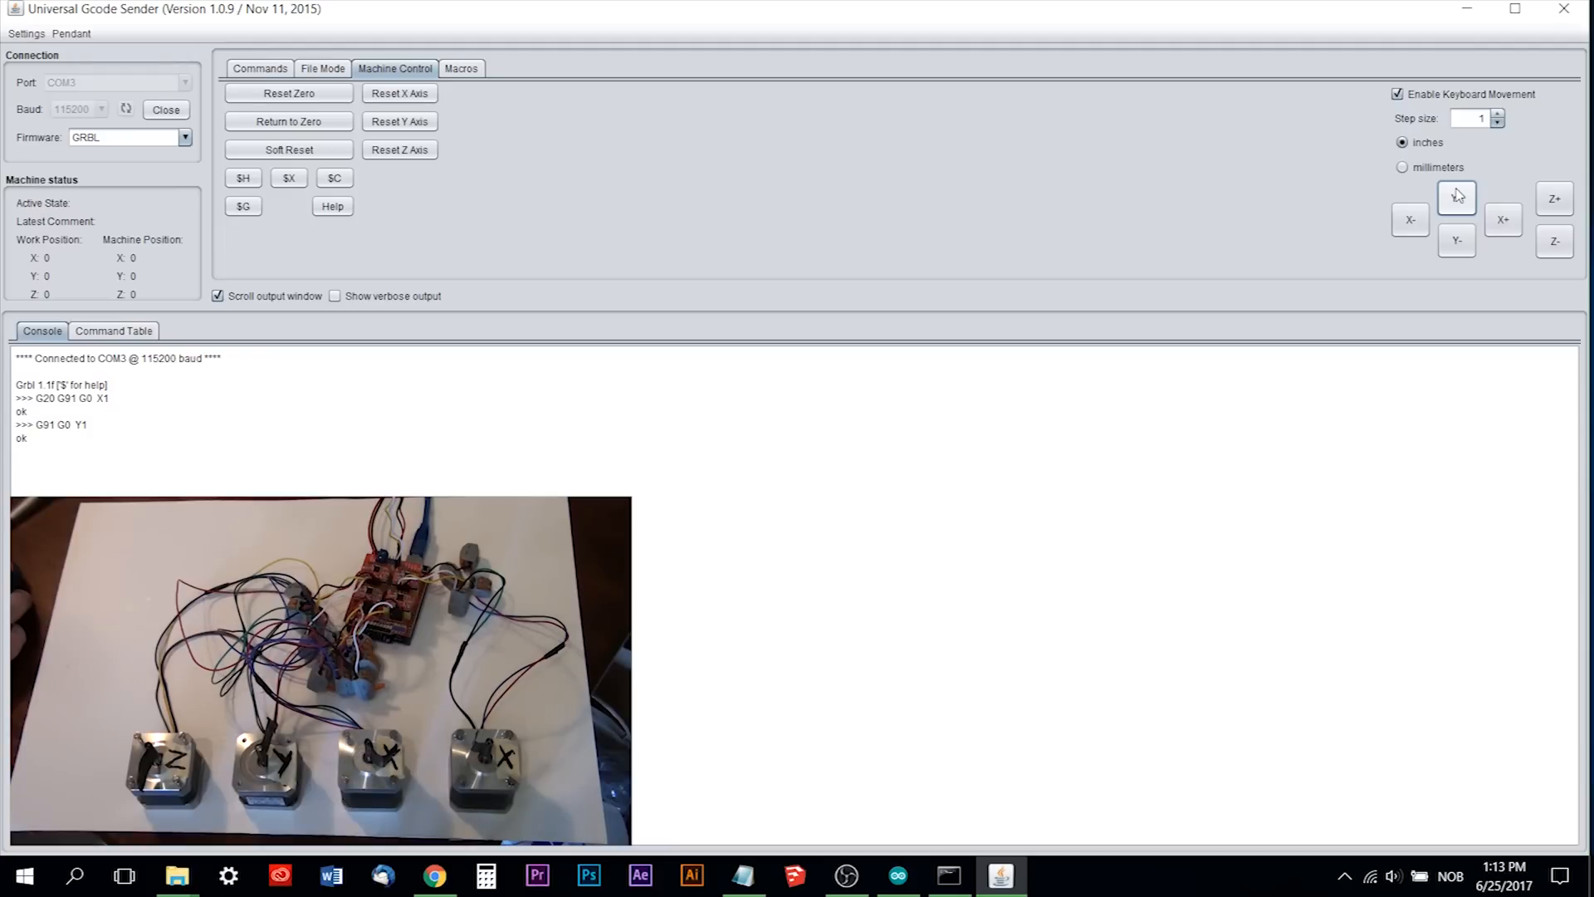
click(1404, 167)
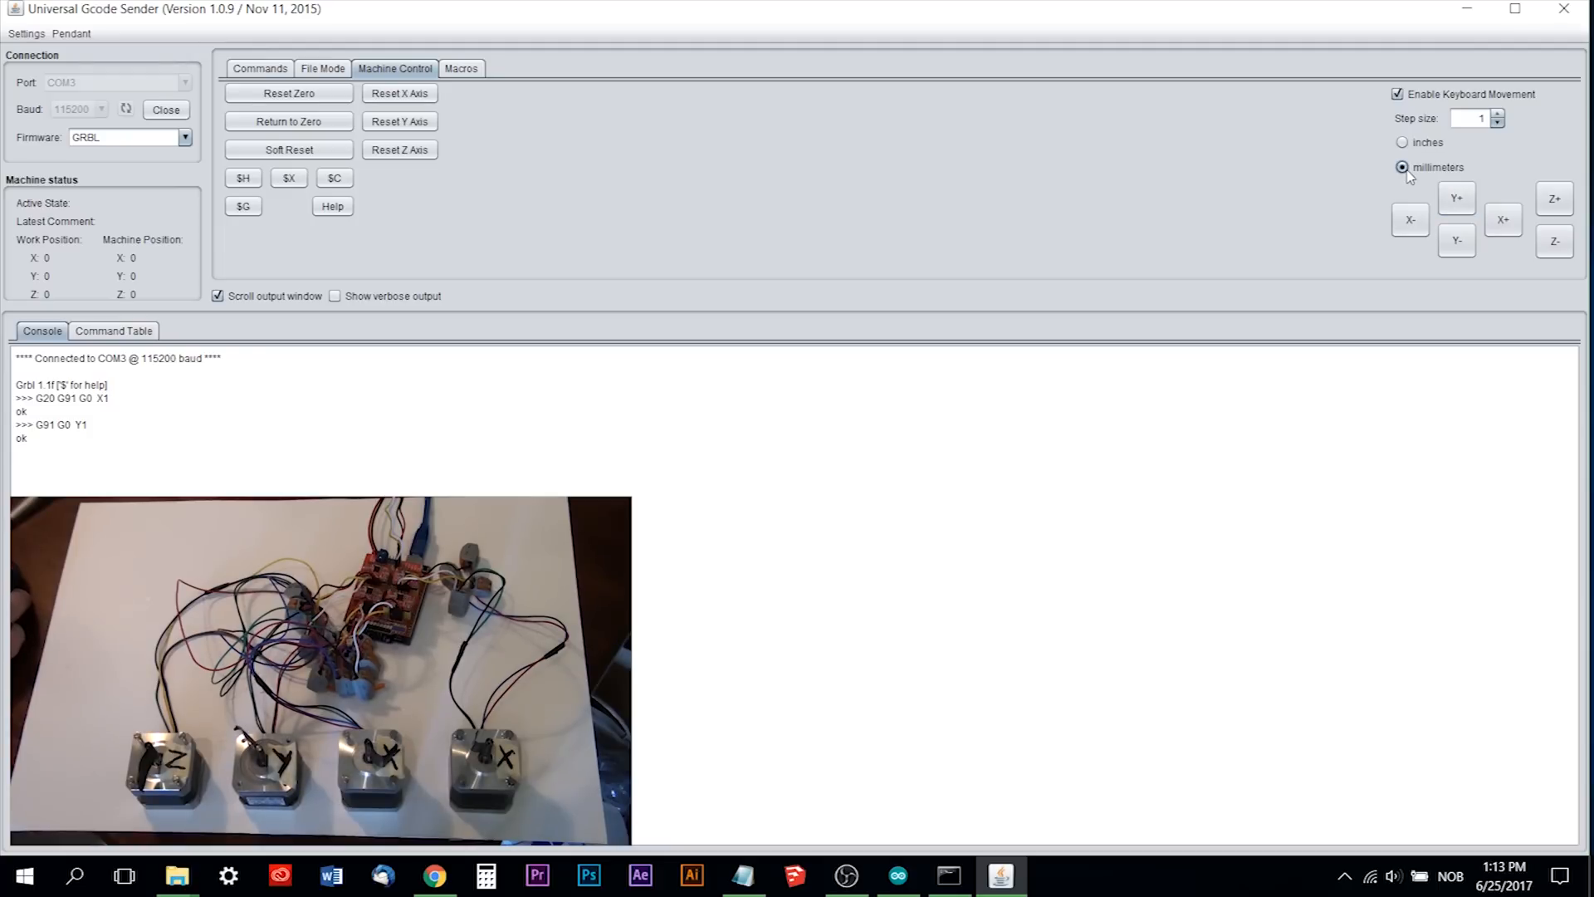
click(1455, 197)
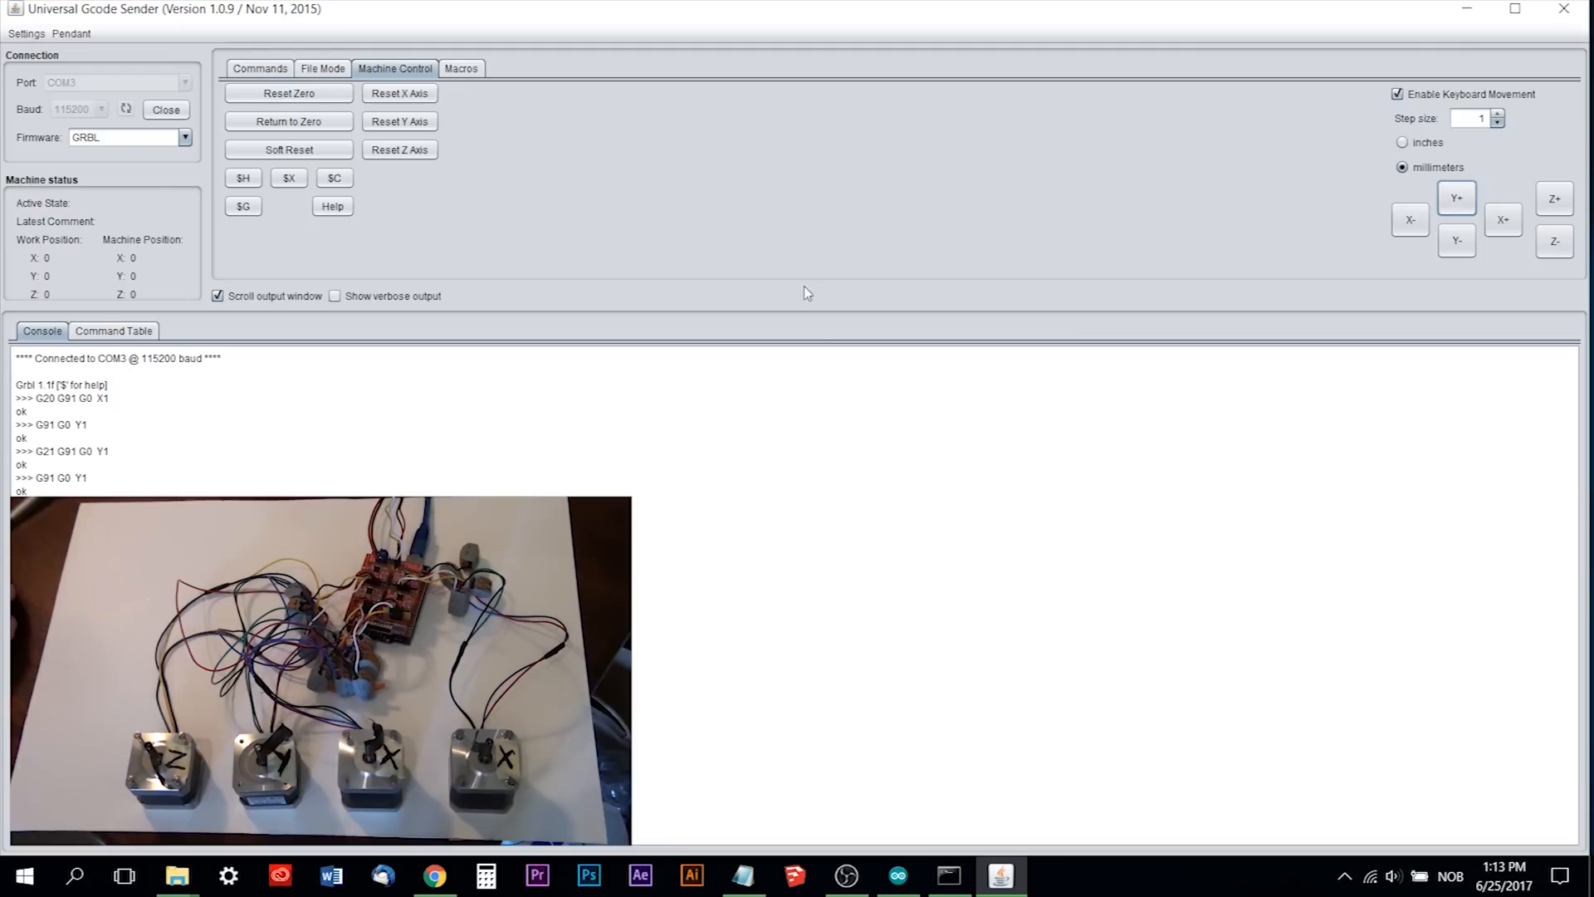
mouse_move(776, 251)
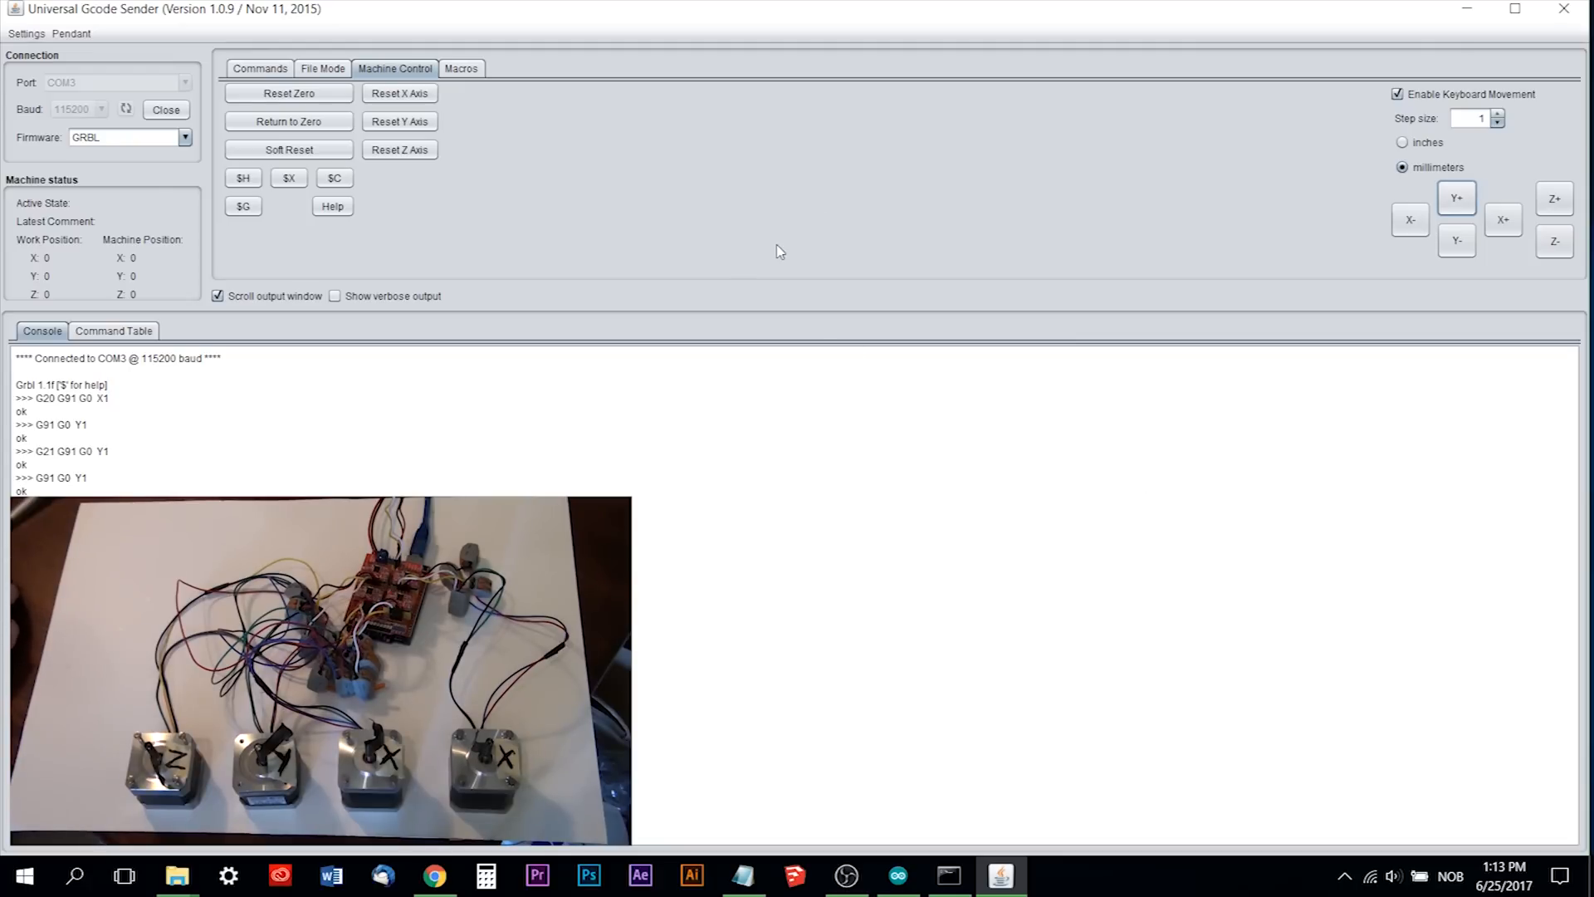
mouse_move(1495, 19)
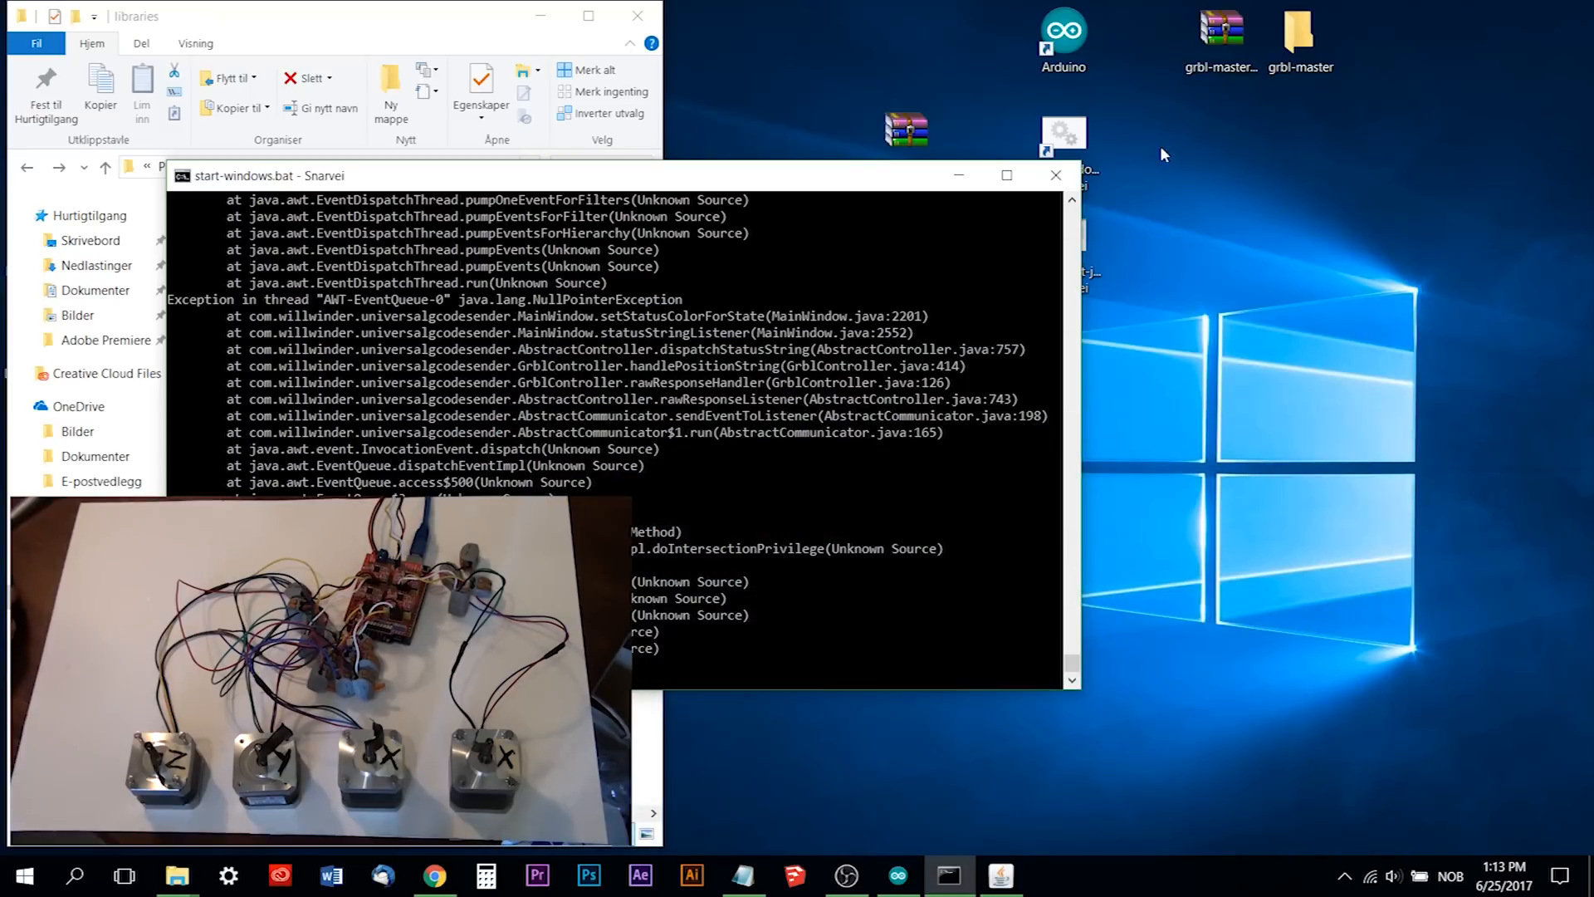
Close the crashed sender's console window and bring Chrome back to the front.
click(1056, 175)
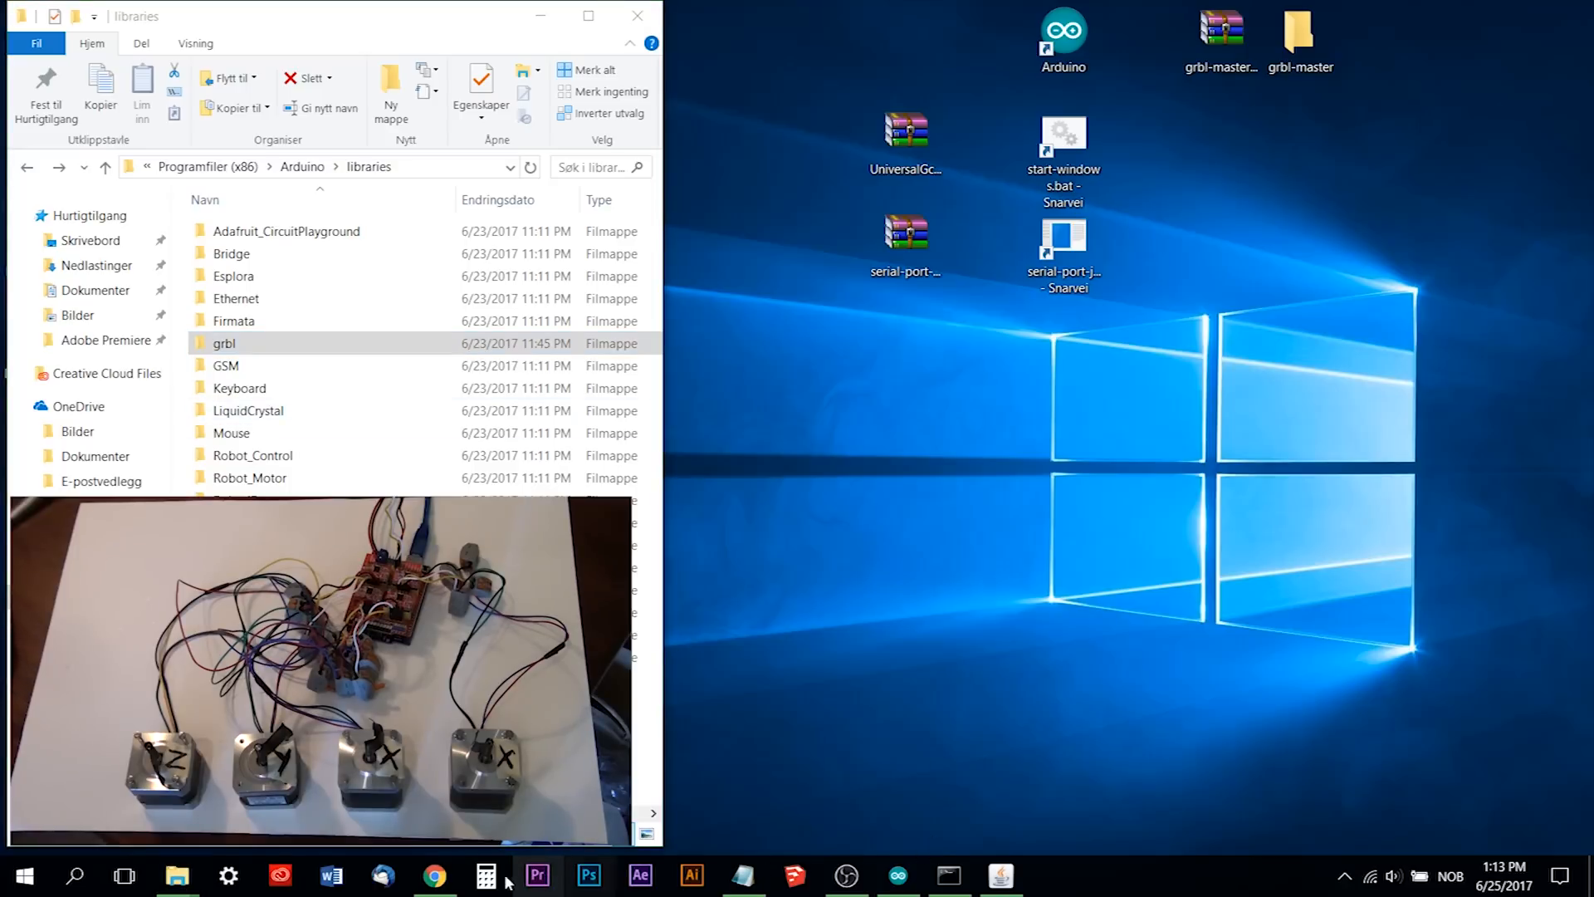
click(433, 874)
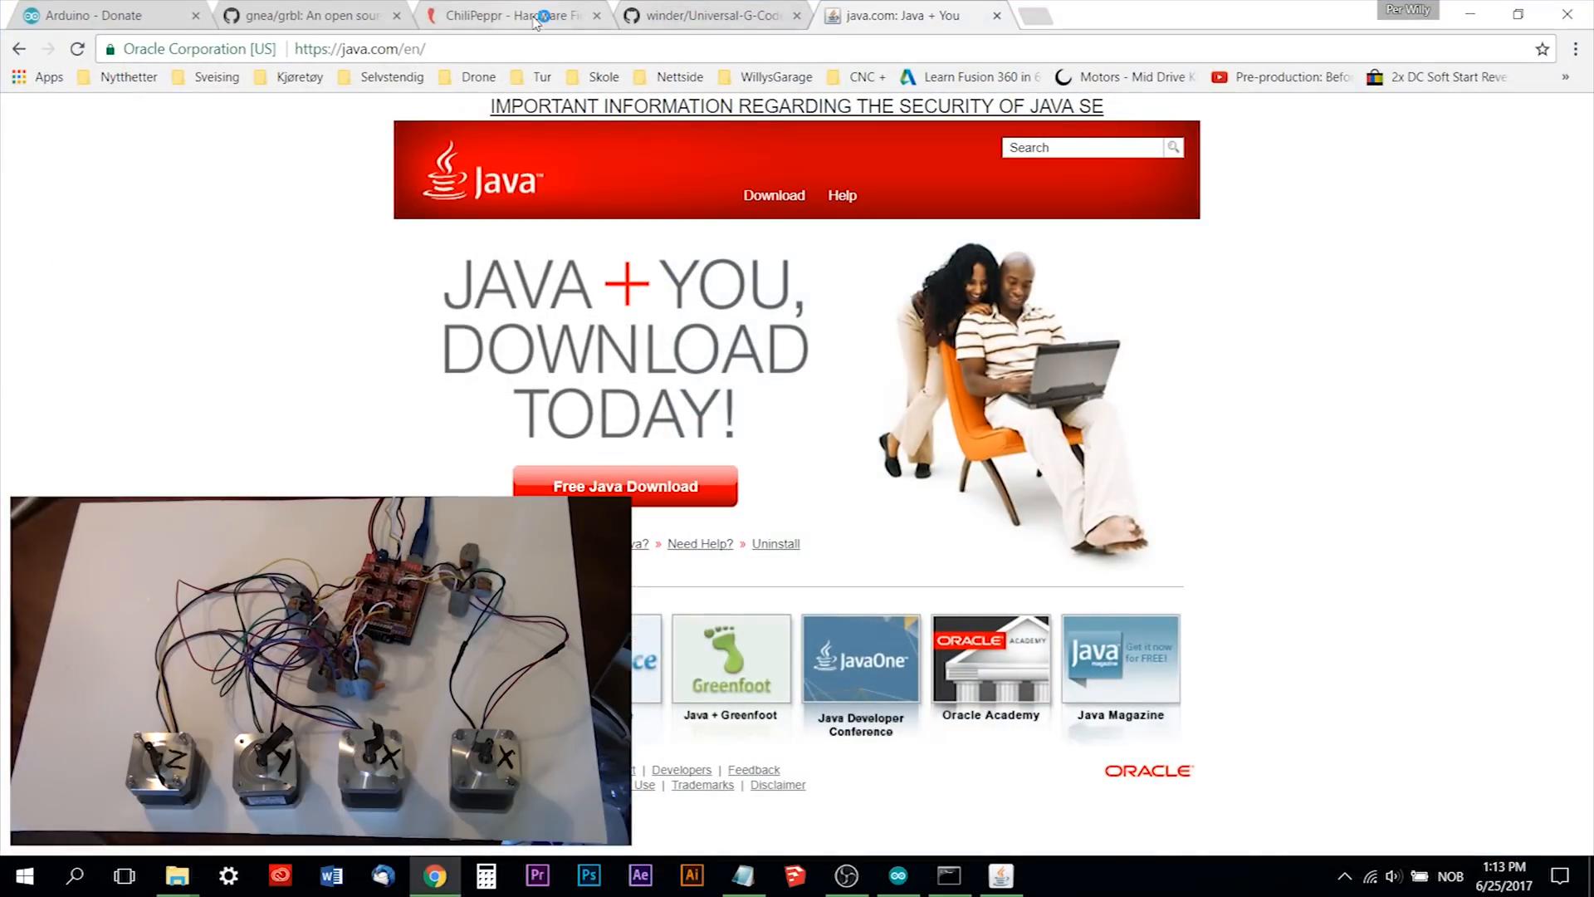
From the ChiliPeppr home page, follow the chilipeppr.com/grbl link into the Grbl Workspace.
click(513, 15)
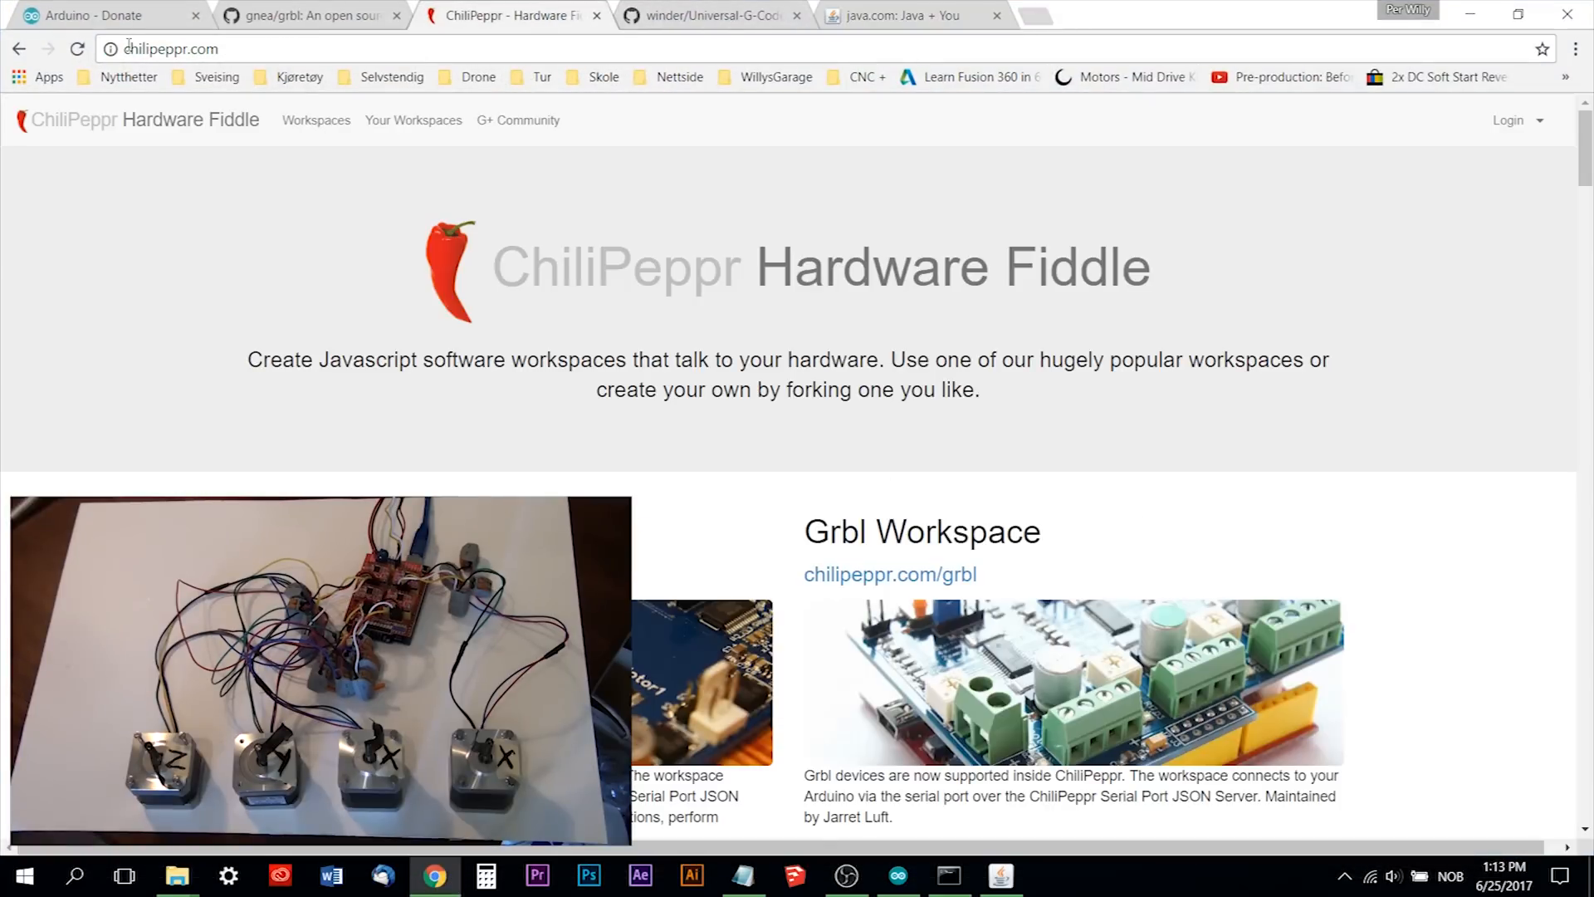
click(173, 48)
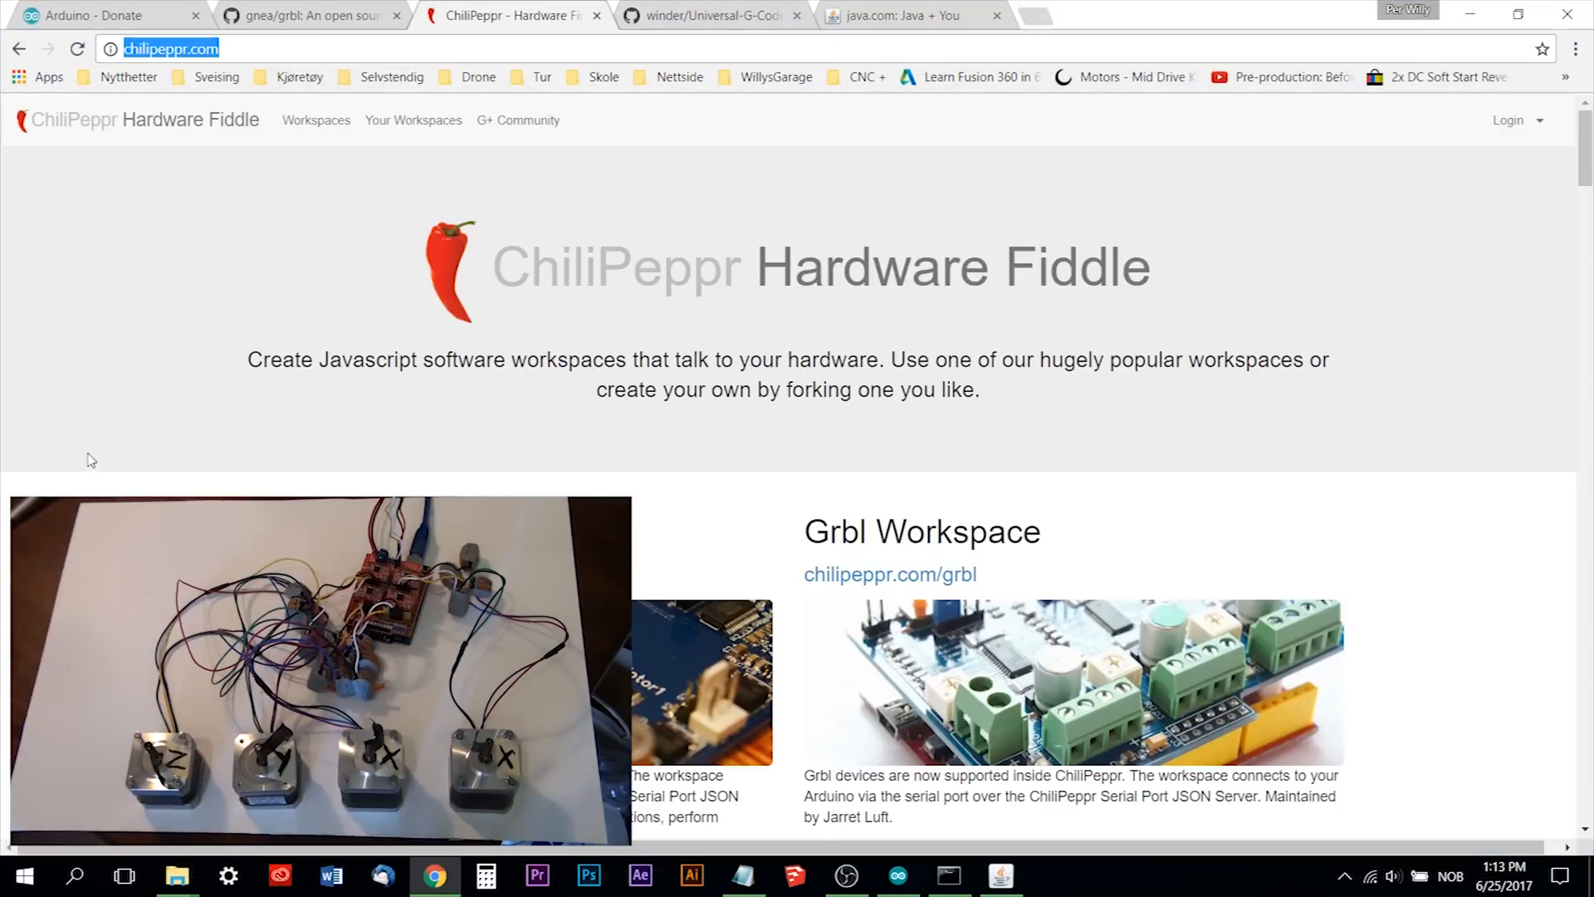
scroll(down, 3)
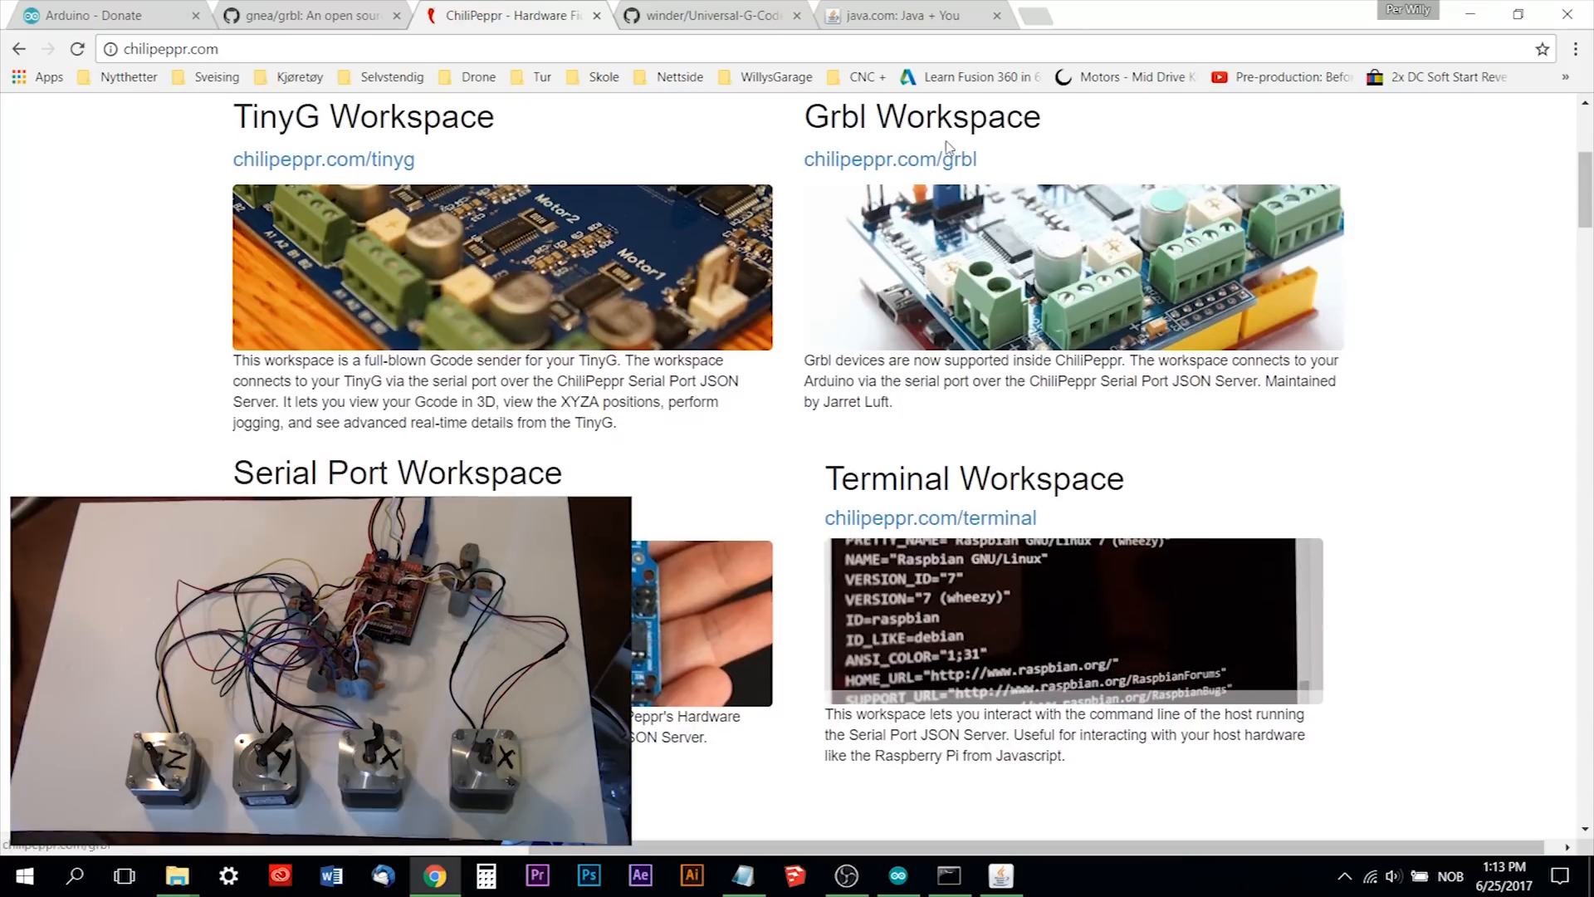
mouse_move(946, 146)
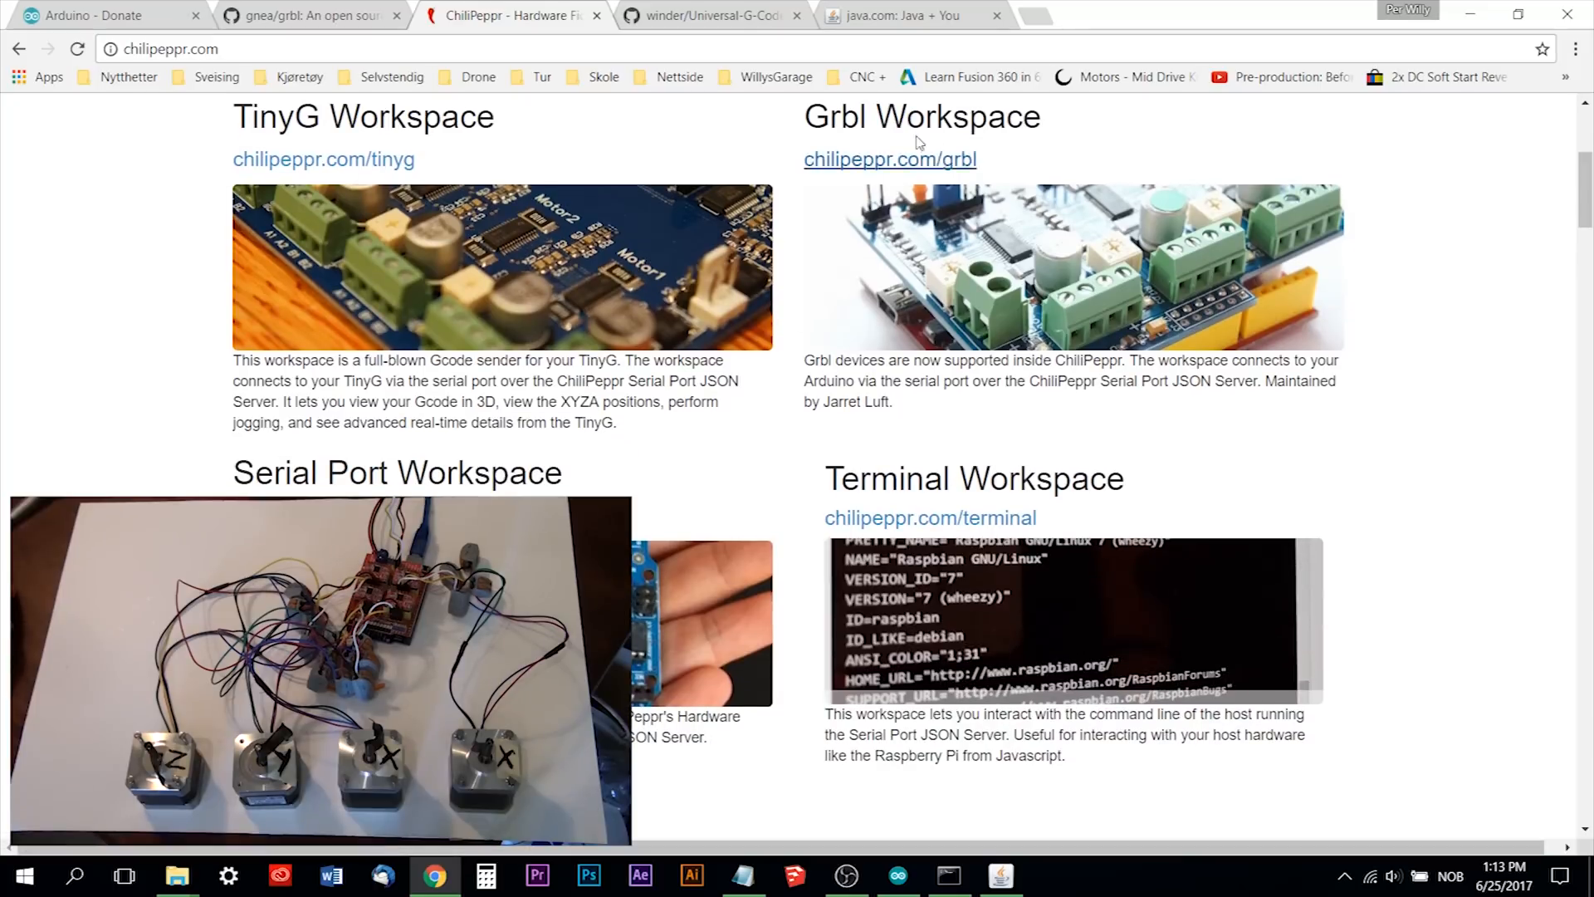
click(889, 160)
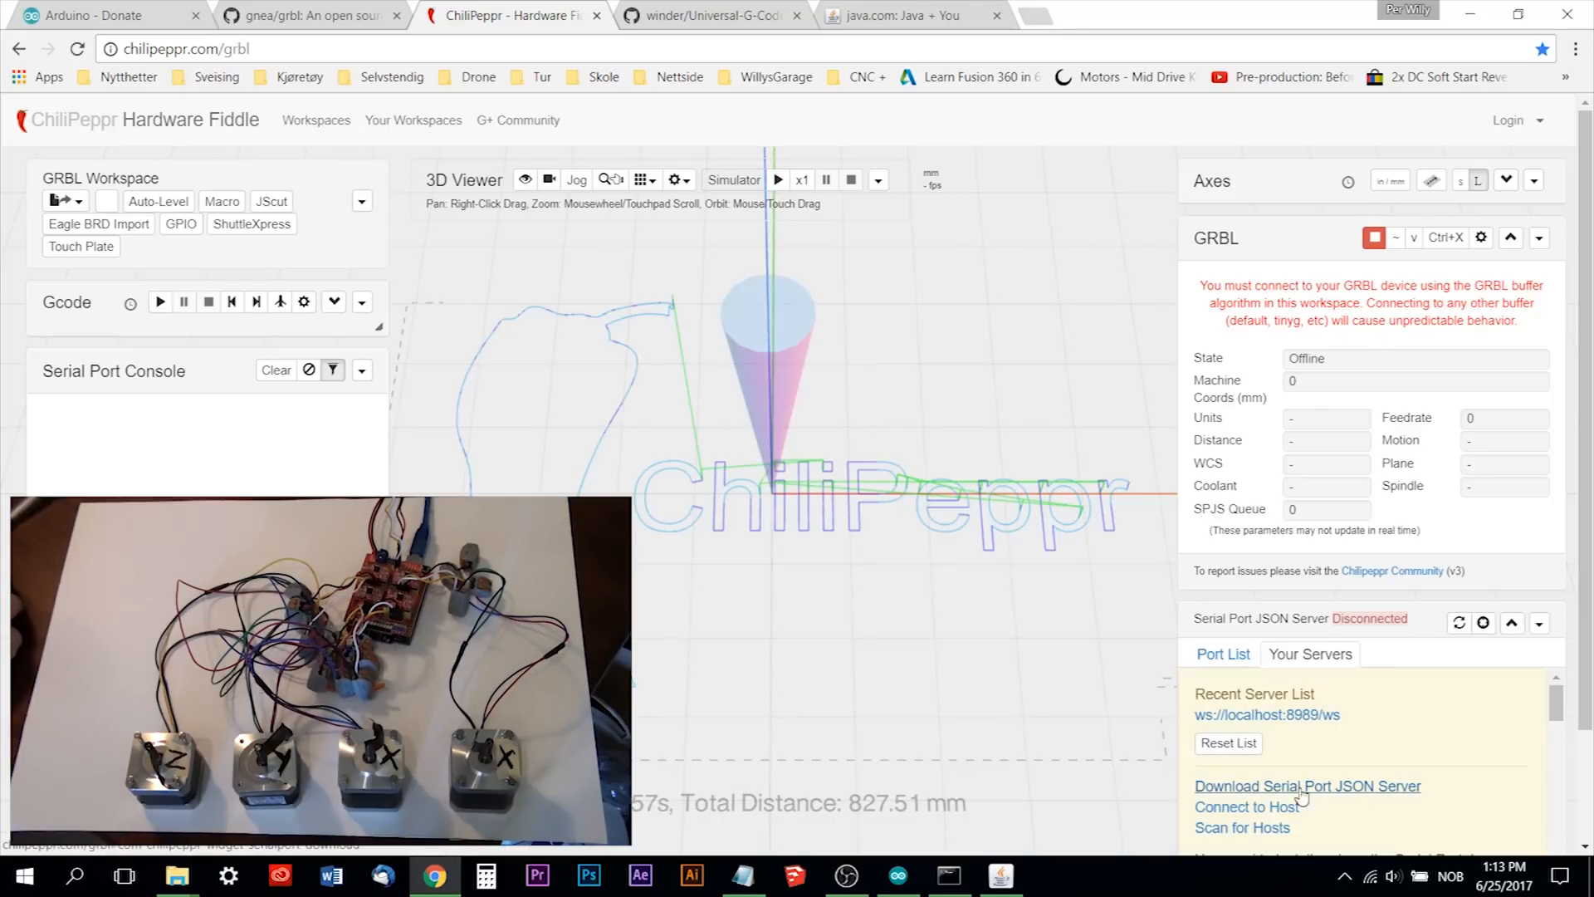
Browse the Serial Port JSON Server download builds, then start the installed server from its desktop shortcut.
click(1308, 785)
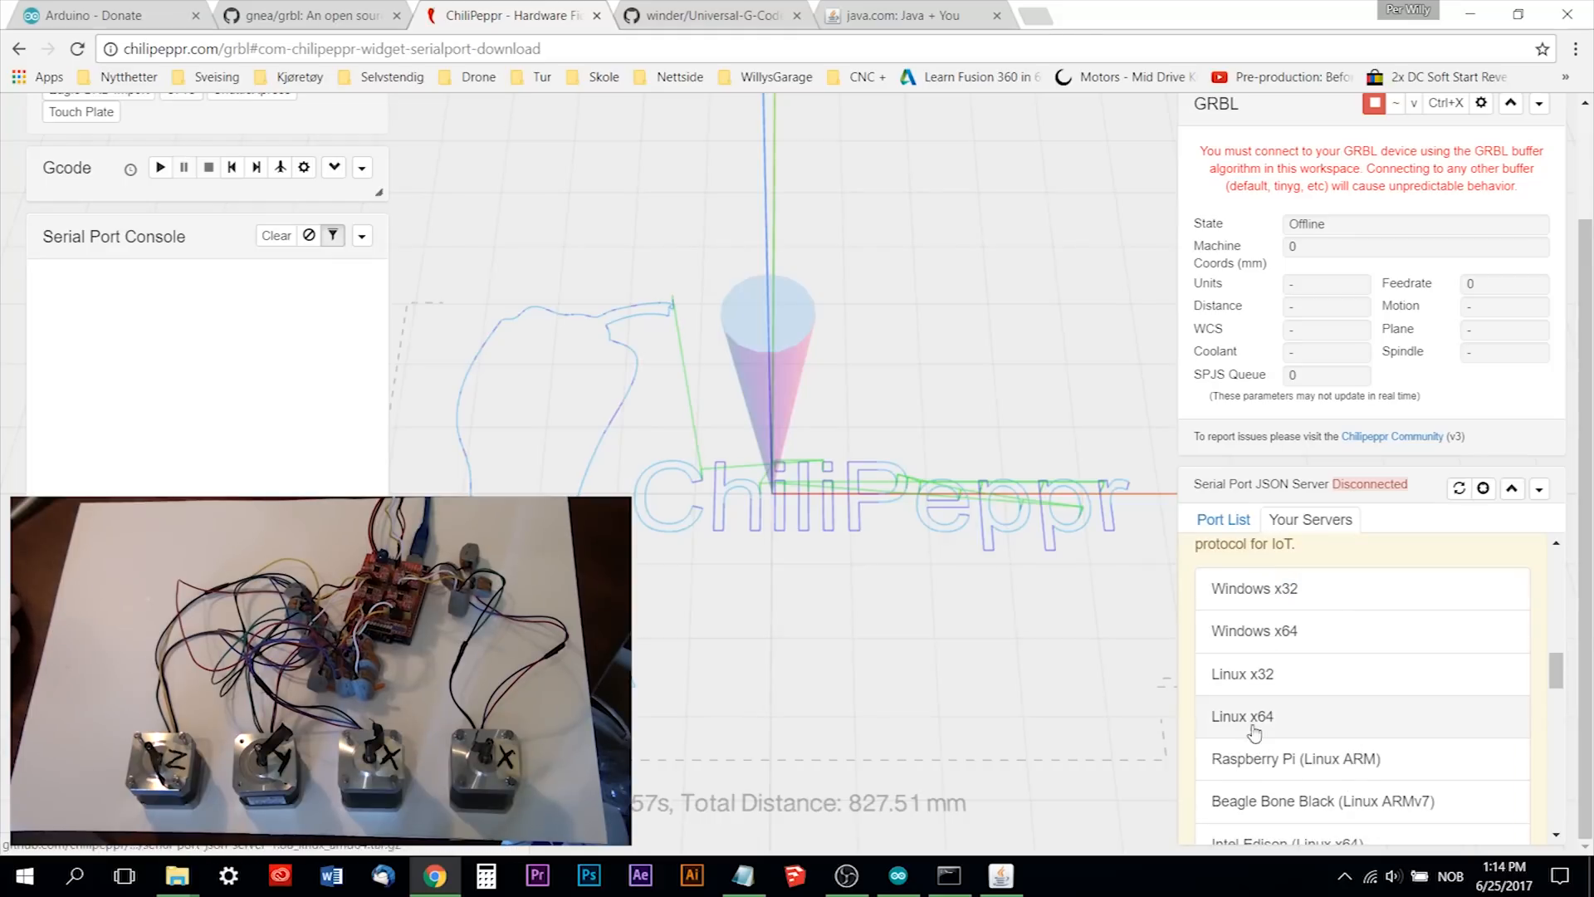
scroll(up, 3)
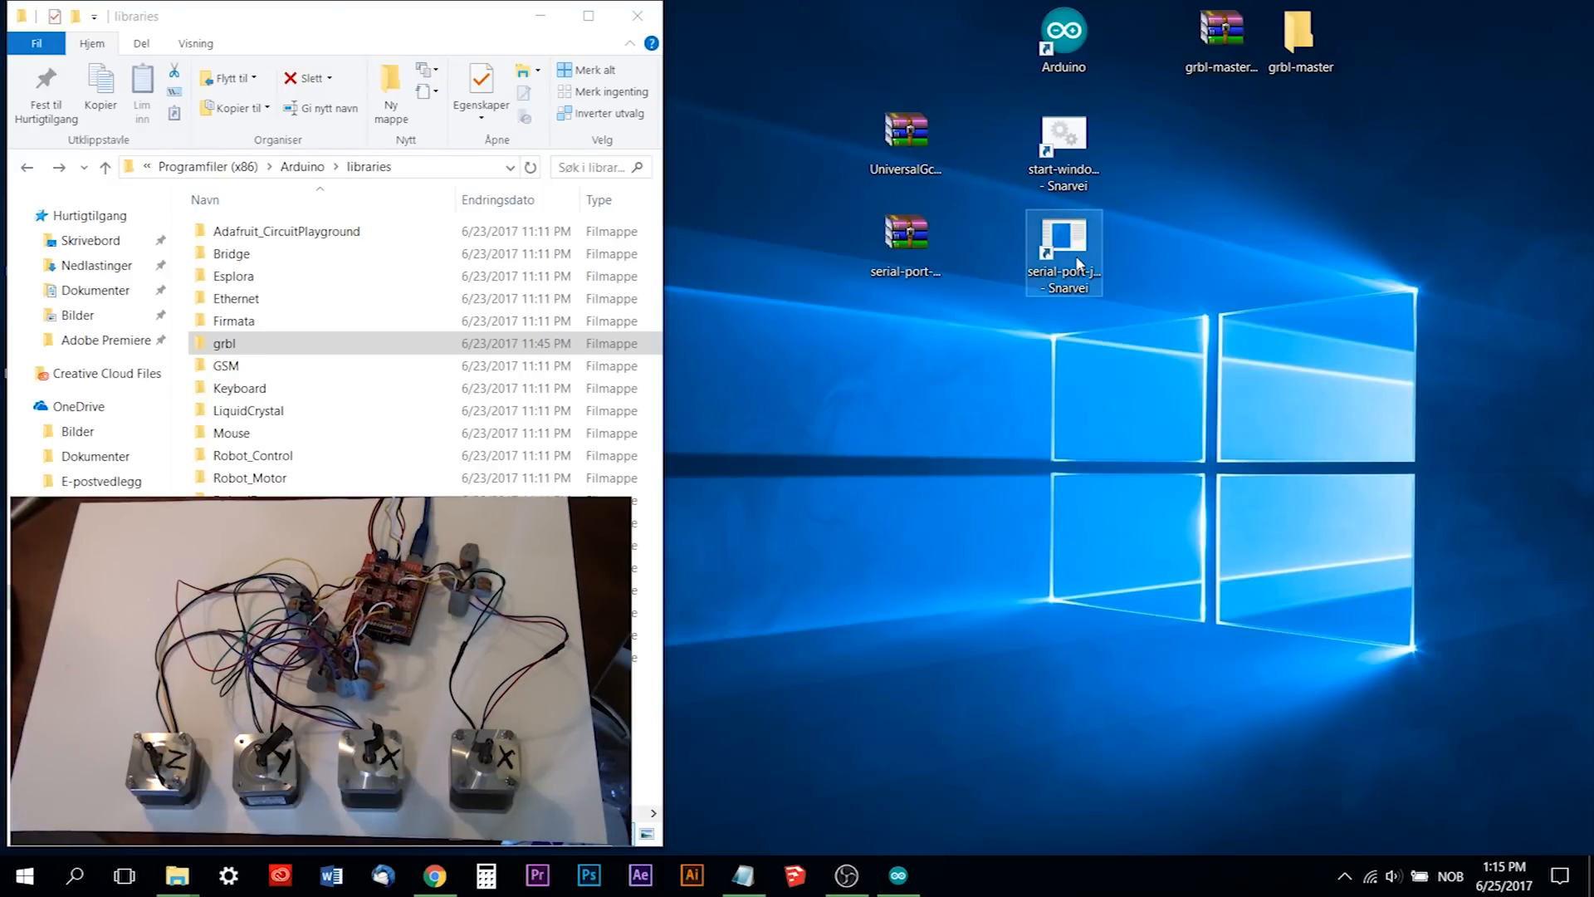
double_click(1064, 250)
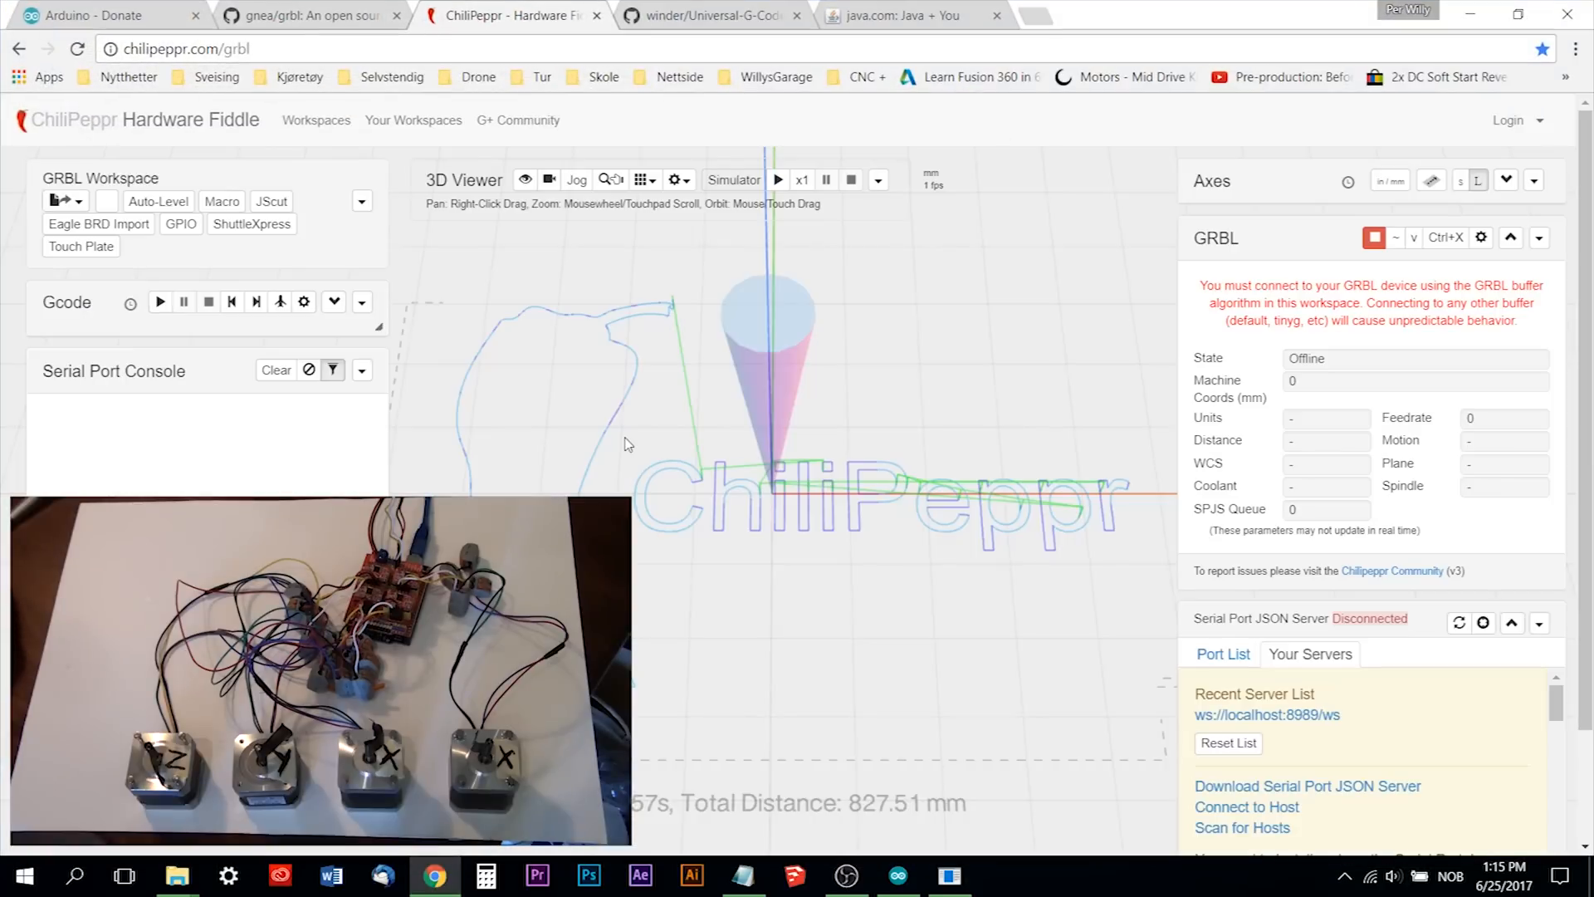
mouse_move(1195, 620)
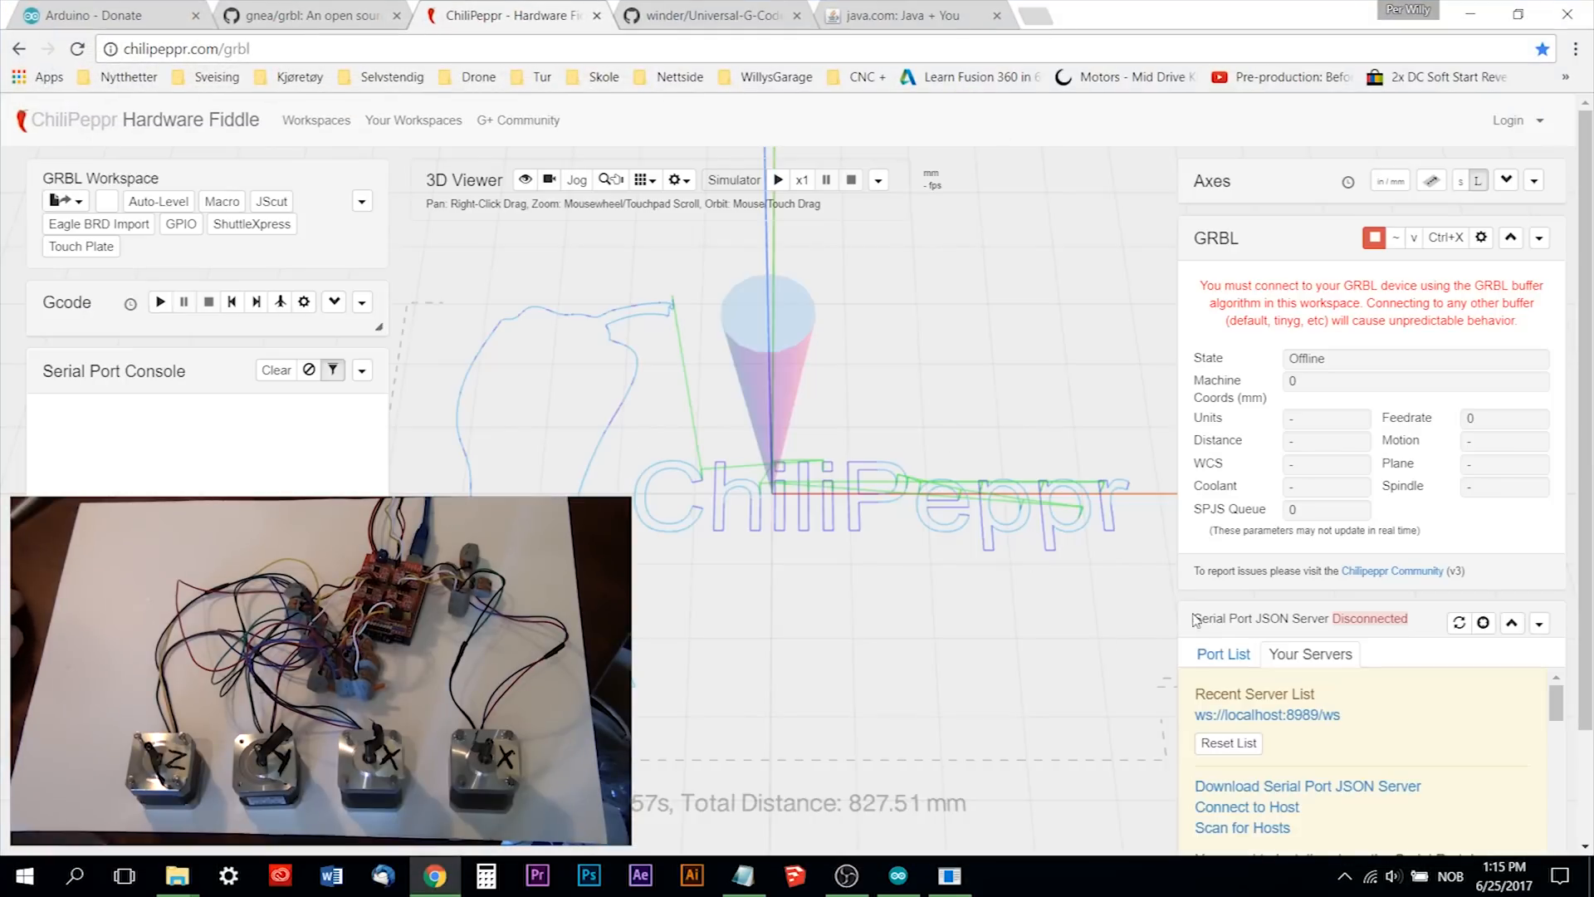
Reload the workspace and connect USB-SERIAL CH340 (COM3) with the grbl buffer, reporting GRBL 1.1f Idle.
click(77, 49)
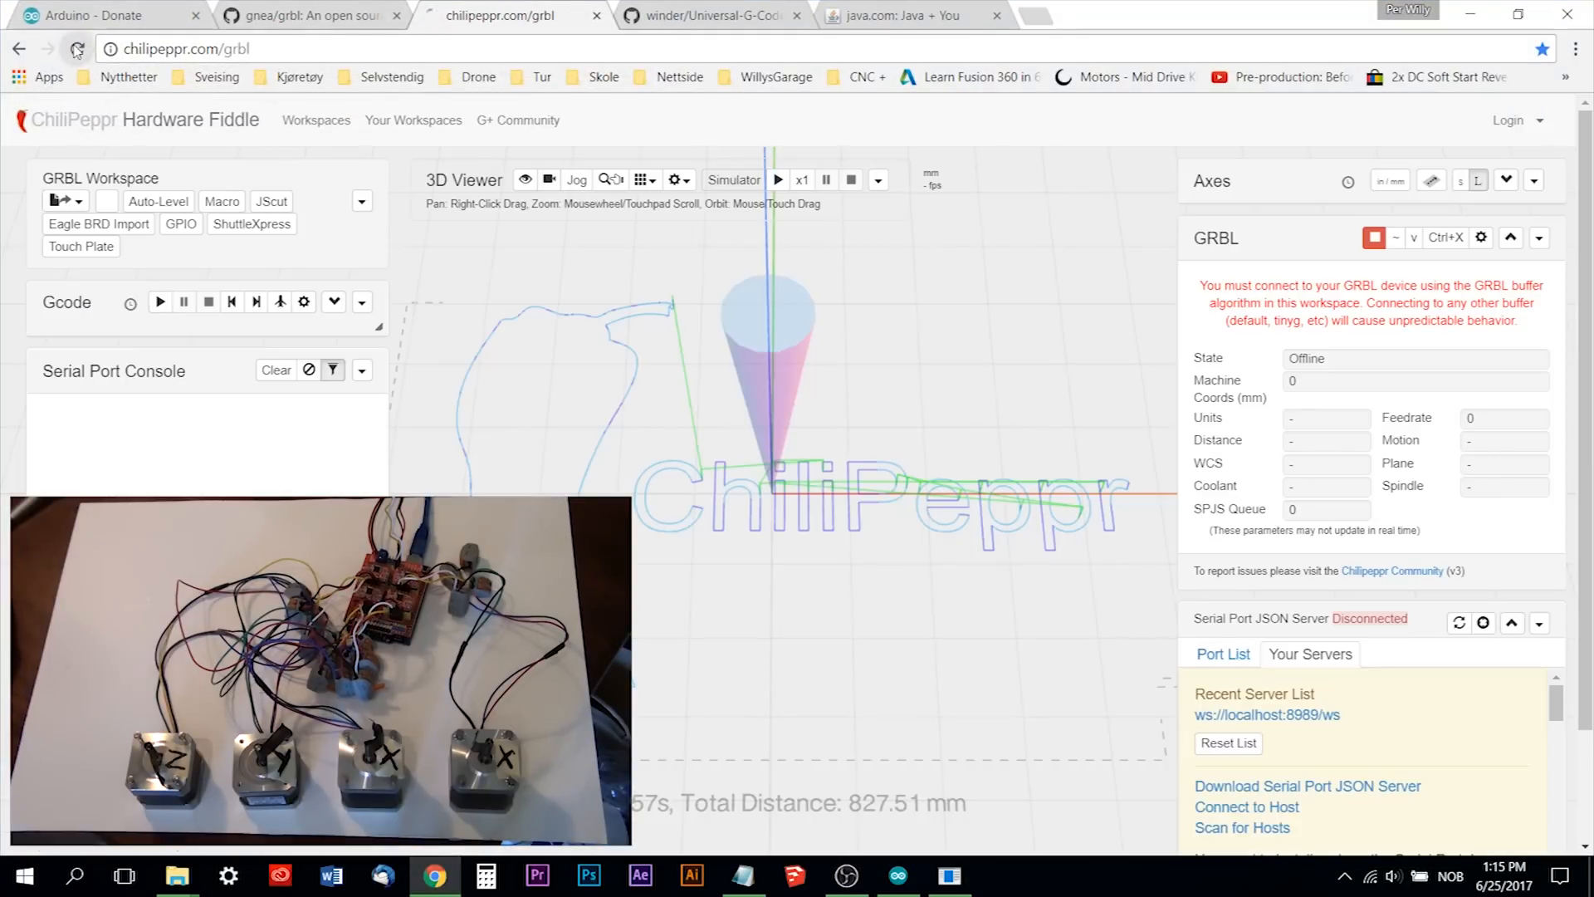
click(77, 49)
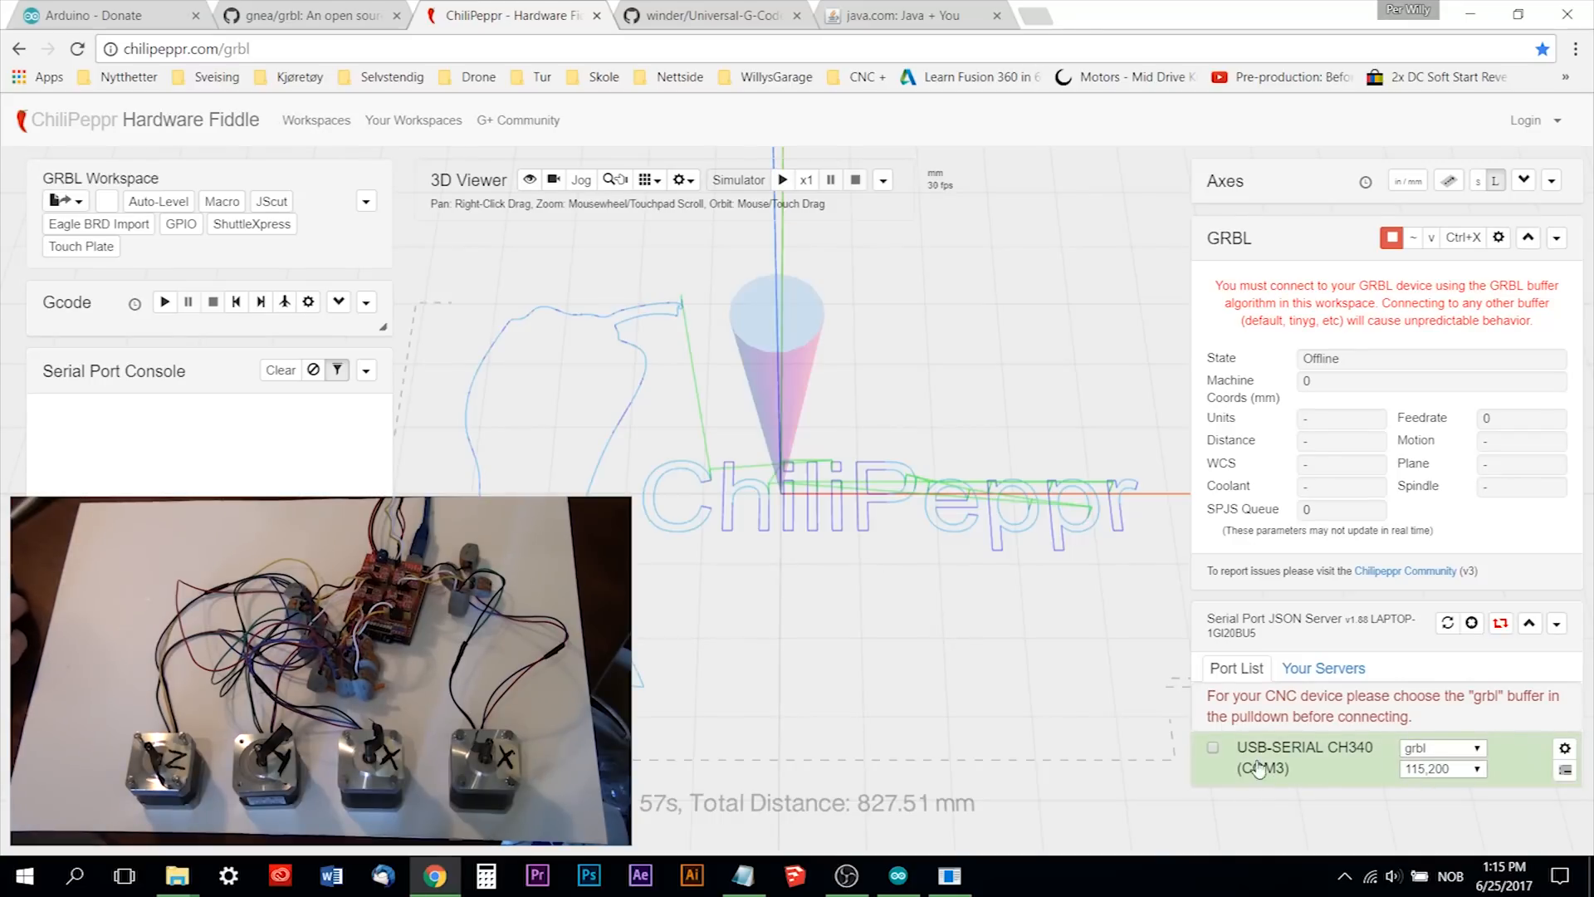
click(1213, 747)
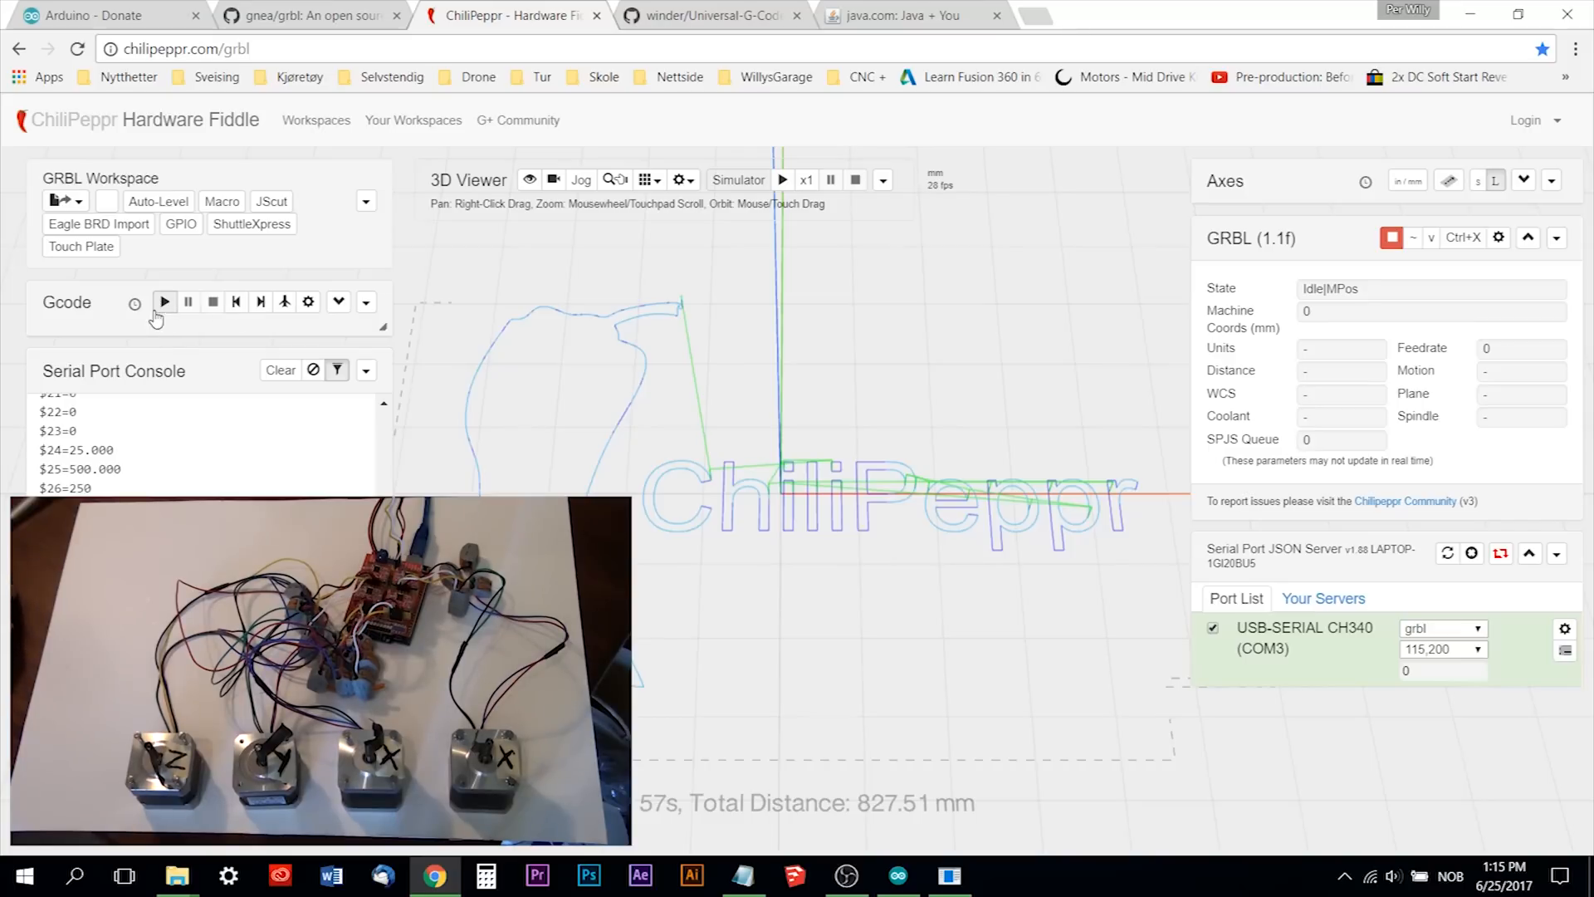
Play the loaded G-code file so GRBL enters Run state and drives the steppers.
click(164, 302)
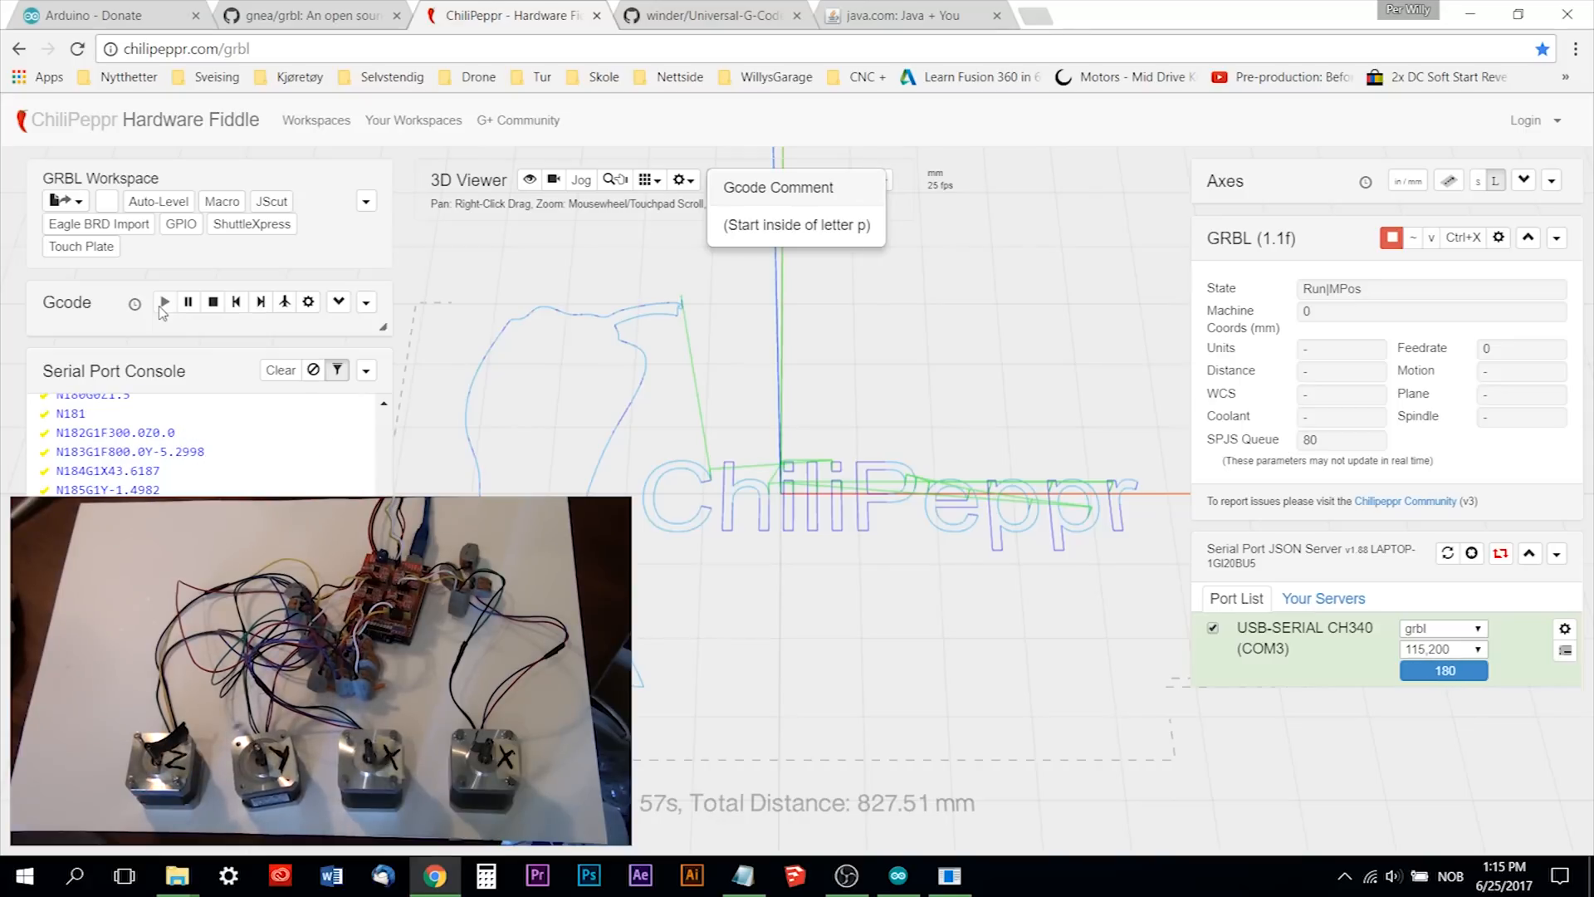
click(164, 302)
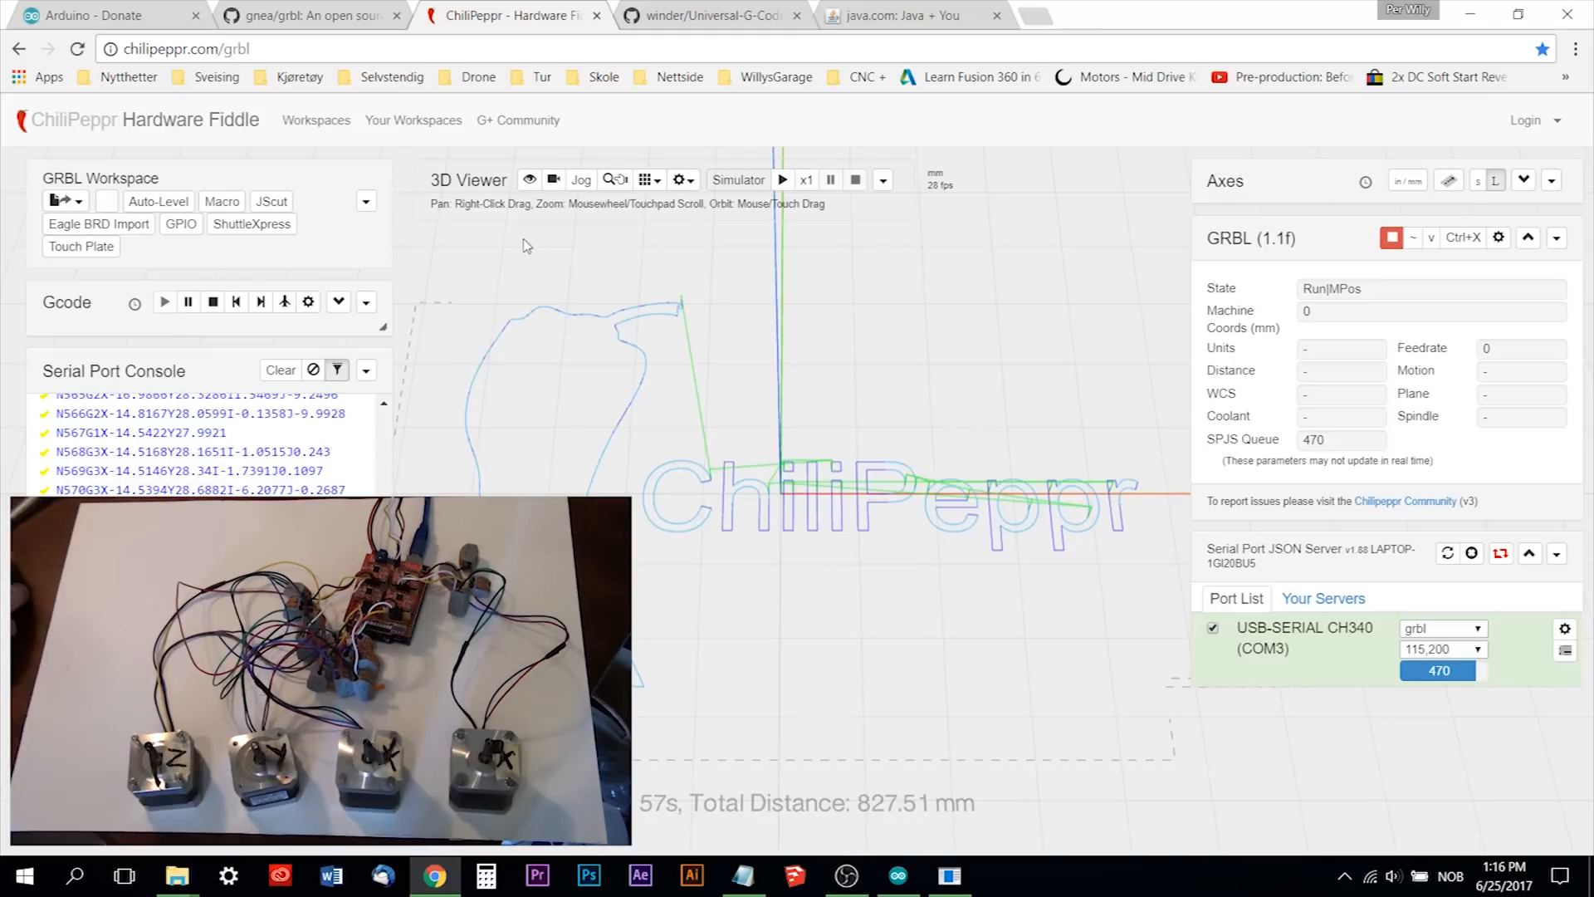
mouse_move(964, 199)
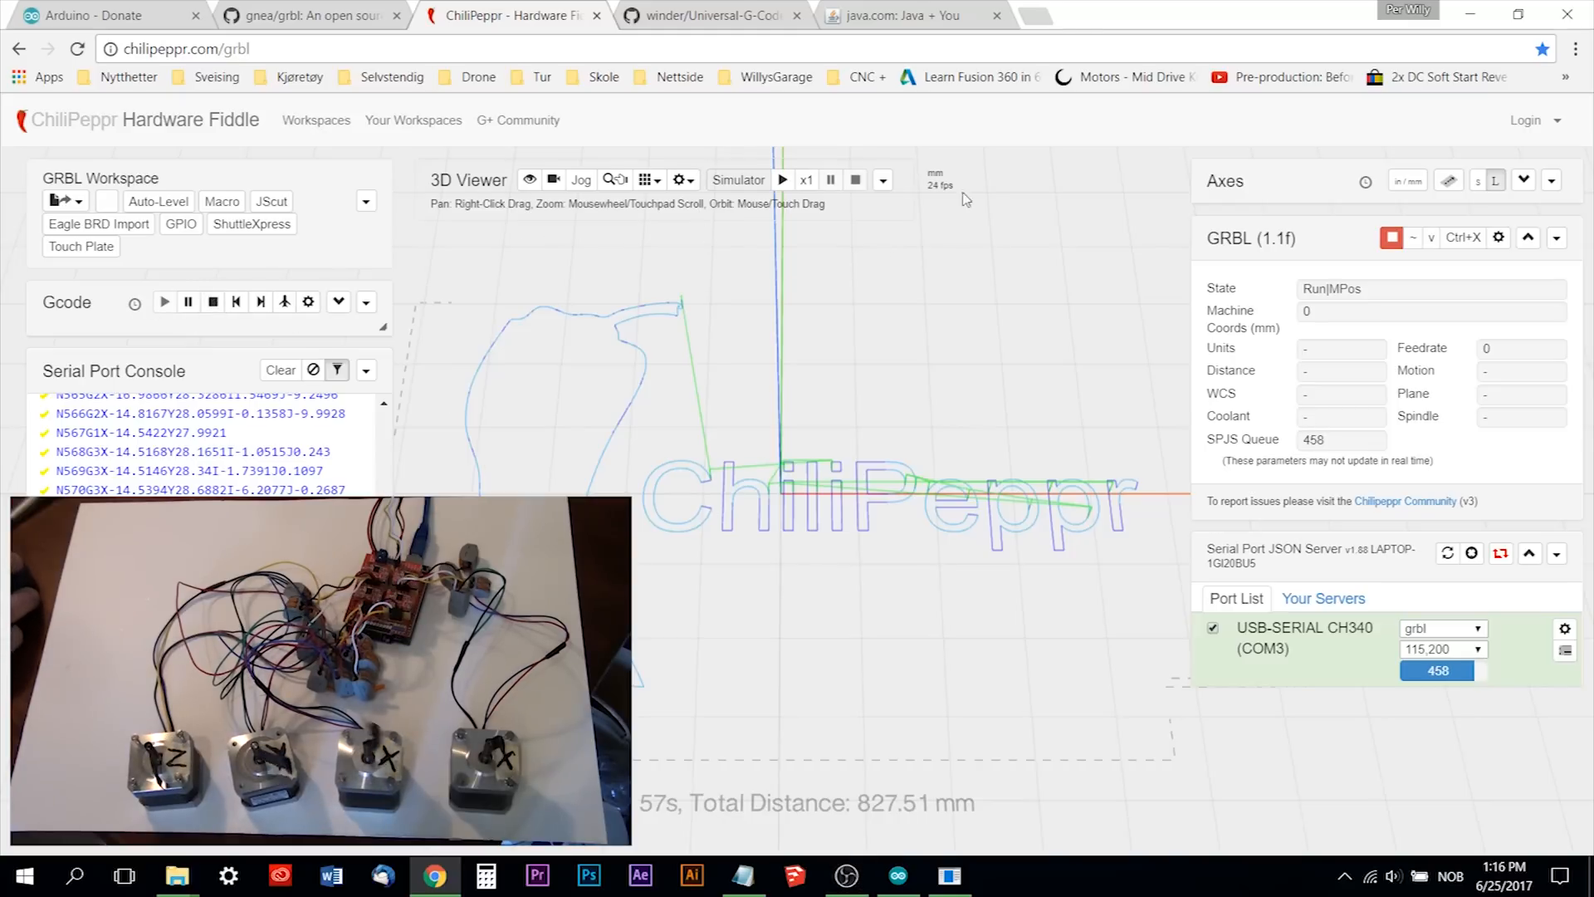
mouse_move(1391, 237)
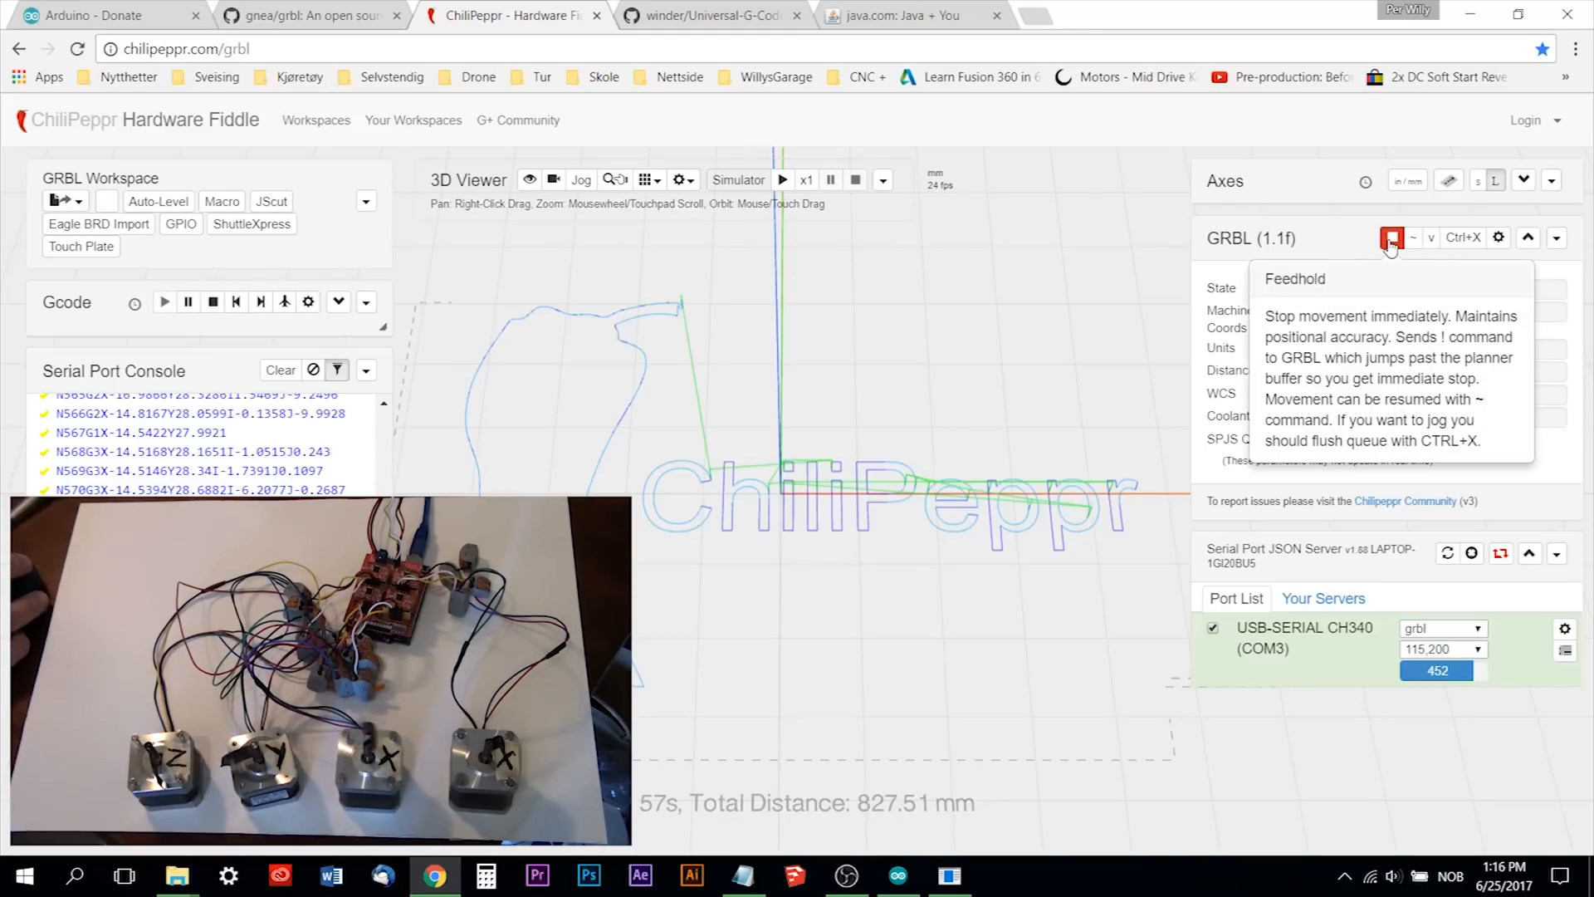